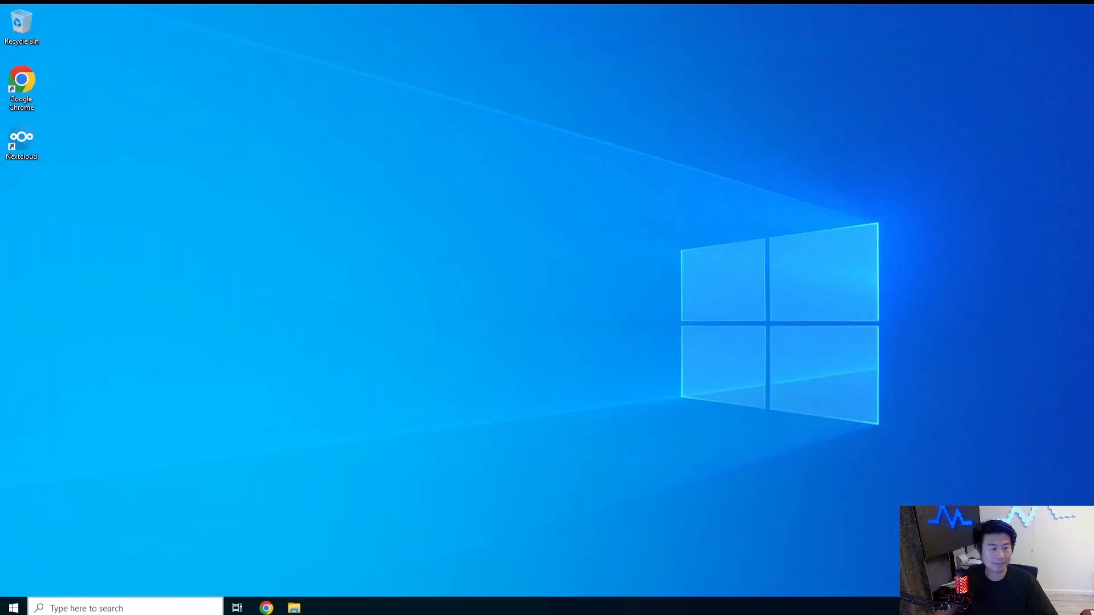
{"action": "mouse_move", "coordinate": [328, 492]}
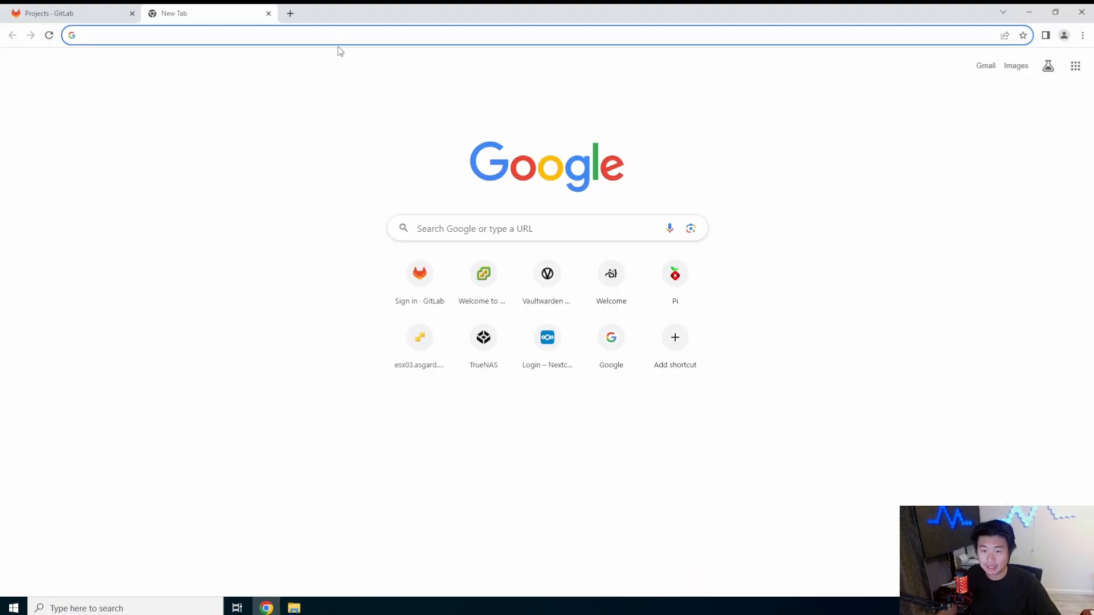
Search Google for 'wazuh siem' and scroll through the results.
{"action": "type", "text": "wazuh"}
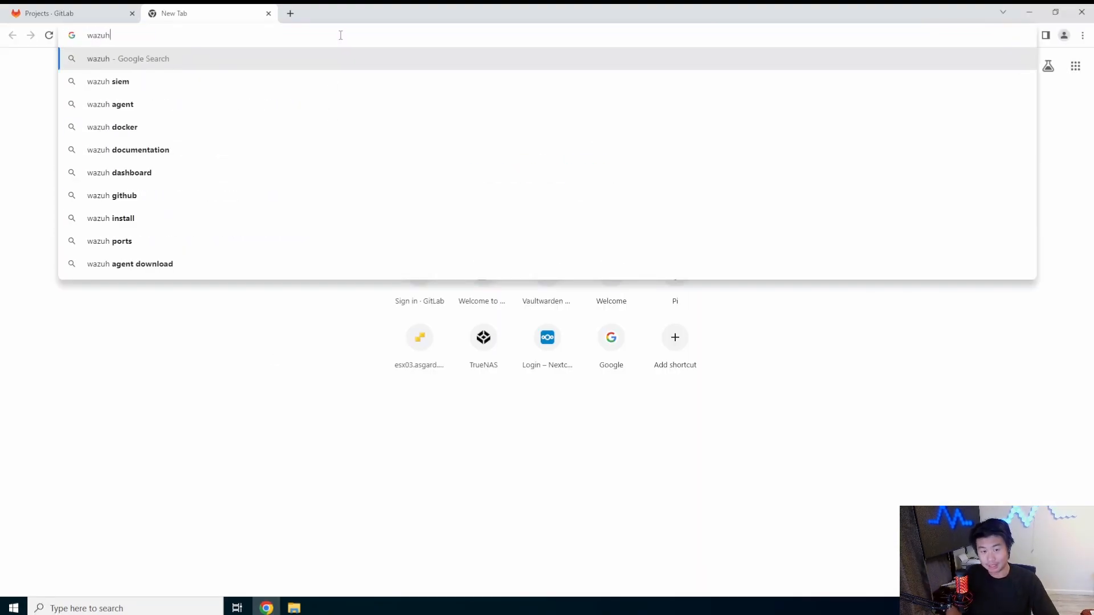
{"action": "type", "text": "siem"}
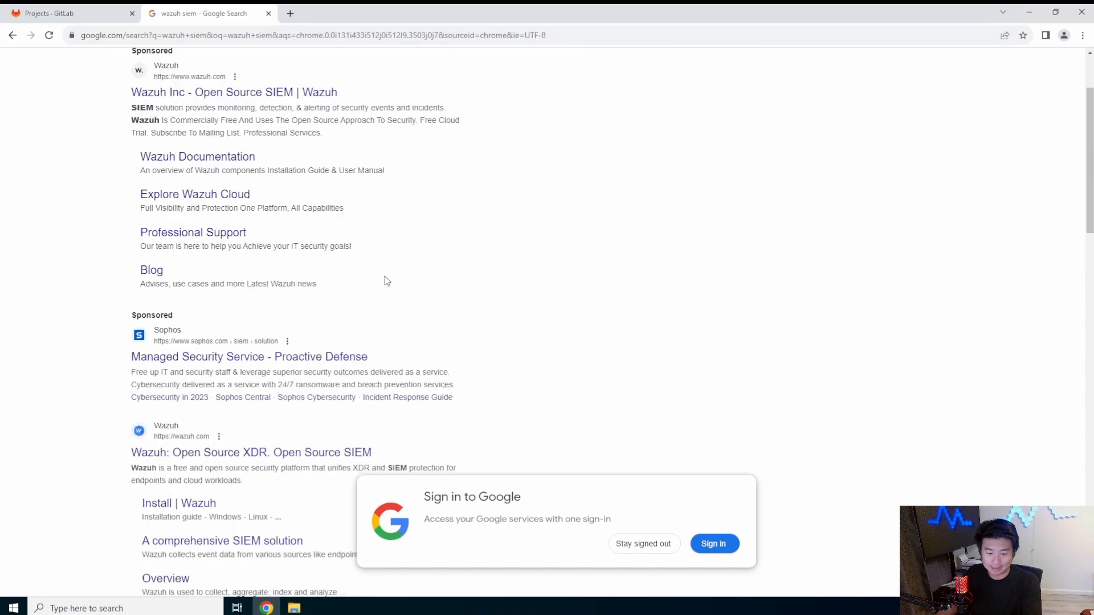
{"action": "scroll", "scroll_direction": "down", "scroll_amount": 3}
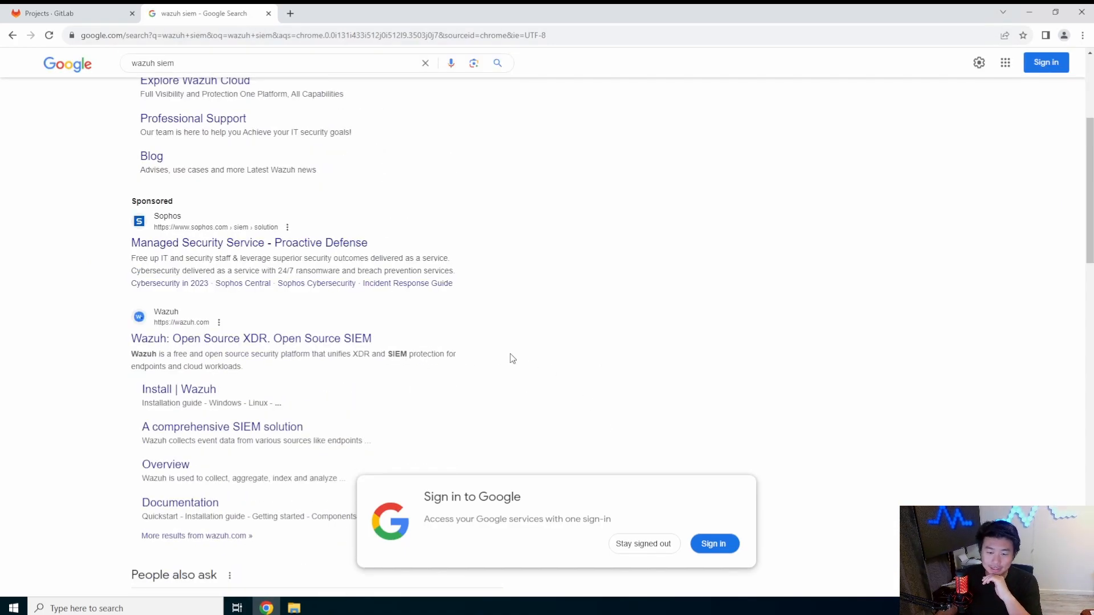
{"action": "mouse_move", "coordinate": [461, 361]}
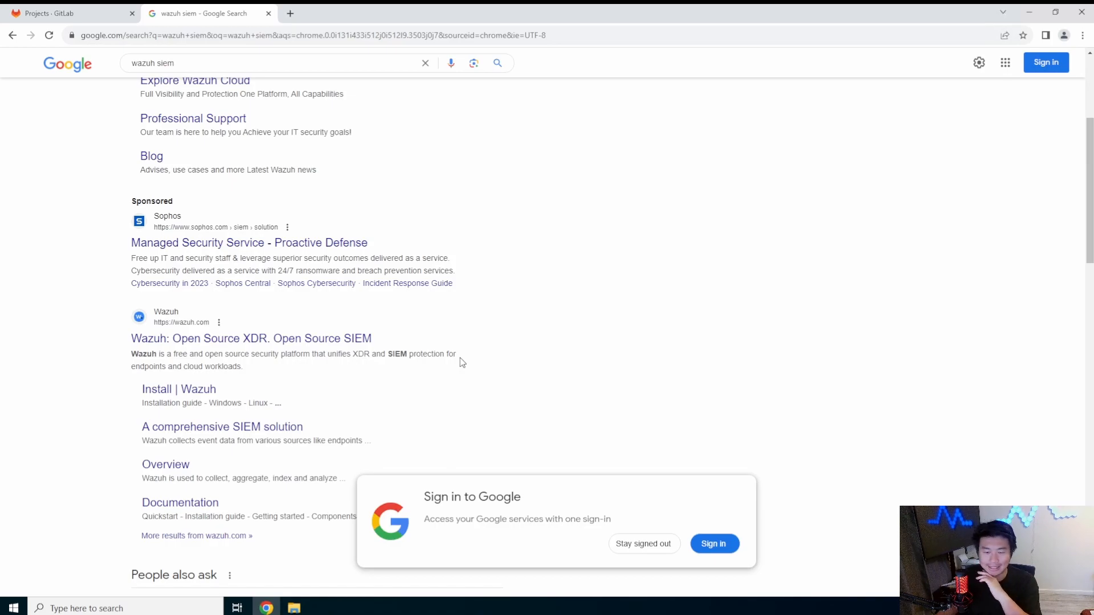
{"action": "mouse_move", "coordinate": [342, 341]}
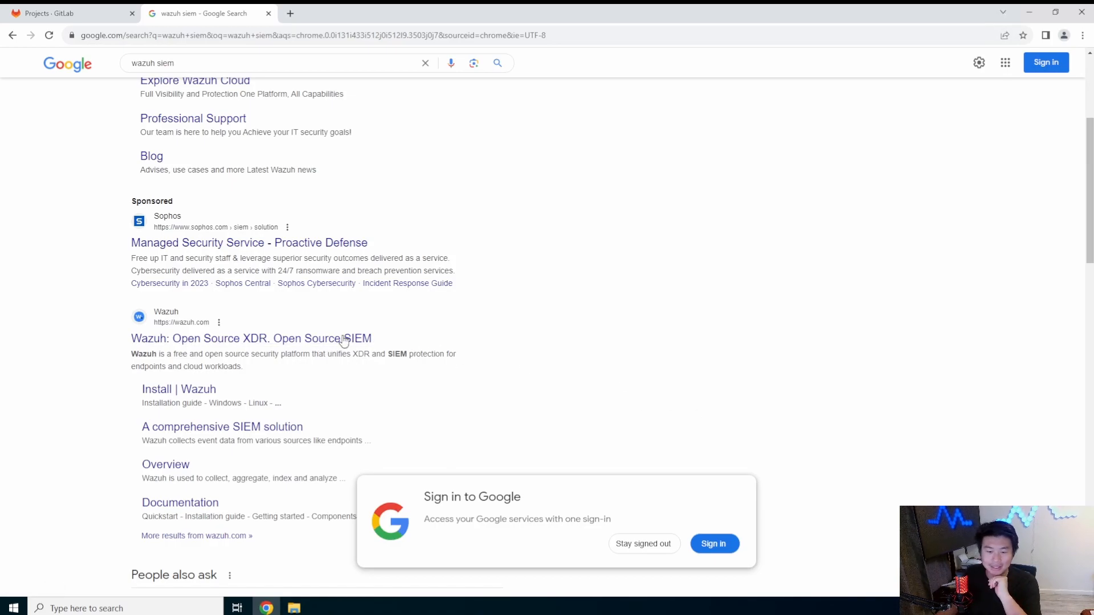
{"action": "mouse_move", "coordinate": [328, 338]}
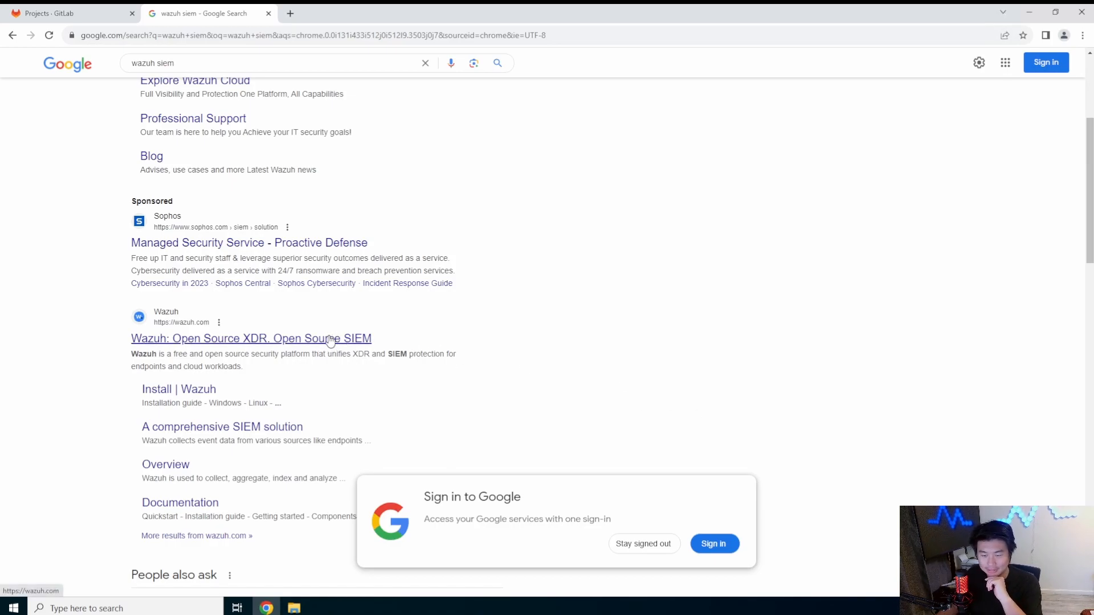
Open the 'Wazuh: Open Source XDR. Open Source SIEM' result and browse the wazuh.com homepage.
{"action": "left_click", "coordinate": [252, 339]}
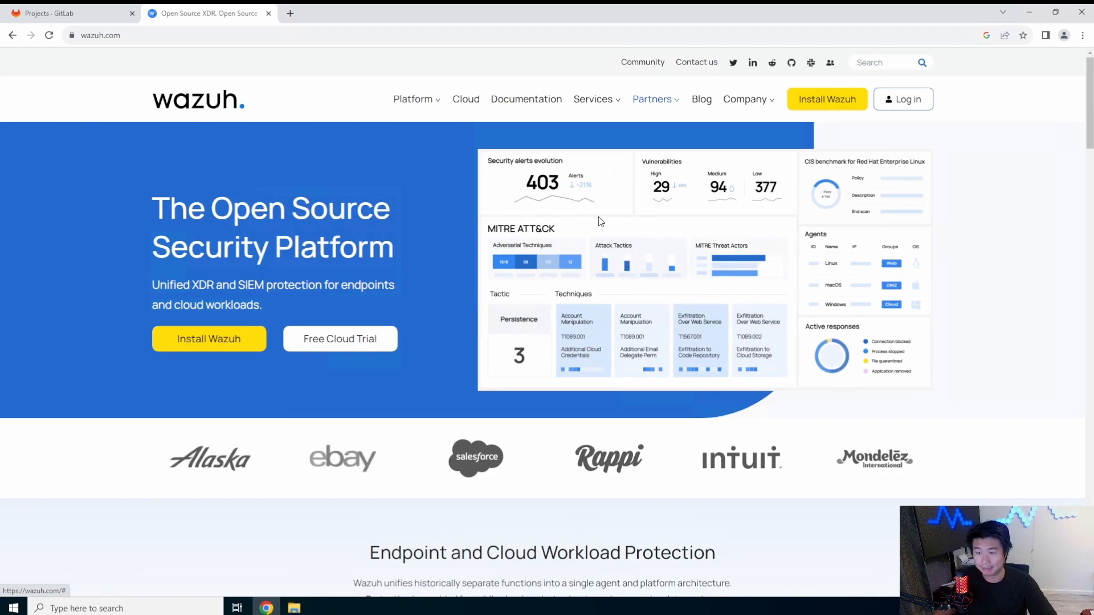
{"action": "scroll", "scroll_direction": "down", "scroll_amount": 3}
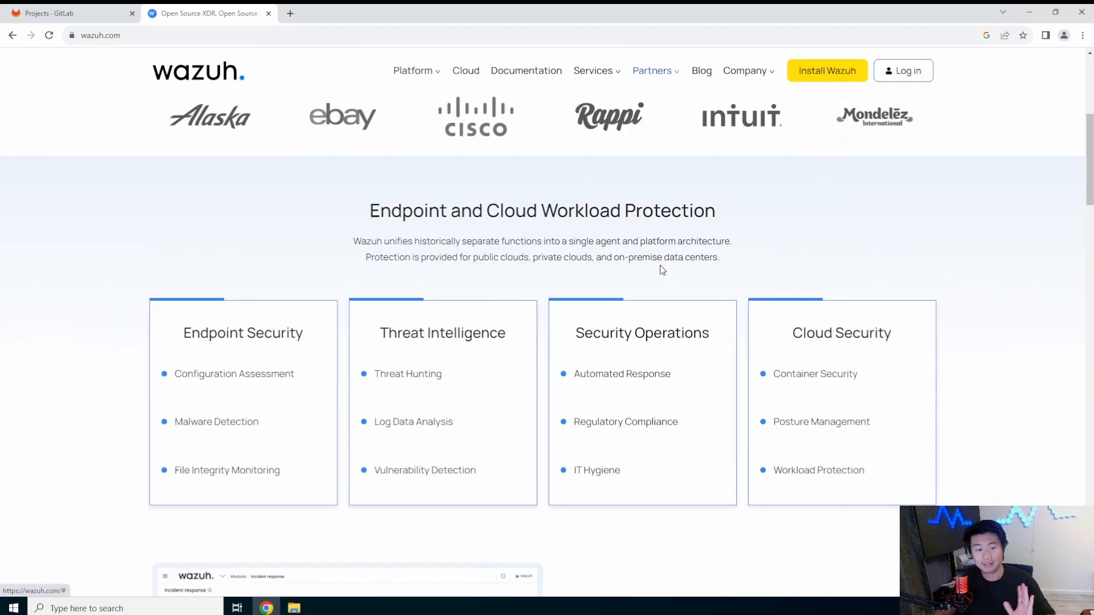
{"action": "scroll", "scroll_direction": "down", "scroll_amount": 3}
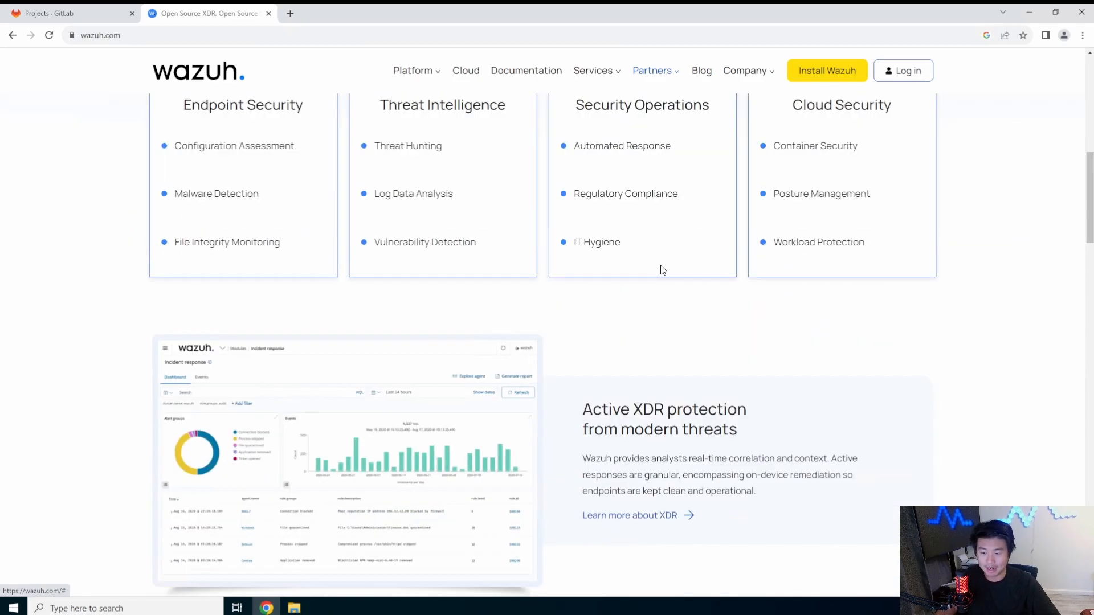
{"action": "scroll", "scroll_direction": "down", "scroll_amount": 3}
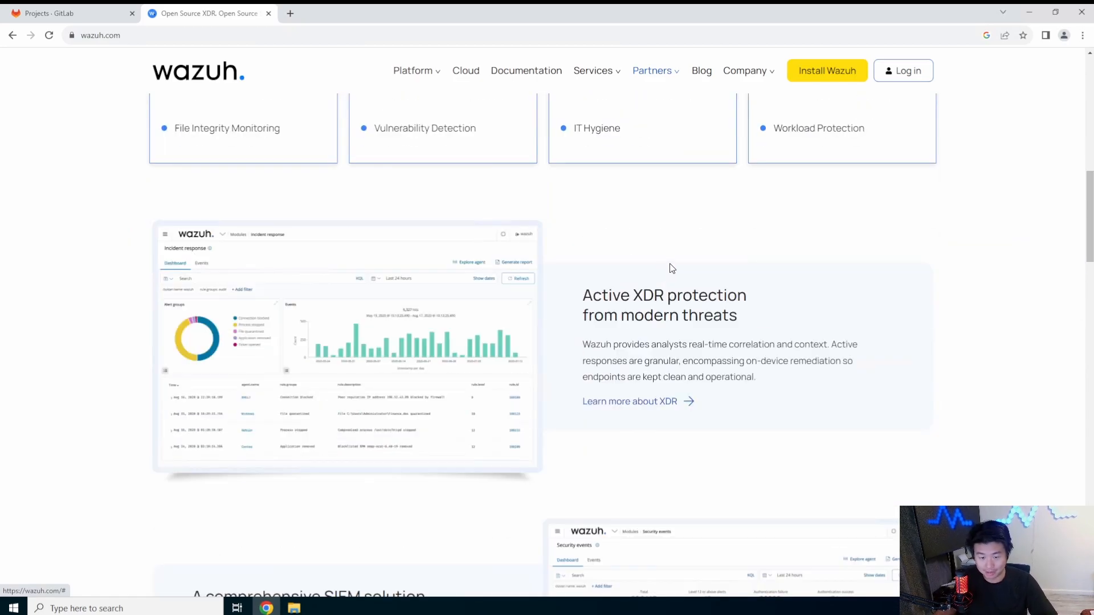
{"action": "scroll", "scroll_direction": "down", "scroll_amount": 3}
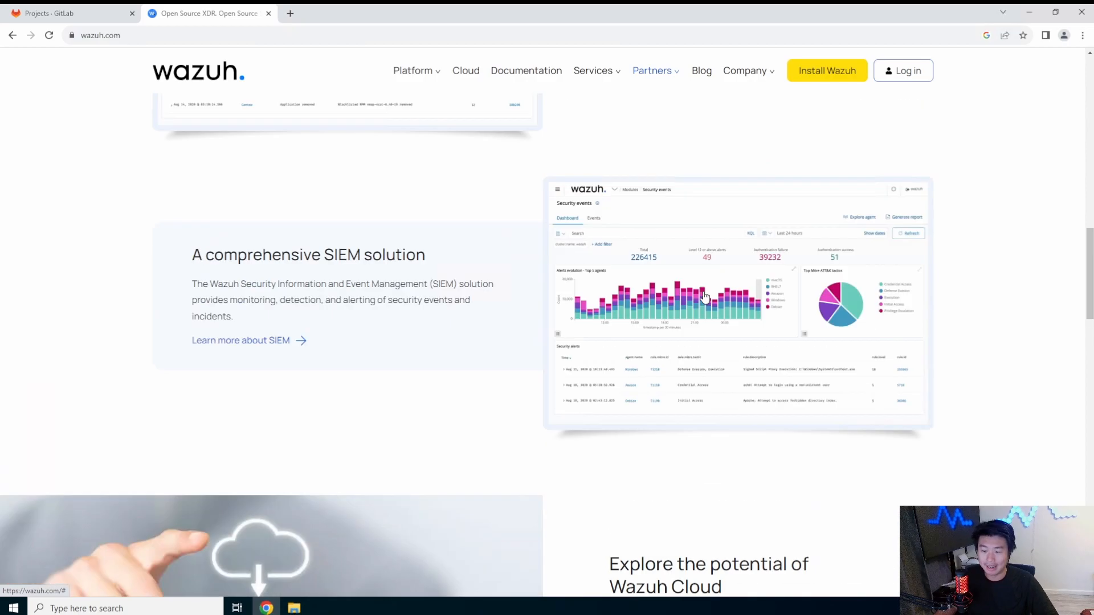
{"action": "scroll", "scroll_direction": "up", "scroll_amount": 3}
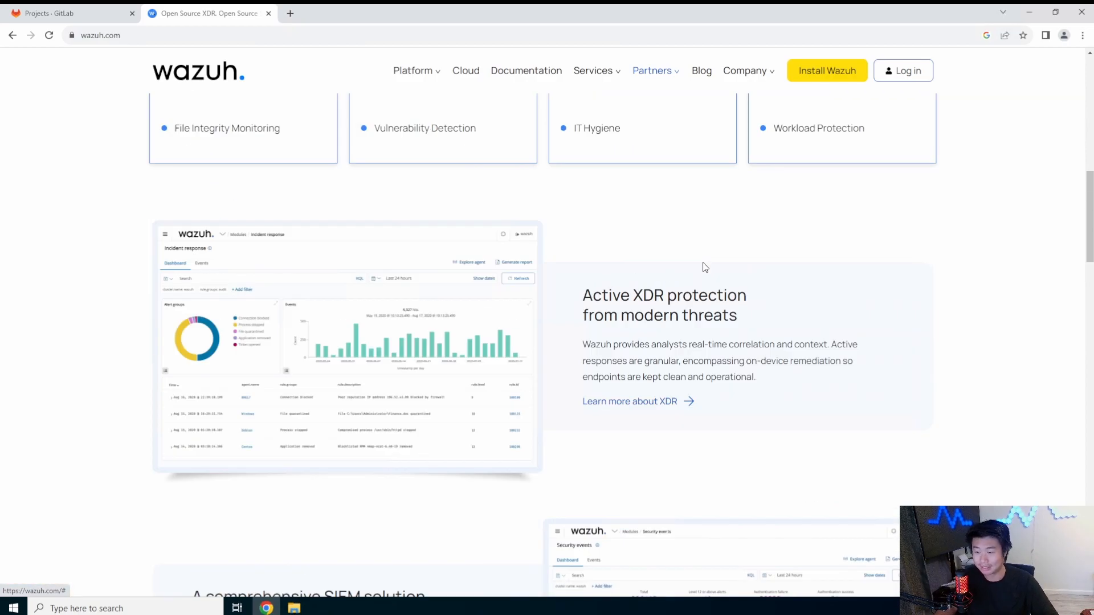
{"action": "scroll", "scroll_direction": "up", "scroll_amount": 3}
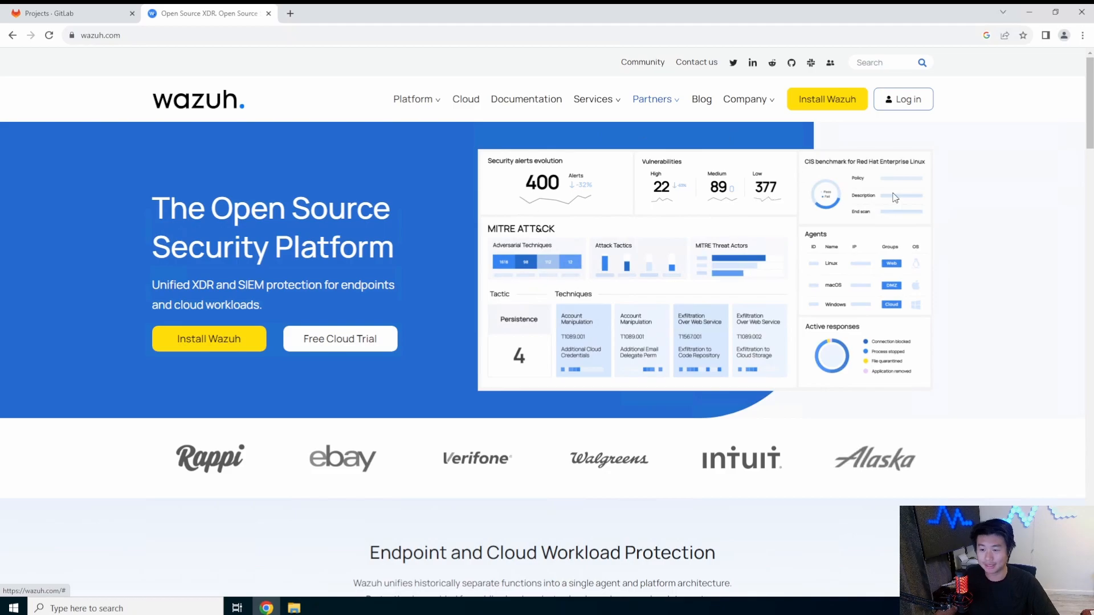
Open the Install Wazuh page and view the indexer, server and dashboard components.
{"action": "left_click", "coordinate": [827, 99]}
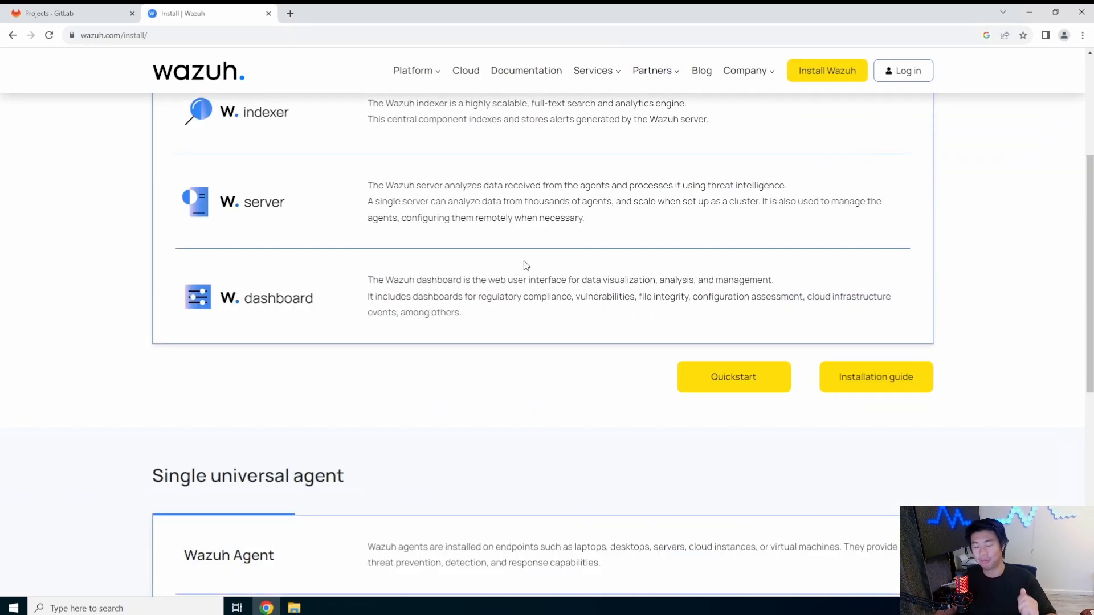
{"action": "scroll", "scroll_direction": "up", "scroll_amount": 3}
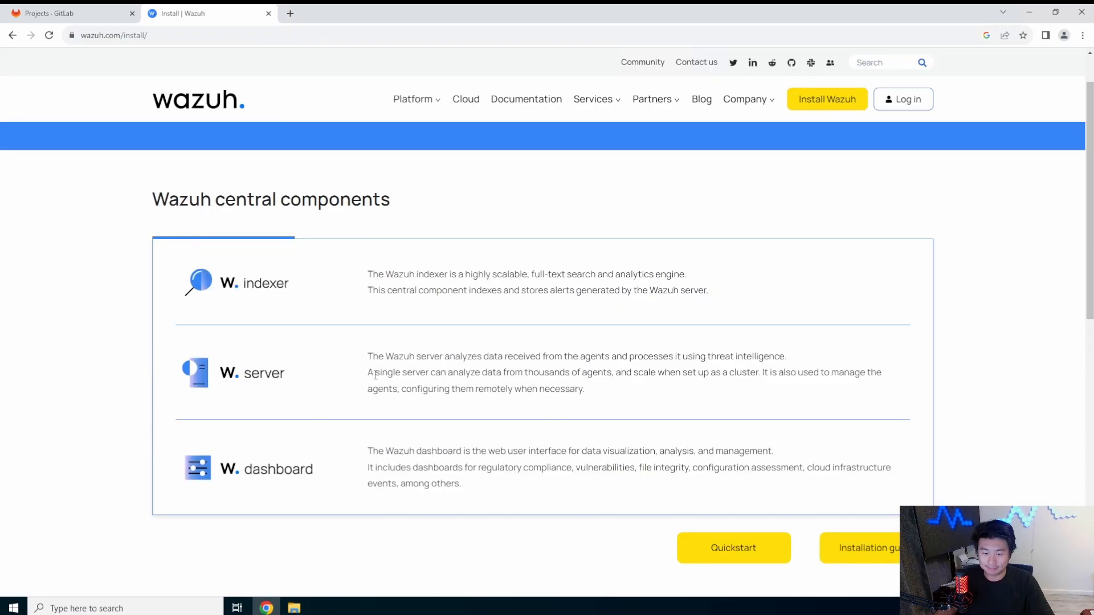
{"action": "scroll", "scroll_direction": "down", "scroll_amount": 3}
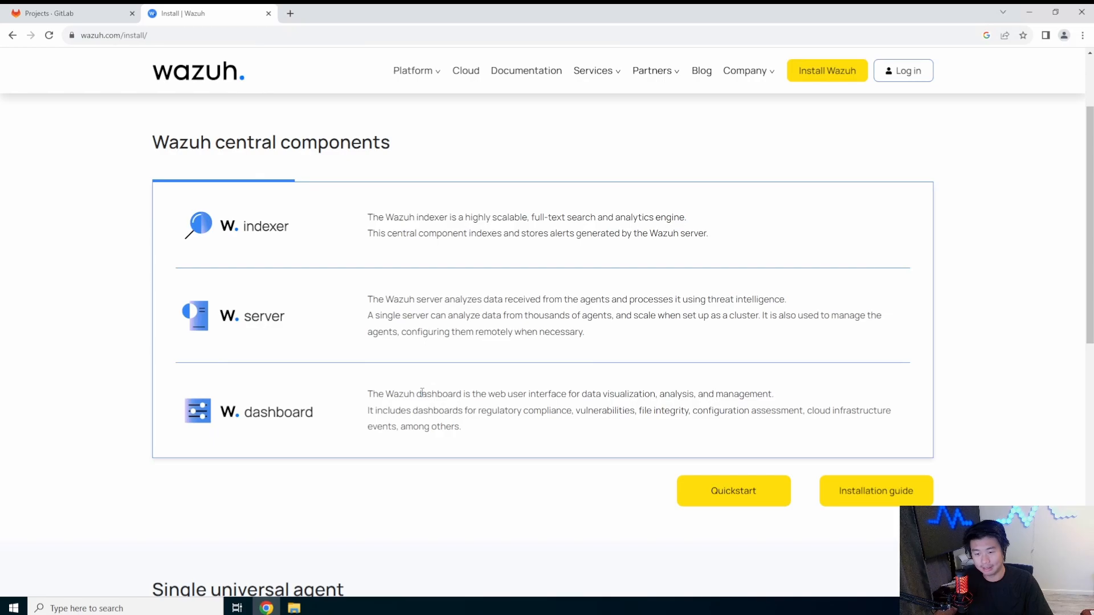
{"action": "mouse_move", "coordinate": [246, 203]}
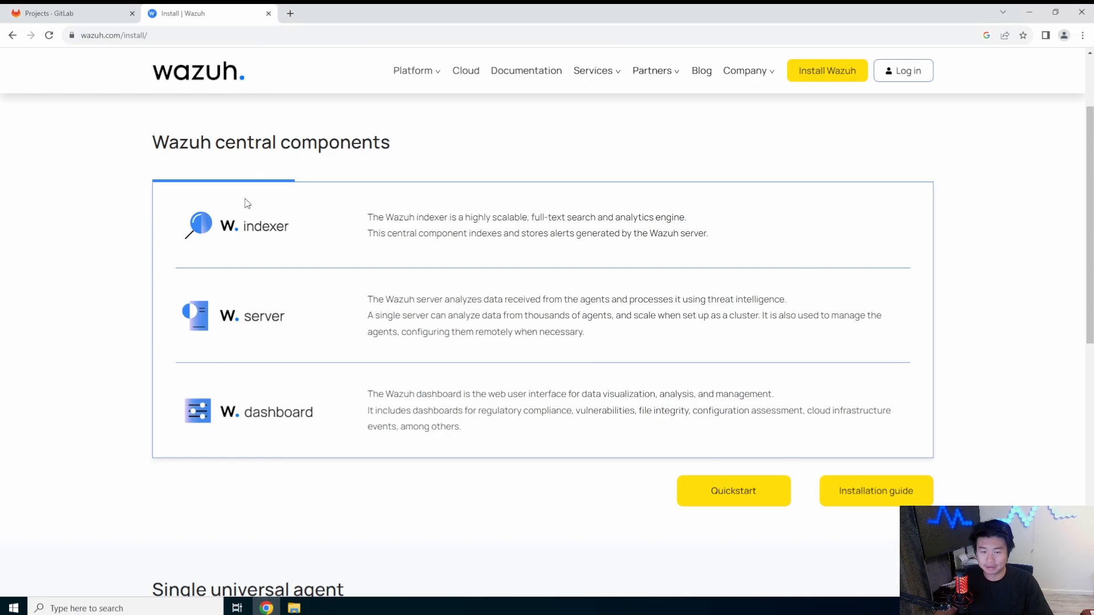
{"action": "scroll", "scroll_direction": "down", "scroll_amount": 3}
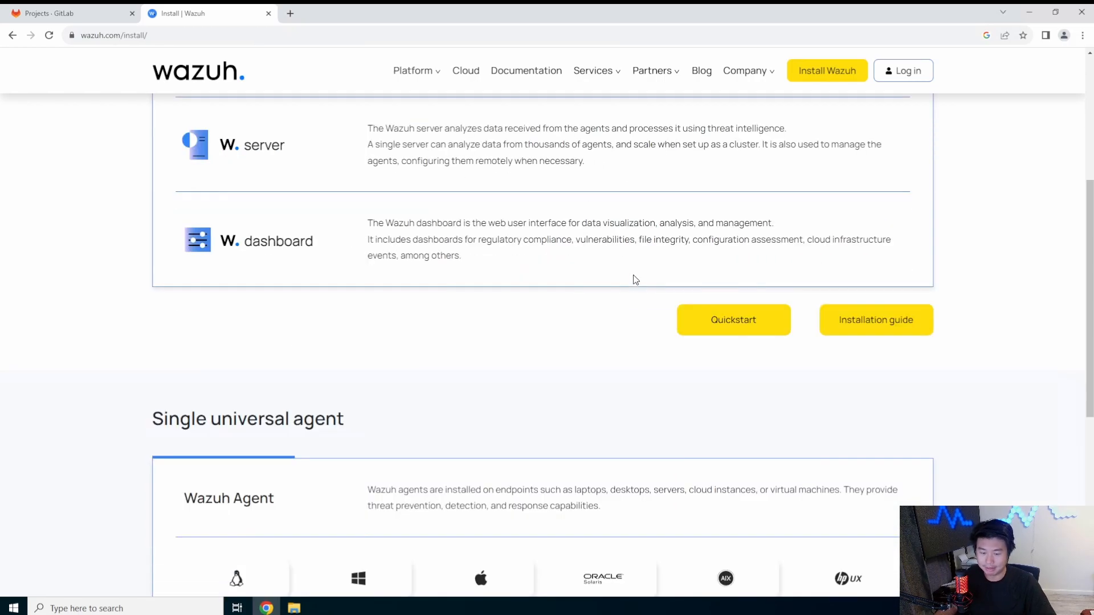
{"action": "scroll", "scroll_direction": "up", "scroll_amount": 3}
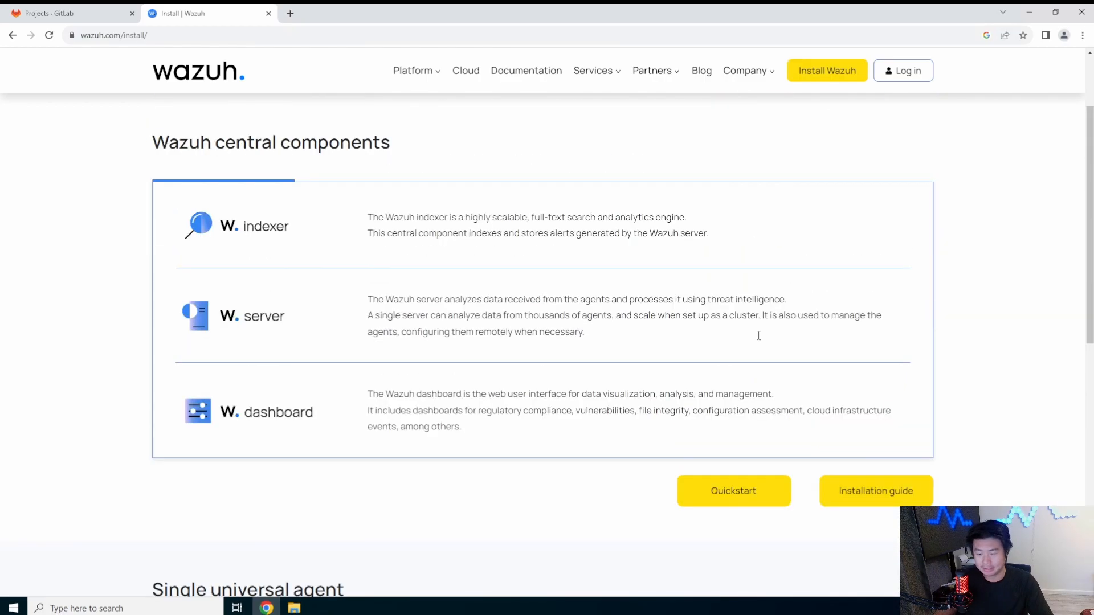
Open the Quickstart documentation and then the Wazuh installation guide.
{"action": "left_click", "coordinate": [733, 491]}
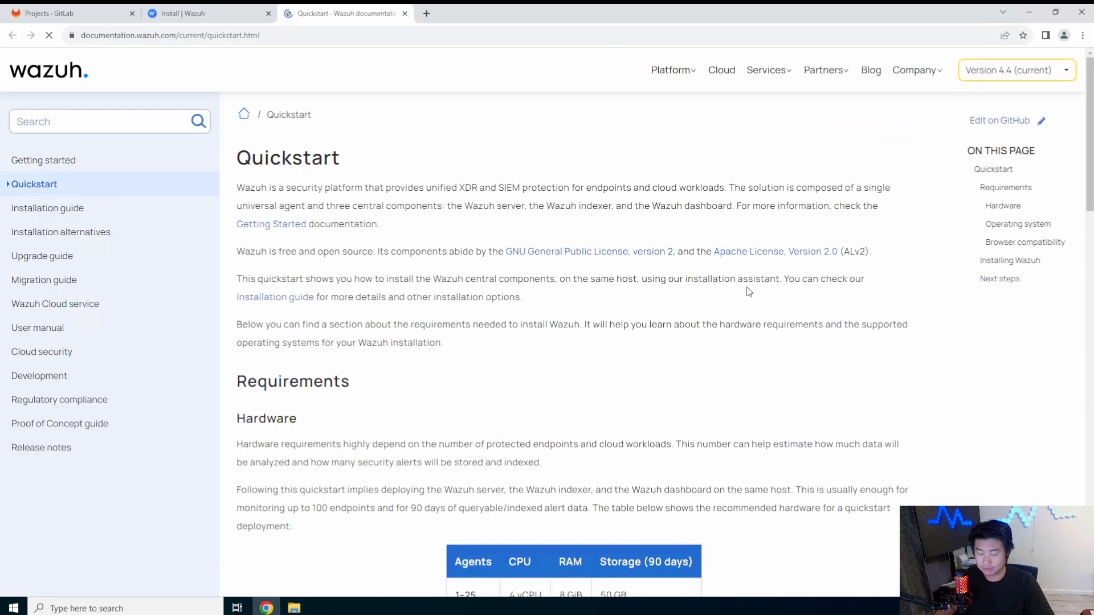
{"action": "left_click", "coordinate": [47, 208]}
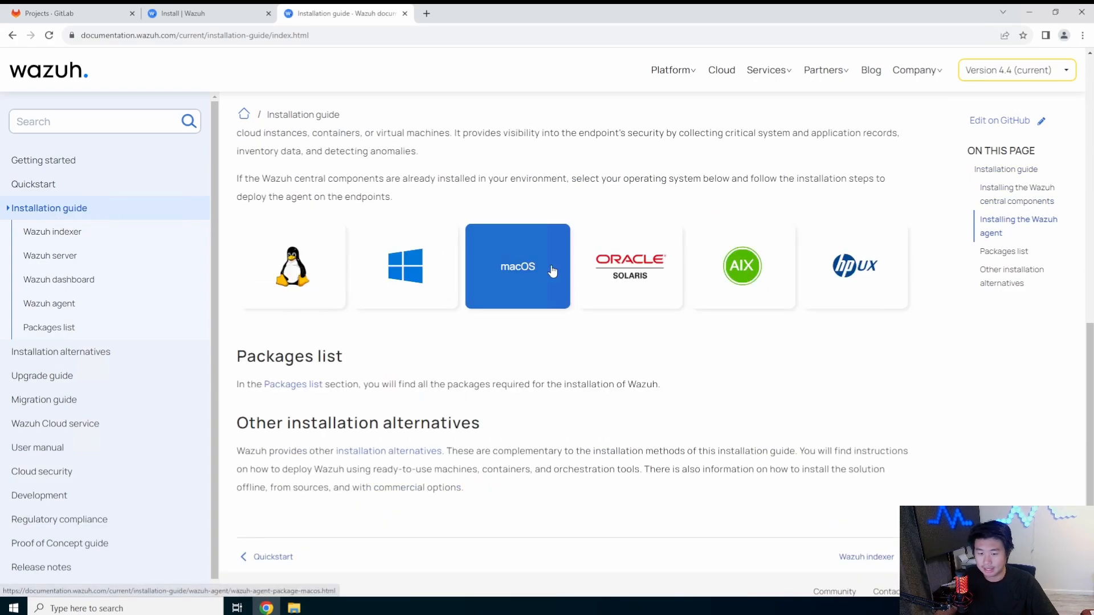
{"action": "scroll", "scroll_direction": "up", "scroll_amount": 3}
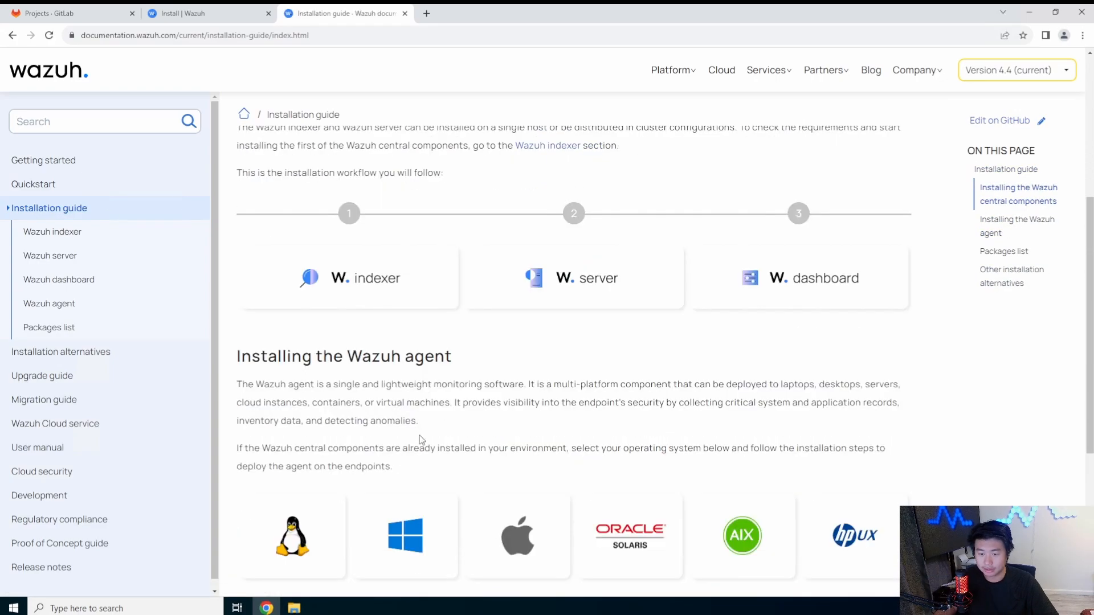
{"action": "scroll", "scroll_direction": "up", "scroll_amount": 3}
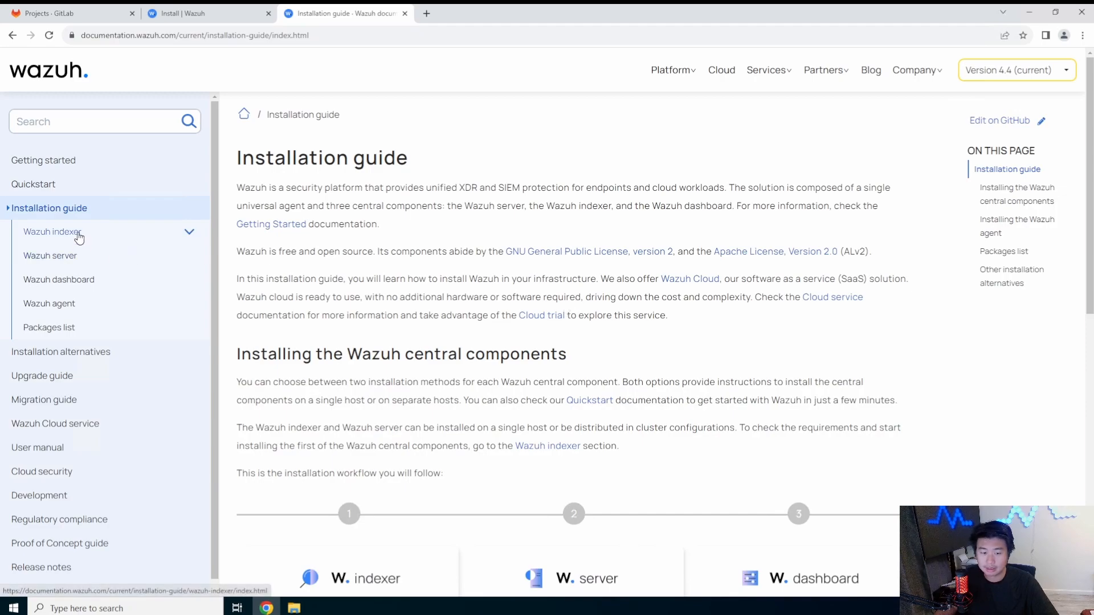
Read the Wazuh indexer installation assistant instructions.
{"action": "left_click", "coordinate": [50, 256]}
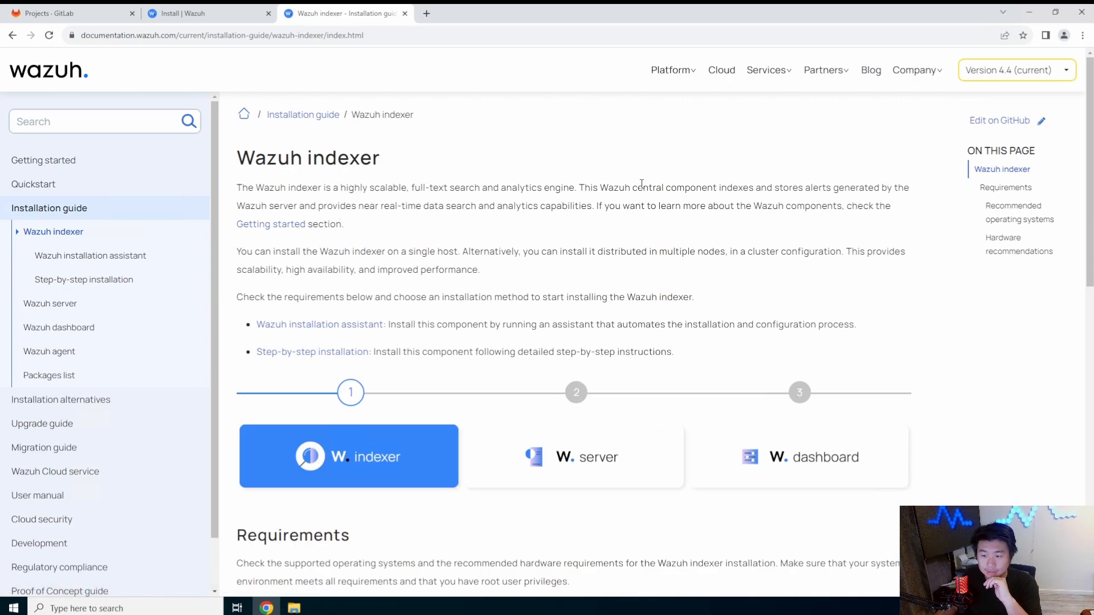
{"action": "left_click", "coordinate": [90, 256]}
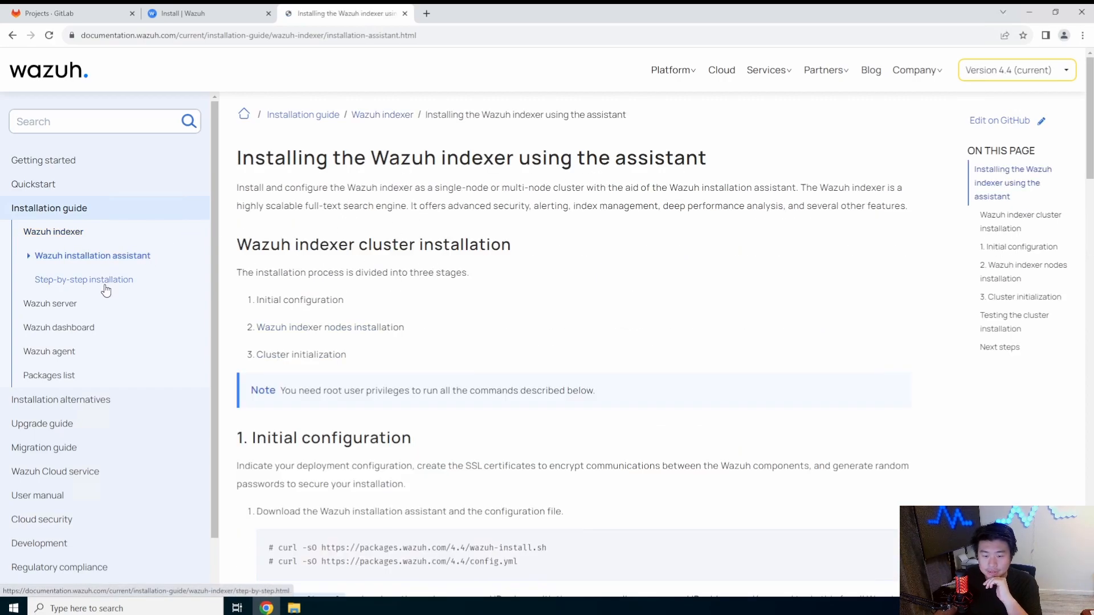
{"action": "scroll", "scroll_direction": "down", "scroll_amount": 3}
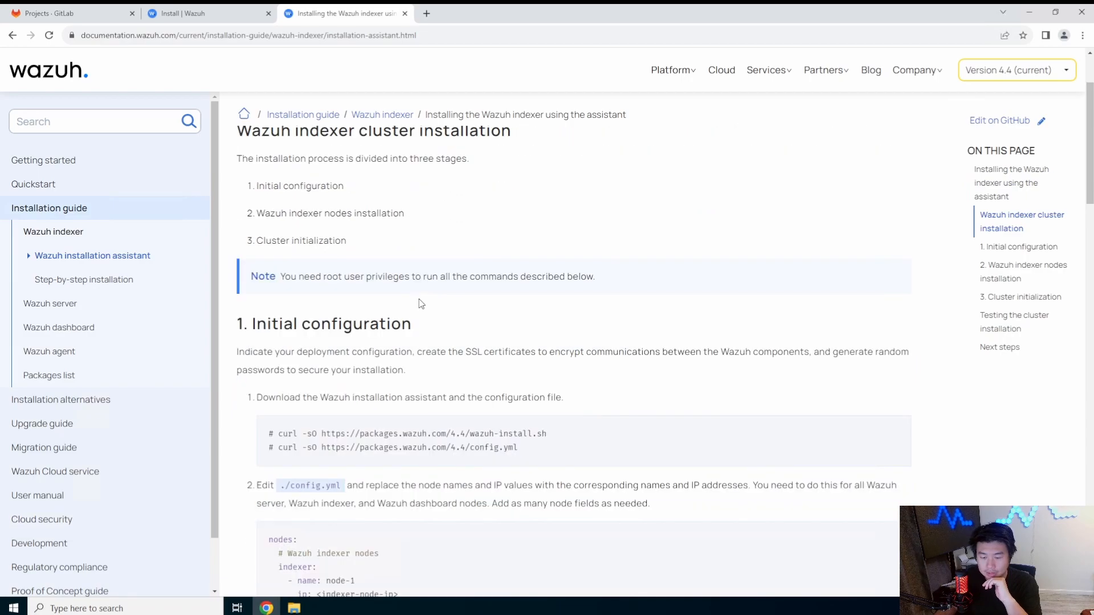
{"action": "scroll", "scroll_direction": "down", "scroll_amount": 3}
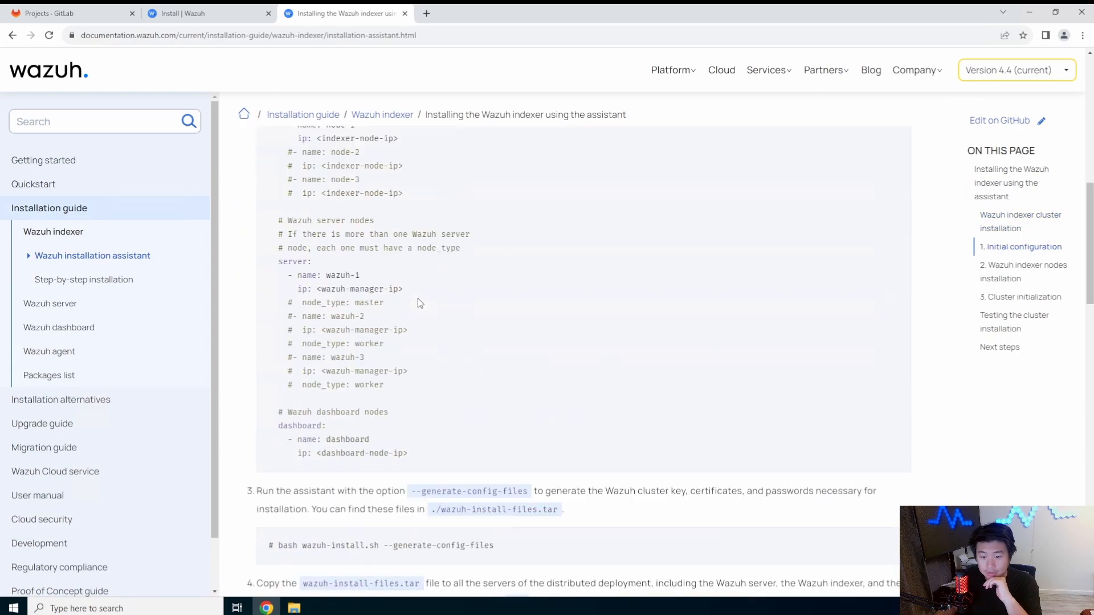
{"action": "scroll", "scroll_direction": "up", "scroll_amount": 3}
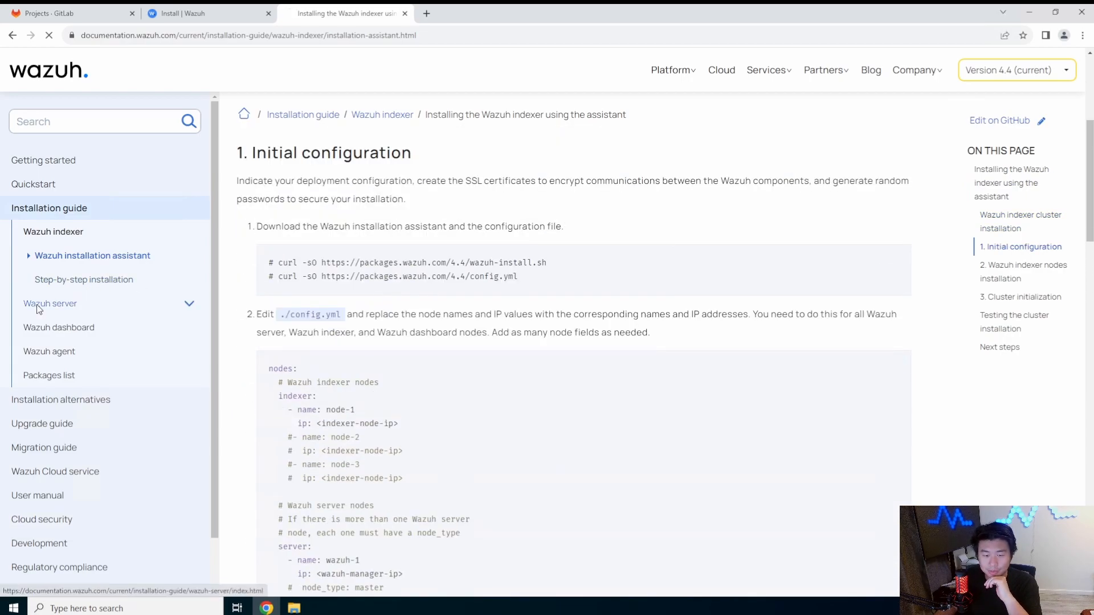
Open the Wazuh server installation page, then the Installation guide overview.
{"action": "left_click", "coordinate": [51, 303]}
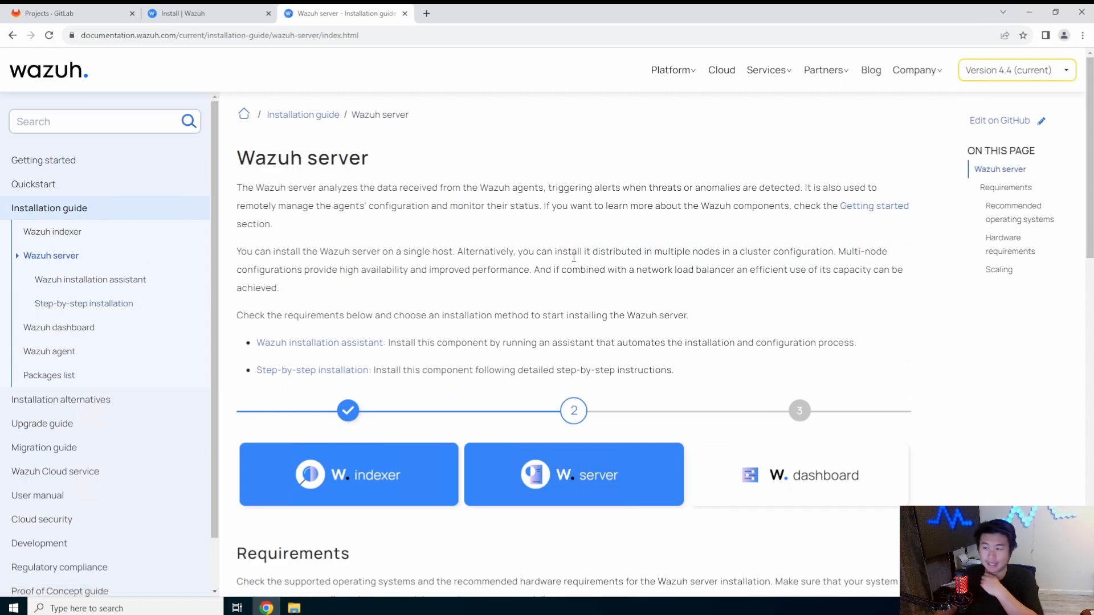
{"action": "mouse_move", "coordinate": [284, 131]}
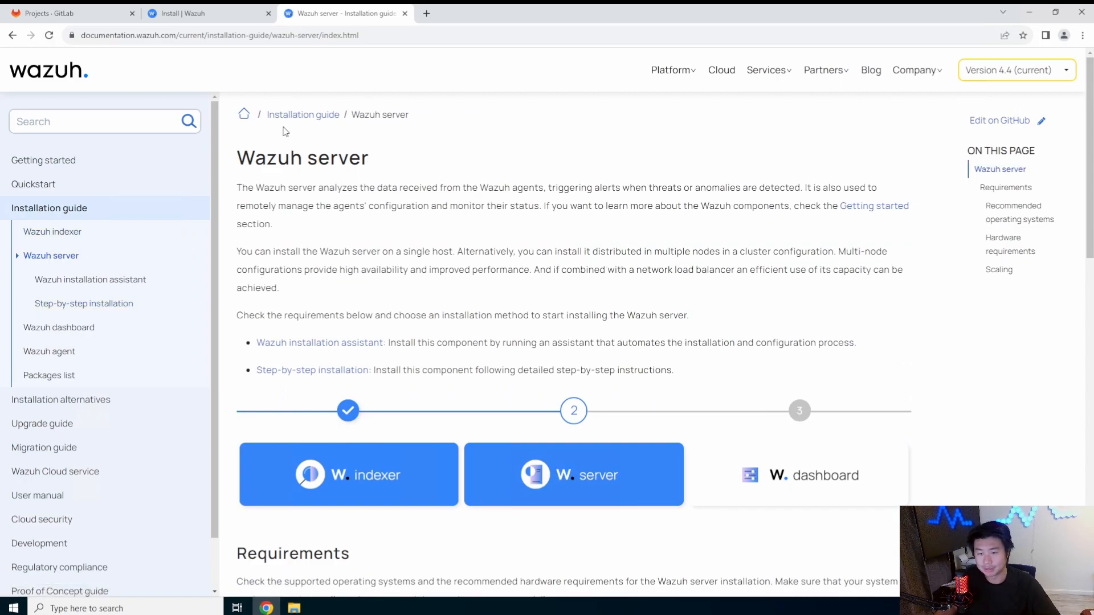
{"action": "left_click", "coordinate": [303, 115]}
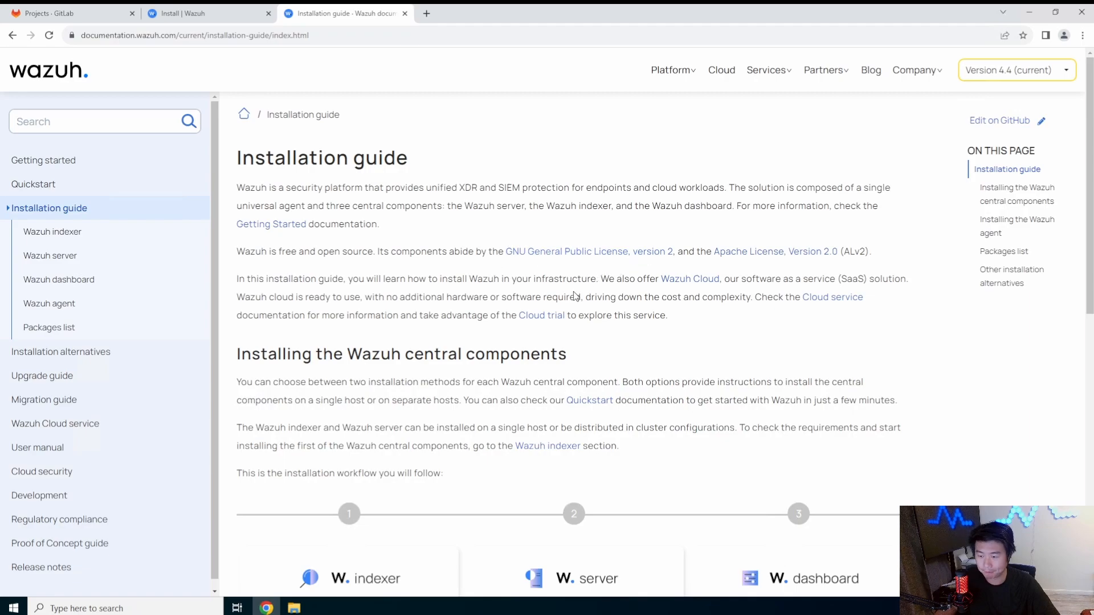
{"action": "scroll", "scroll_direction": "down", "scroll_amount": 3}
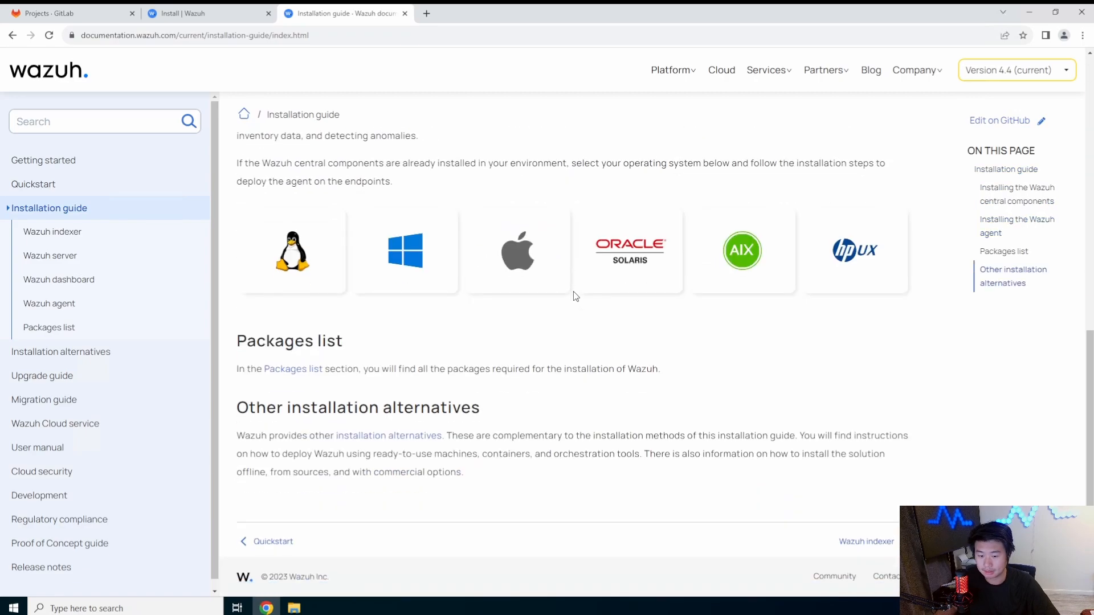
{"action": "scroll", "scroll_direction": "up", "scroll_amount": 3}
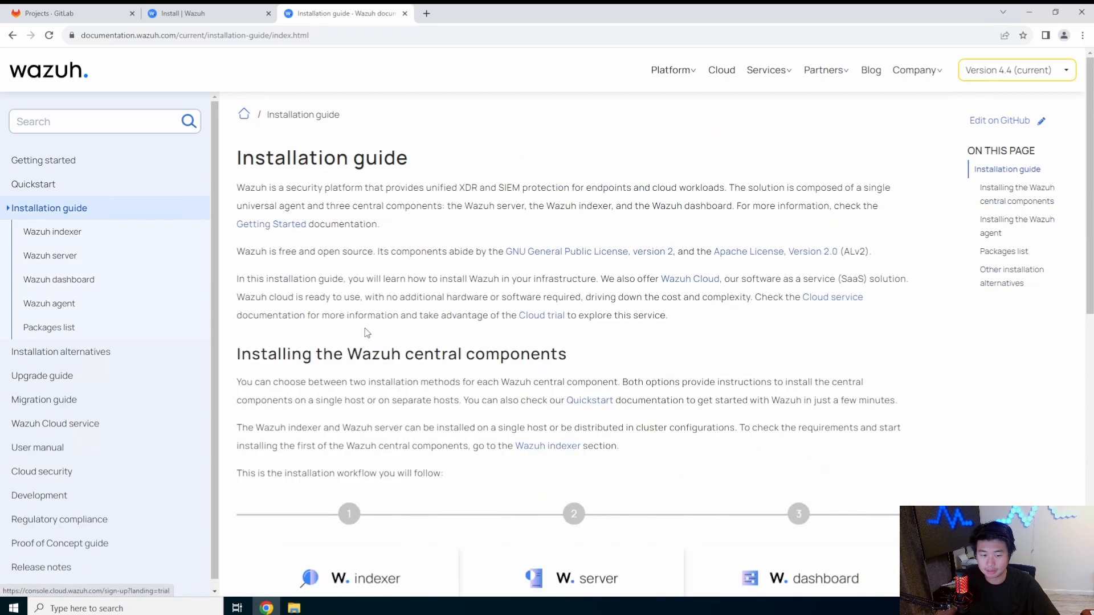
Browse Installation alternatives and read the Docker installation instructions.
{"action": "left_click", "coordinate": [61, 352]}
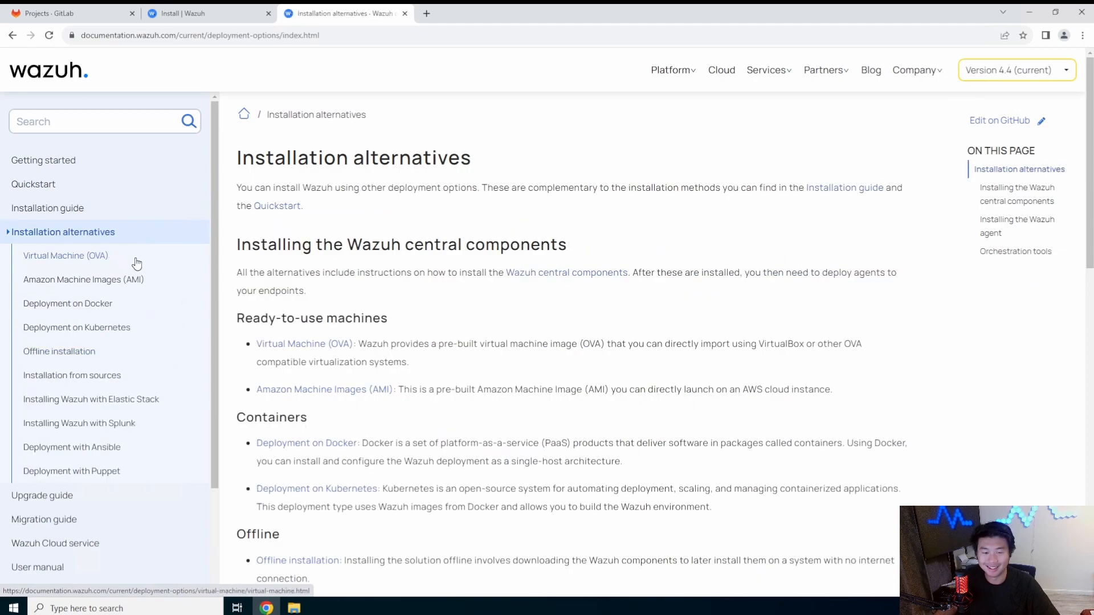
{"action": "left_click", "coordinate": [68, 304]}
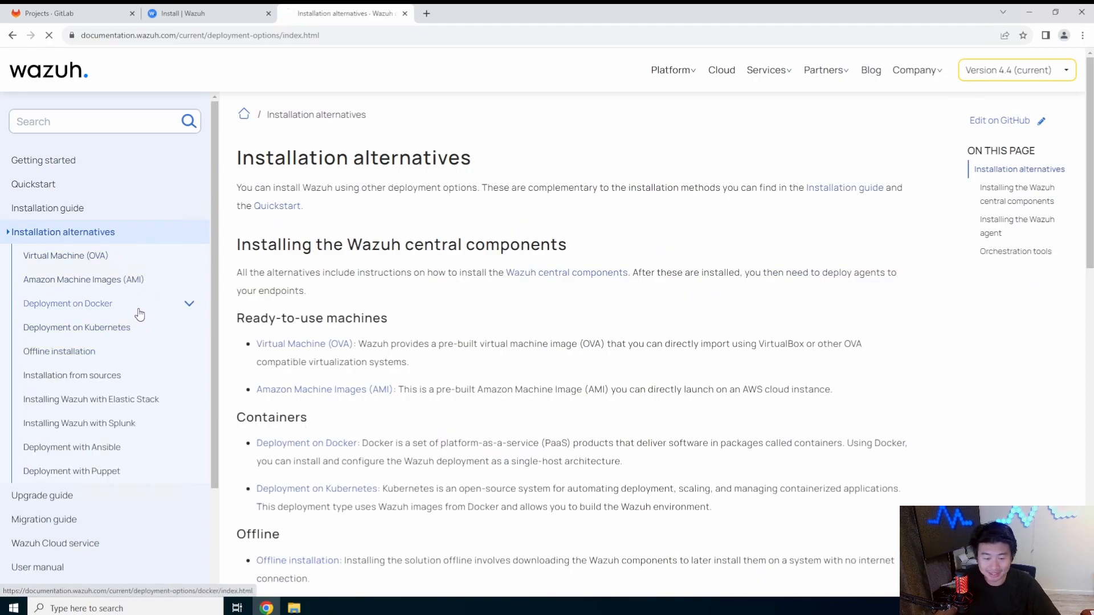
{"action": "left_click", "coordinate": [68, 303]}
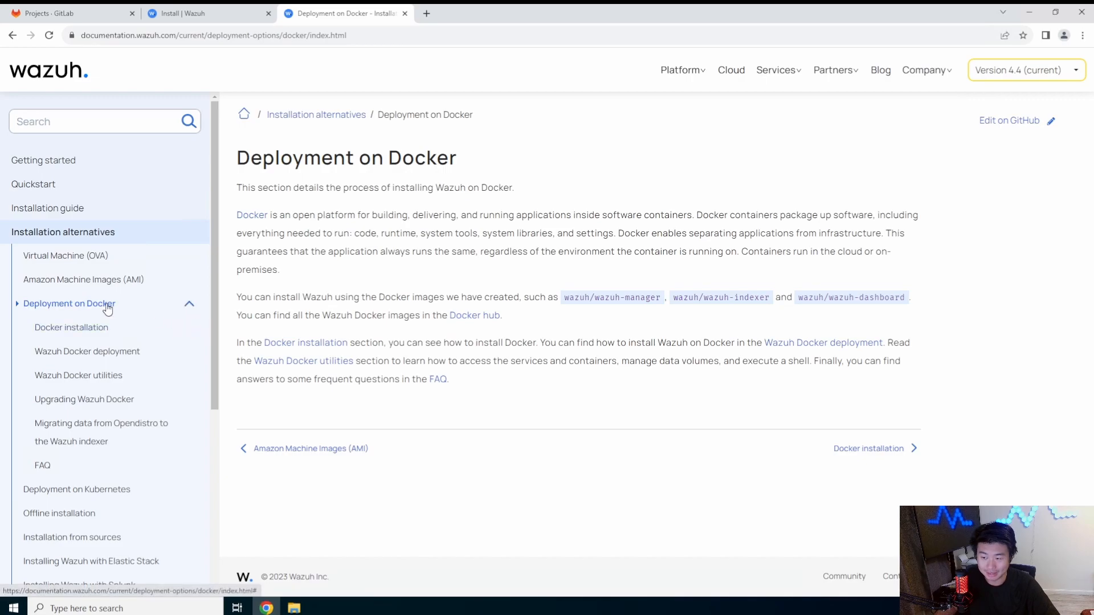
{"action": "left_click", "coordinate": [72, 327]}
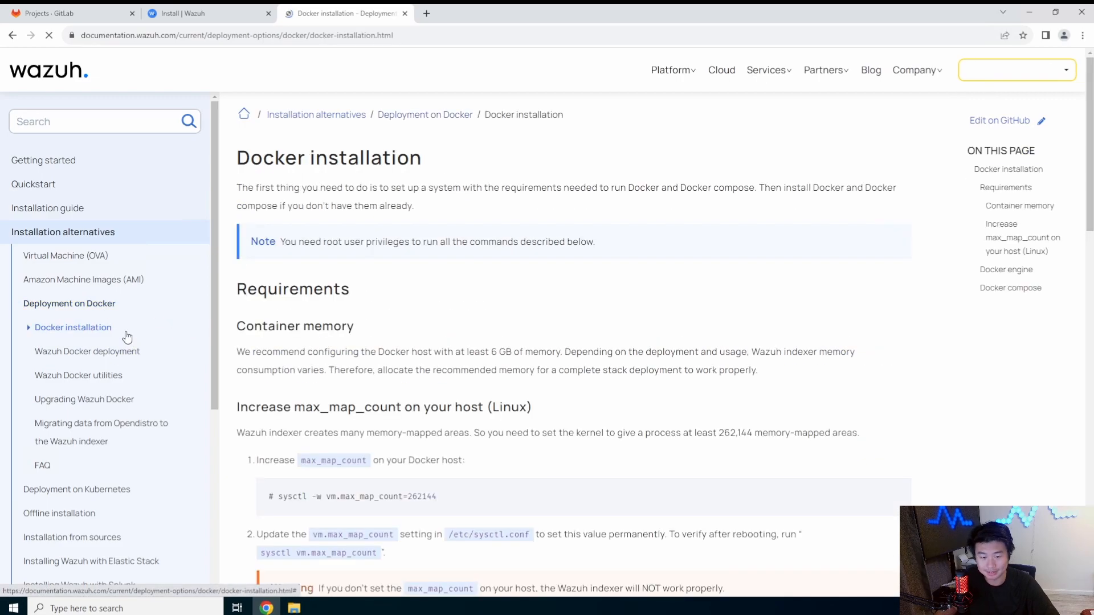
{"action": "scroll", "scroll_direction": "down", "scroll_amount": 3}
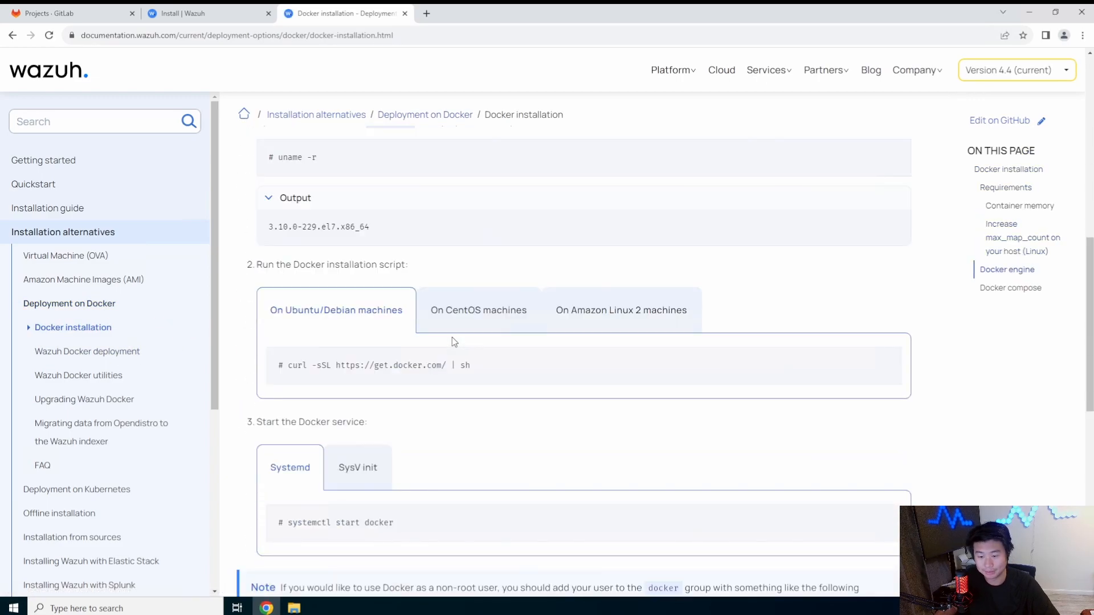
{"action": "scroll", "scroll_direction": "down", "scroll_amount": 3}
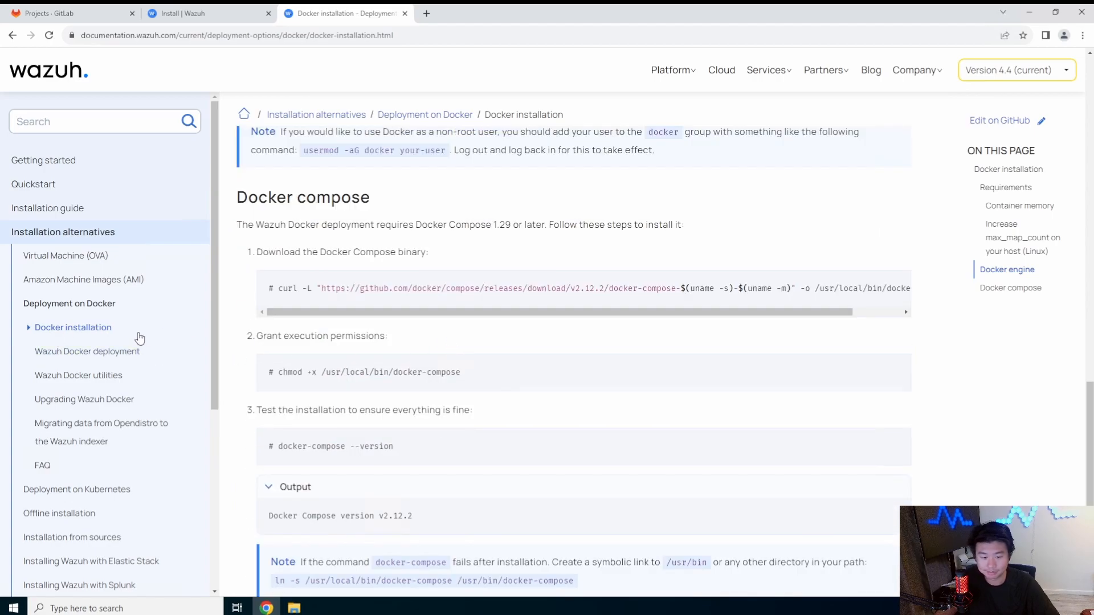
{"action": "scroll", "scroll_direction": "down", "scroll_amount": 3}
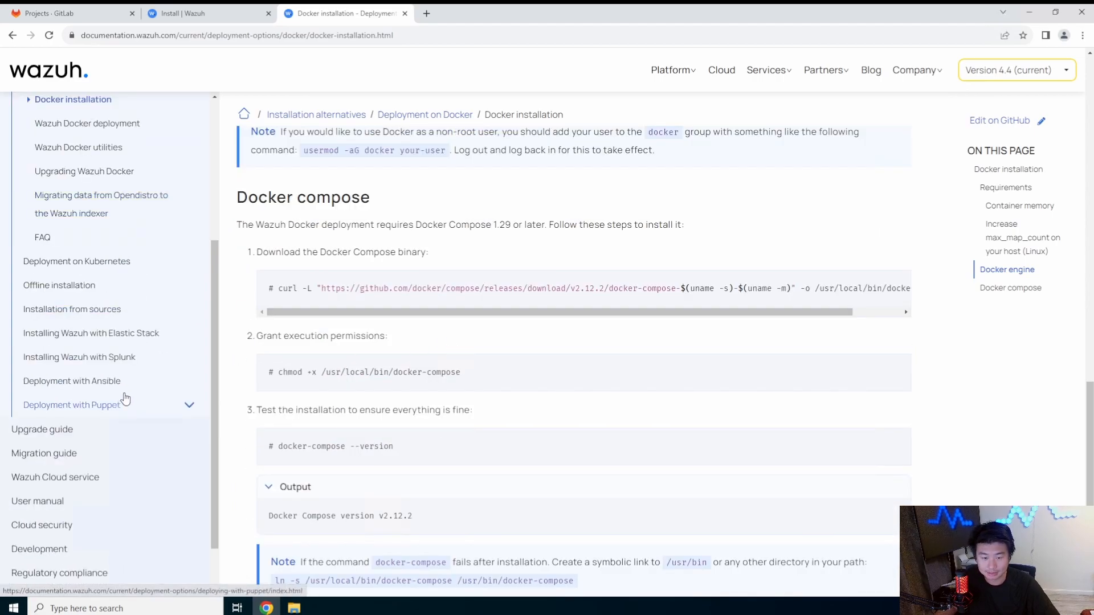
View the Splunk and Ansible deployment pages, then open Getting started with Wazuh.
{"action": "left_click", "coordinate": [79, 357]}
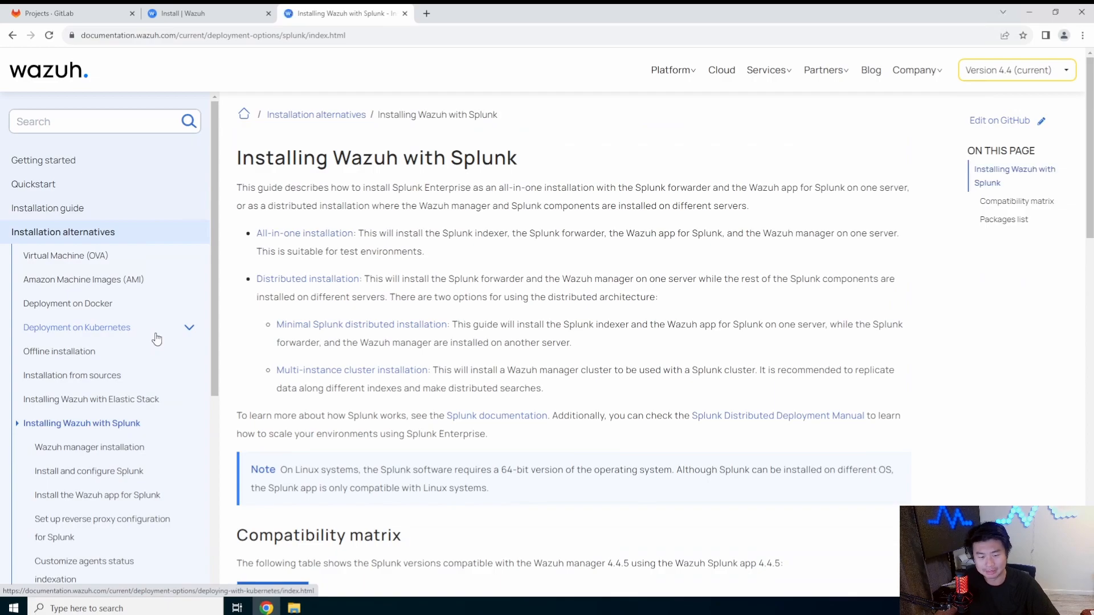
{"action": "scroll", "scroll_direction": "down", "scroll_amount": 3}
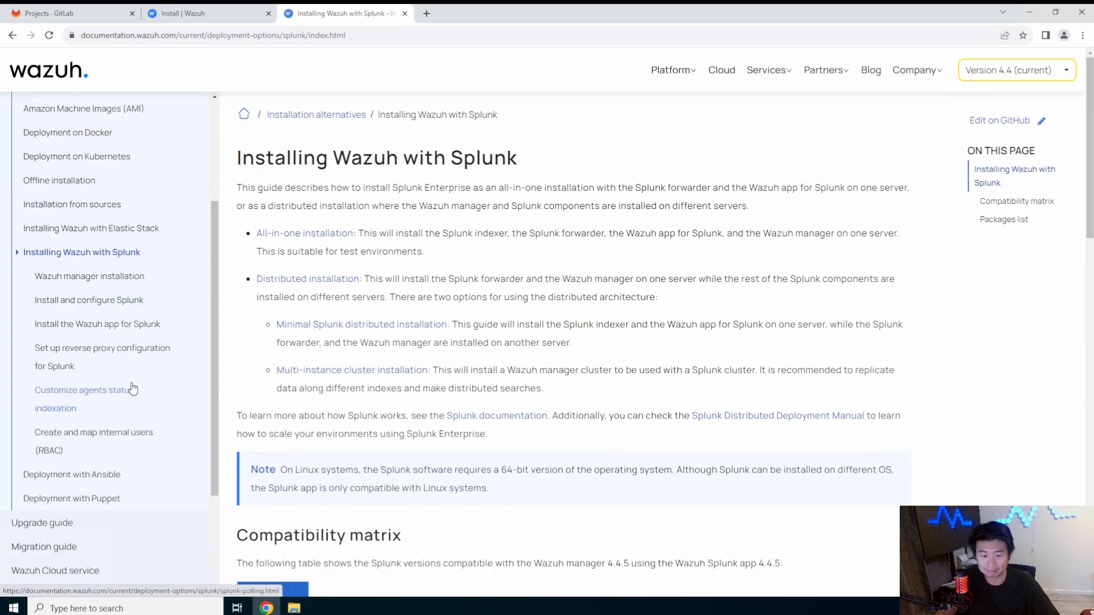
{"action": "mouse_move", "coordinate": [158, 477]}
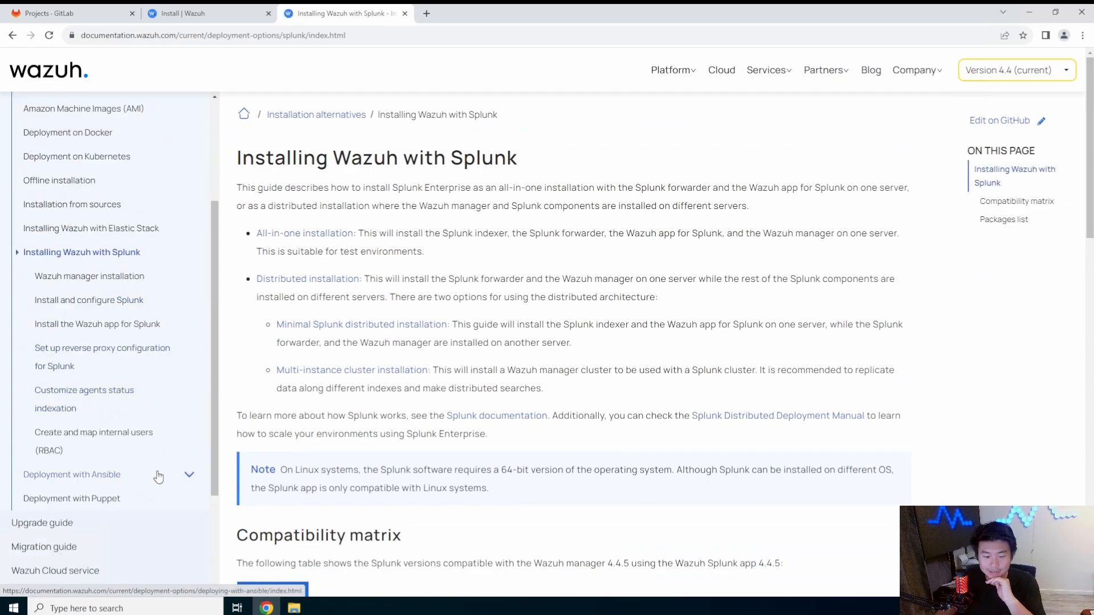
{"action": "left_click", "coordinate": [72, 474]}
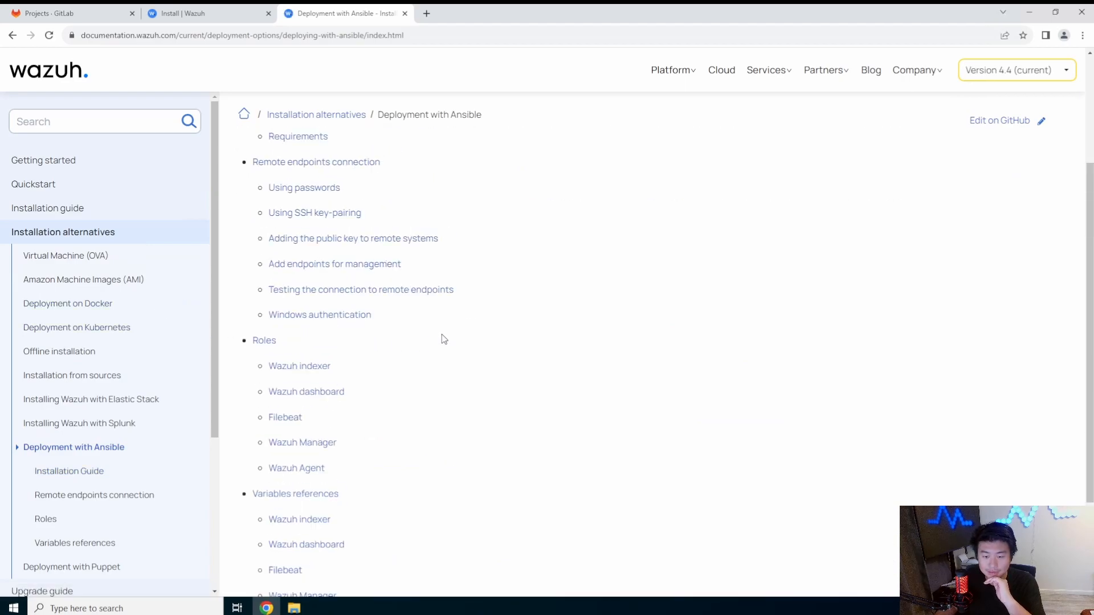
{"action": "scroll", "scroll_direction": "up", "scroll_amount": 3}
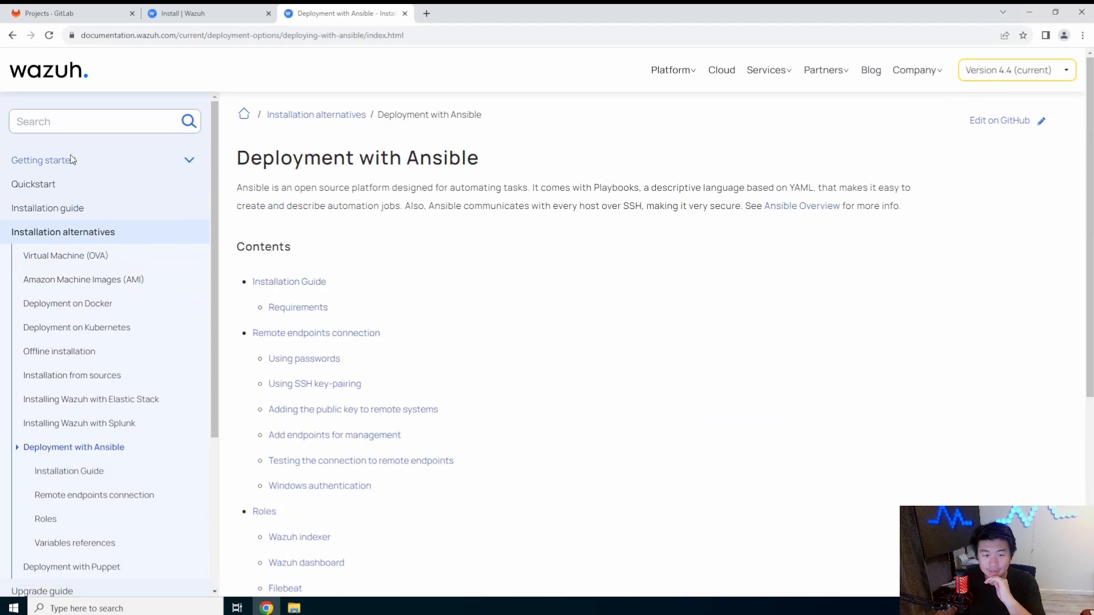
{"action": "left_click", "coordinate": [43, 160]}
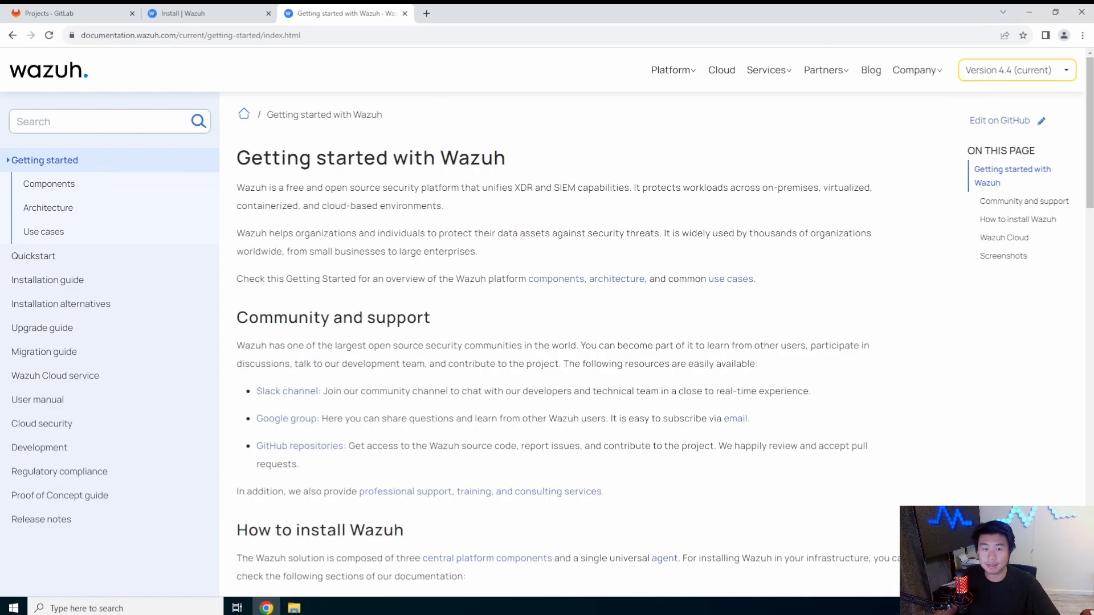
{"action": "mouse_move", "coordinate": [342, 13]}
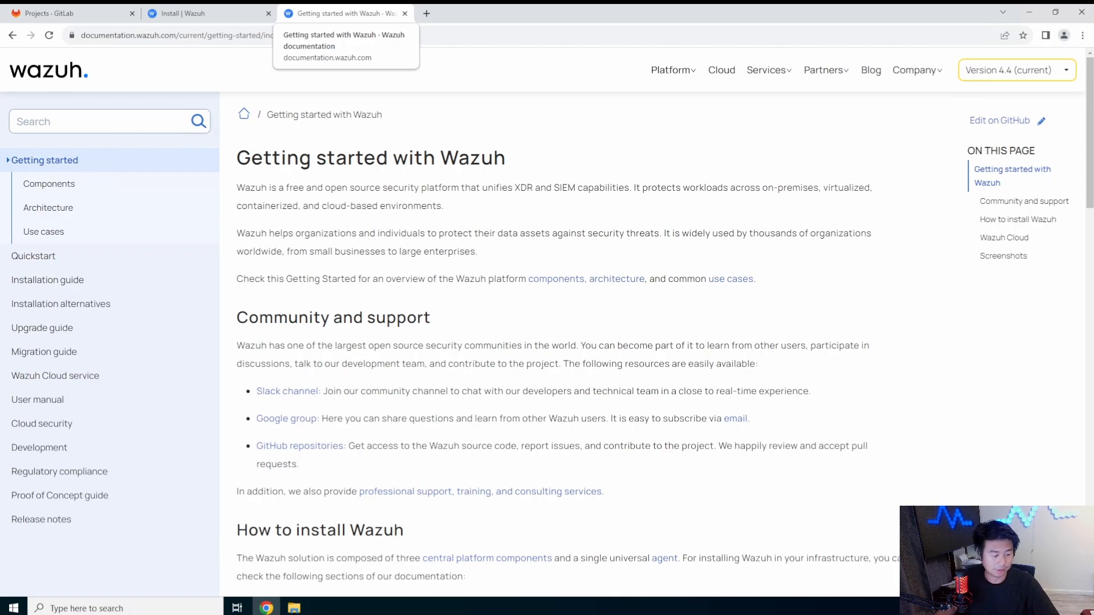
Open the Quickstart page and select the one-line installation assistant curl command.
{"action": "left_click", "coordinate": [189, 34]}
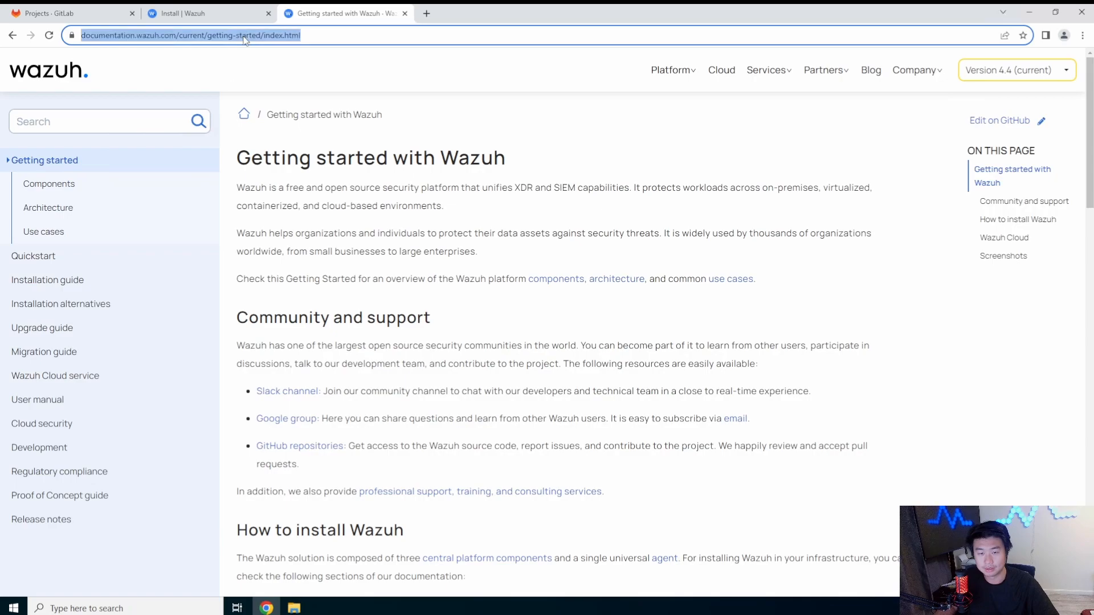
{"action": "left_click", "coordinate": [33, 255]}
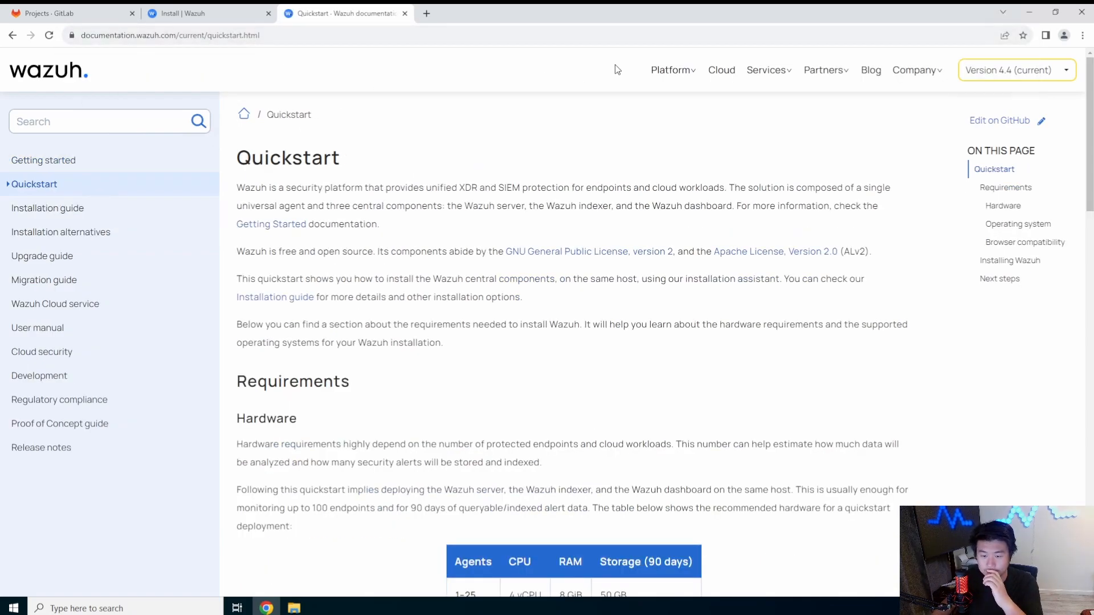
{"action": "scroll", "scroll_direction": "down", "scroll_amount": 3}
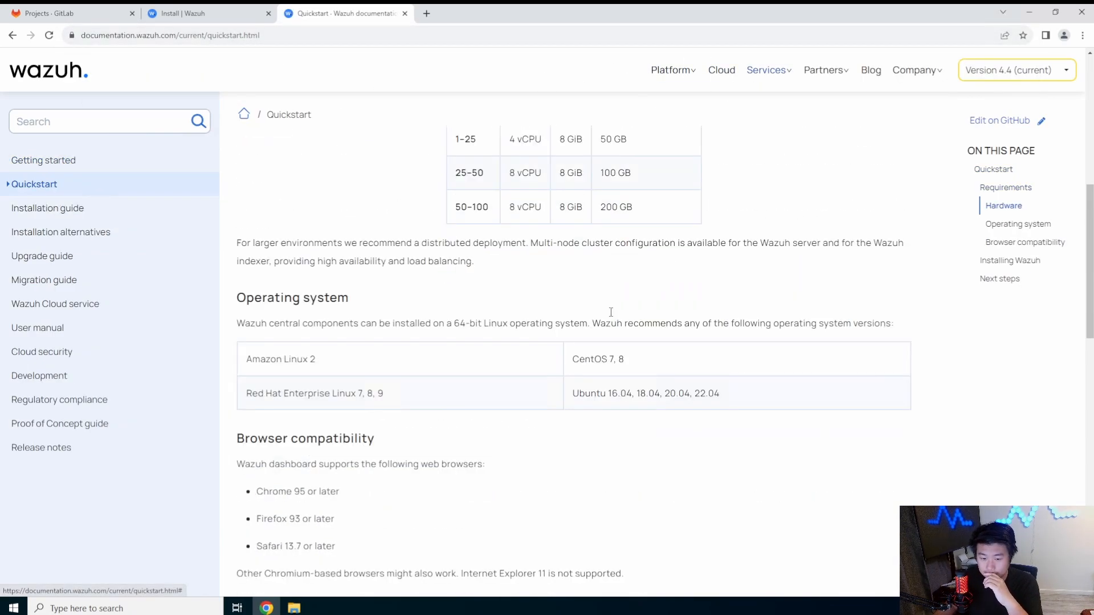
{"action": "scroll", "scroll_direction": "down", "scroll_amount": 3}
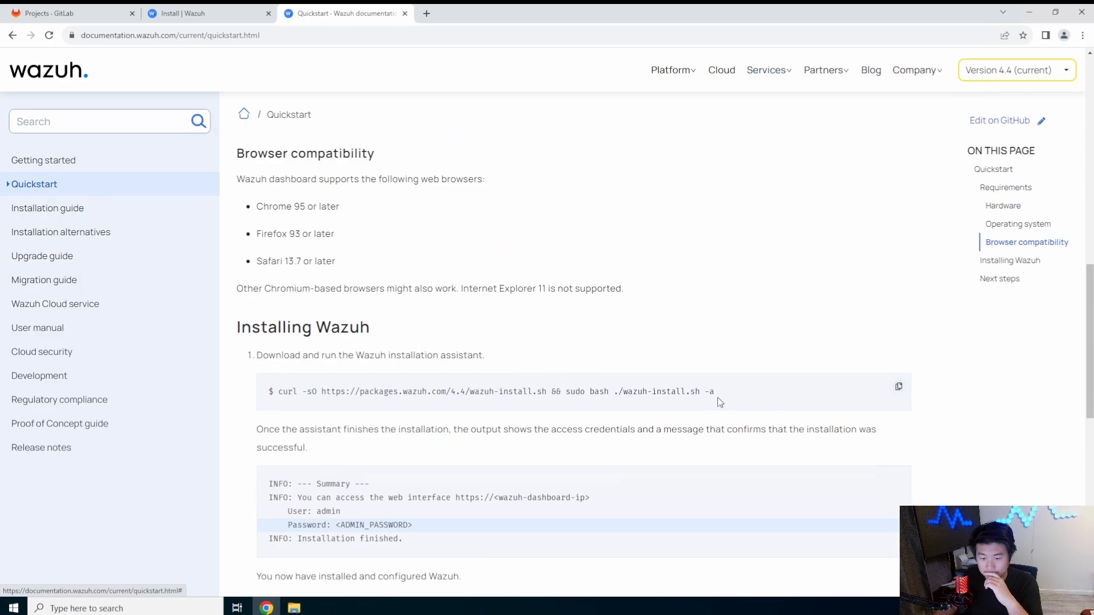
{"action": "triple_click", "coordinate": [488, 391]}
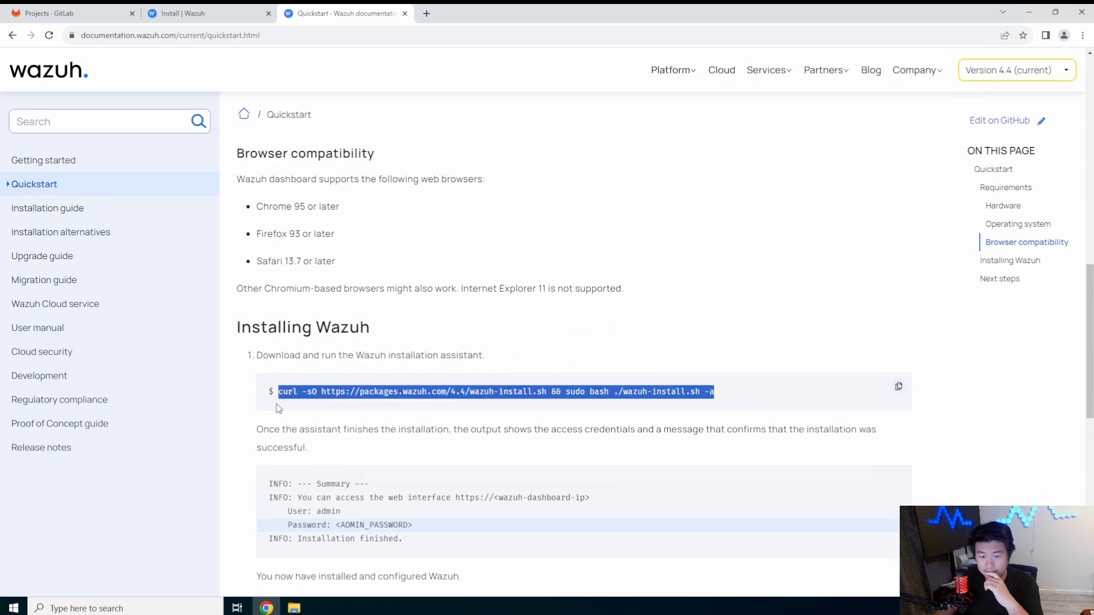
{"action": "mouse_move", "coordinate": [408, 403]}
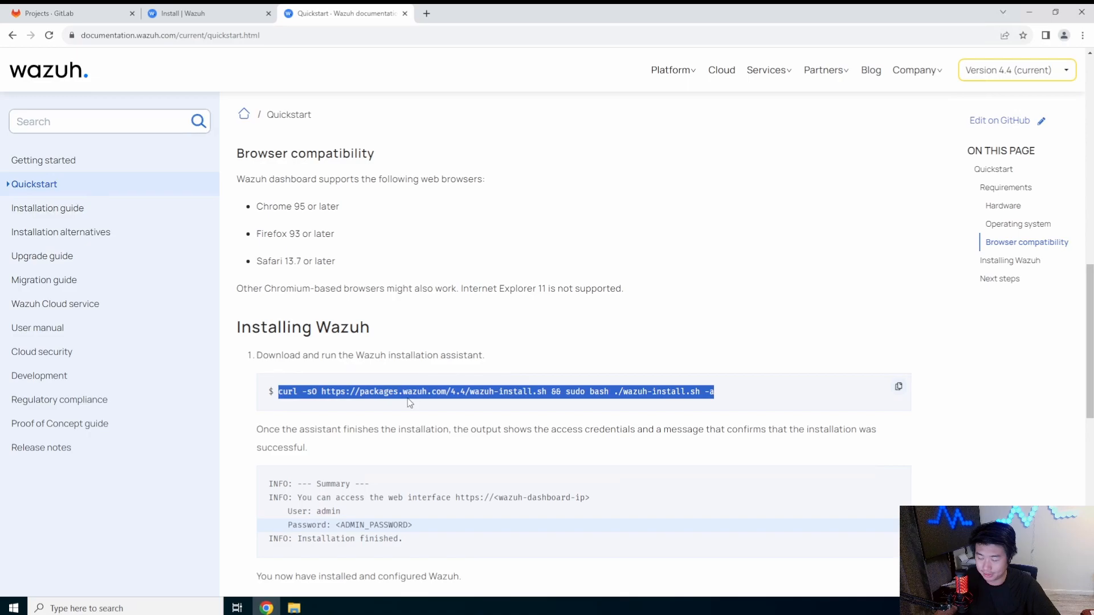
{"action": "left_click", "coordinate": [12, 608]}
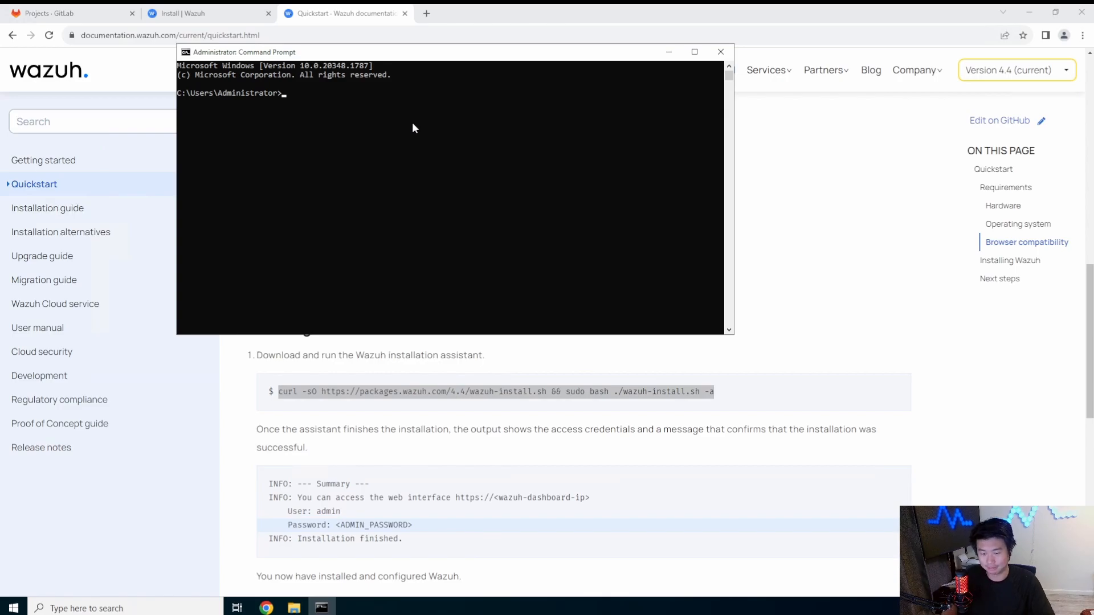
SSH in as root and rerun the curl install script with '-a -i' to ignore system checks.
{"action": "type", "text": "ssh root@"}
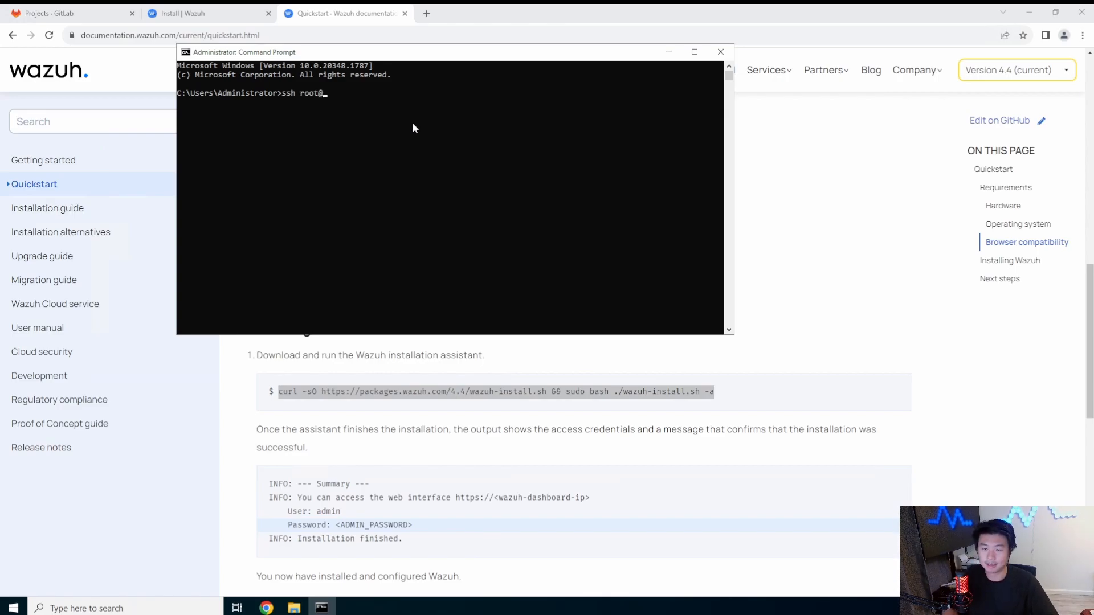
{"action": "type", "text": "192.168.1.141"}
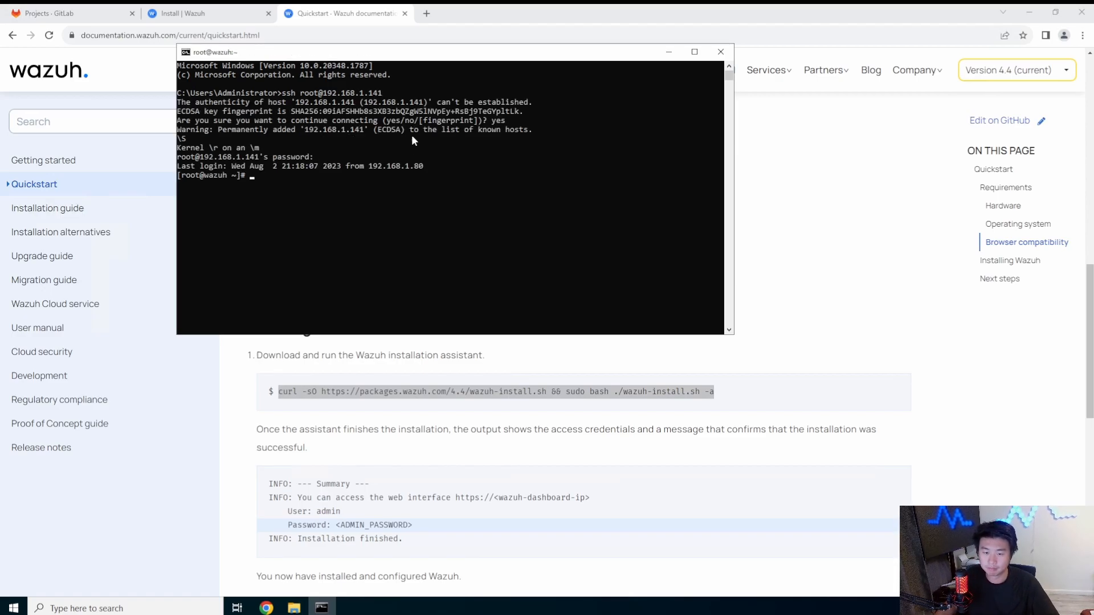
{"action": "type", "text": "https://documentation.wazuh.com/current/quickstart.html"}
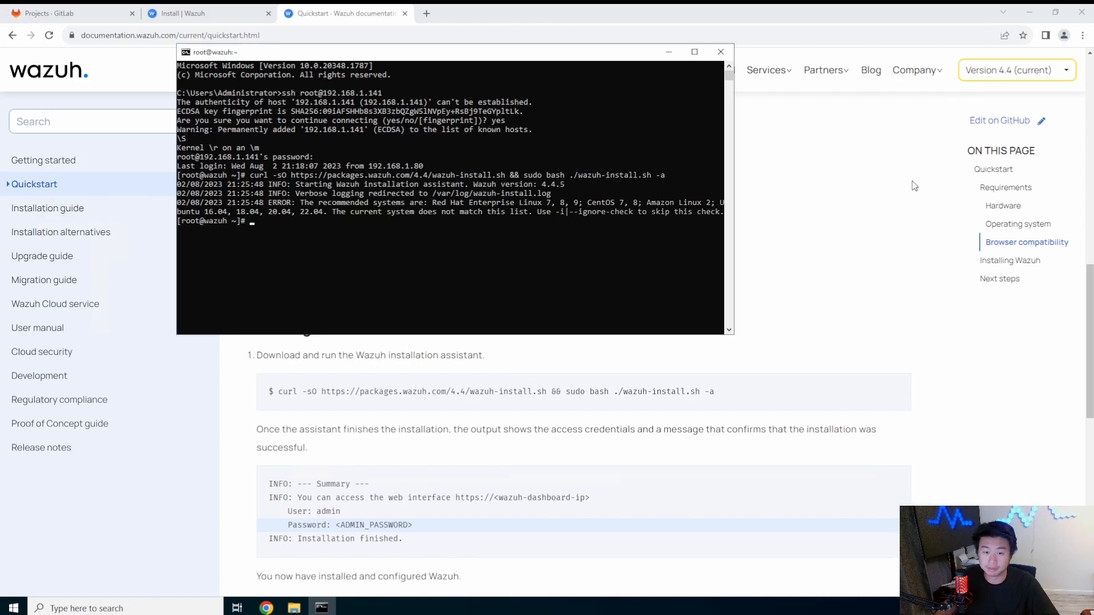
{"action": "mouse_move", "coordinate": [498, 200]}
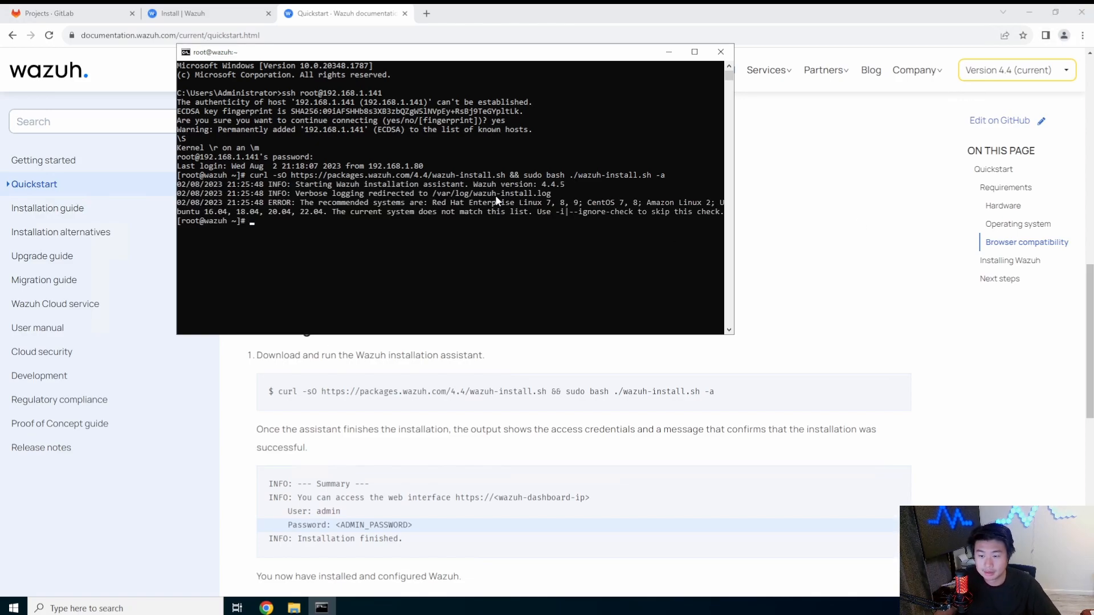
{"action": "mouse_move", "coordinate": [733, 335]}
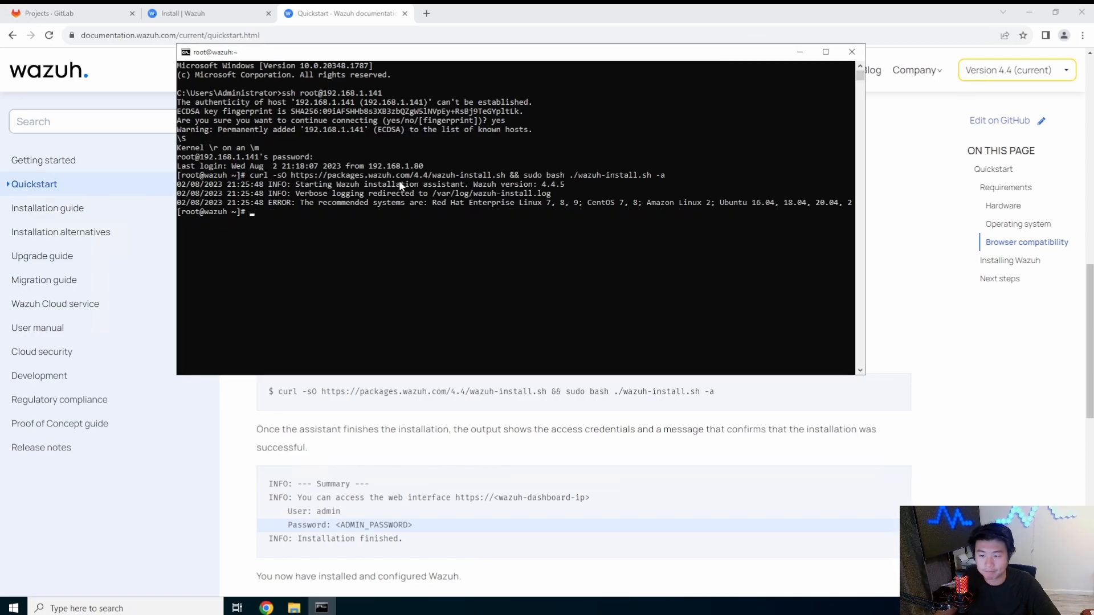
{"action": "mouse_move", "coordinate": [363, 194]}
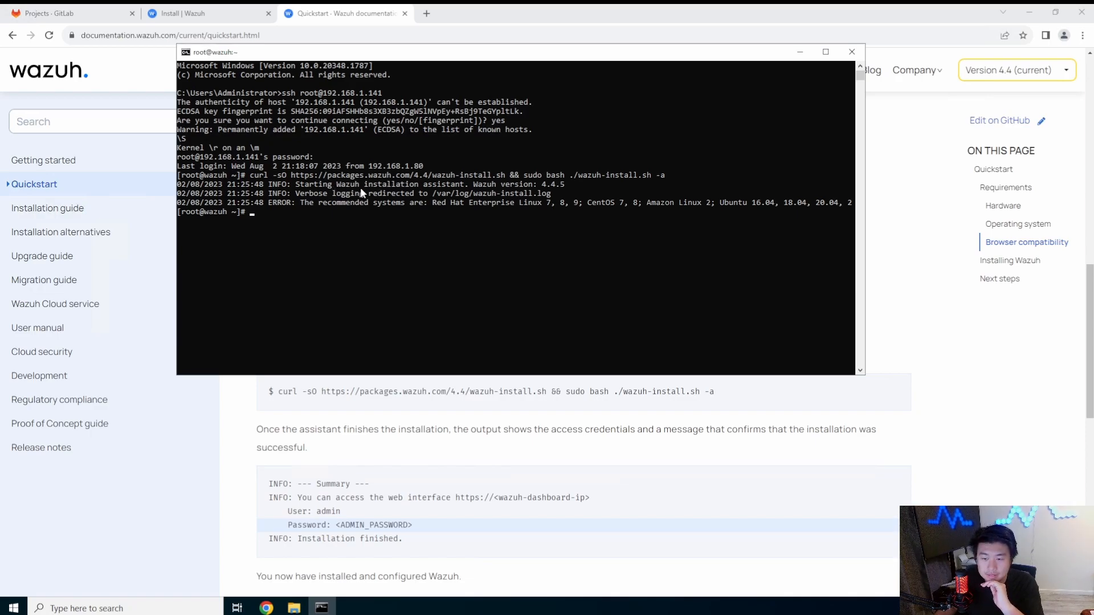
{"action": "double_click", "coordinate": [441, 193]}
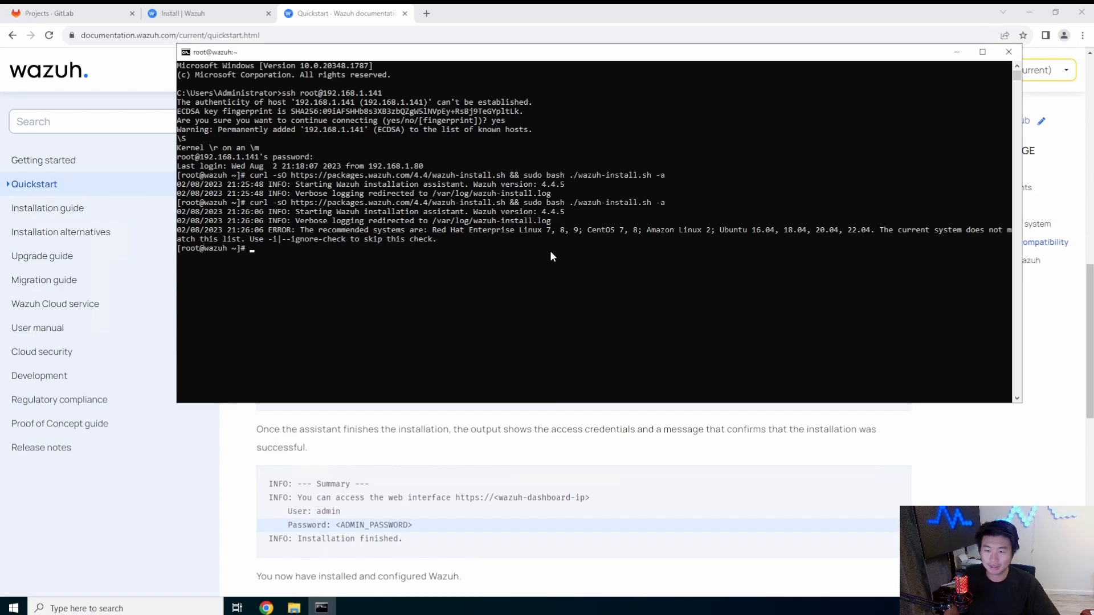
{"action": "type", "text": "curl -sO https://packages.wazuh.com/4.4/wazuh-install.sh && sudo bash ./wazuh-install.sh -a"}
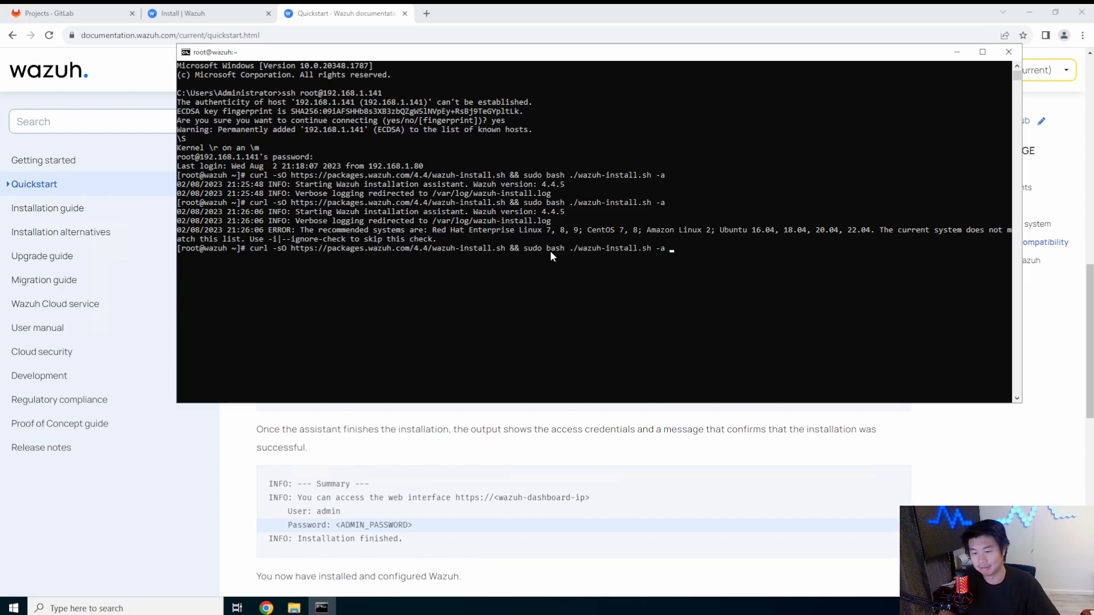
{"action": "type", "text": "-i"}
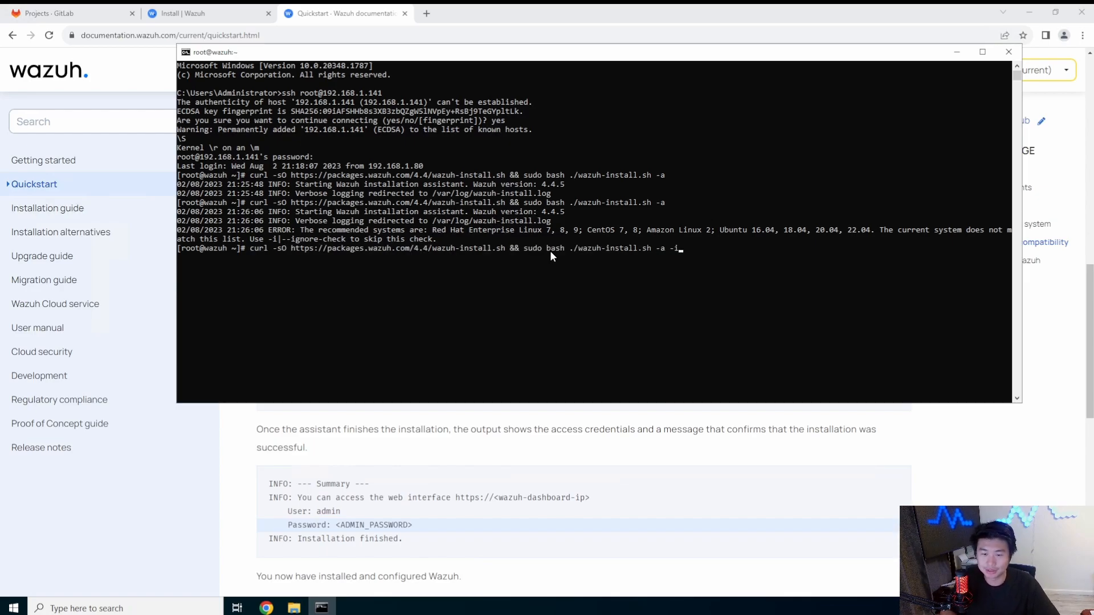
{"action": "key", "text": "Return"}
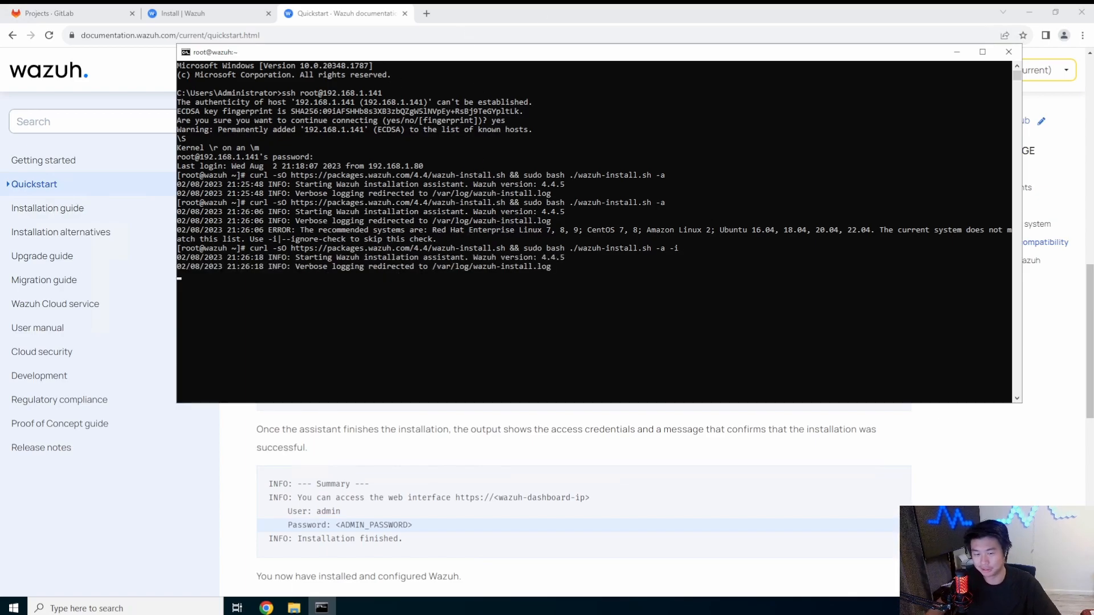
{"action": "mouse_move", "coordinate": [537, 148]}
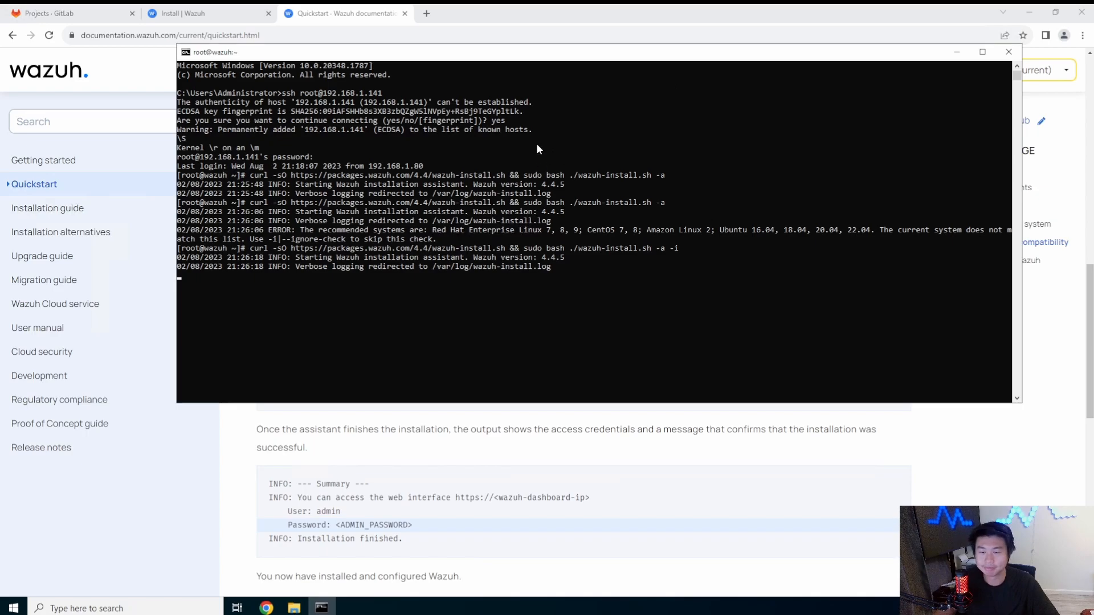
{"action": "left_click", "coordinate": [66, 13]}
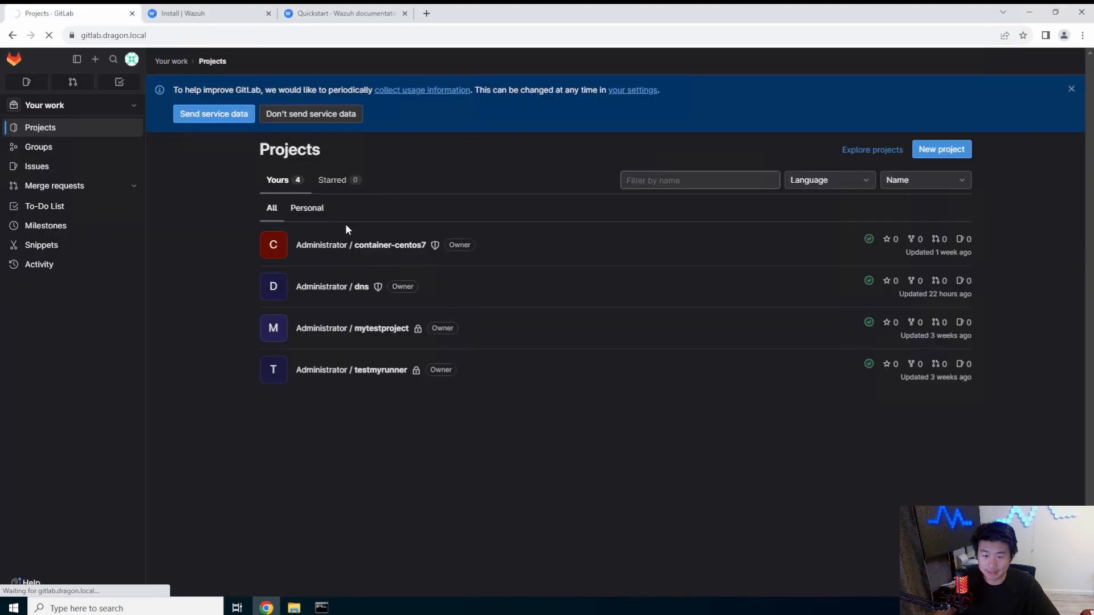
In the dns project, add 'wazuh IN A 192.168.1.141' to dragon.local.zone.
{"action": "left_click", "coordinate": [341, 287]}
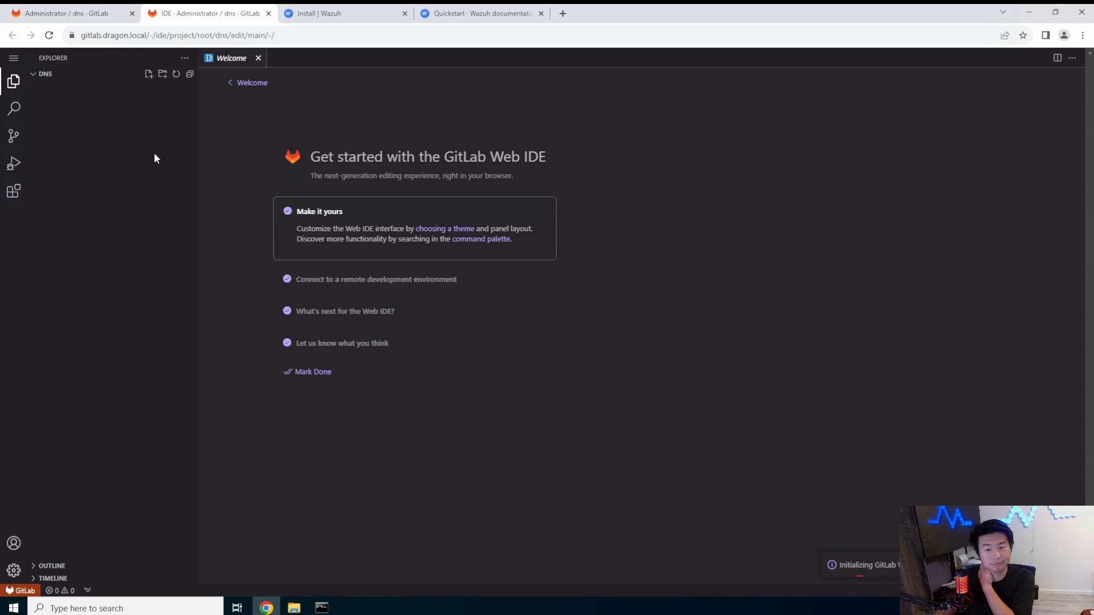
{"action": "left_click", "coordinate": [75, 99]}
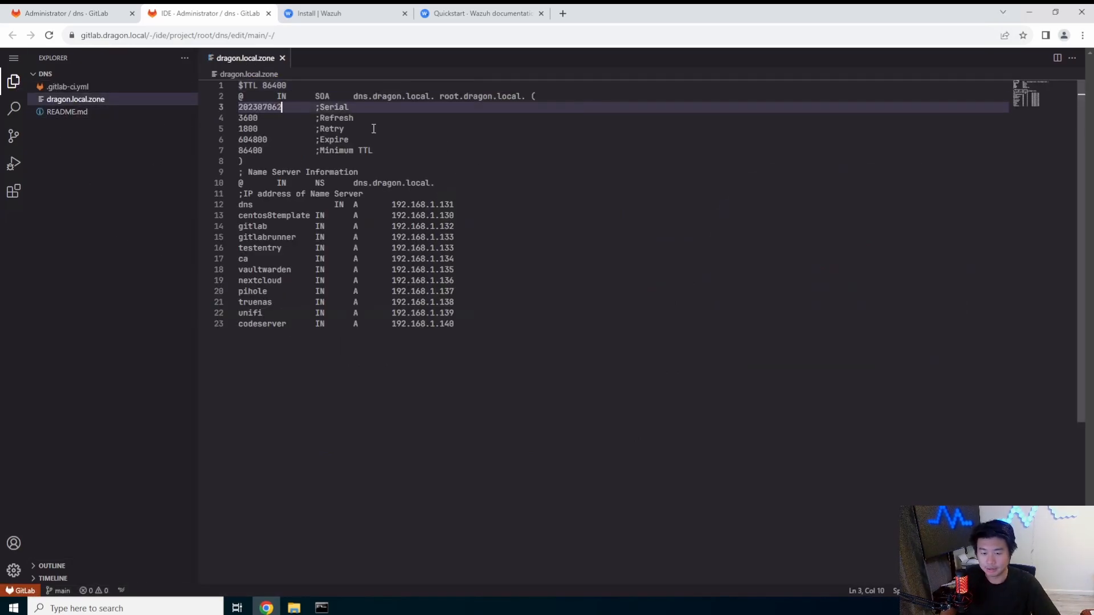
{"action": "type", "text": "wa"}
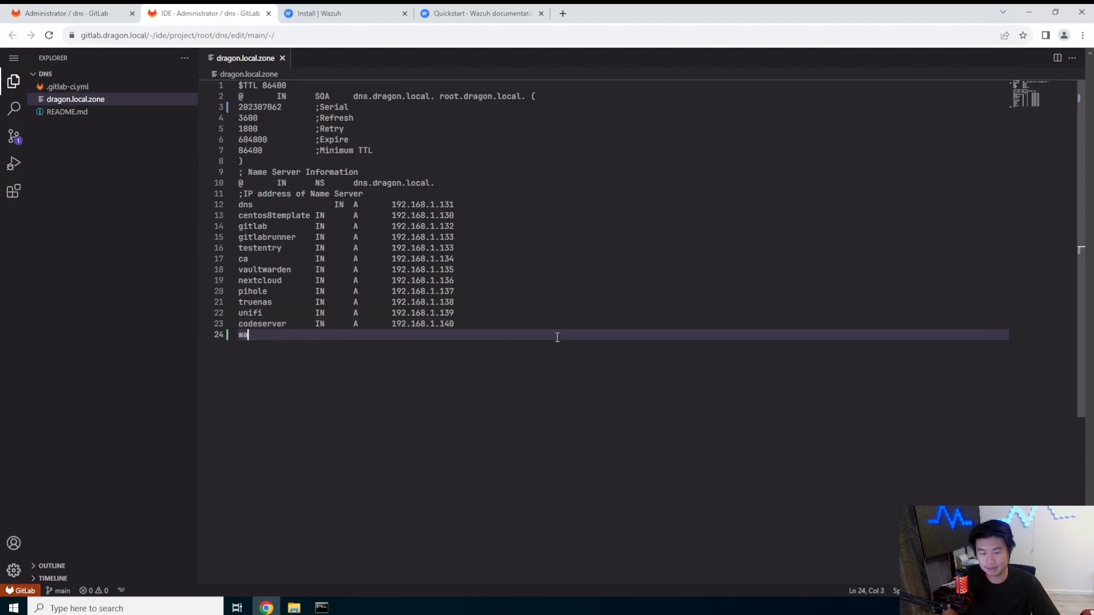
{"action": "type", "text": "zuh           IN"}
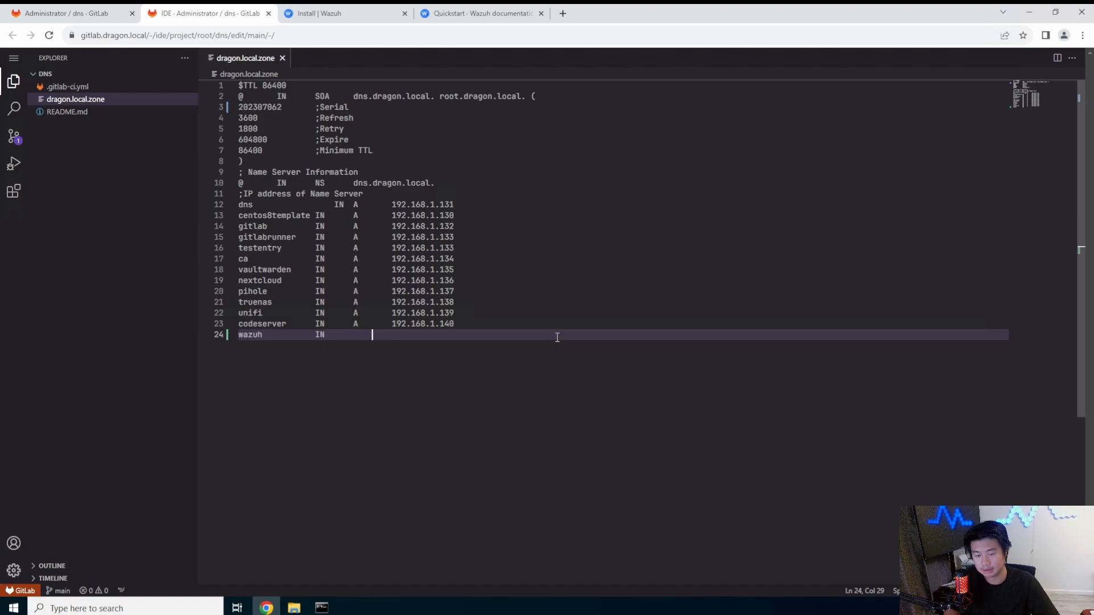
{"action": "type", "text": "A"}
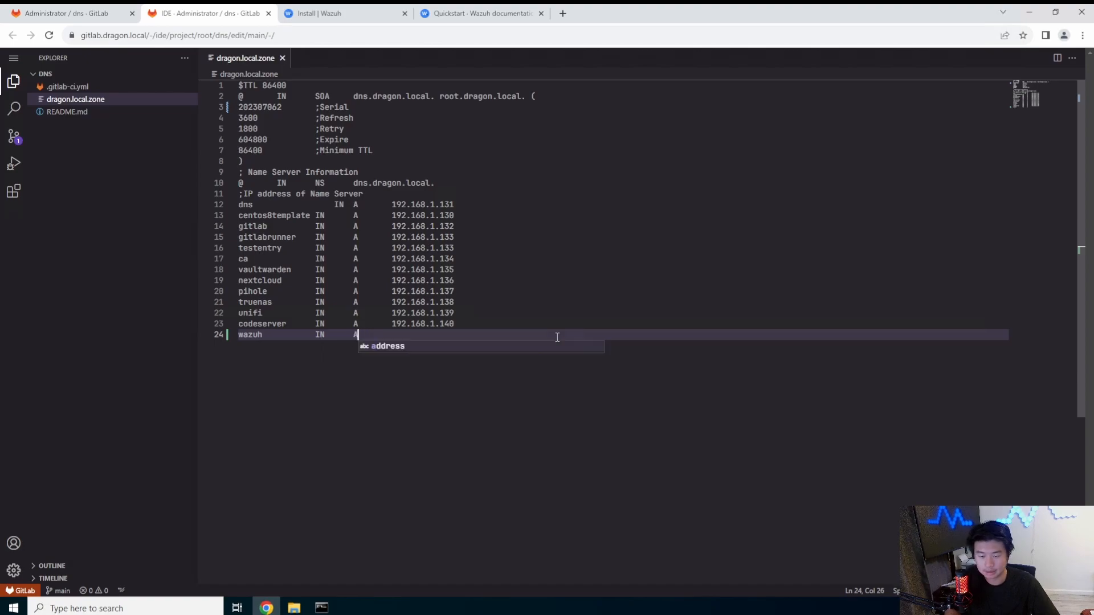
{"action": "type", "text": "192.168.1.141"}
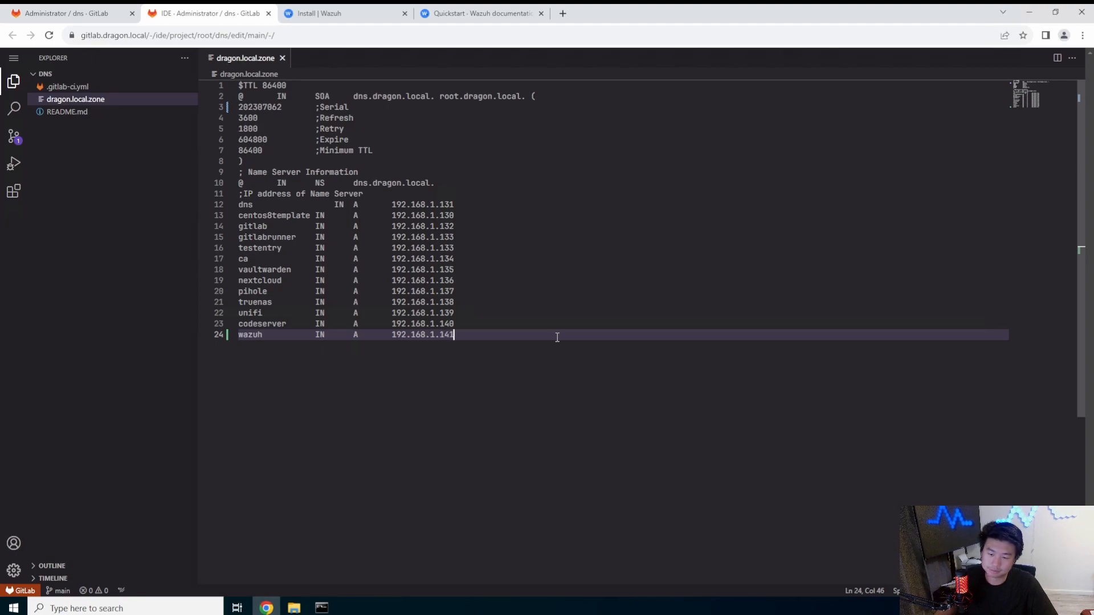
Commit the zone file change to main with message 'add wazuh'.
{"action": "left_click", "coordinate": [14, 136]}
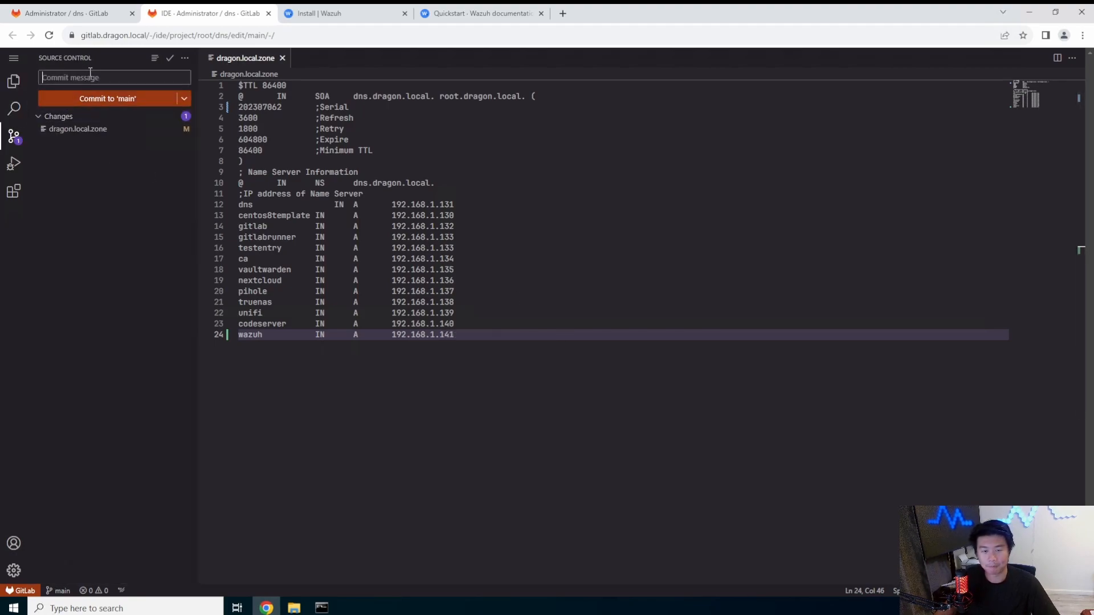
{"action": "type", "text": "add w"}
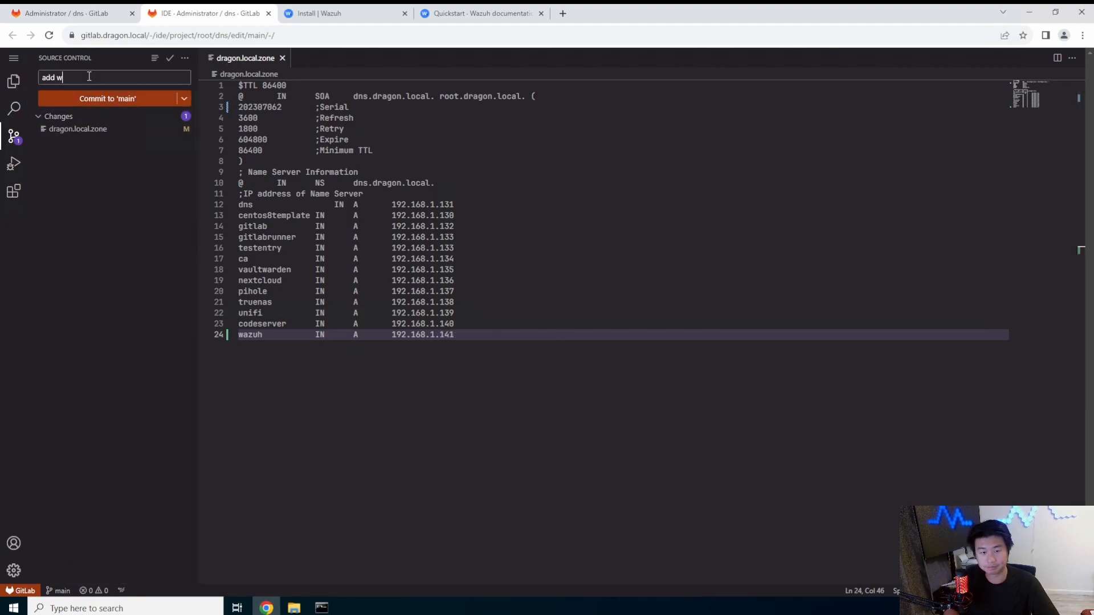
{"action": "type", "text": "azuh"}
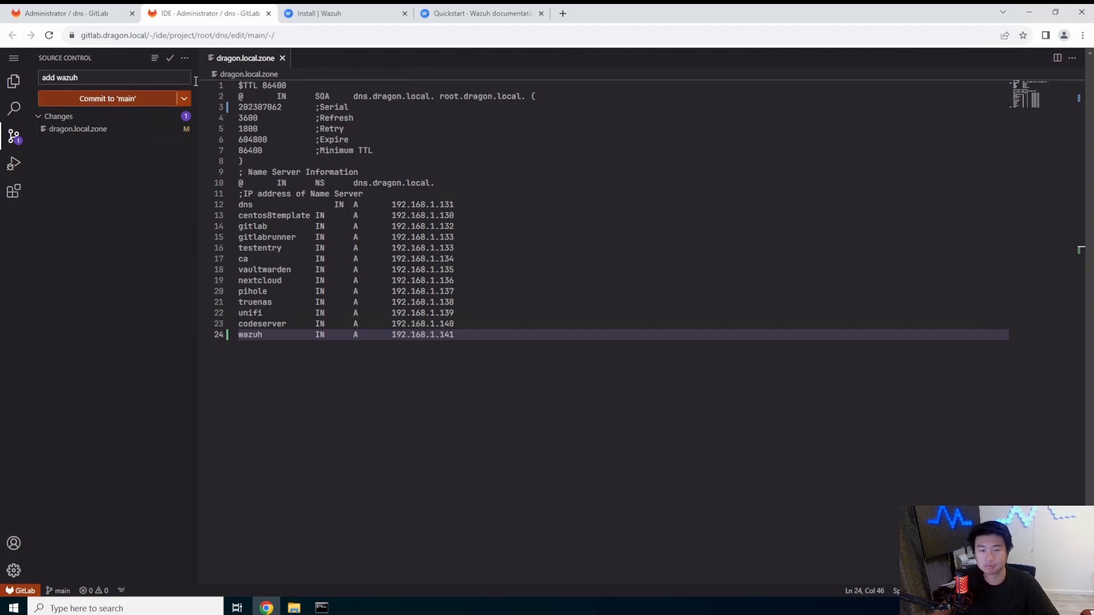
{"action": "left_click", "coordinate": [106, 99]}
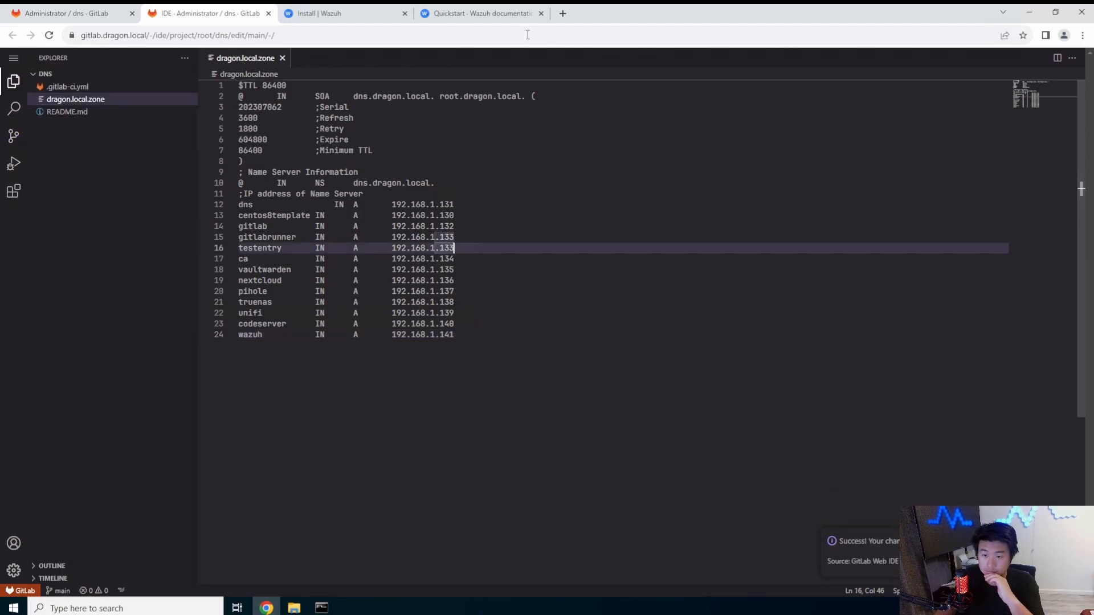
Check the SSH installer's progress, then open the Deploying Wazuh agents on Linux guide.
{"action": "left_click", "coordinate": [480, 13]}
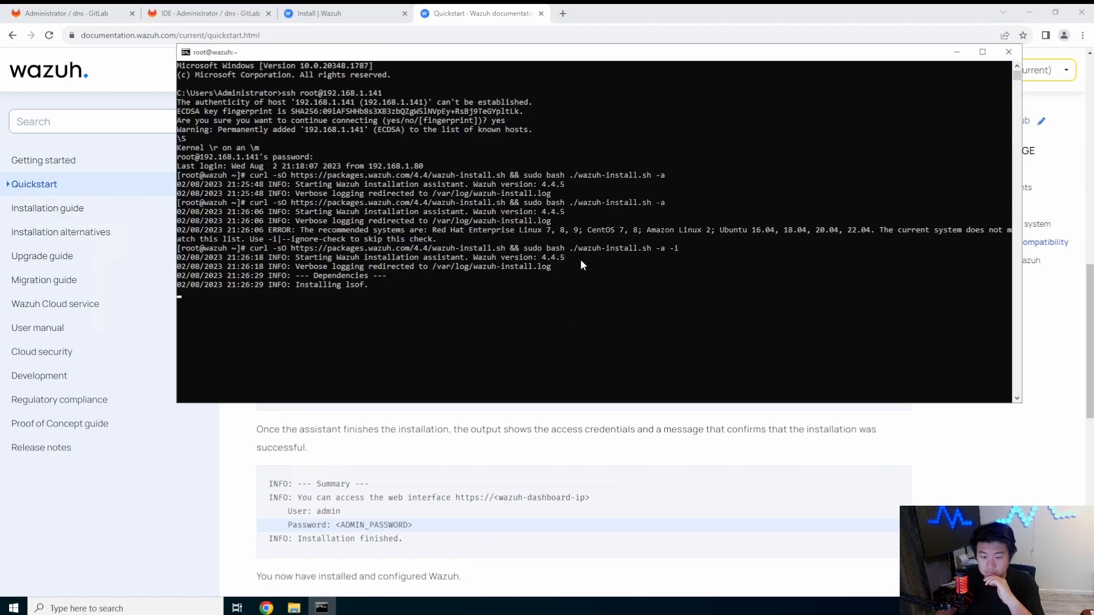
{"action": "mouse_move", "coordinate": [367, 289]}
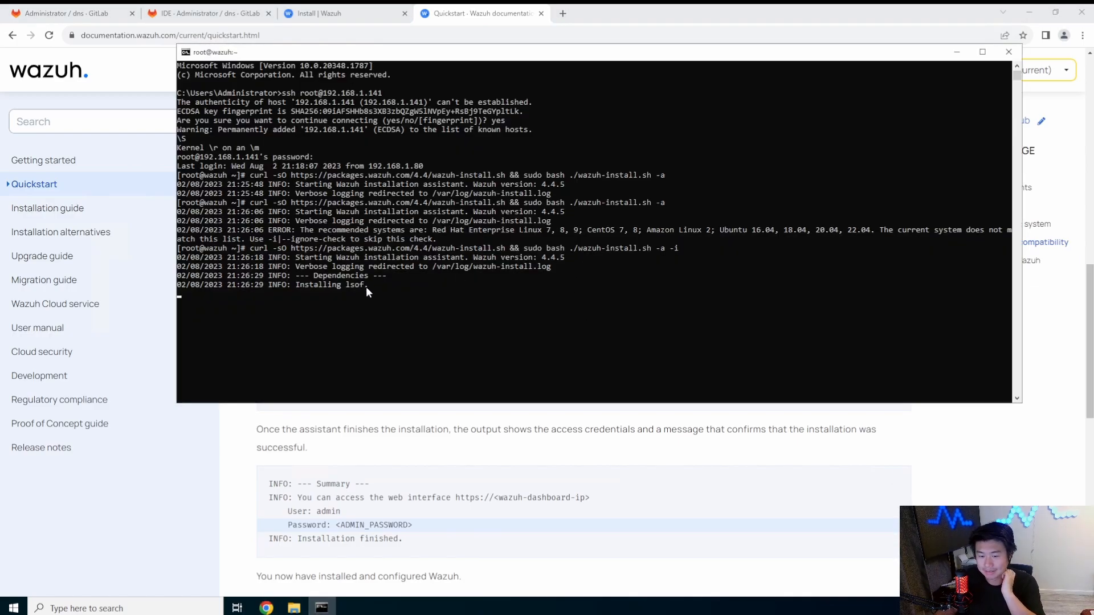
{"action": "mouse_move", "coordinate": [457, 271]}
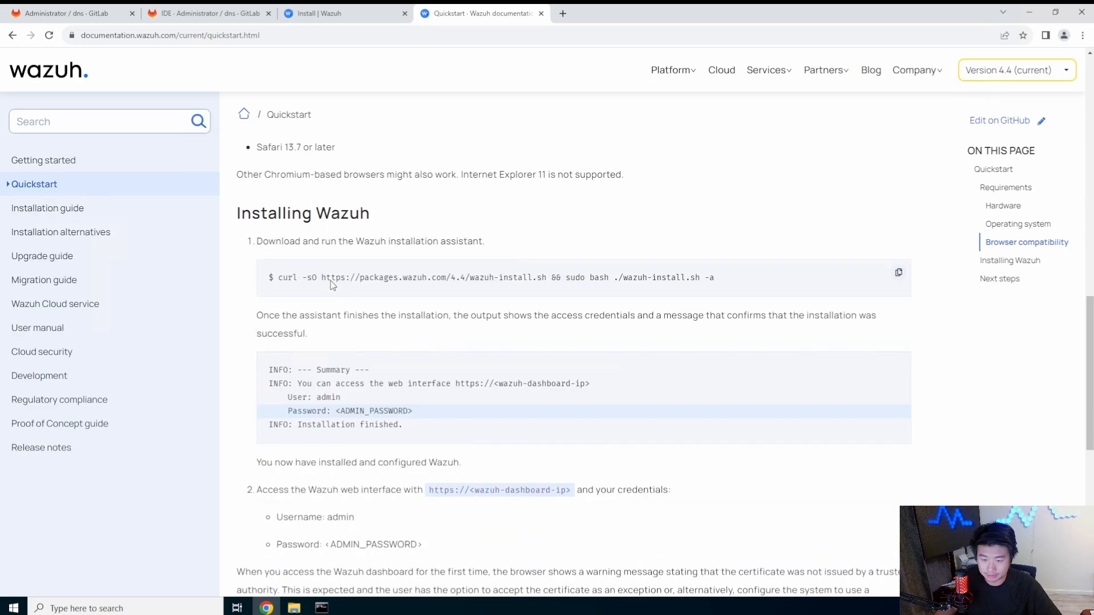
{"action": "scroll", "scroll_direction": "down", "scroll_amount": 3}
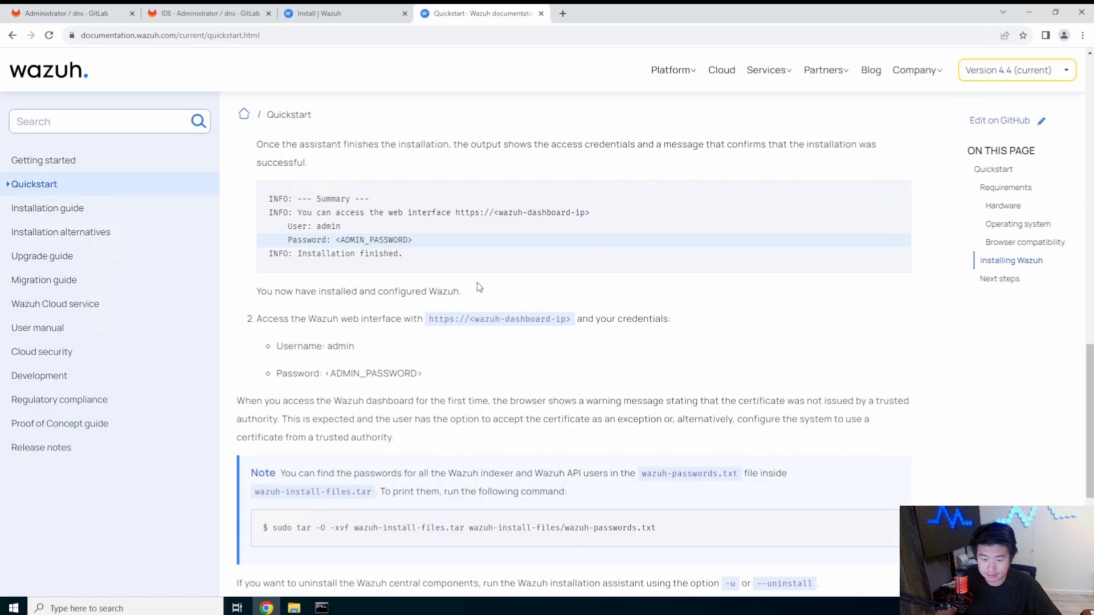
{"action": "scroll", "scroll_direction": "down", "scroll_amount": 3}
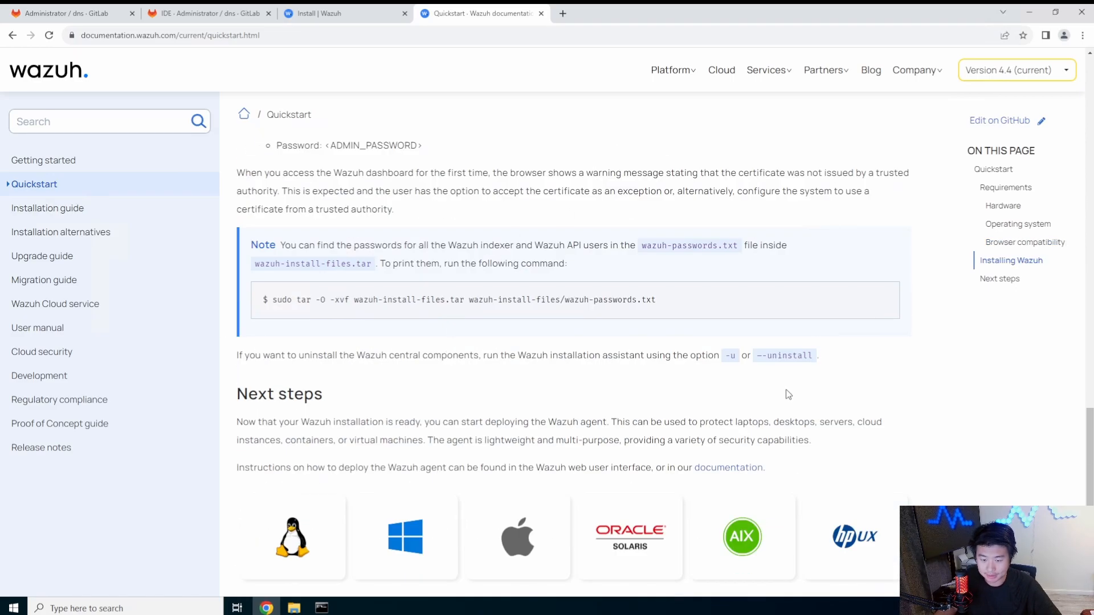
{"action": "left_click", "coordinate": [292, 536]}
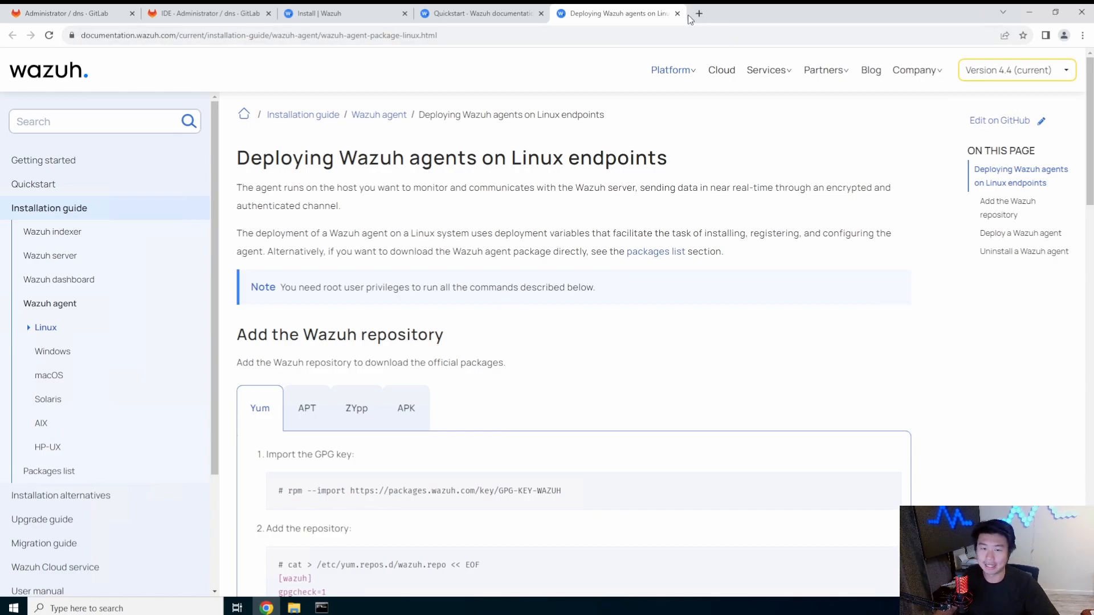
Open nextcloud.dragon.local in a new tab, close code-server, and view Quickstart's Installing Wazuh.
{"action": "left_click", "coordinate": [699, 13]}
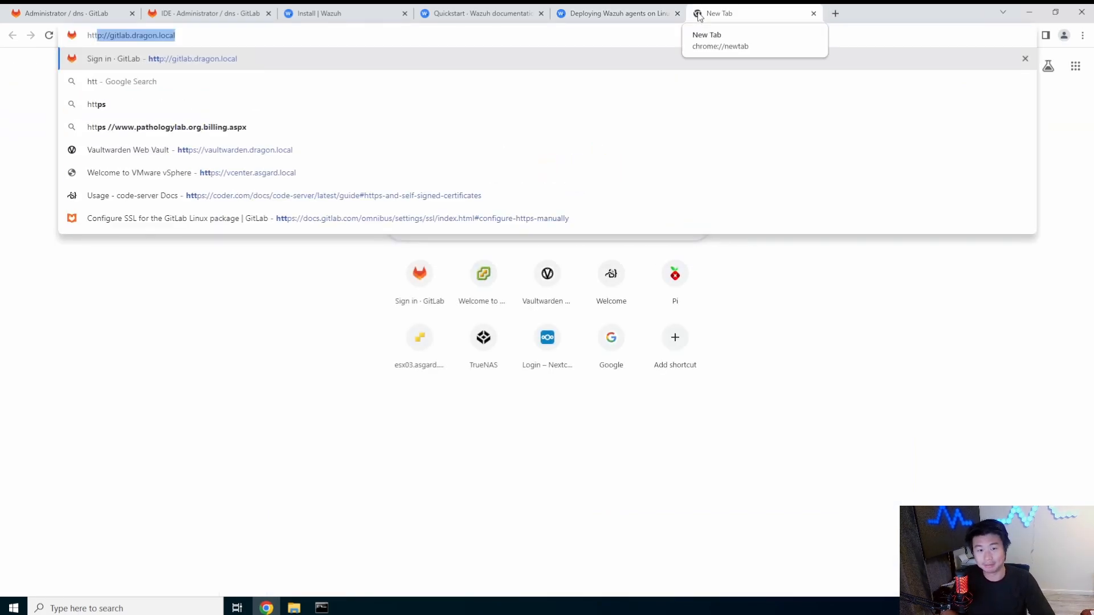
{"action": "type", "text": "https://nextcloud.dragon.local"}
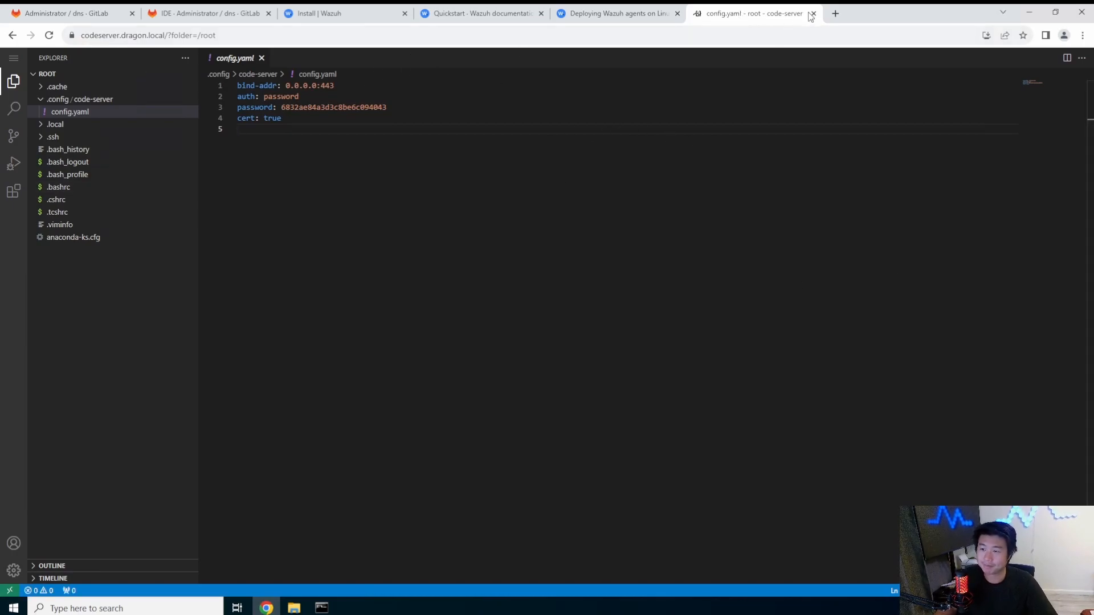
{"action": "left_click", "coordinate": [812, 13]}
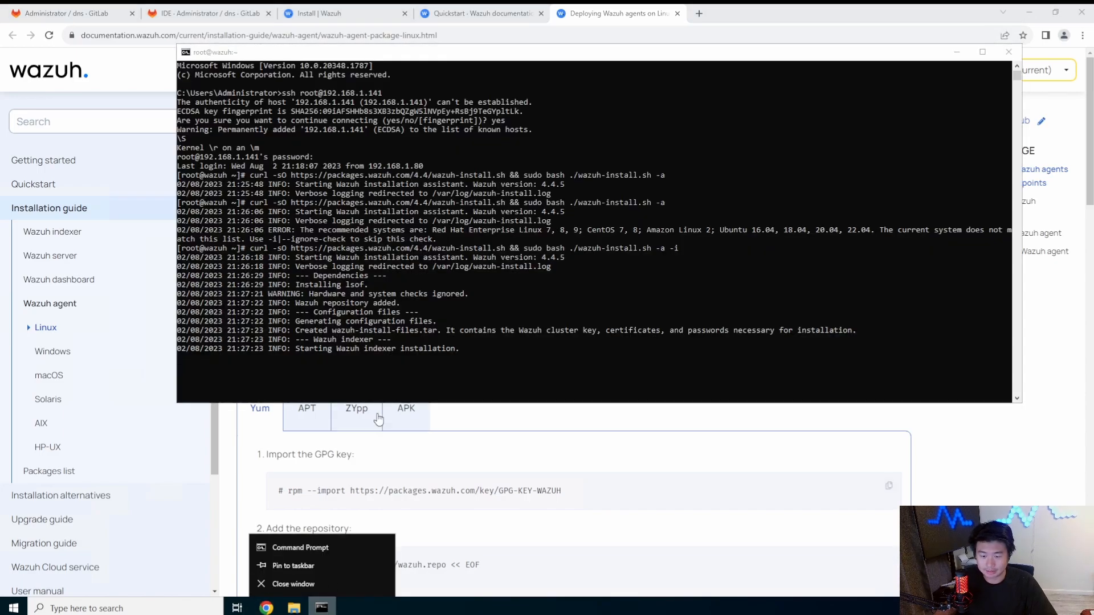
{"action": "mouse_move", "coordinate": [398, 376]}
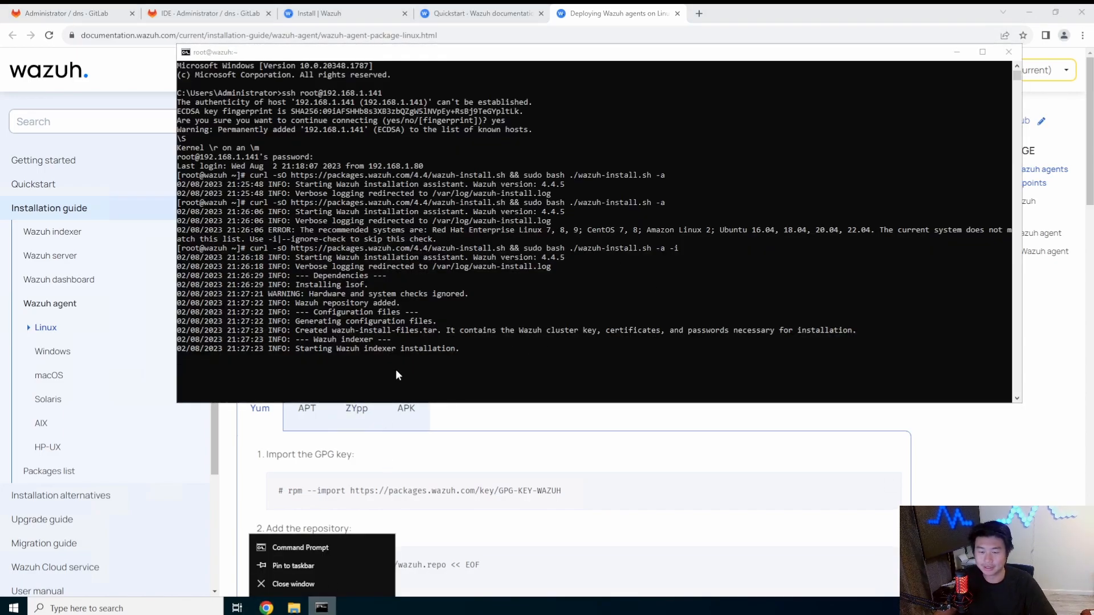
{"action": "mouse_move", "coordinate": [389, 292]}
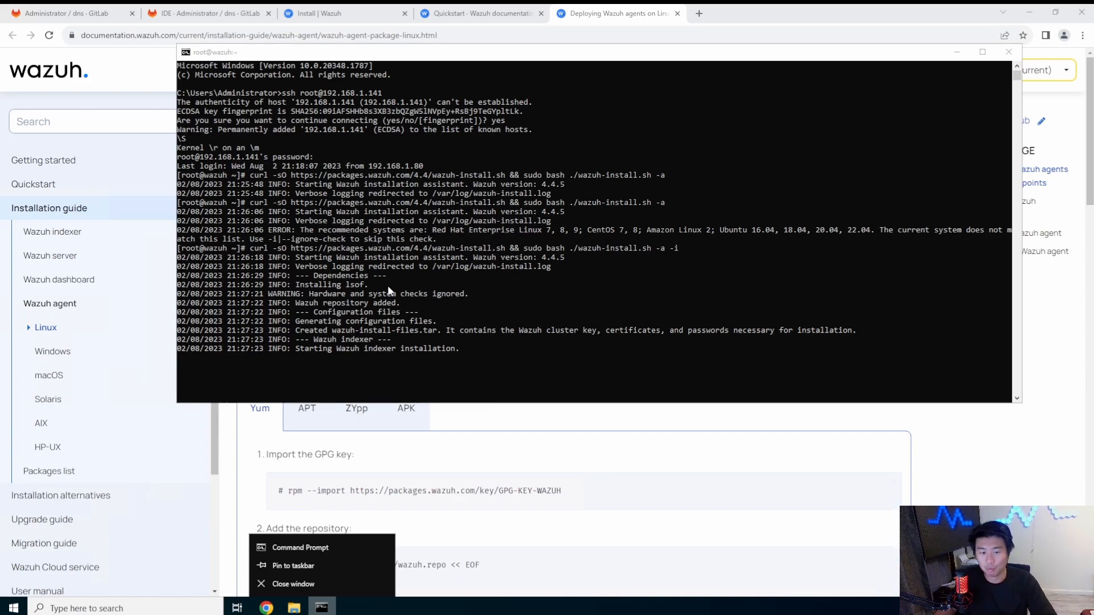
{"action": "mouse_move", "coordinate": [363, 133]}
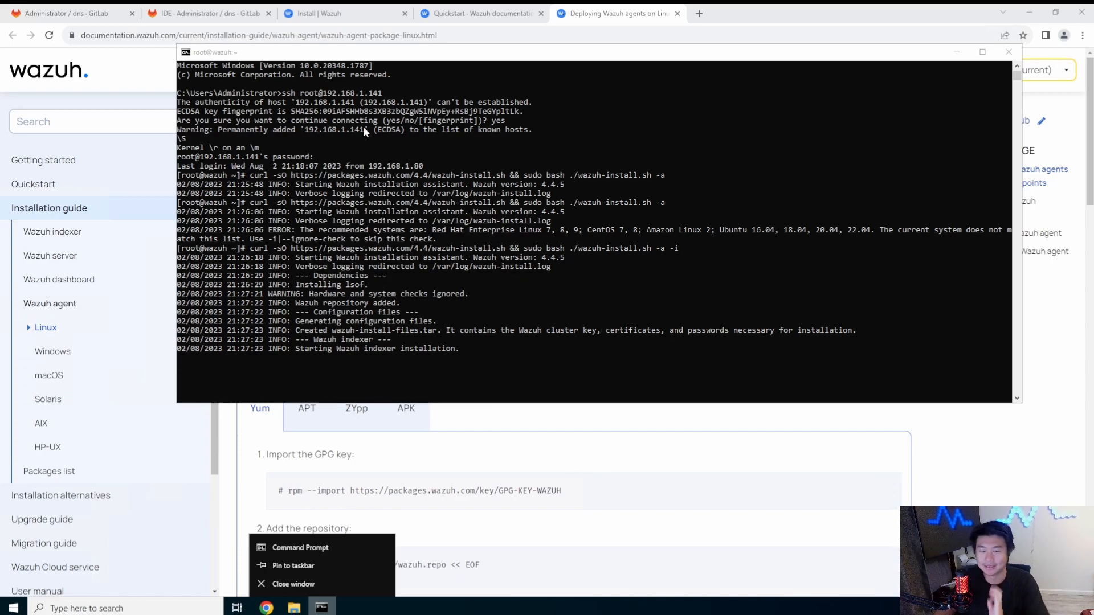
{"action": "mouse_move", "coordinate": [564, 312]}
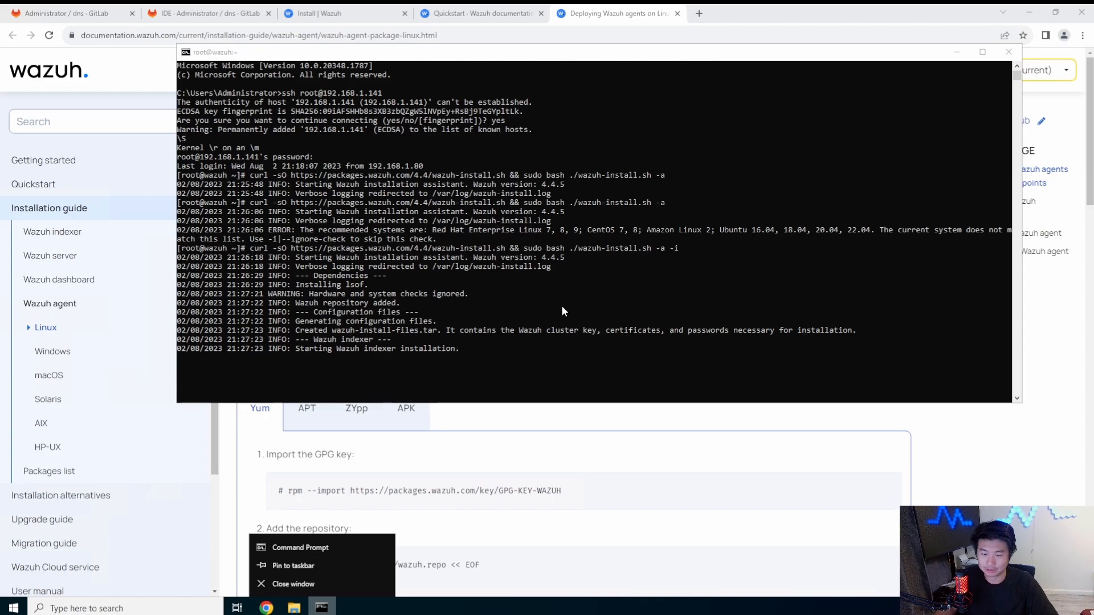
{"action": "mouse_move", "coordinate": [566, 305]}
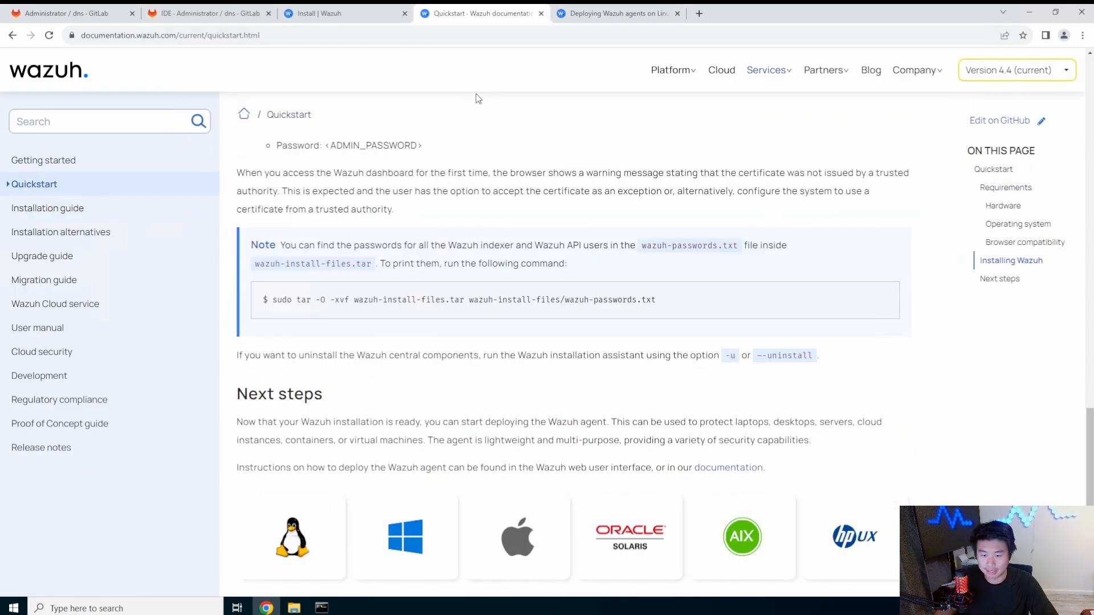
{"action": "scroll", "scroll_direction": "up", "scroll_amount": 3}
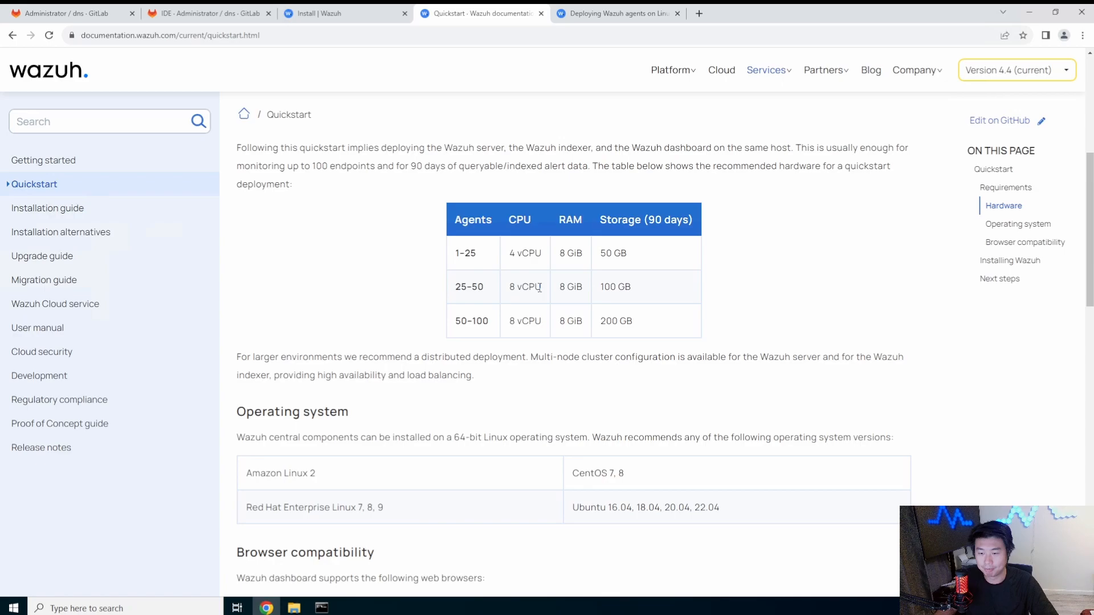
{"action": "scroll", "scroll_direction": "up", "scroll_amount": 3}
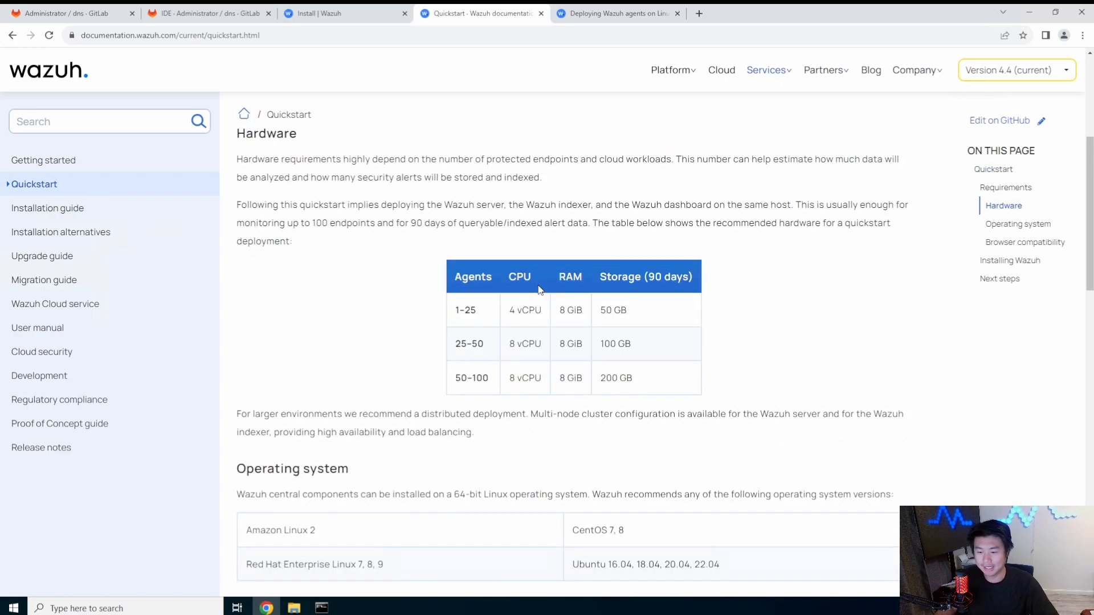
{"action": "scroll", "scroll_direction": "down", "scroll_amount": 3}
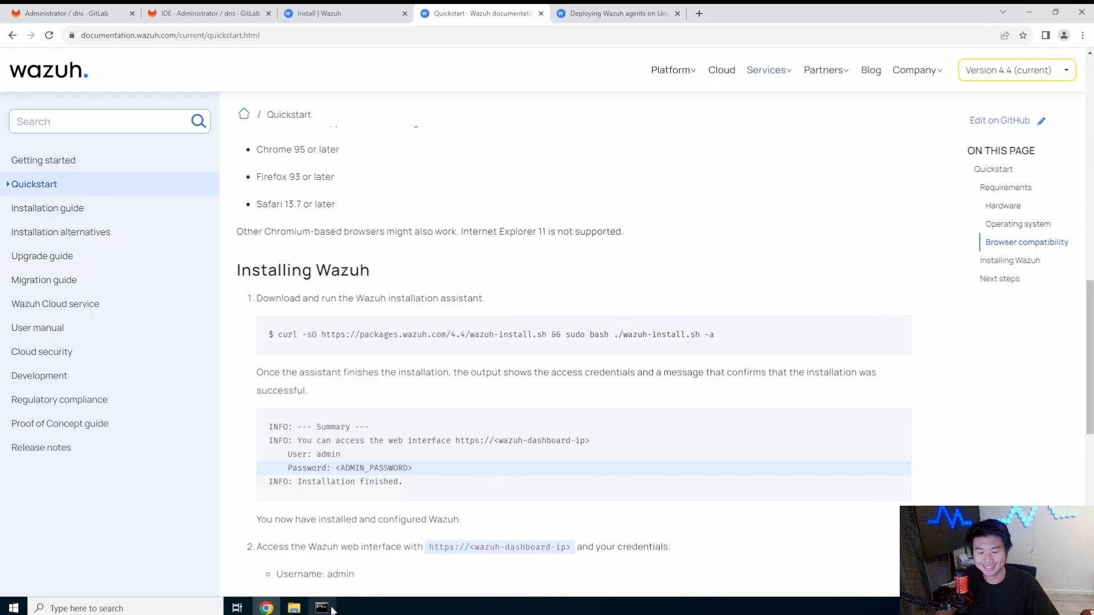
SSH into codeserver.dragon.local as root from a new prompt, accepting the host key.
{"action": "left_click", "coordinate": [321, 608]}
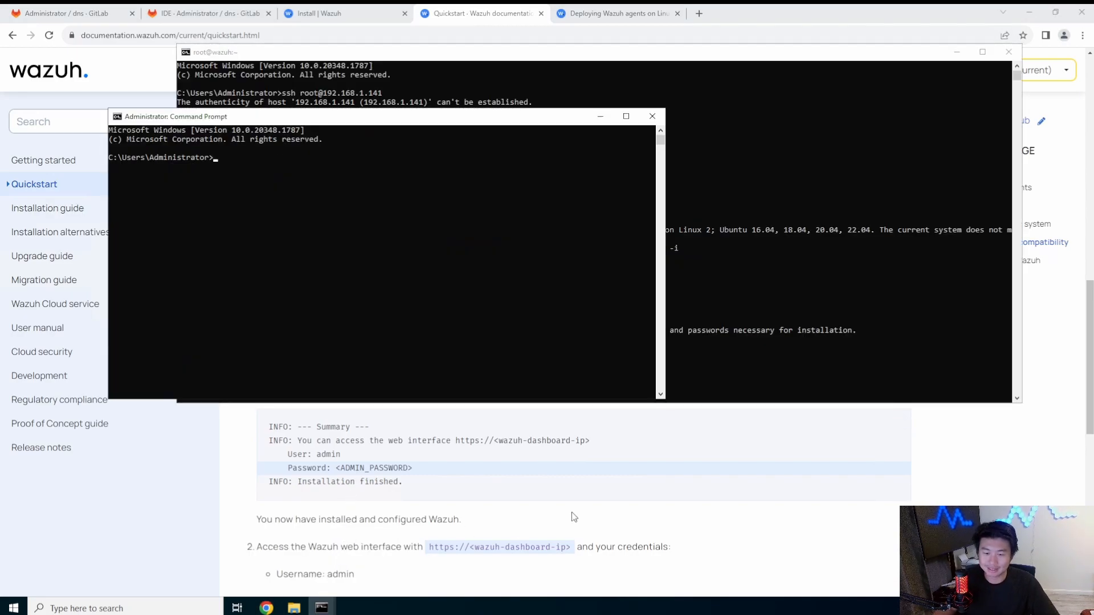
{"action": "type", "text": "ssh root"}
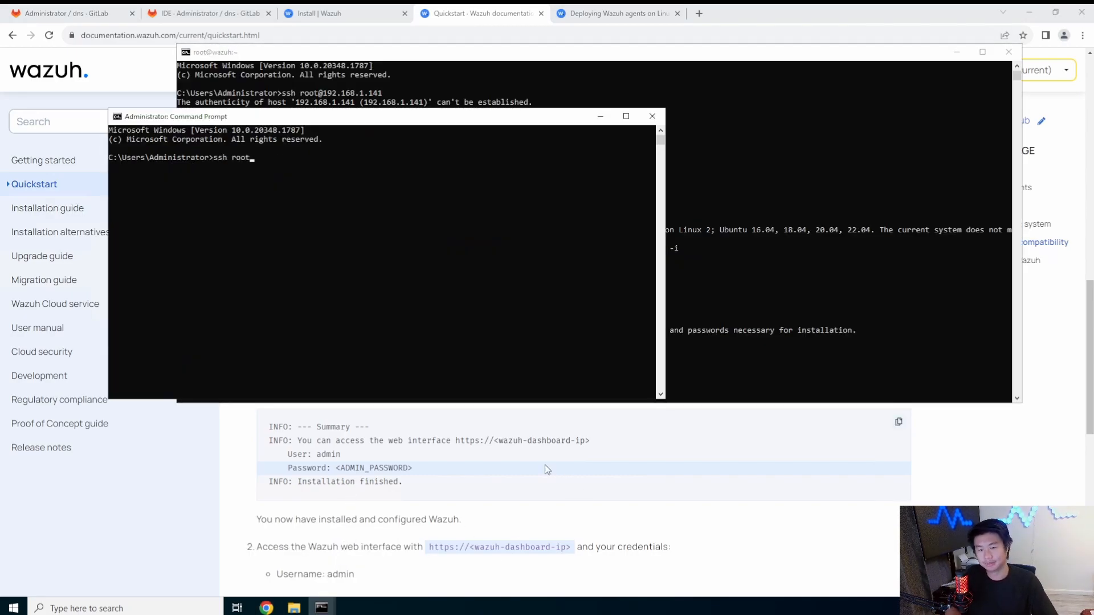
{"action": "type", "text": "@codeserver."}
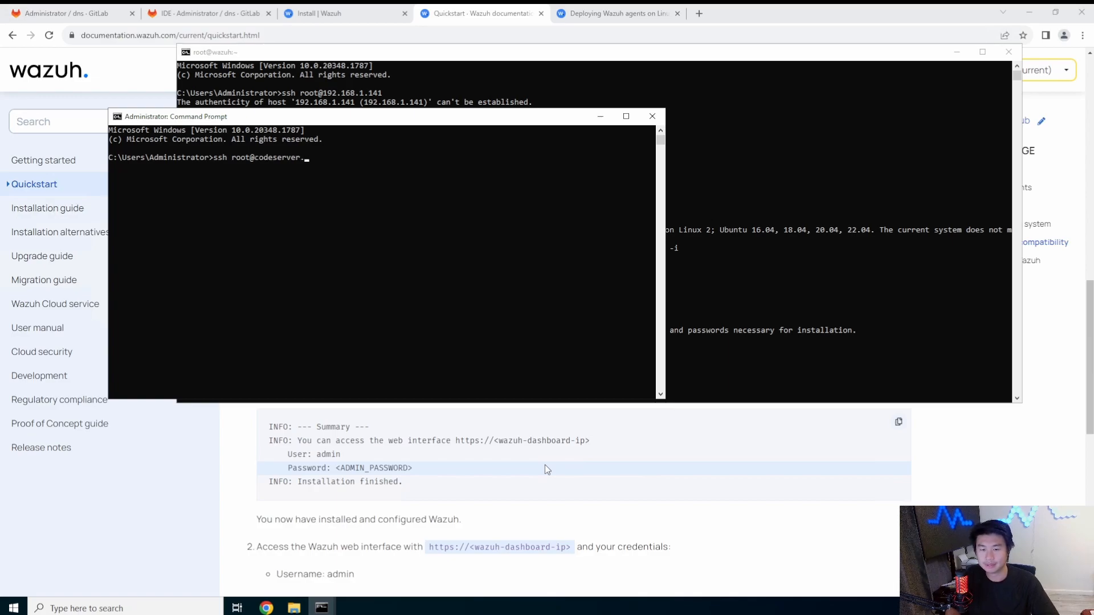
{"action": "key", "text": "Return"}
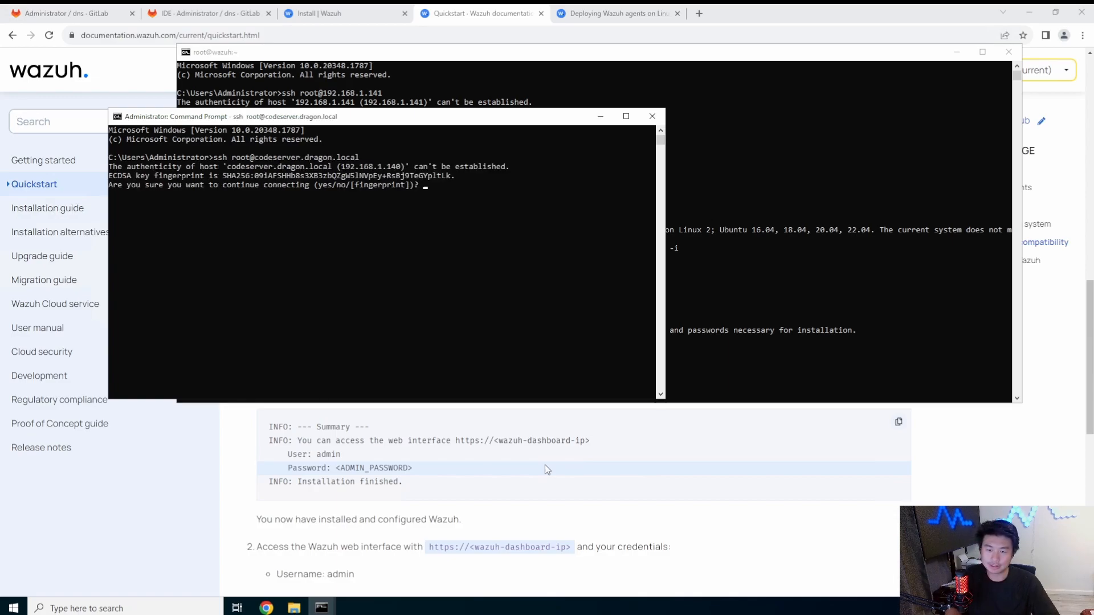
{"action": "type", "text": "yes"}
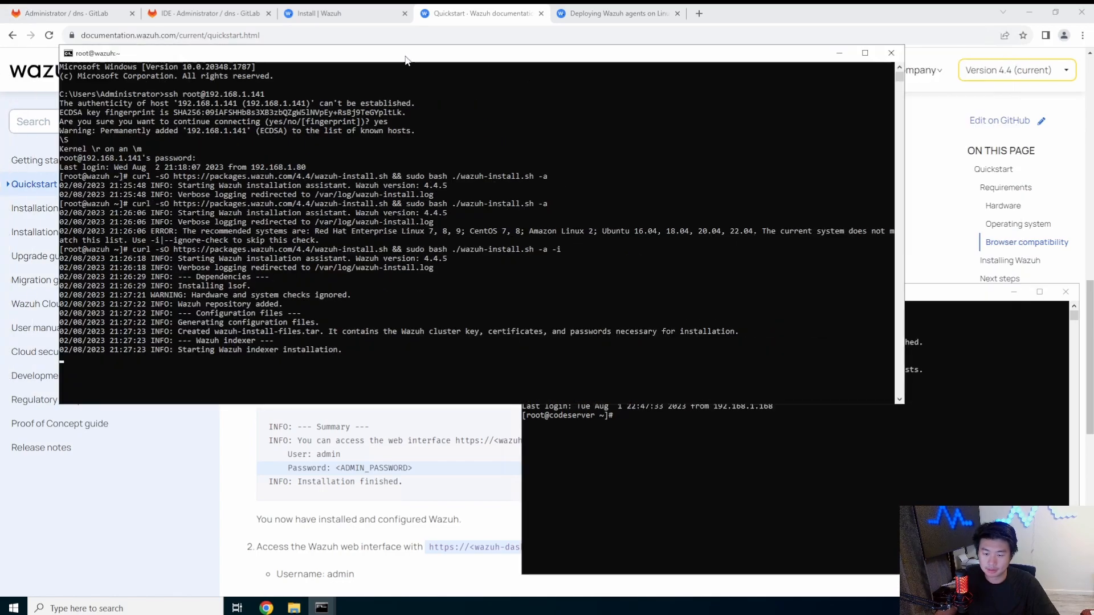
{"action": "left_click", "coordinate": [617, 13]}
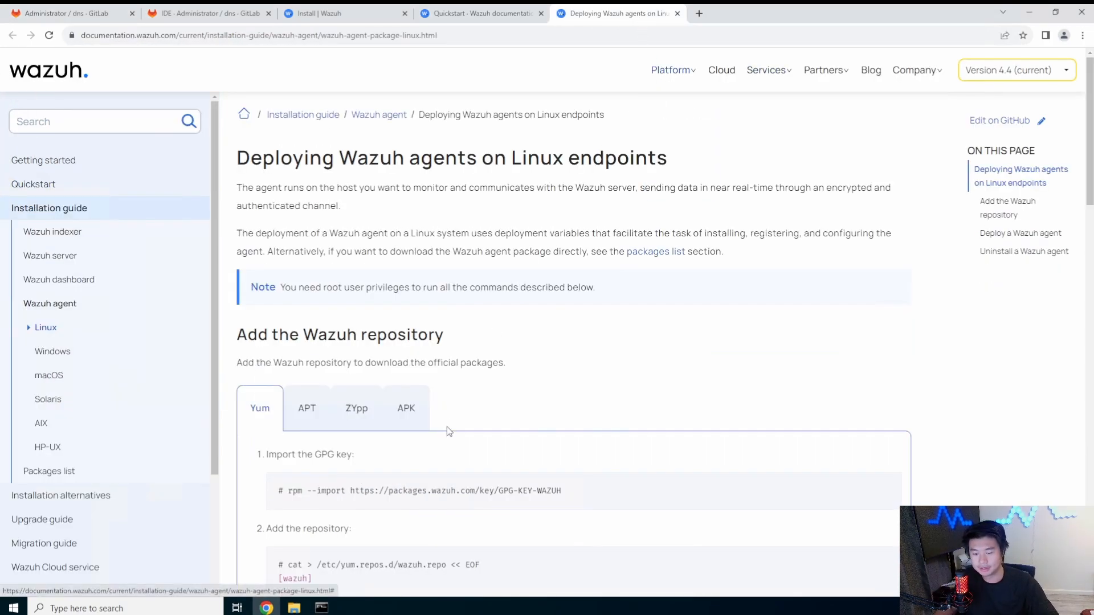
Copy the guide's rpm --import GPG key command and run it on codeserver.
{"action": "scroll", "scroll_direction": "down", "scroll_amount": 3}
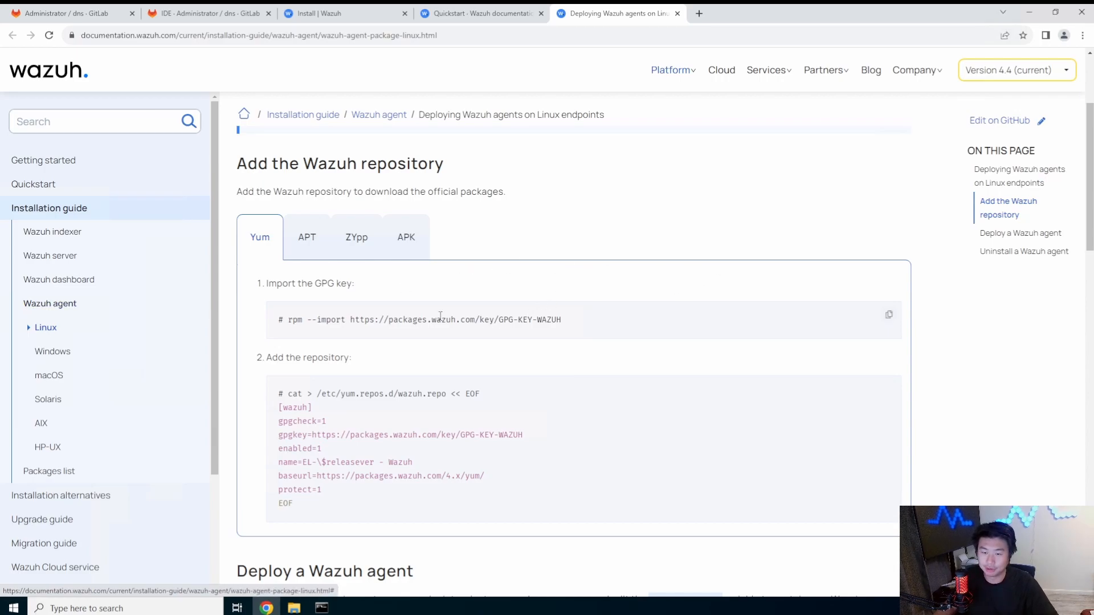
{"action": "left_click", "coordinate": [889, 314]}
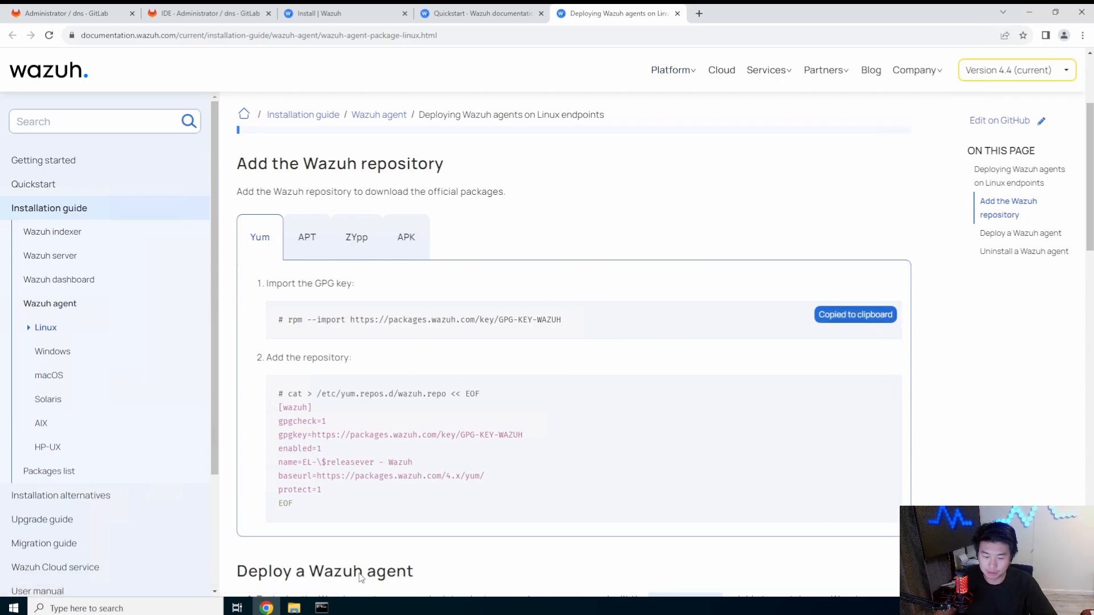
{"action": "left_click", "coordinate": [321, 609]}
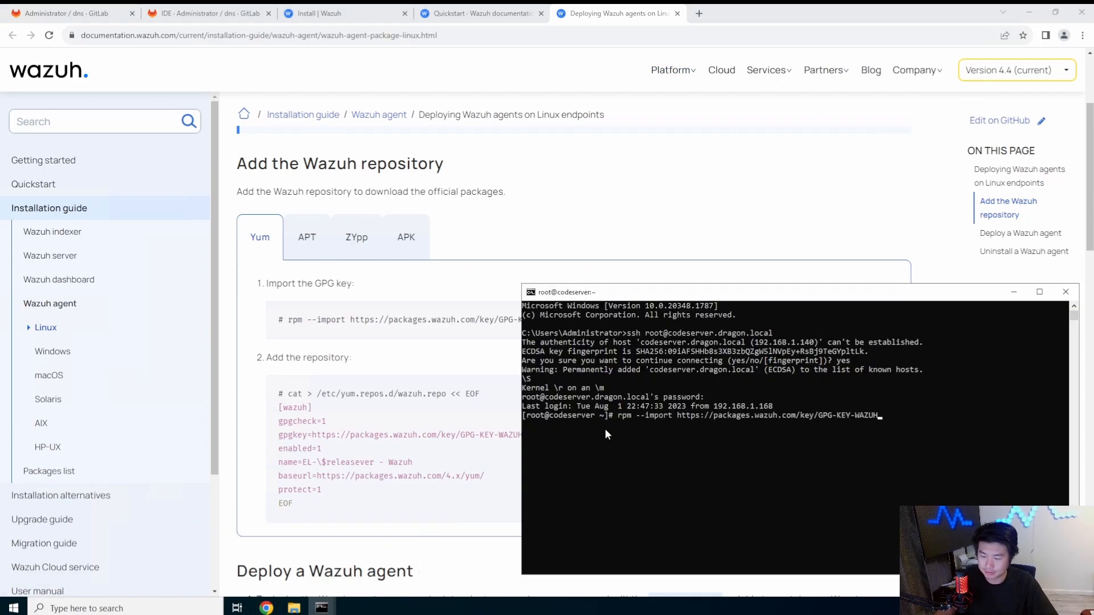
{"action": "key", "text": "Return"}
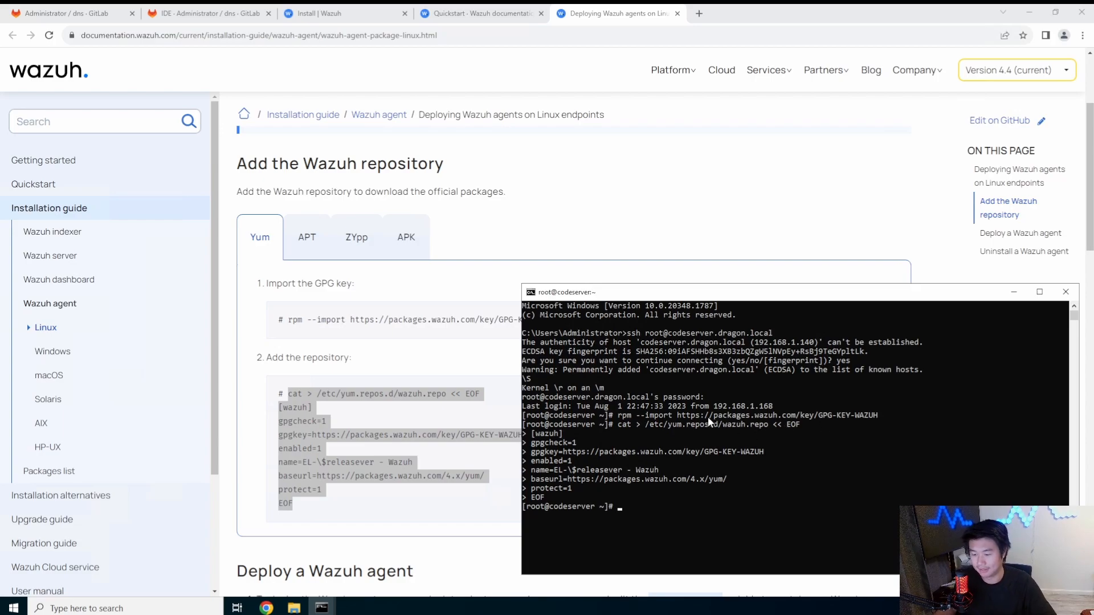
{"action": "scroll", "scroll_direction": "down", "scroll_amount": 3}
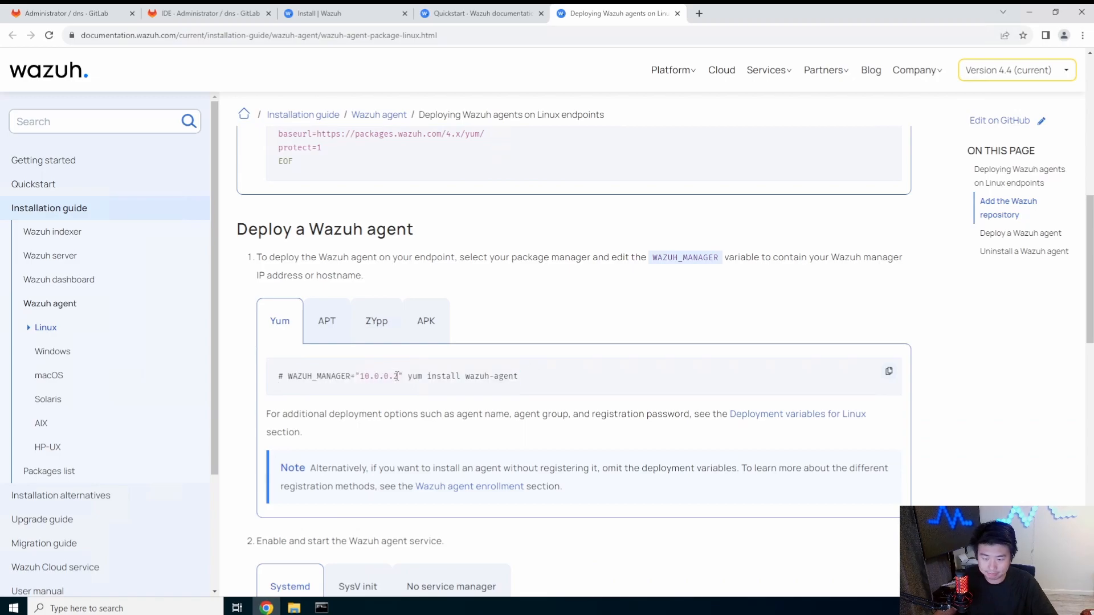
{"action": "double_click", "coordinate": [379, 377]}
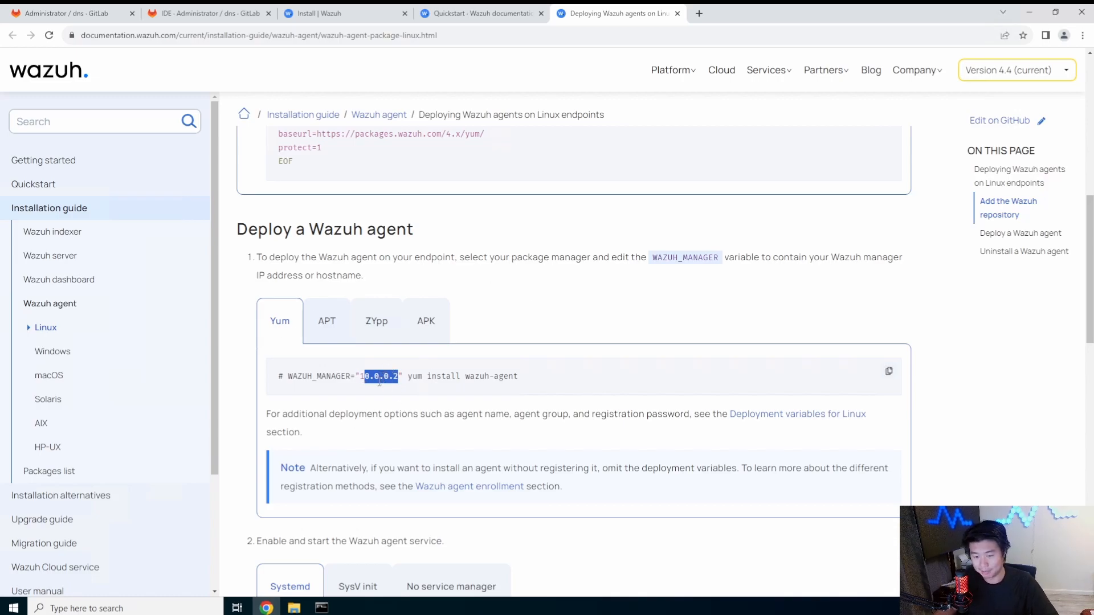
{"action": "left_click", "coordinate": [404, 376]}
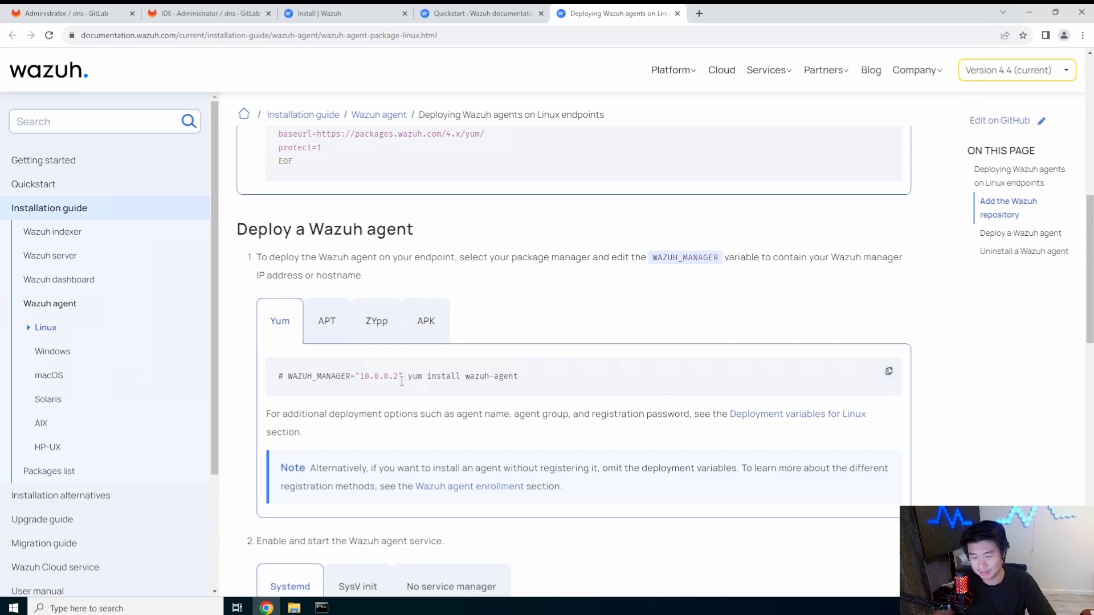
{"action": "mouse_move", "coordinate": [389, 377]}
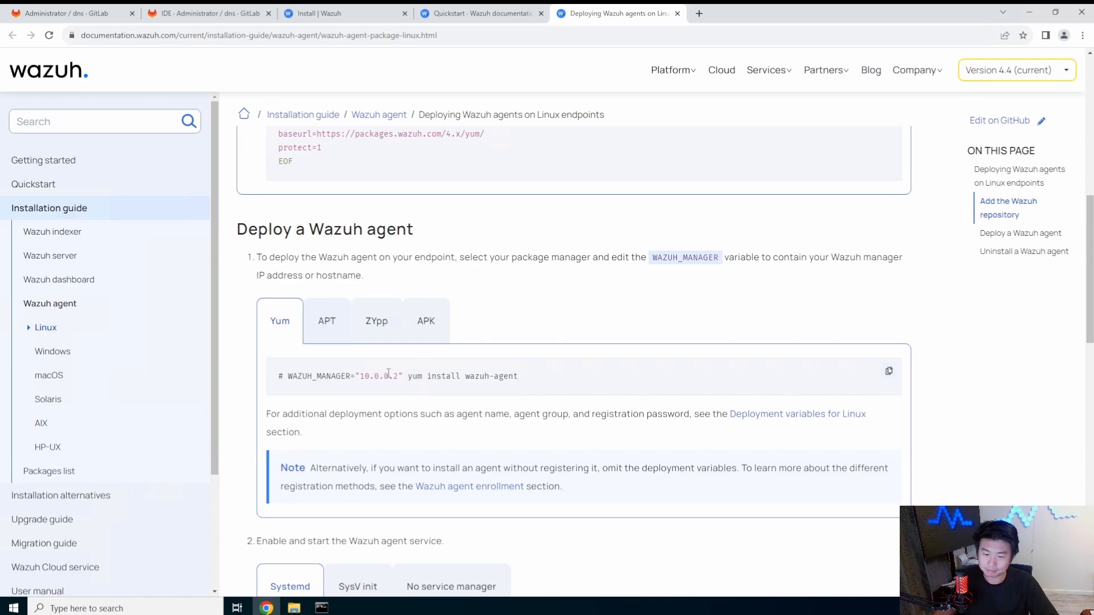
{"action": "scroll", "scroll_direction": "down", "scroll_amount": 3}
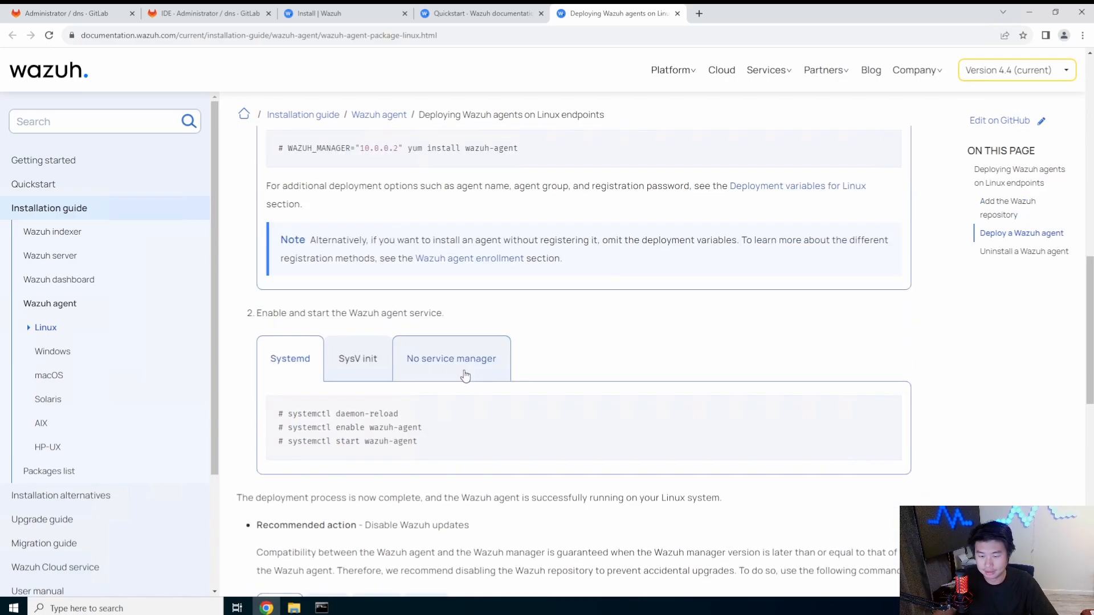
{"action": "scroll", "scroll_direction": "down", "scroll_amount": 3}
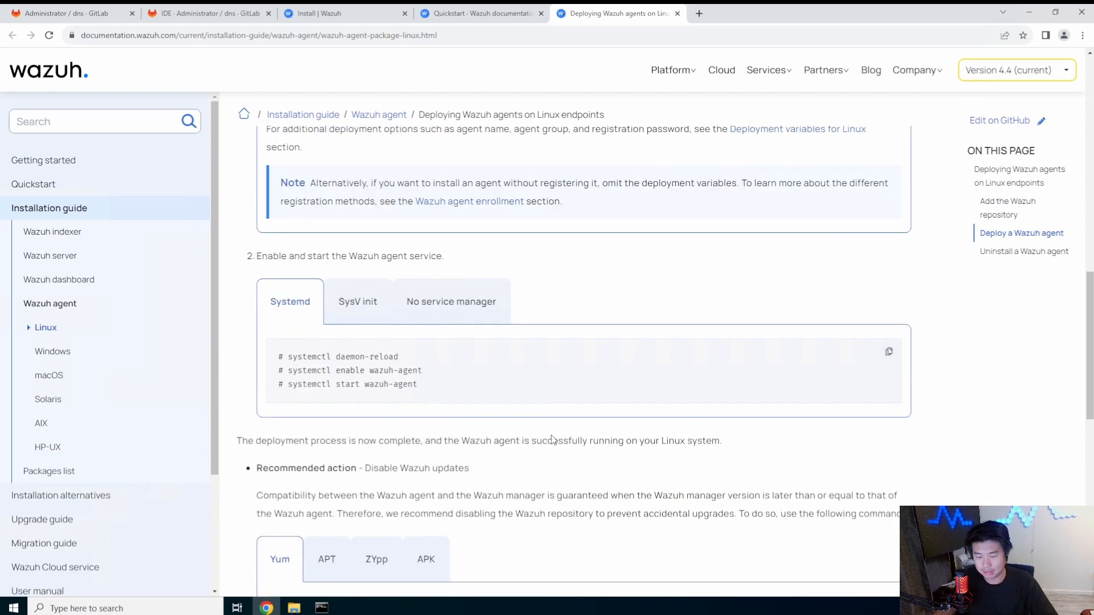
{"action": "scroll", "scroll_direction": "down", "scroll_amount": 3}
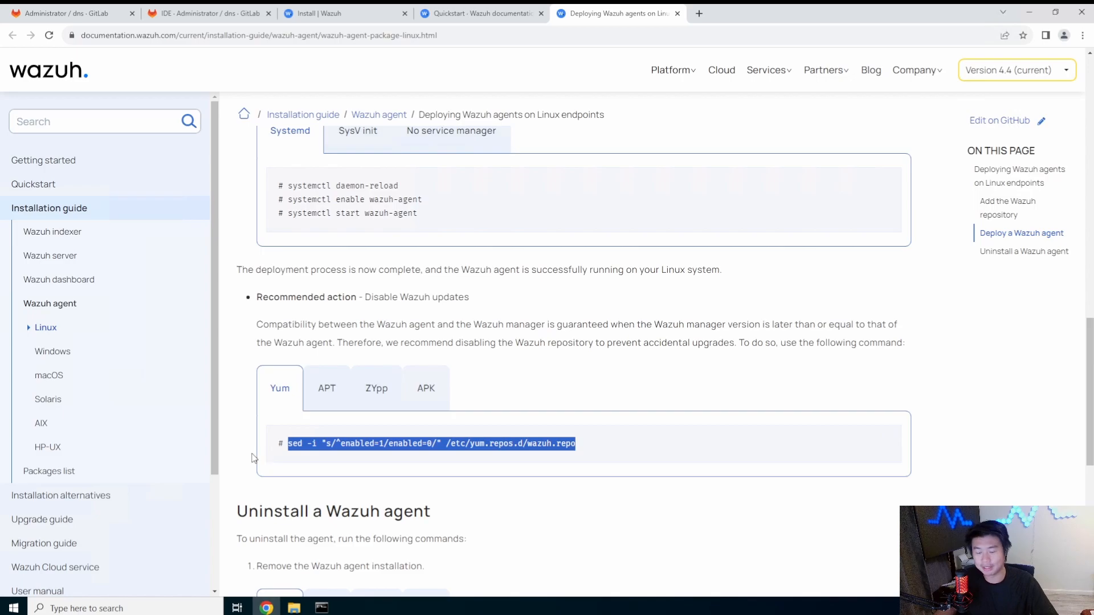
{"action": "mouse_move", "coordinate": [234, 455]}
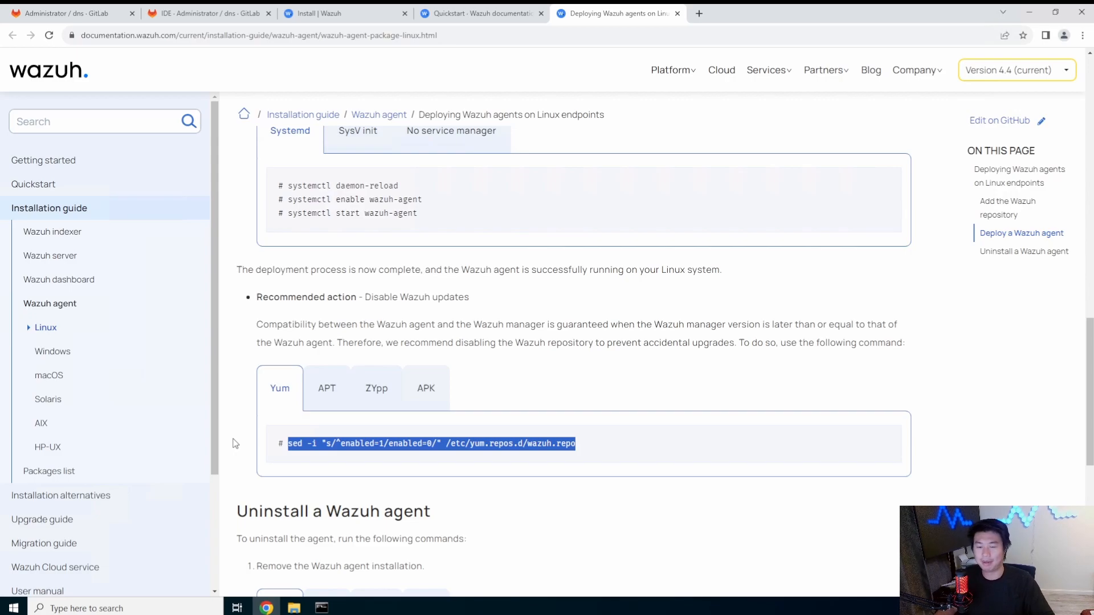
{"action": "mouse_move", "coordinate": [534, 395]}
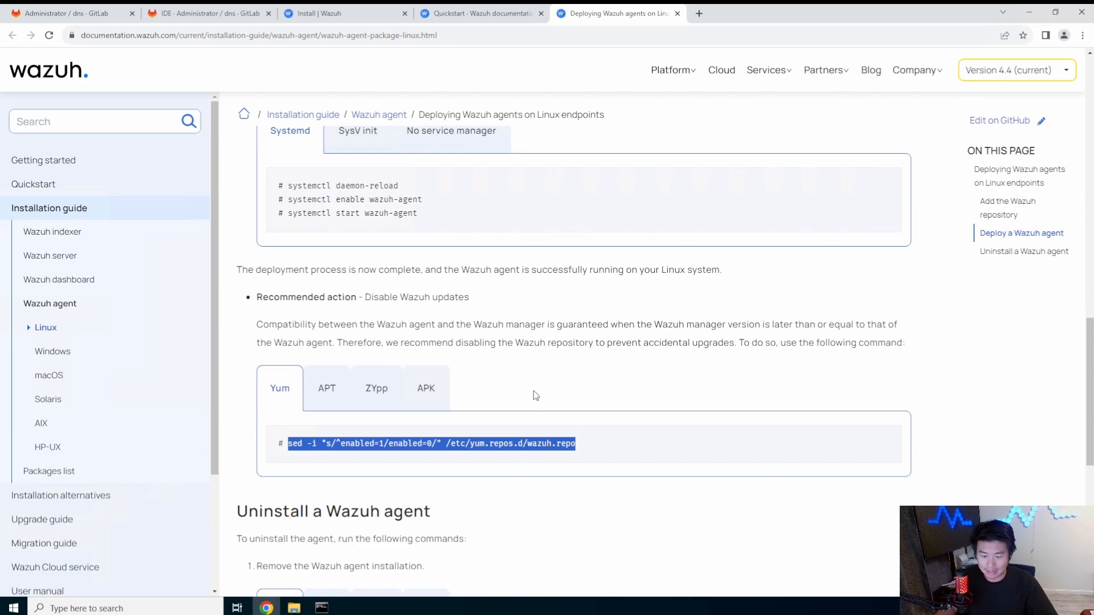
{"action": "scroll", "scroll_direction": "down", "scroll_amount": 3}
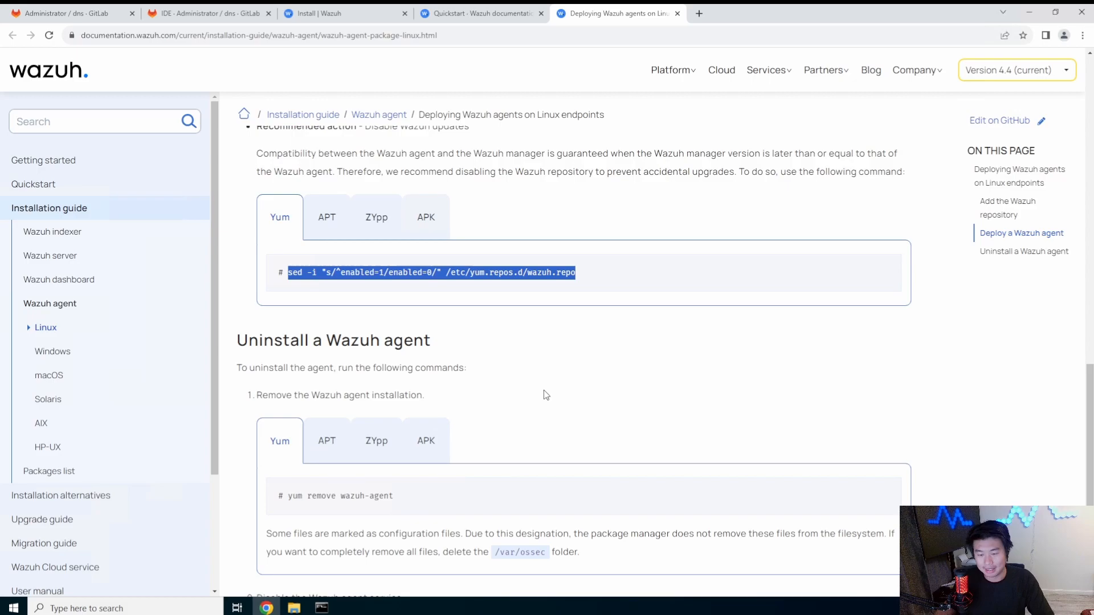
{"action": "scroll", "scroll_direction": "up", "scroll_amount": 3}
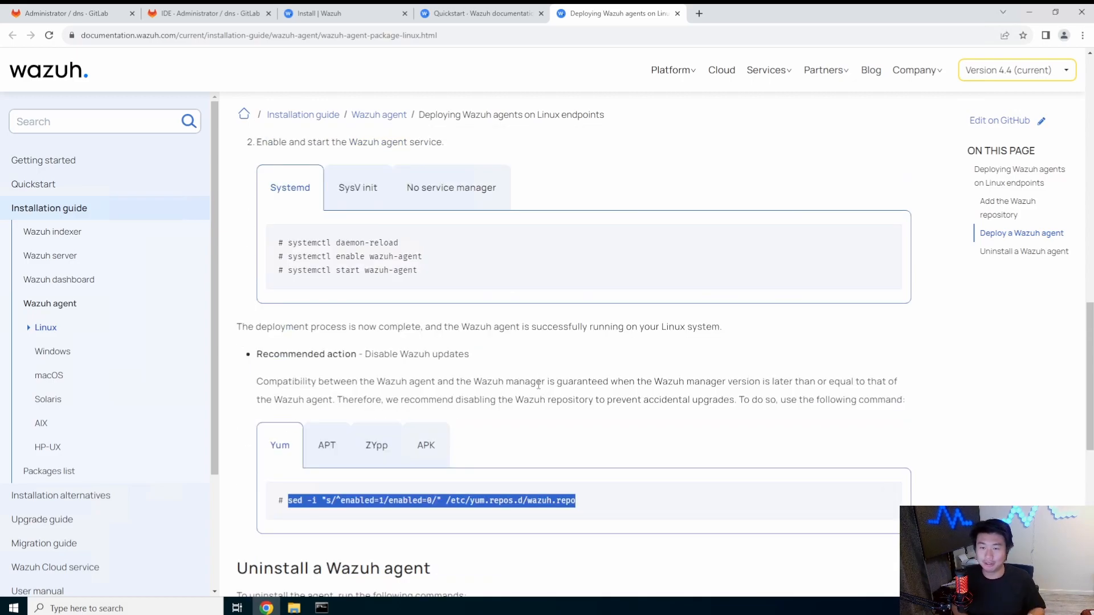
{"action": "mouse_move", "coordinate": [519, 398]}
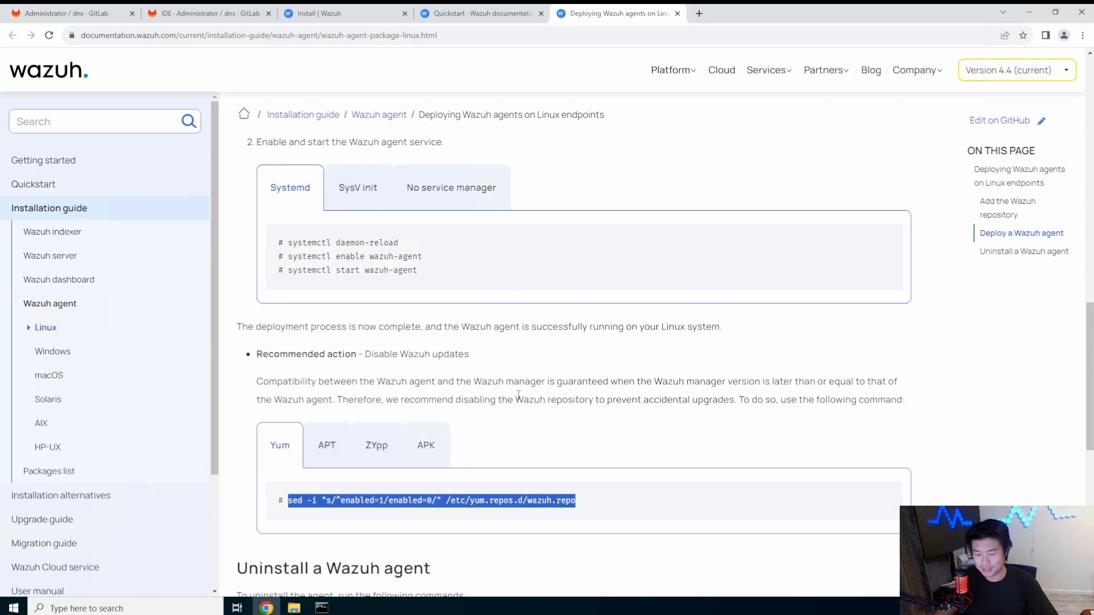
{"action": "mouse_move", "coordinate": [621, 436]}
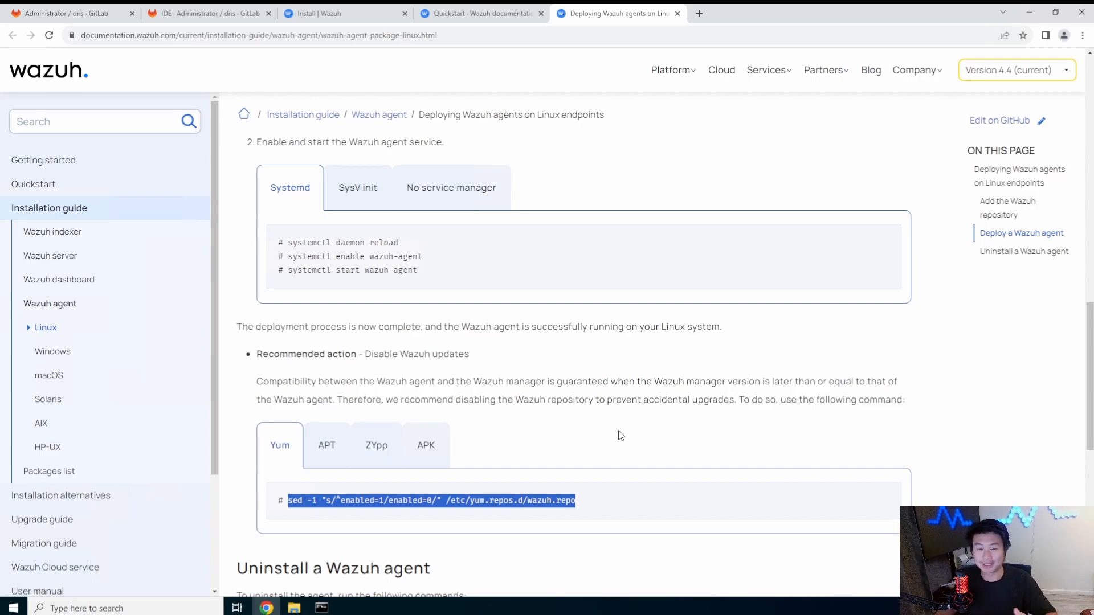
{"action": "mouse_move", "coordinate": [392, 244]}
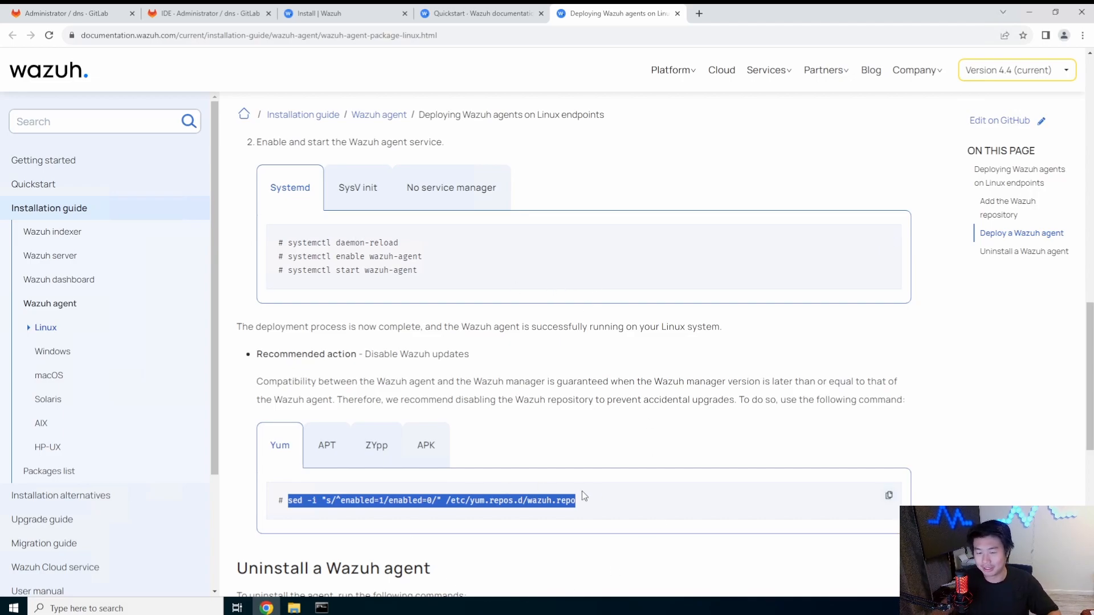
{"action": "mouse_move", "coordinate": [488, 510]}
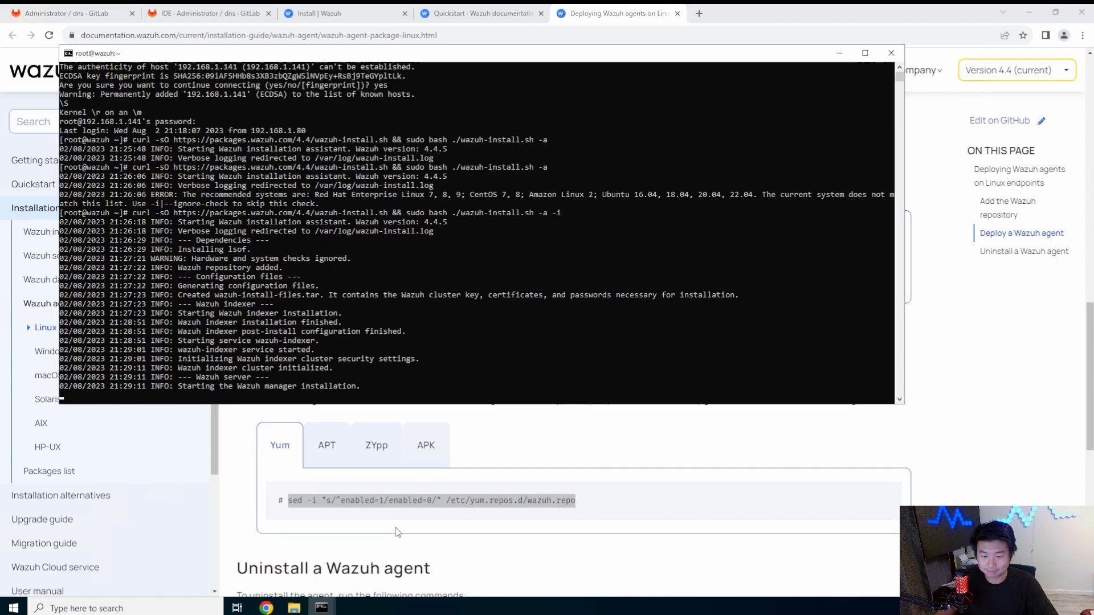
{"action": "mouse_move", "coordinate": [330, 318]}
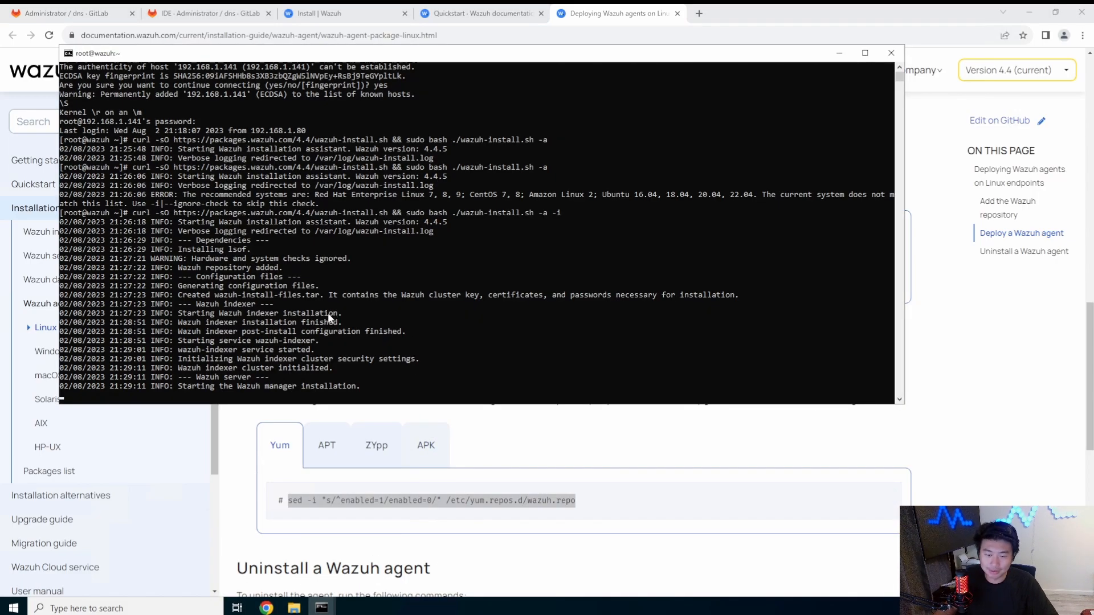
{"action": "mouse_move", "coordinate": [321, 356]}
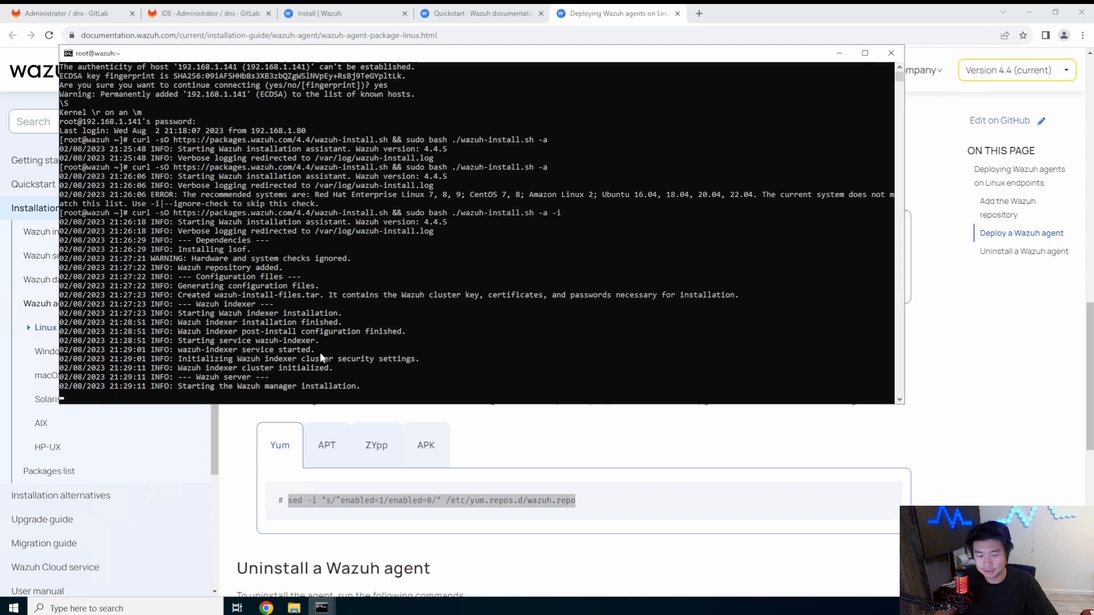
{"action": "mouse_move", "coordinate": [248, 408]}
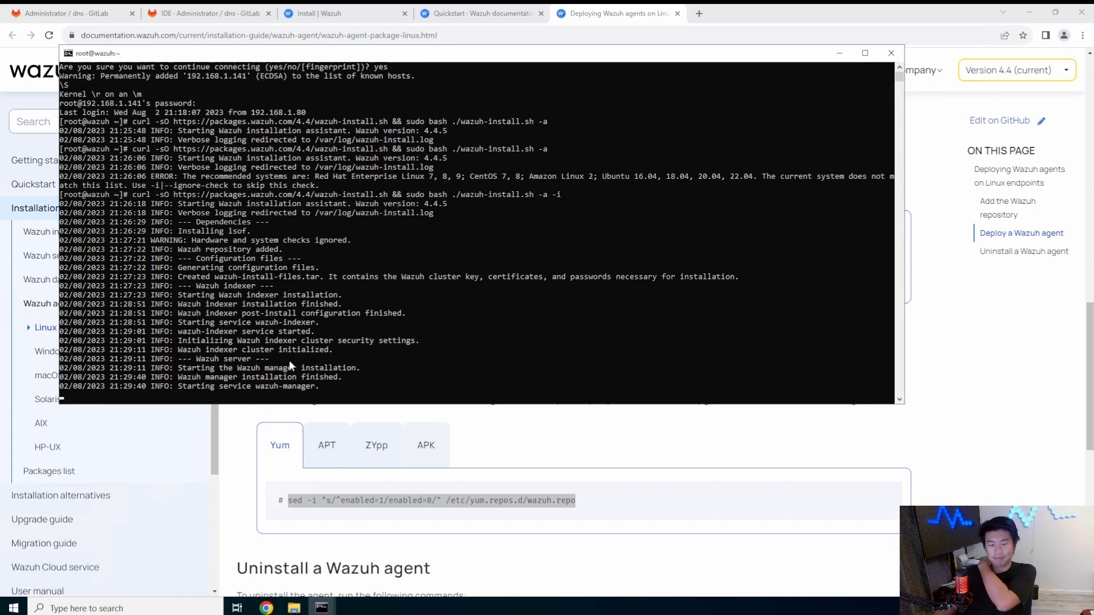
{"action": "mouse_move", "coordinate": [425, 237]}
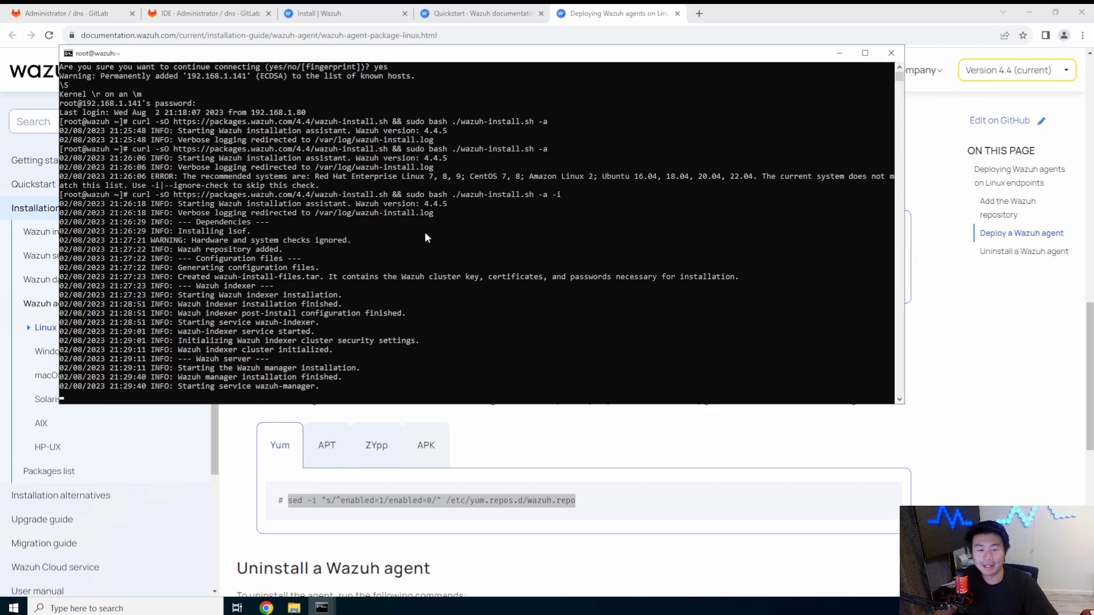
{"action": "mouse_move", "coordinate": [500, 382]}
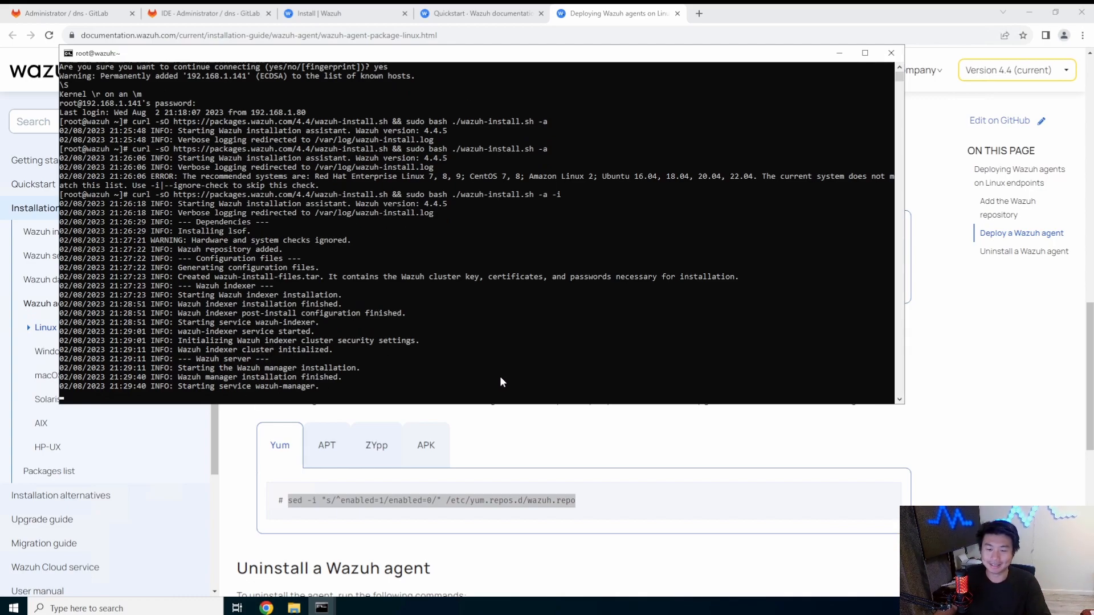
{"action": "mouse_move", "coordinate": [457, 377]}
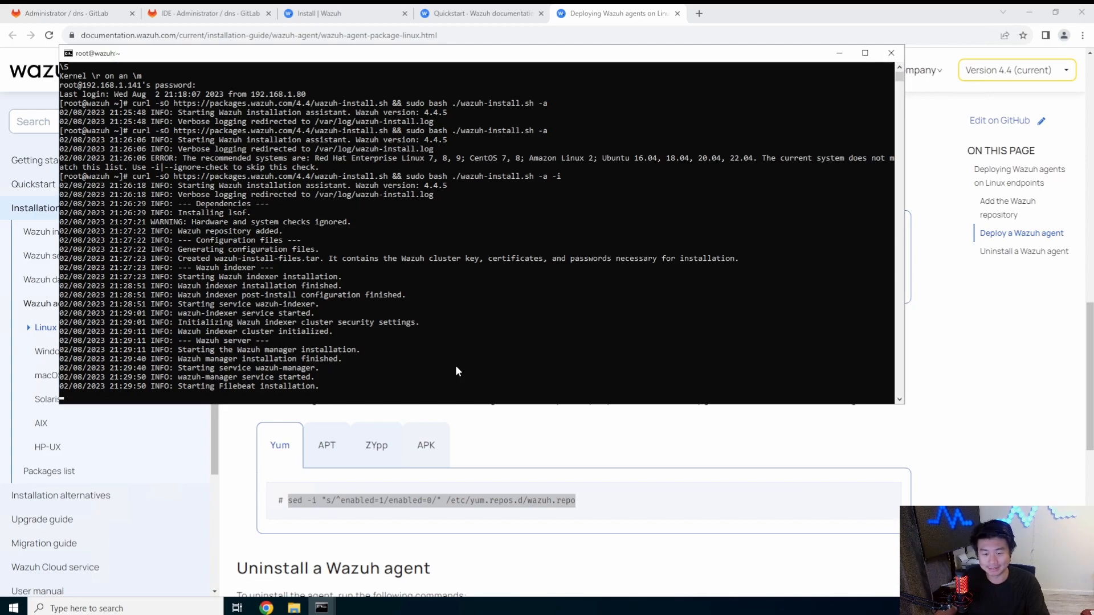
{"action": "mouse_move", "coordinate": [222, 377]}
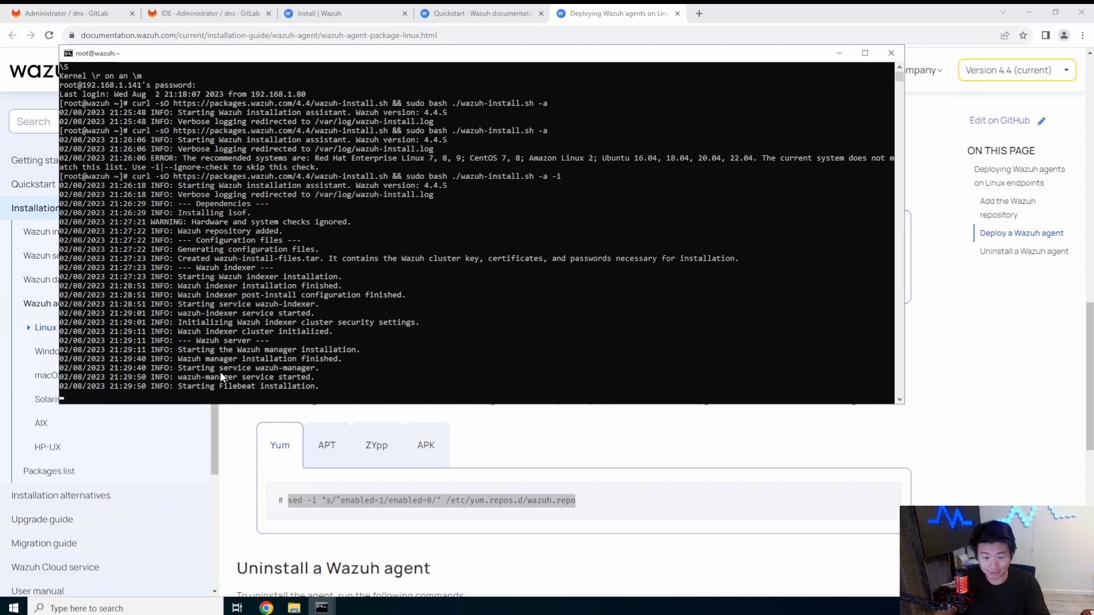
{"action": "mouse_move", "coordinate": [389, 337]}
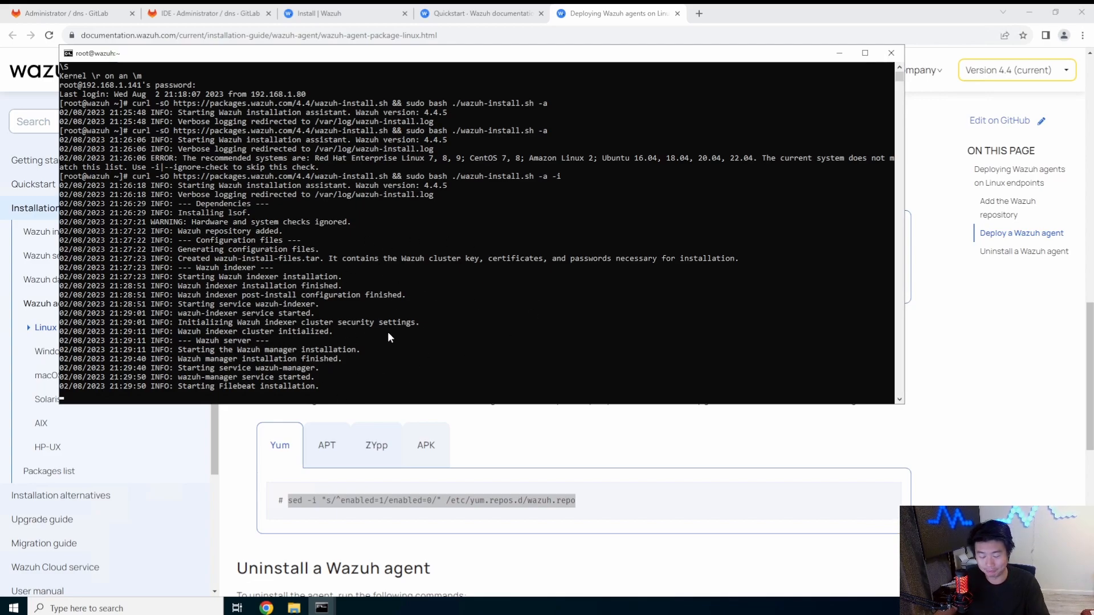
{"action": "mouse_move", "coordinate": [342, 375]}
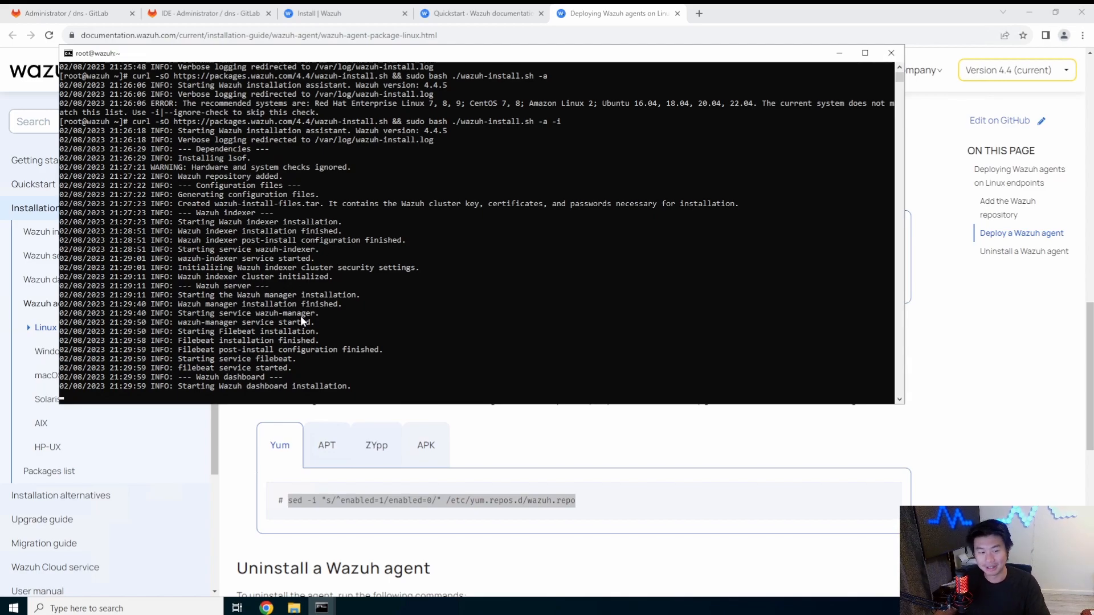
{"action": "mouse_move", "coordinate": [309, 348]}
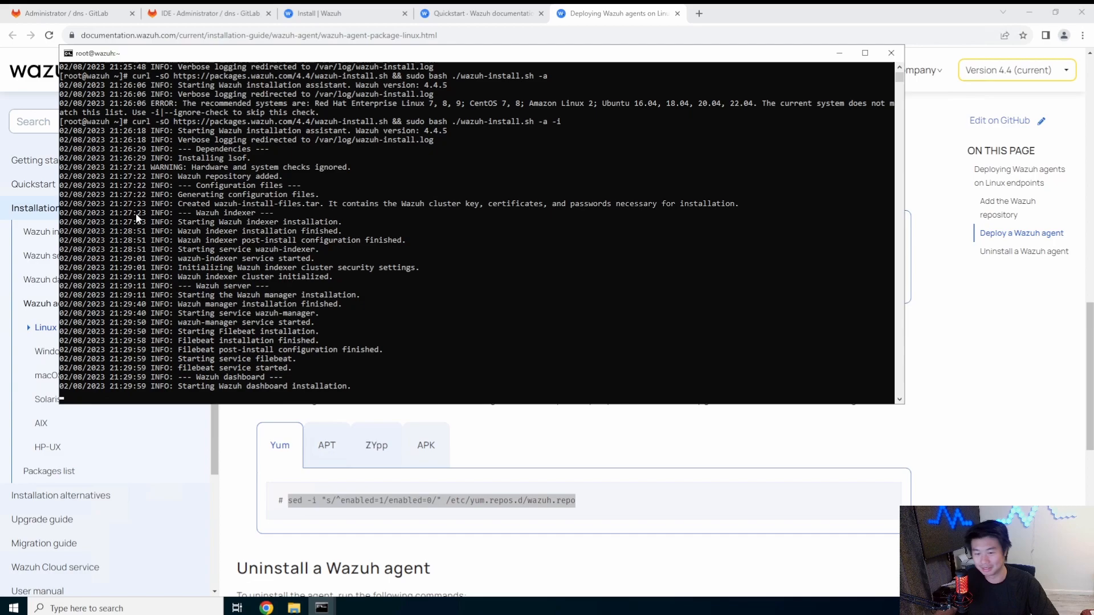
{"action": "mouse_move", "coordinate": [376, 445]}
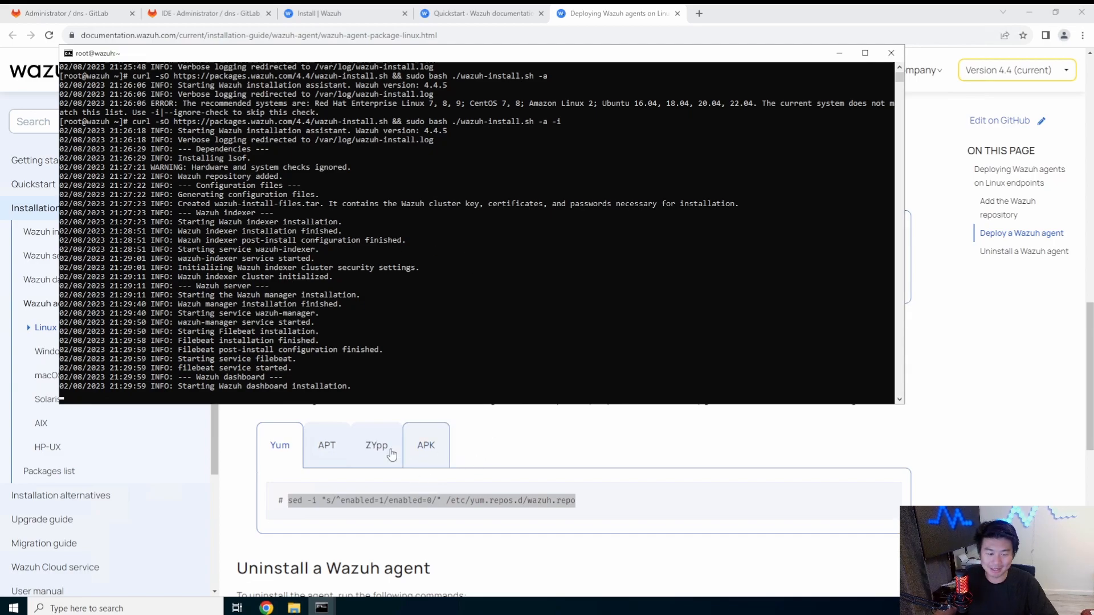
{"action": "mouse_move", "coordinate": [495, 333]}
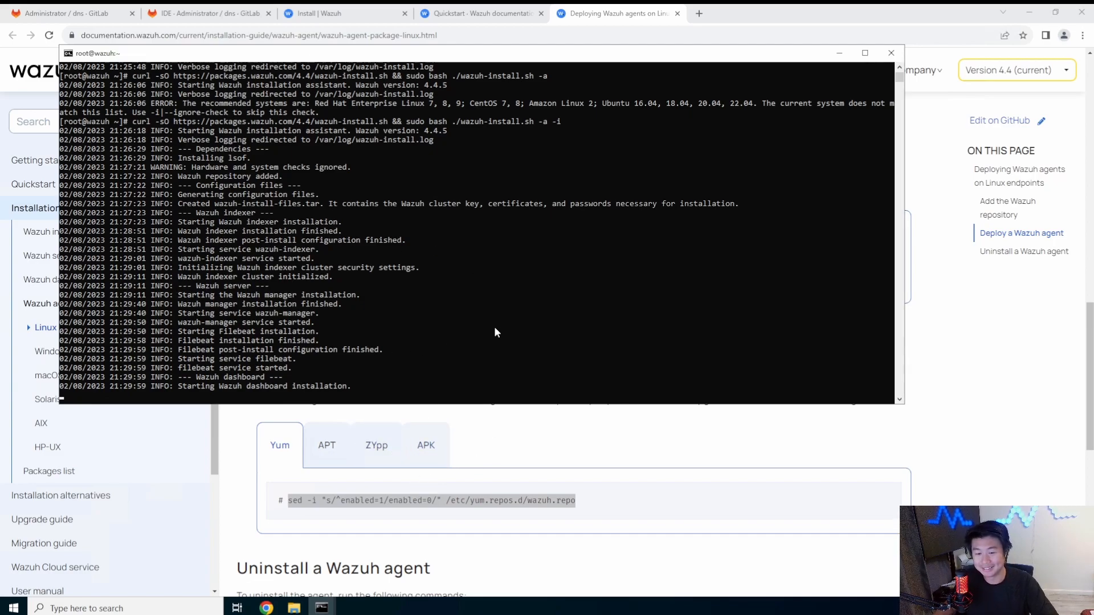
{"action": "mouse_move", "coordinate": [419, 248]}
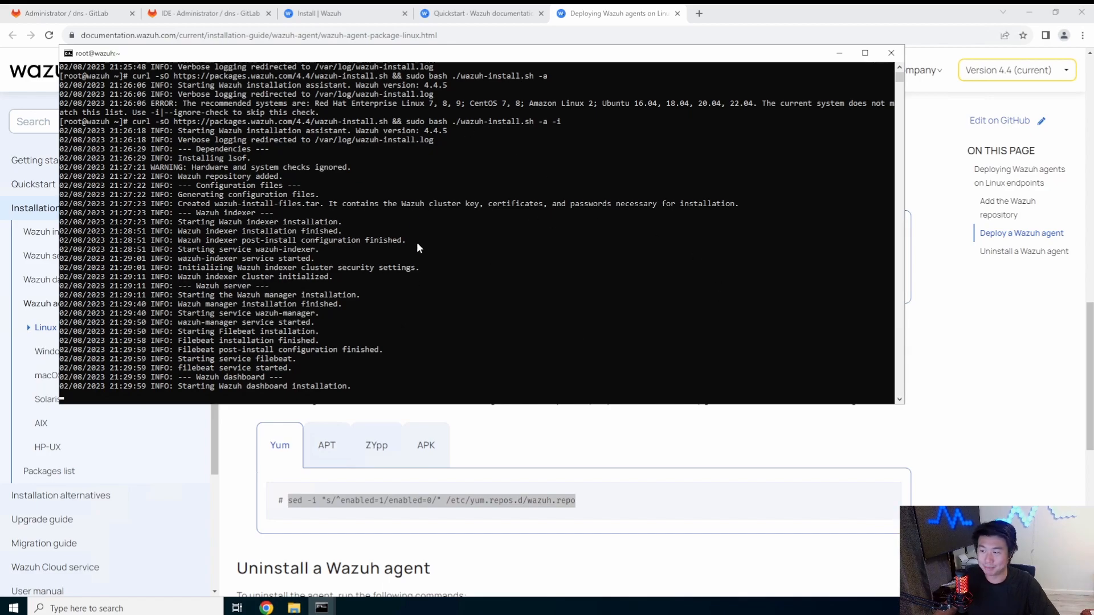
{"action": "mouse_move", "coordinate": [236, 183]}
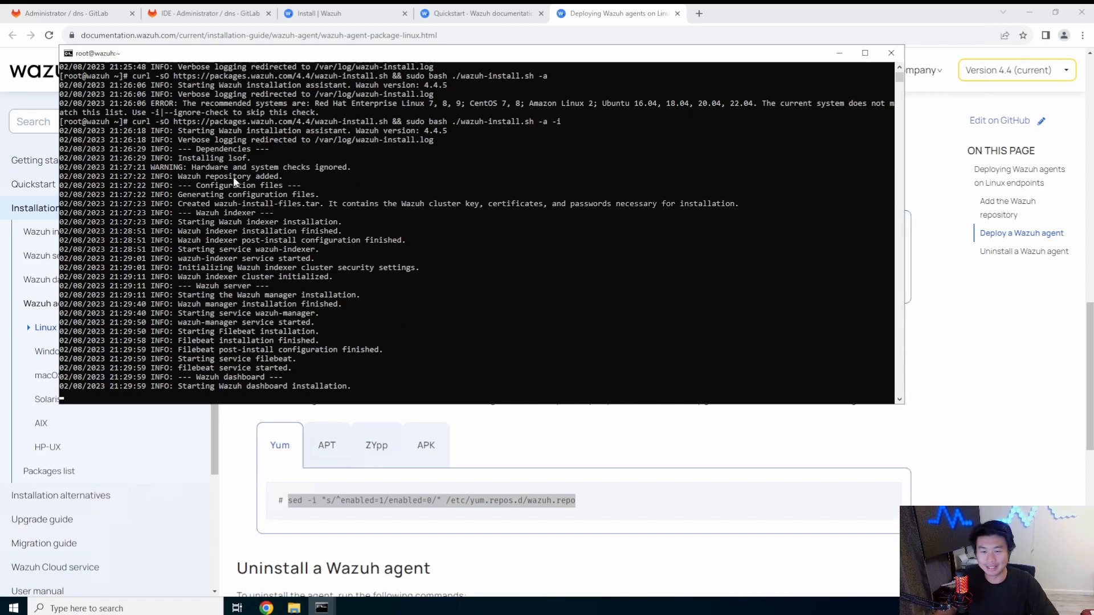
{"action": "mouse_move", "coordinate": [164, 143]}
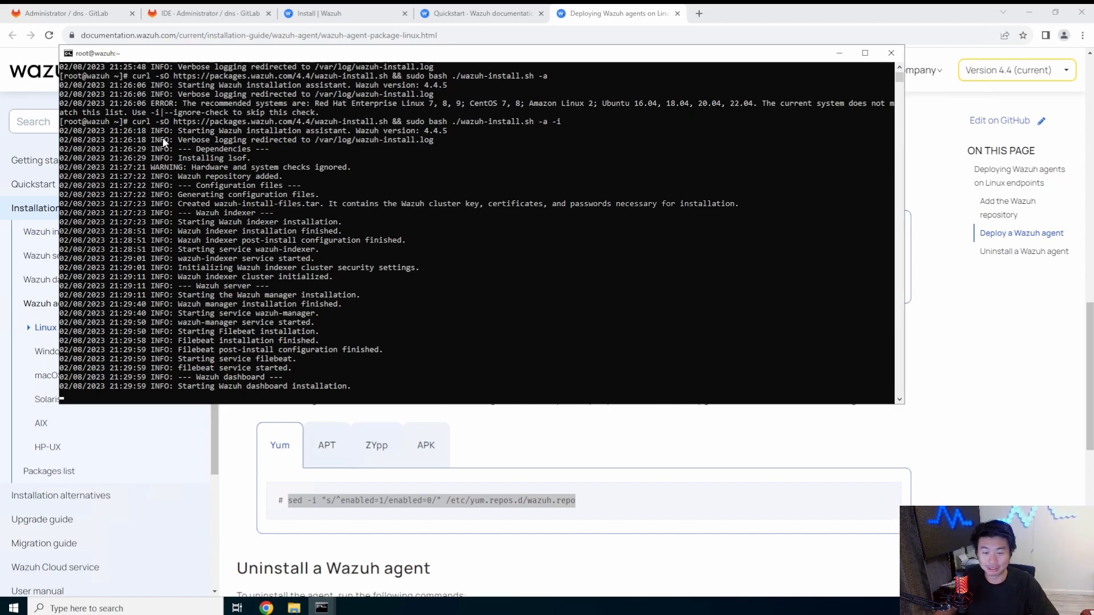
{"action": "mouse_move", "coordinate": [566, 8]}
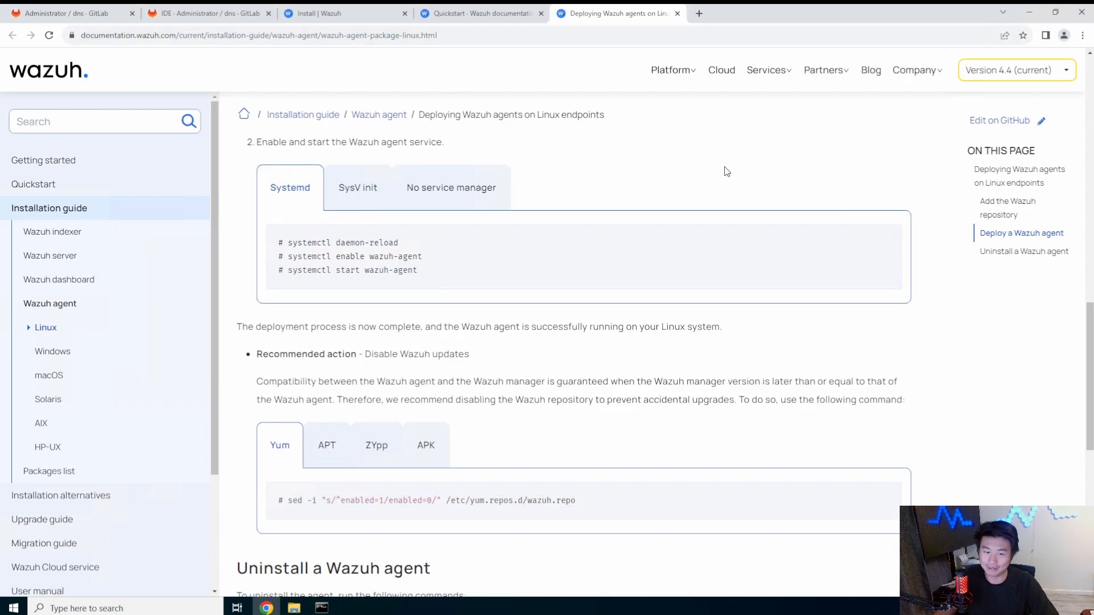
Check the available documentation versions on the Wazuh Quickstart page.
{"action": "left_click", "coordinate": [480, 13]}
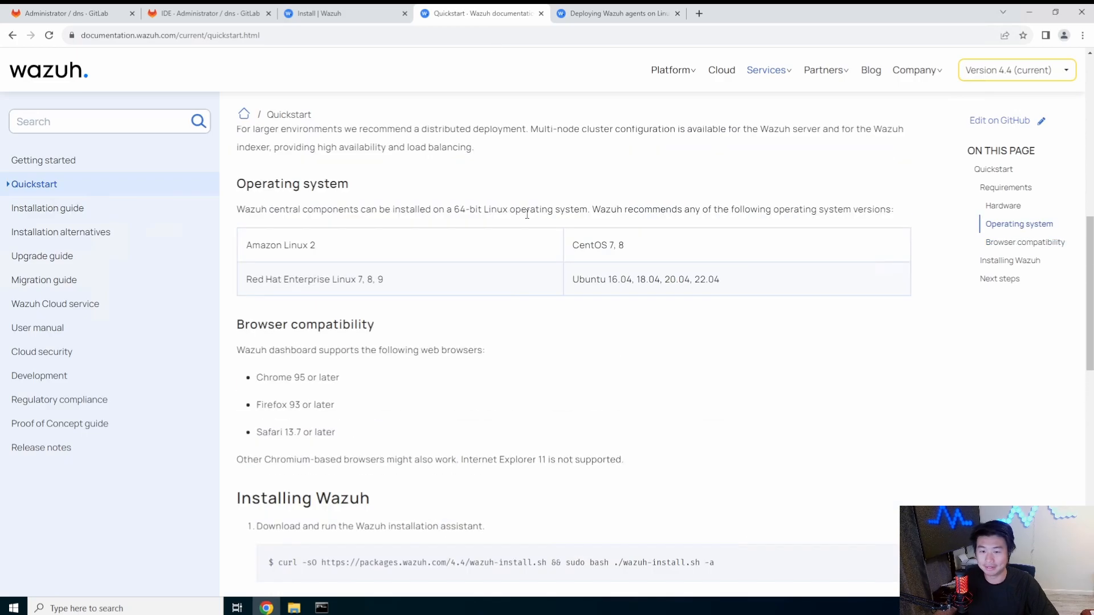
{"action": "scroll", "scroll_direction": "down", "scroll_amount": 3}
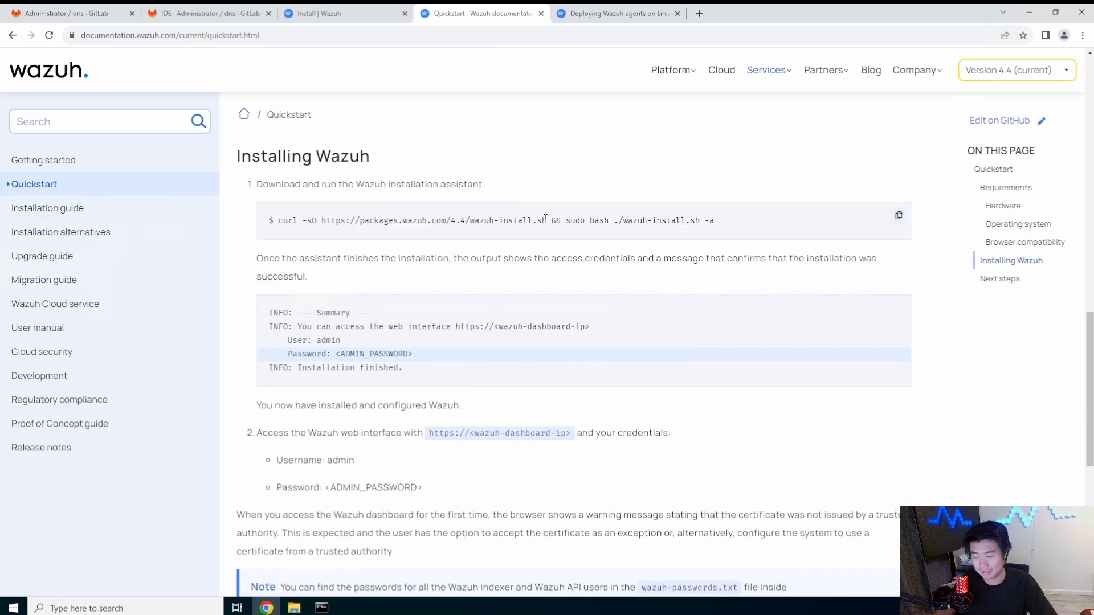
{"action": "mouse_move", "coordinate": [719, 142]}
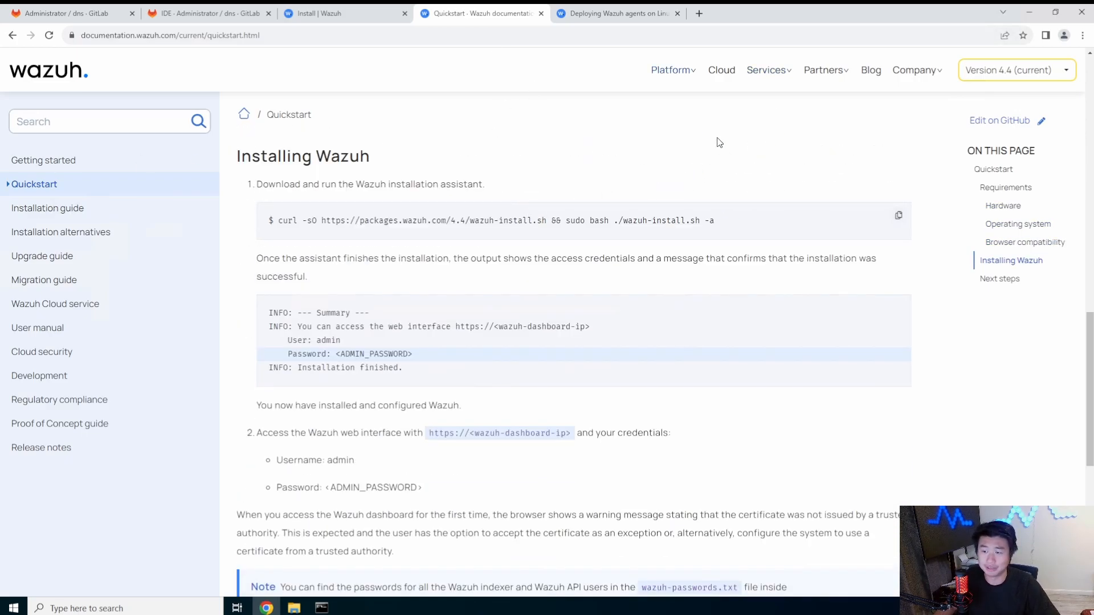
{"action": "left_click", "coordinate": [1016, 69]}
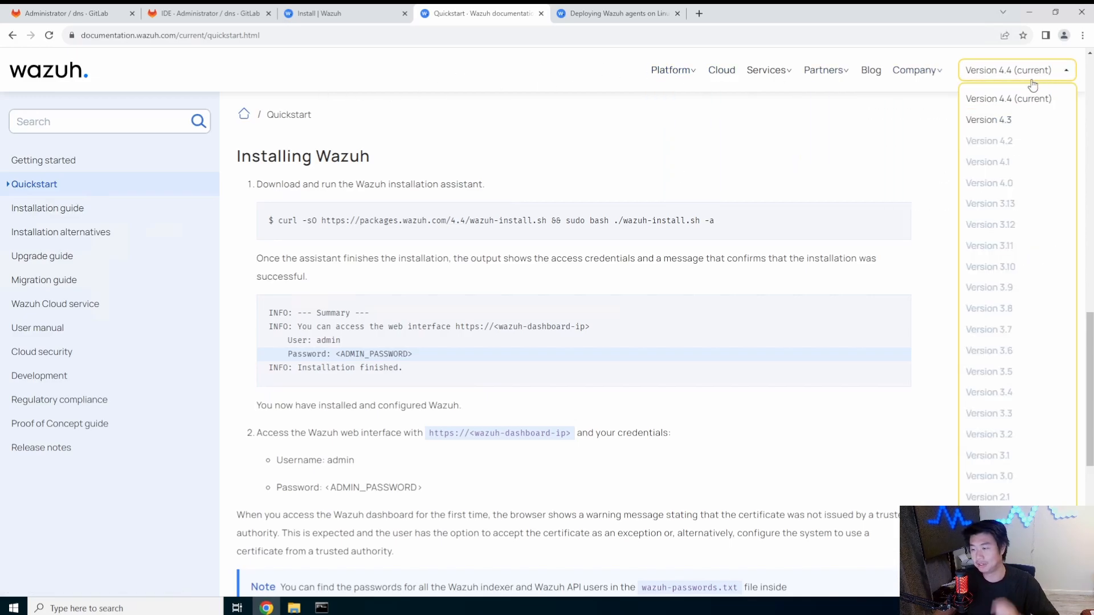
{"action": "mouse_move", "coordinate": [988, 119]}
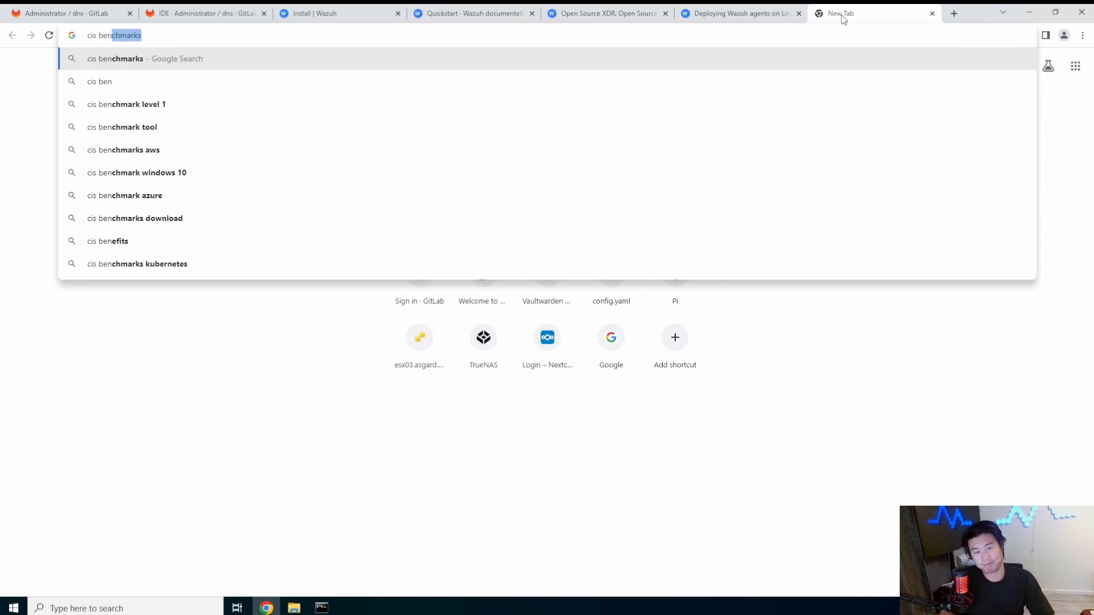
Search Google for 'cis benchmarks', scroll through the results, and close the tab.
{"action": "key", "text": "Return"}
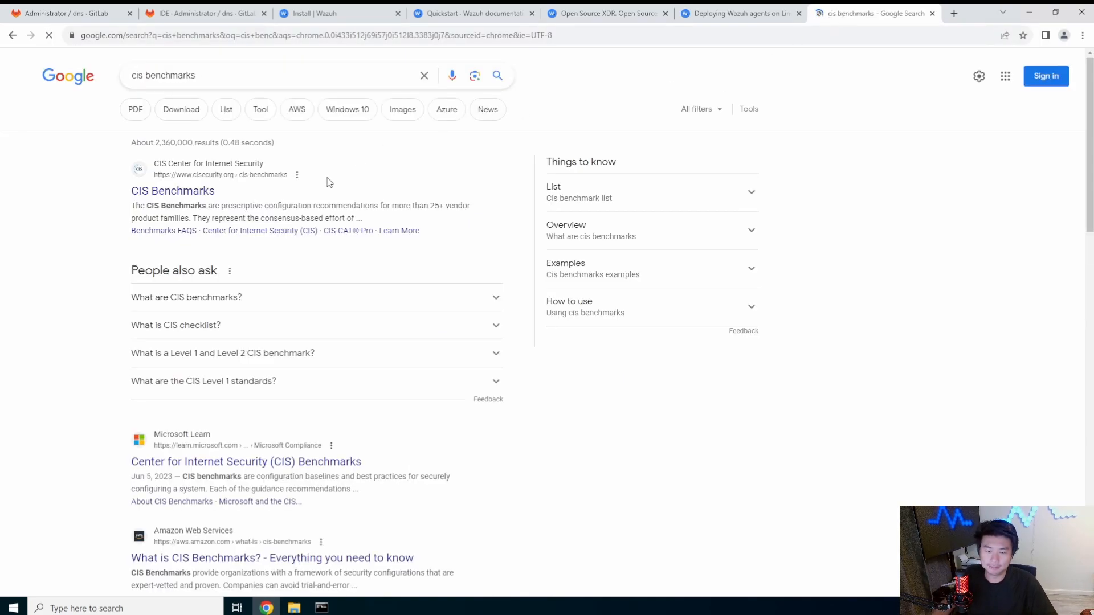
{"action": "mouse_move", "coordinate": [260, 231]}
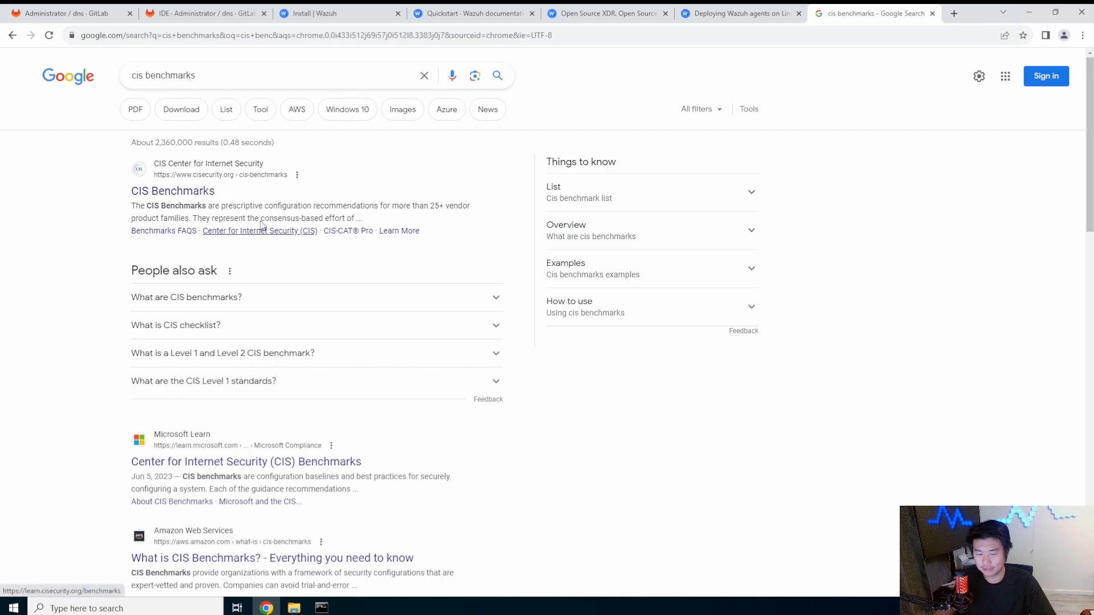
{"action": "mouse_move", "coordinate": [254, 237]}
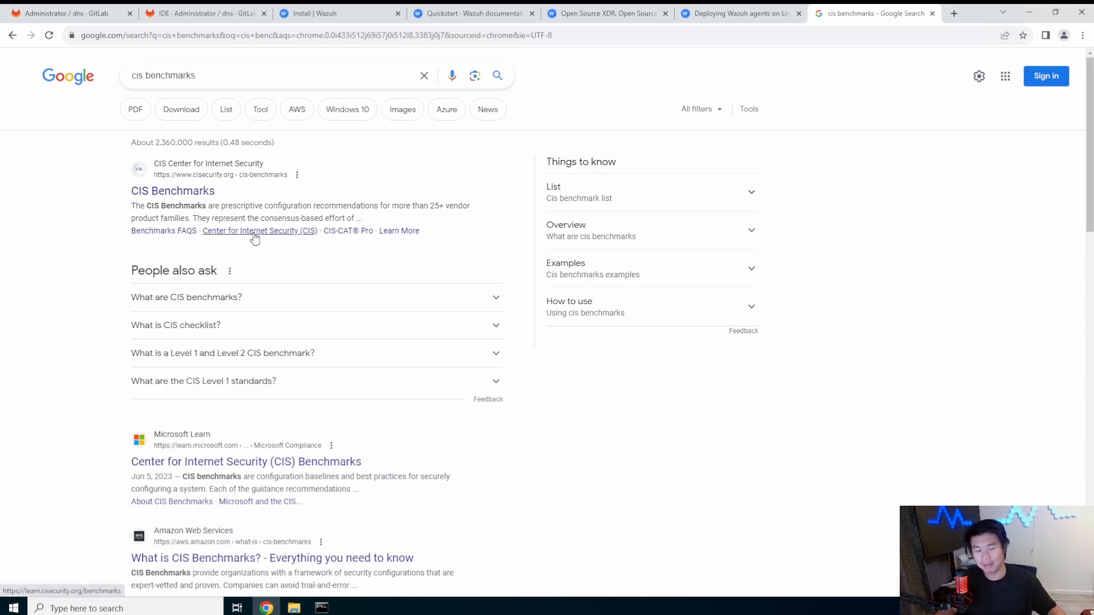
{"action": "mouse_move", "coordinate": [239, 246]}
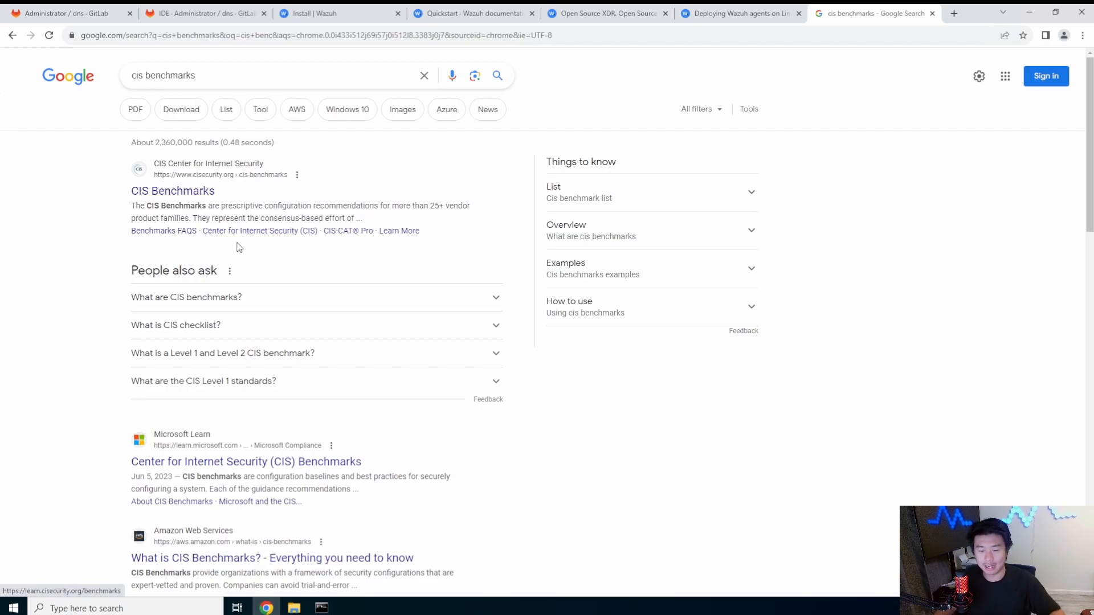
{"action": "mouse_move", "coordinate": [270, 310]}
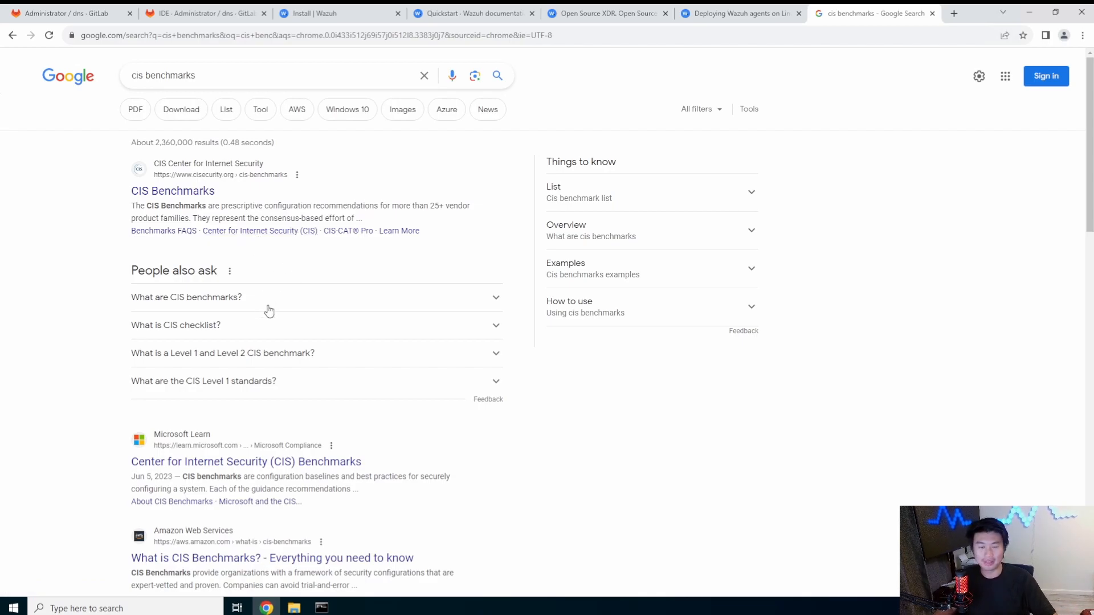
{"action": "mouse_move", "coordinate": [373, 317]}
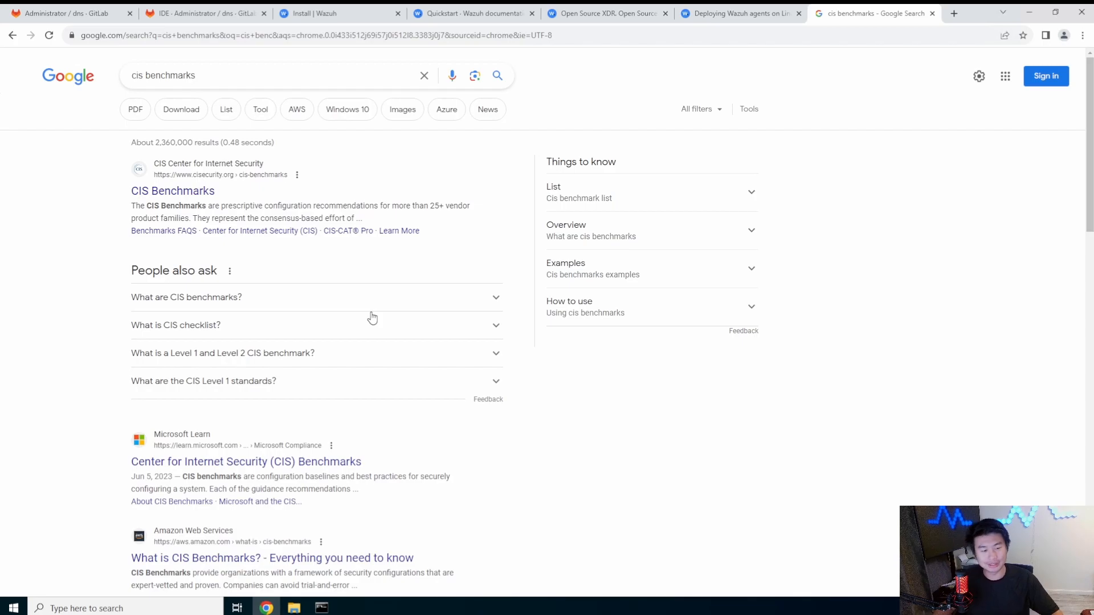
{"action": "mouse_move", "coordinate": [423, 389]}
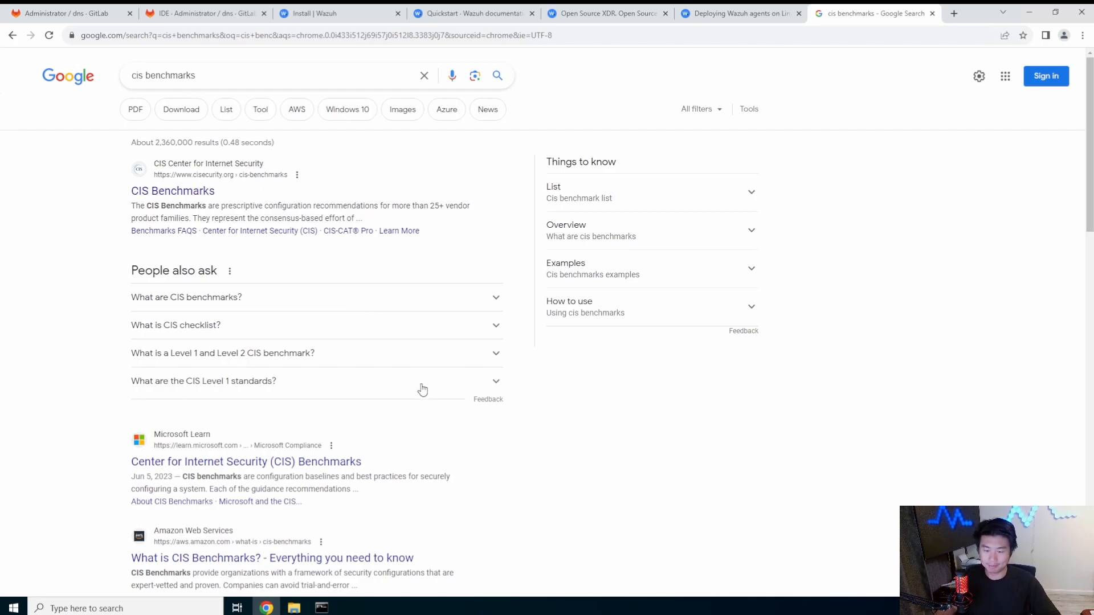
{"action": "mouse_move", "coordinate": [347, 446]}
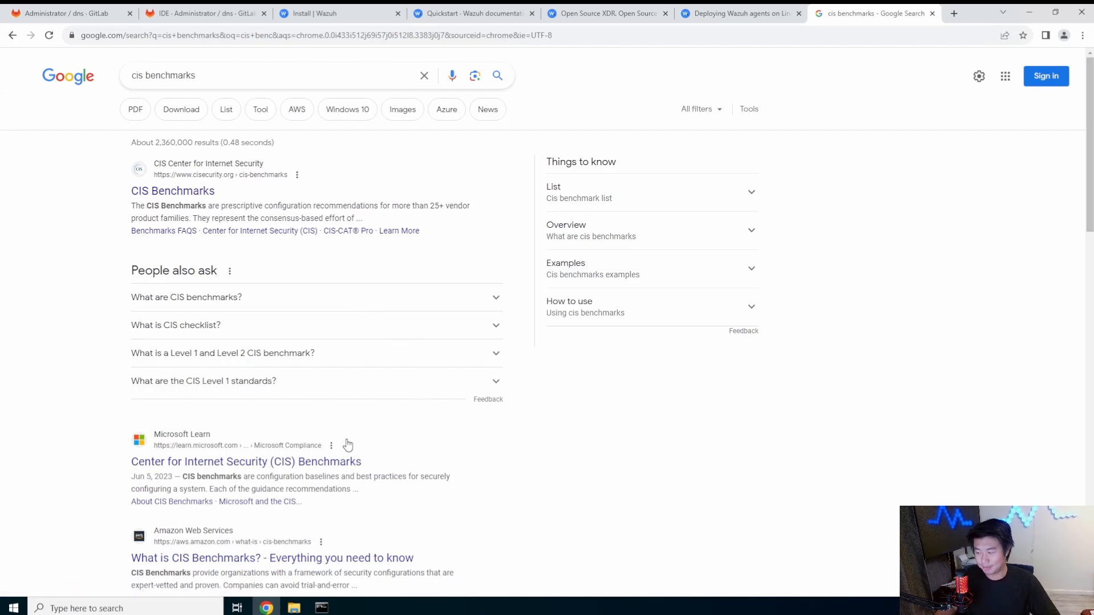
{"action": "mouse_move", "coordinate": [684, 448]}
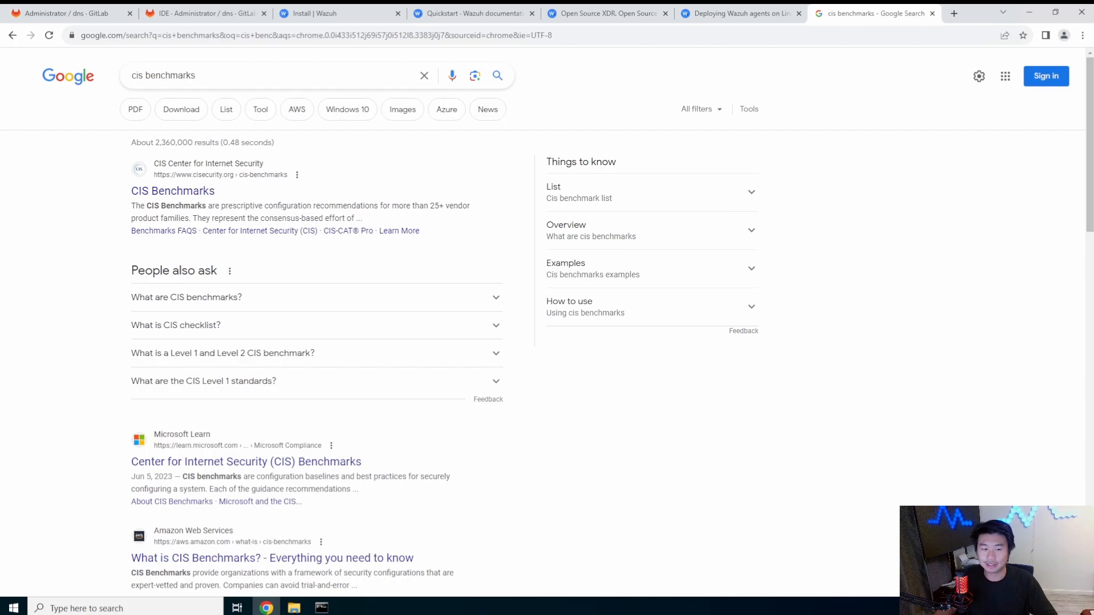
{"action": "mouse_move", "coordinate": [861, 292]}
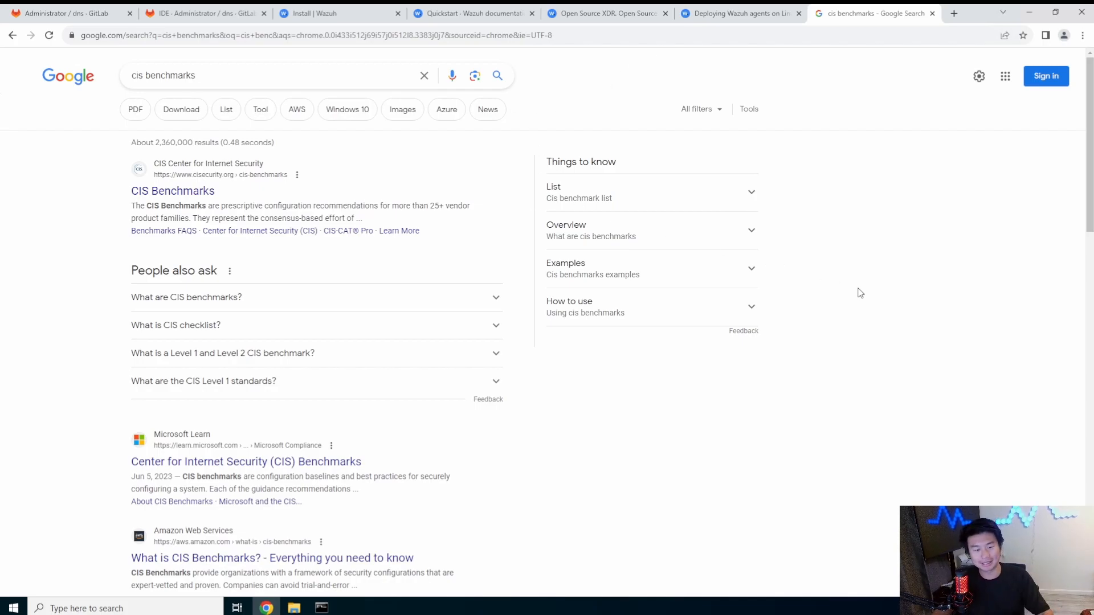
{"action": "mouse_move", "coordinate": [716, 315]}
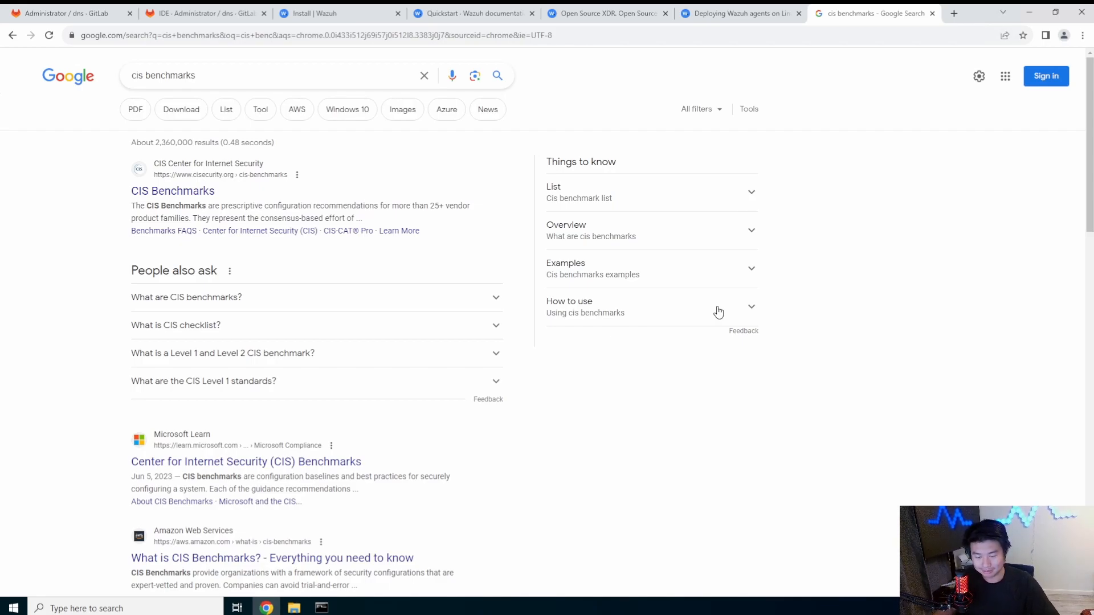
{"action": "mouse_move", "coordinate": [724, 309]}
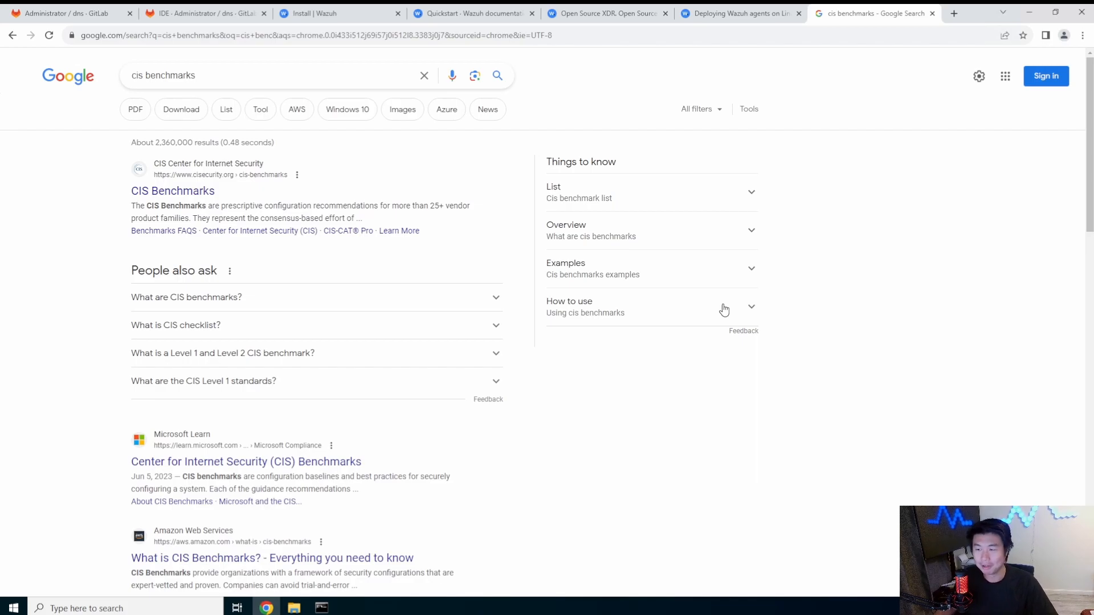
{"action": "mouse_move", "coordinate": [745, 143]}
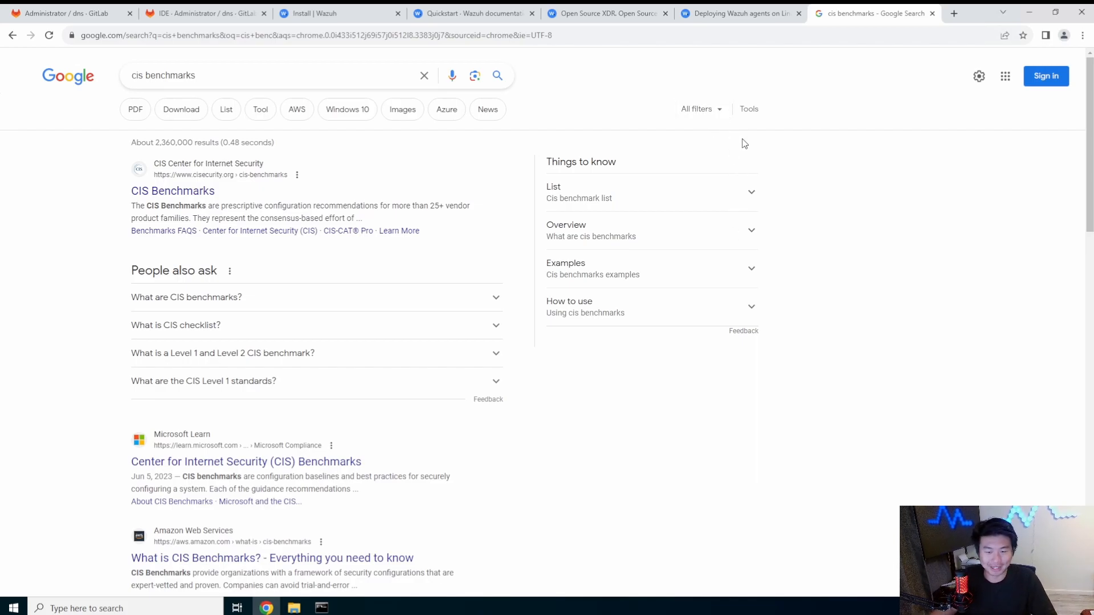
{"action": "scroll", "scroll_direction": "down", "scroll_amount": 3}
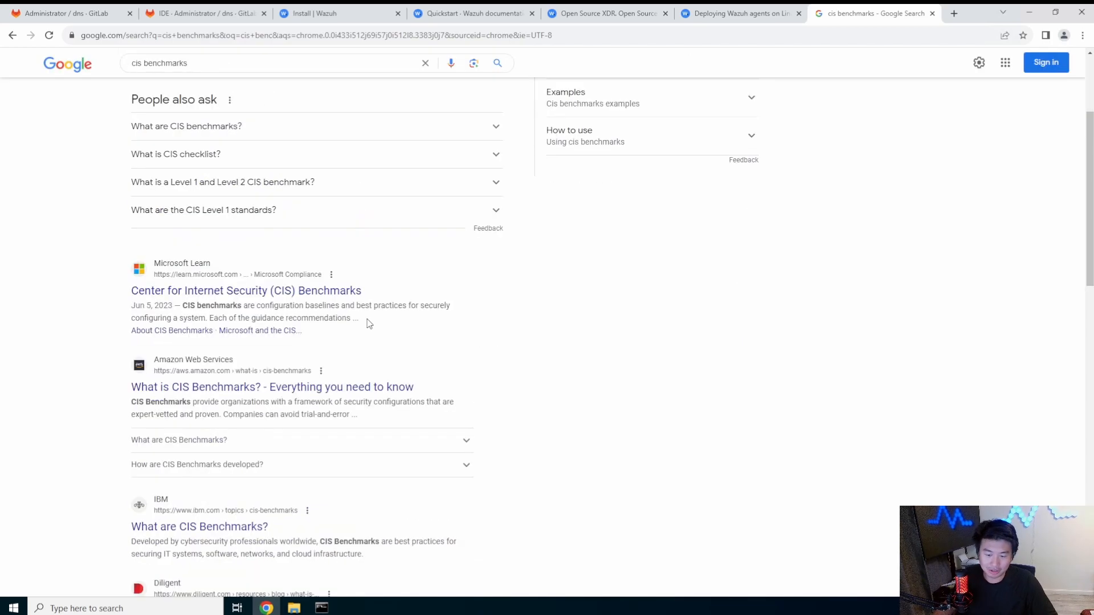
{"action": "scroll", "scroll_direction": "down", "scroll_amount": 3}
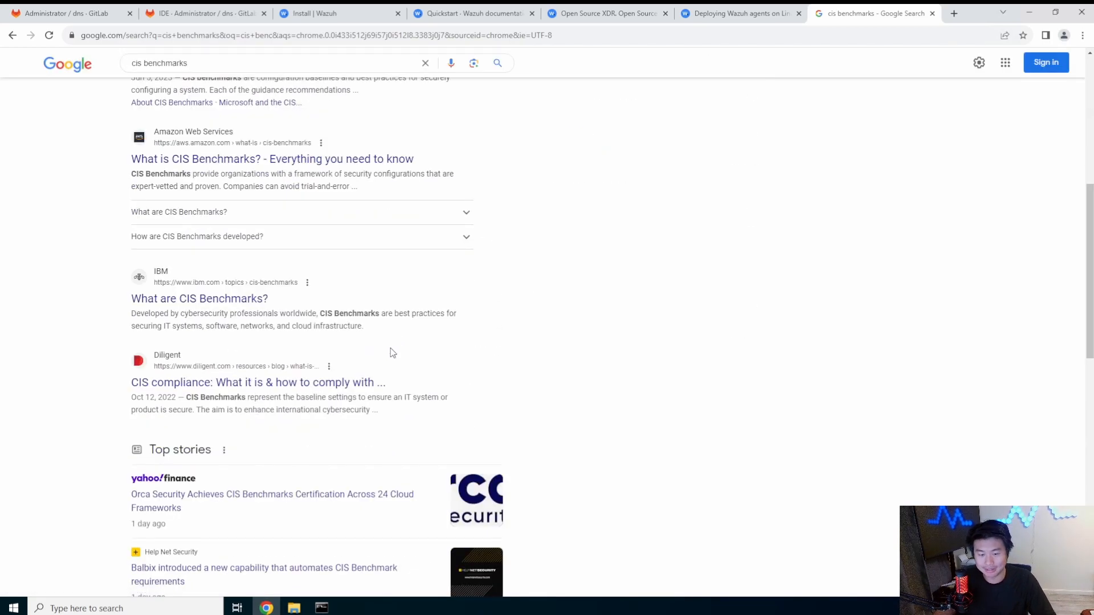
{"action": "scroll", "scroll_direction": "up", "scroll_amount": 3}
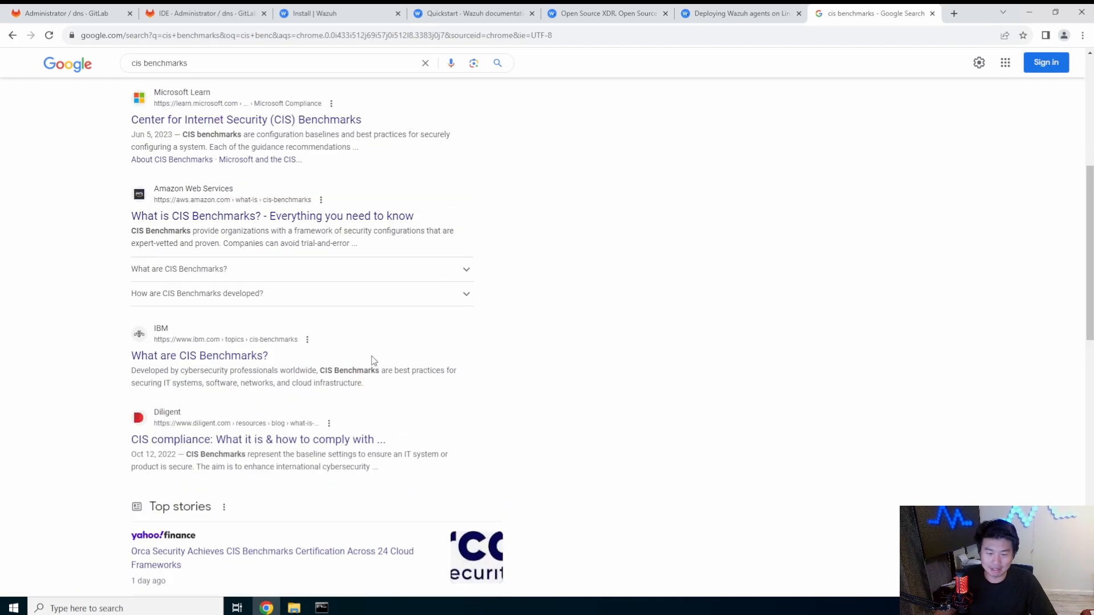
{"action": "scroll", "scroll_direction": "up", "scroll_amount": 3}
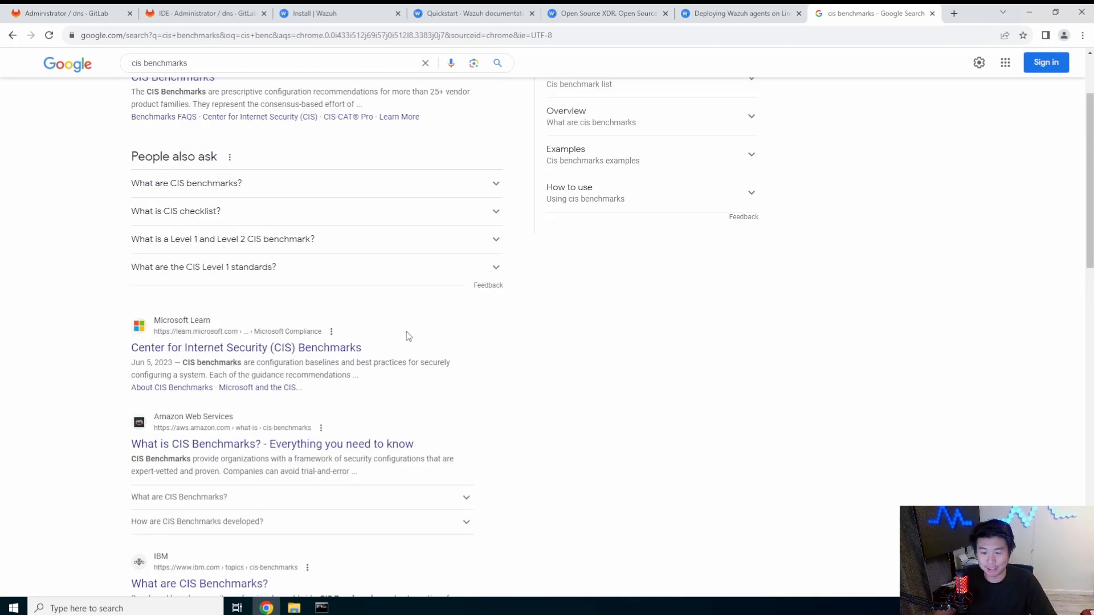
{"action": "scroll", "scroll_direction": "up", "scroll_amount": 3}
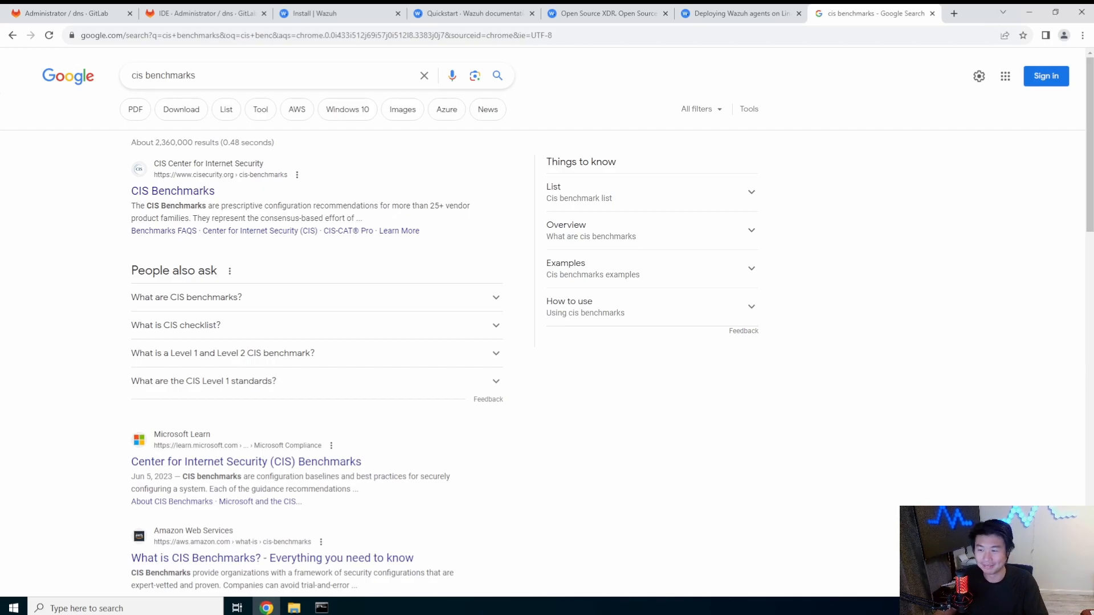
{"action": "mouse_move", "coordinate": [620, 215]}
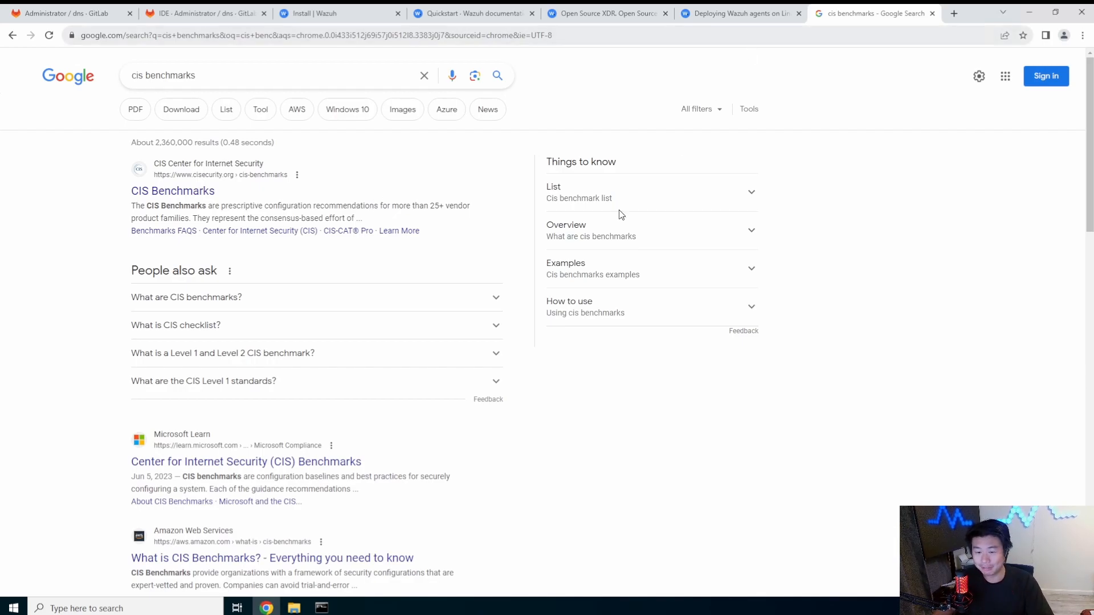
{"action": "mouse_move", "coordinate": [335, 603]}
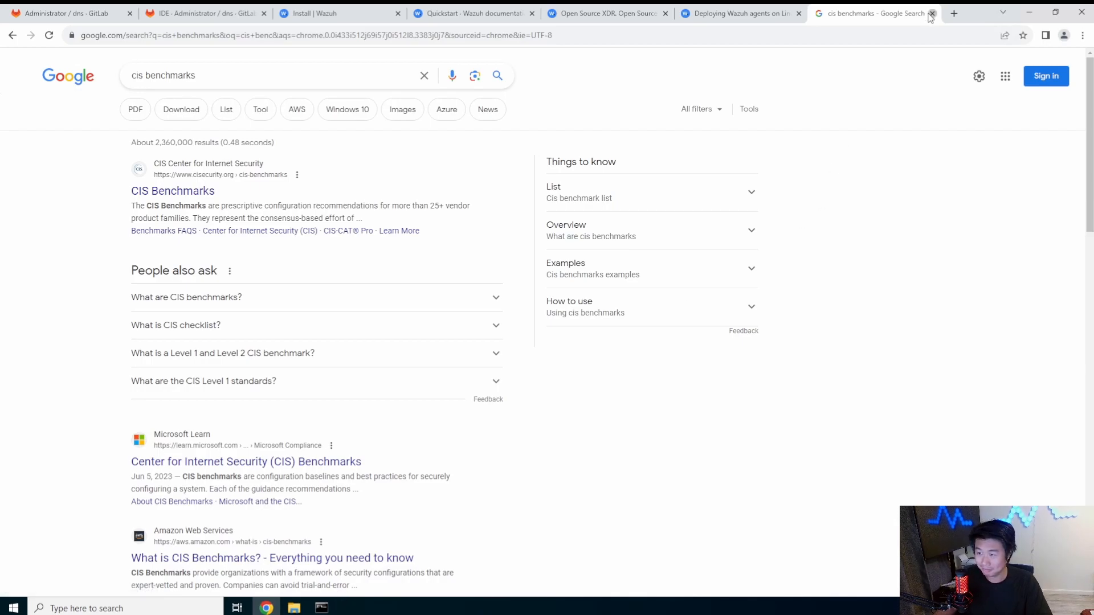
{"action": "left_click", "coordinate": [931, 13]}
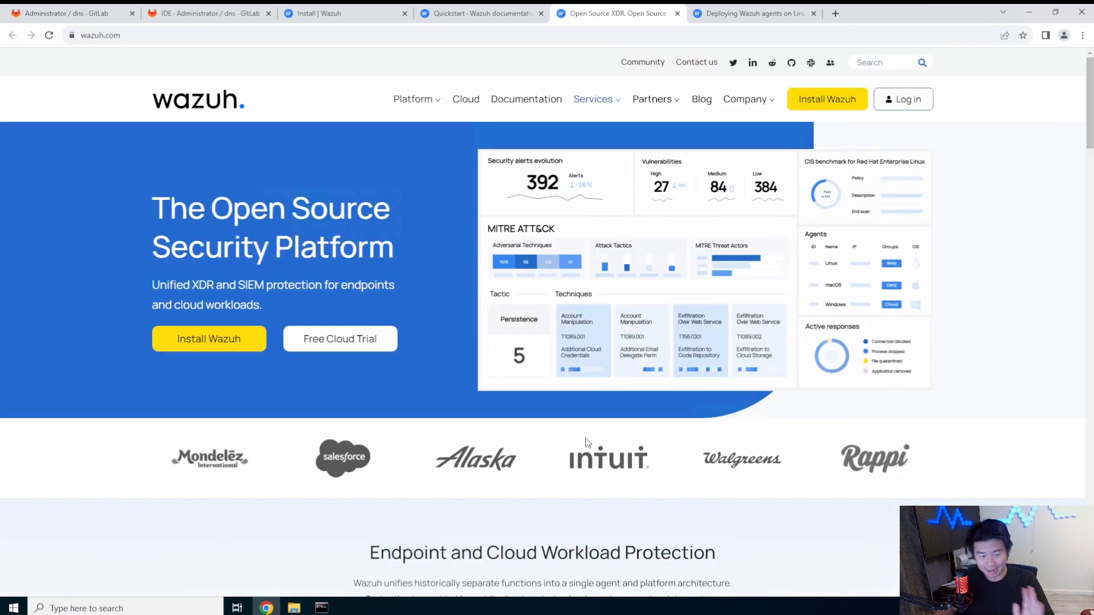
{"action": "mouse_move", "coordinate": [321, 608]}
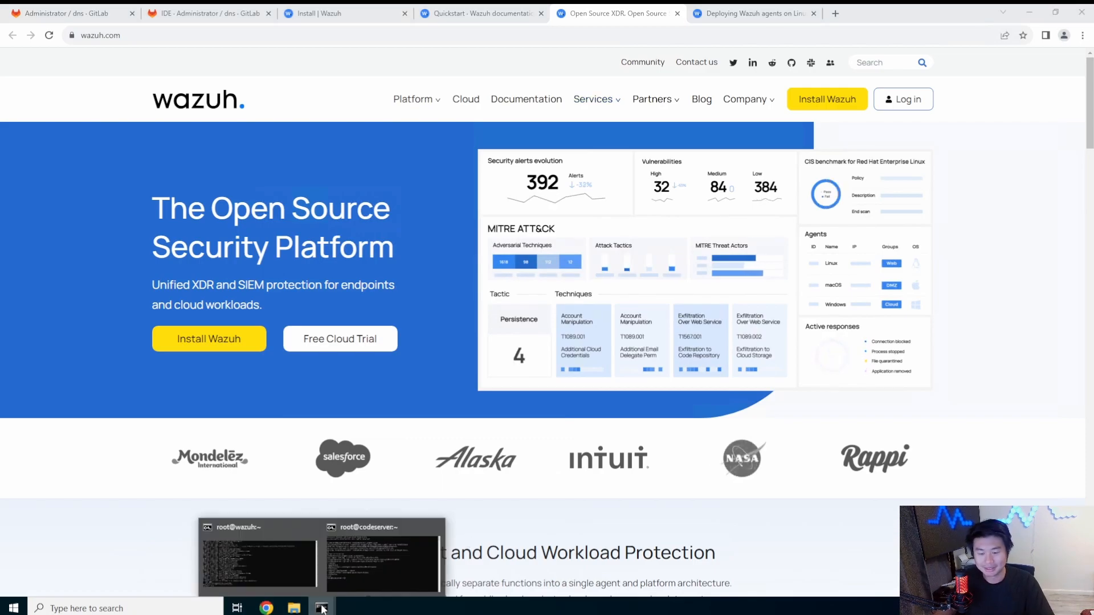
Select the dashboard username 'admin' in the Wazuh server's install summary.
{"action": "left_click", "coordinate": [258, 559]}
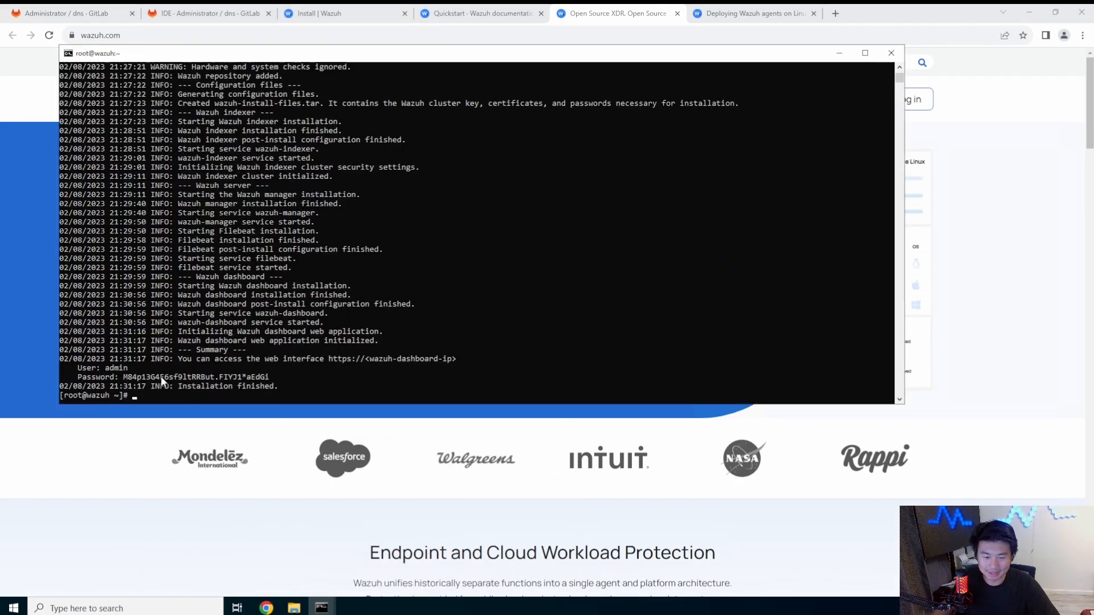
{"action": "mouse_move", "coordinate": [354, 373]}
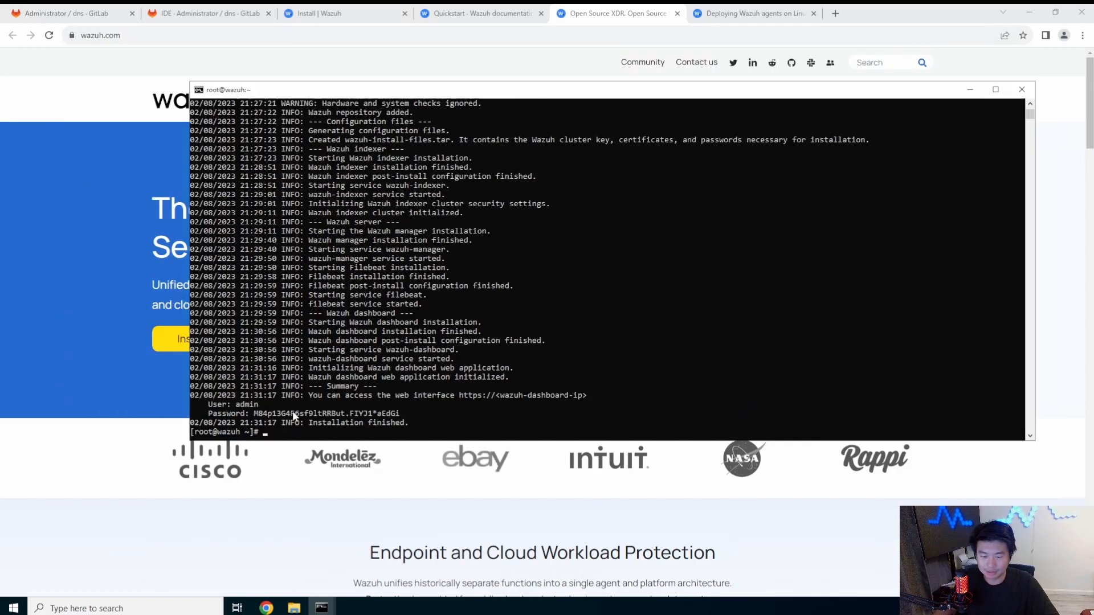
{"action": "double_click", "coordinate": [245, 404]}
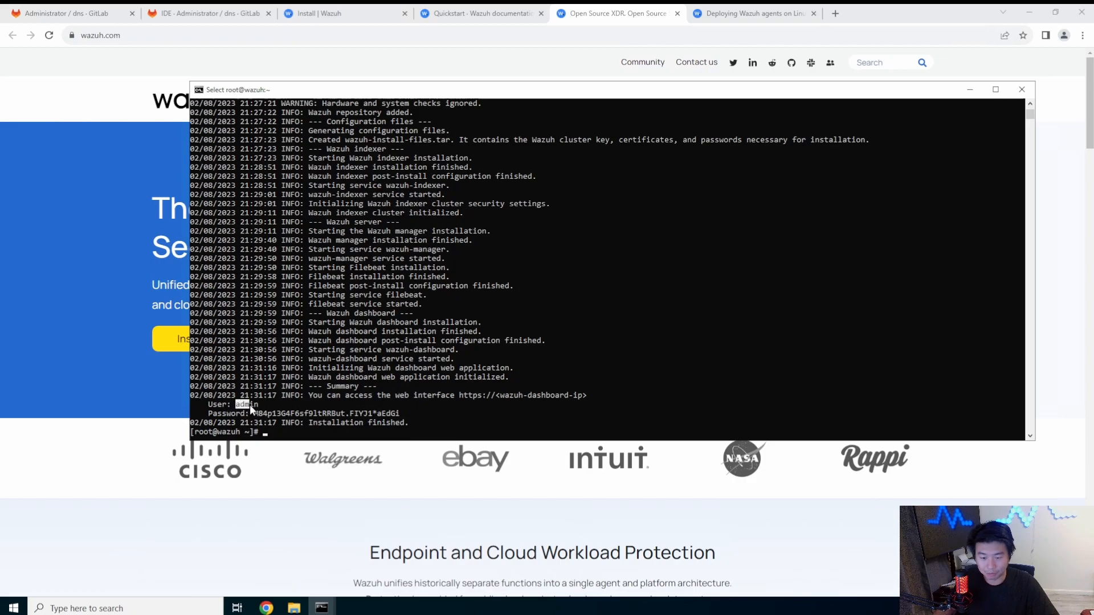
{"action": "left_click", "coordinate": [954, 13]}
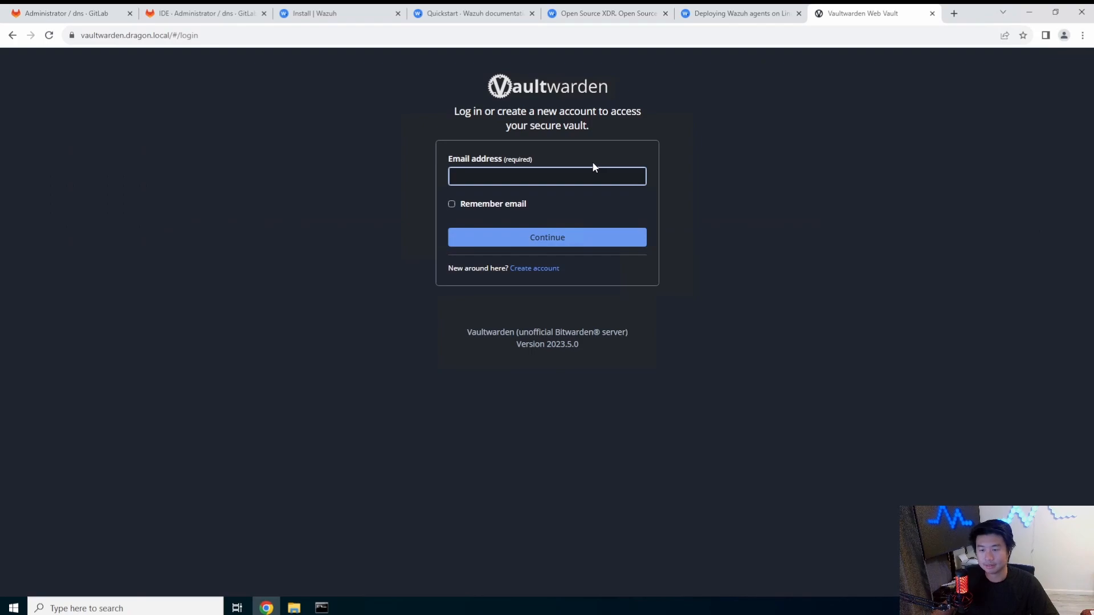
Log into Vaultwarden with the master password and unlock the vault.
{"action": "left_click", "coordinate": [547, 237]}
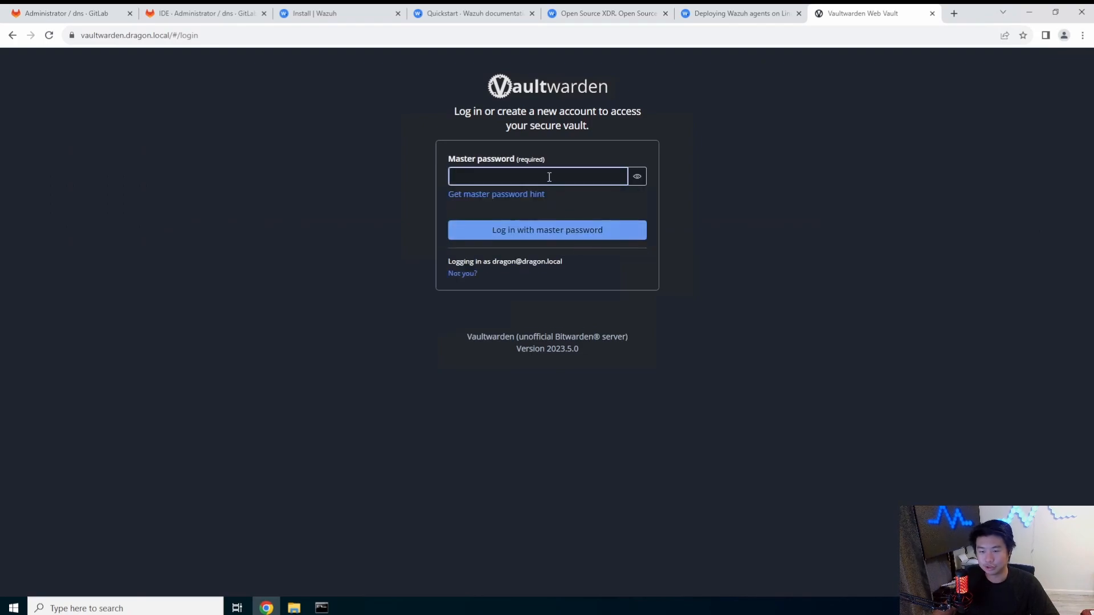
{"action": "type", "text": "password"}
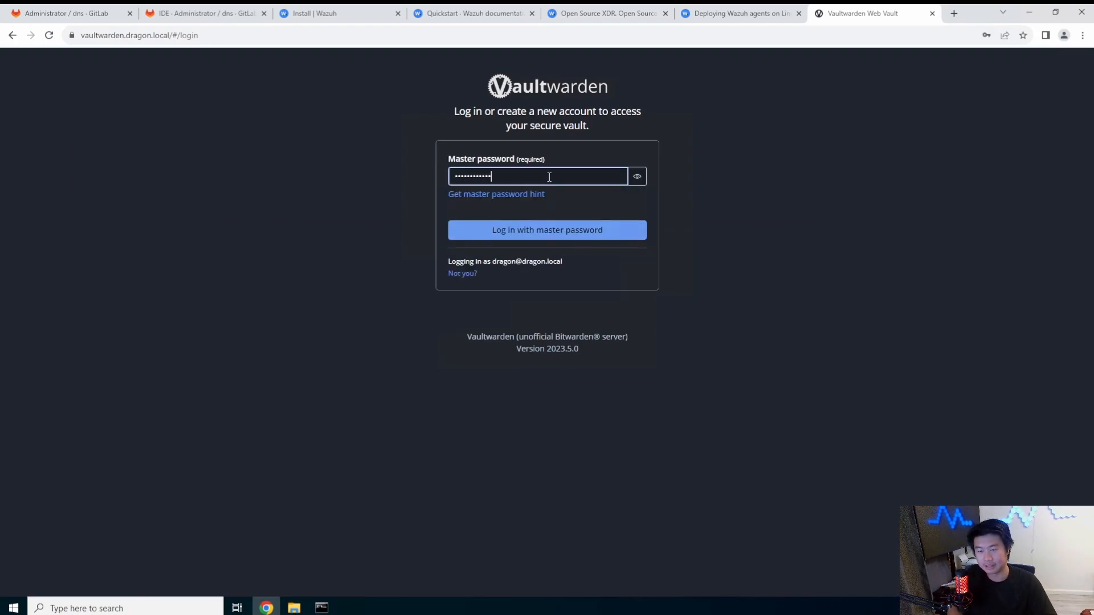
{"action": "left_click", "coordinate": [547, 230]}
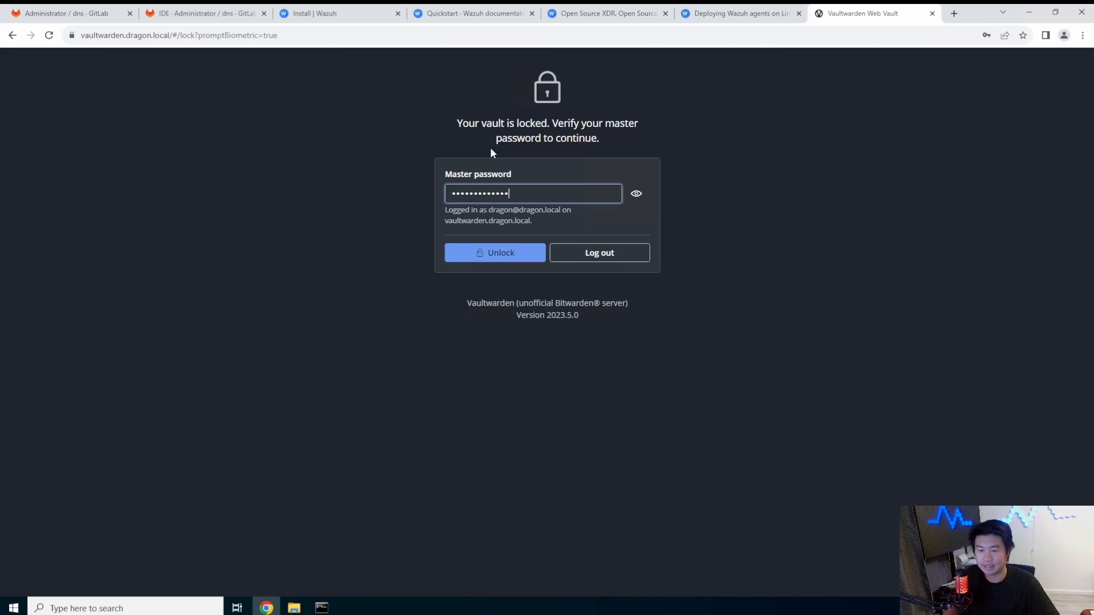
{"action": "left_click", "coordinate": [495, 252]}
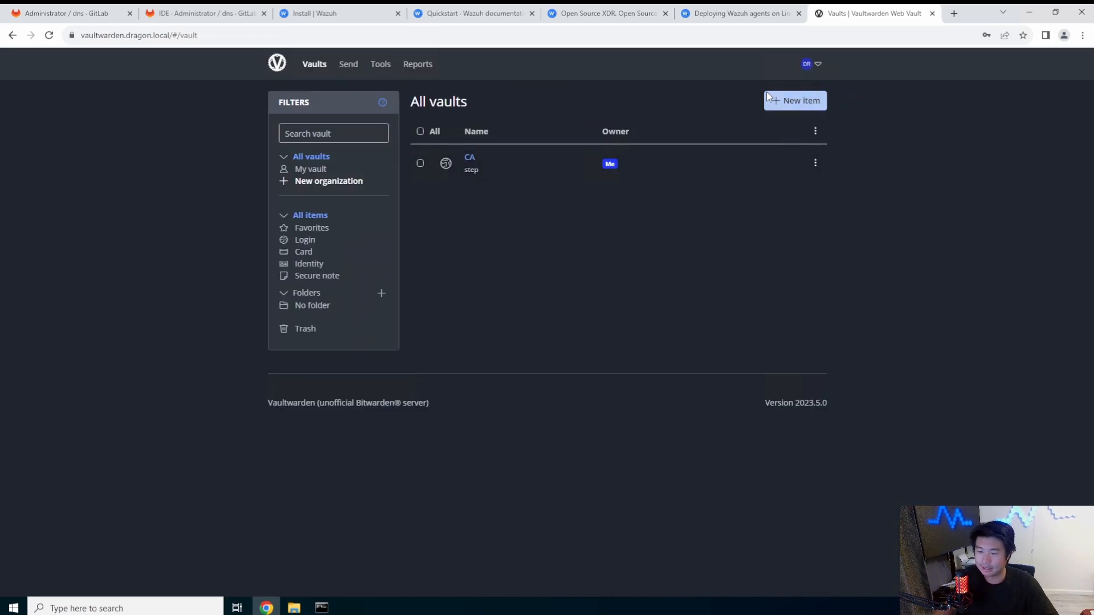
Save a vault login item 'wazuh' with username admin and the terminal's dashboard password.
{"action": "left_click", "coordinate": [795, 100]}
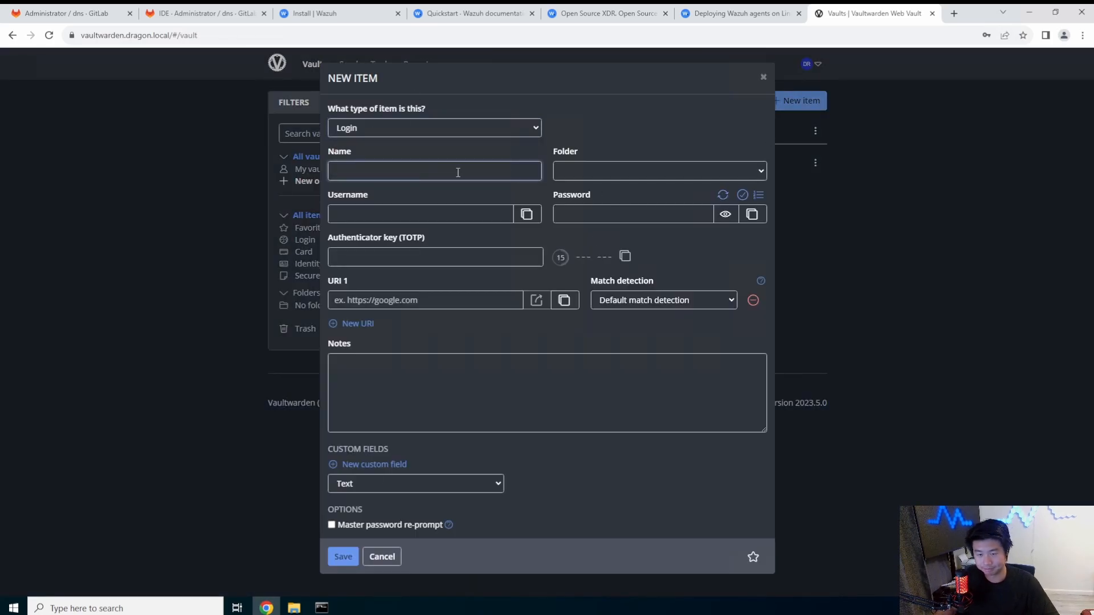
{"action": "type", "text": "wazuh"}
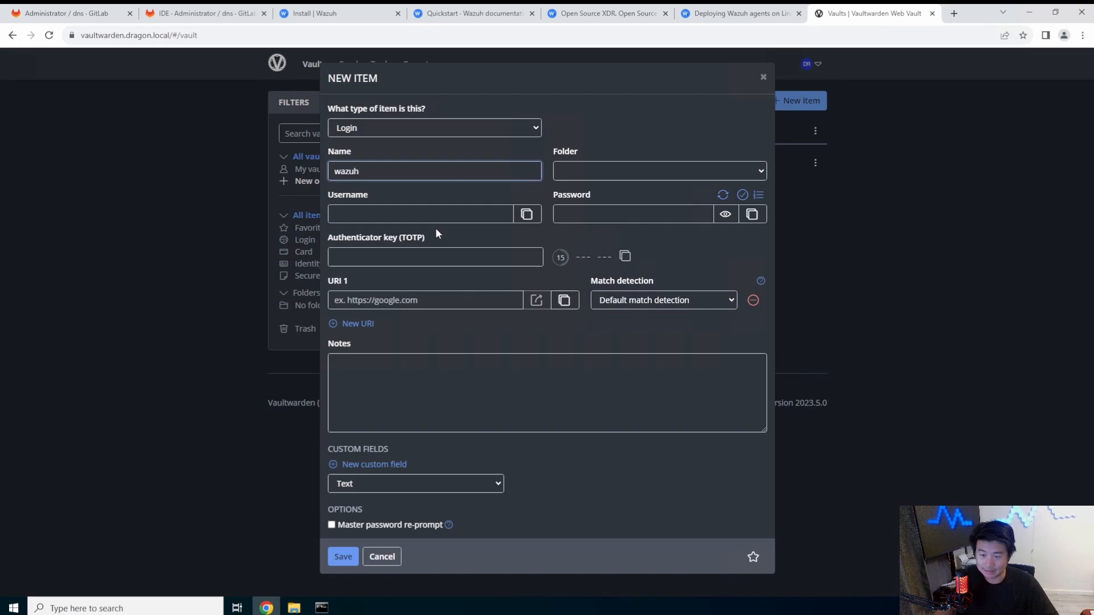
{"action": "type", "text": "admin"}
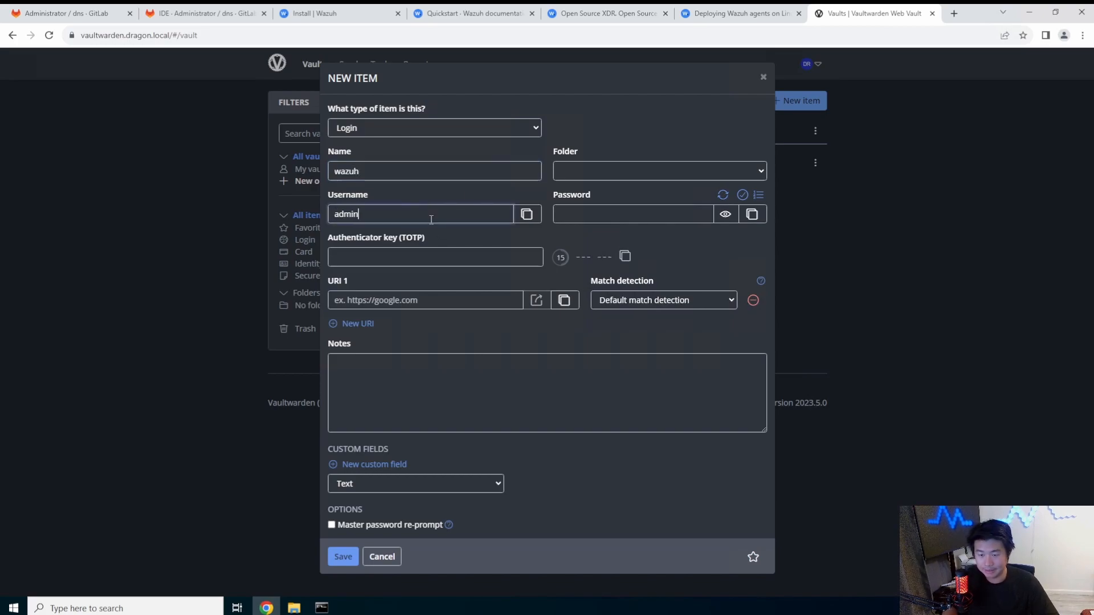
{"action": "mouse_move", "coordinate": [321, 608]}
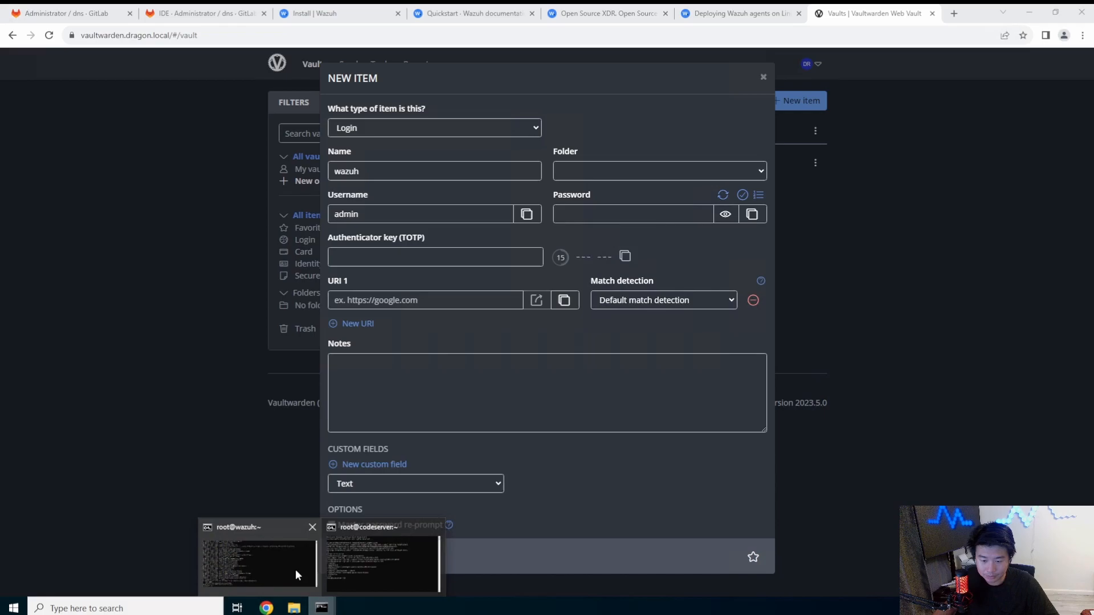
{"action": "left_click", "coordinate": [258, 562]}
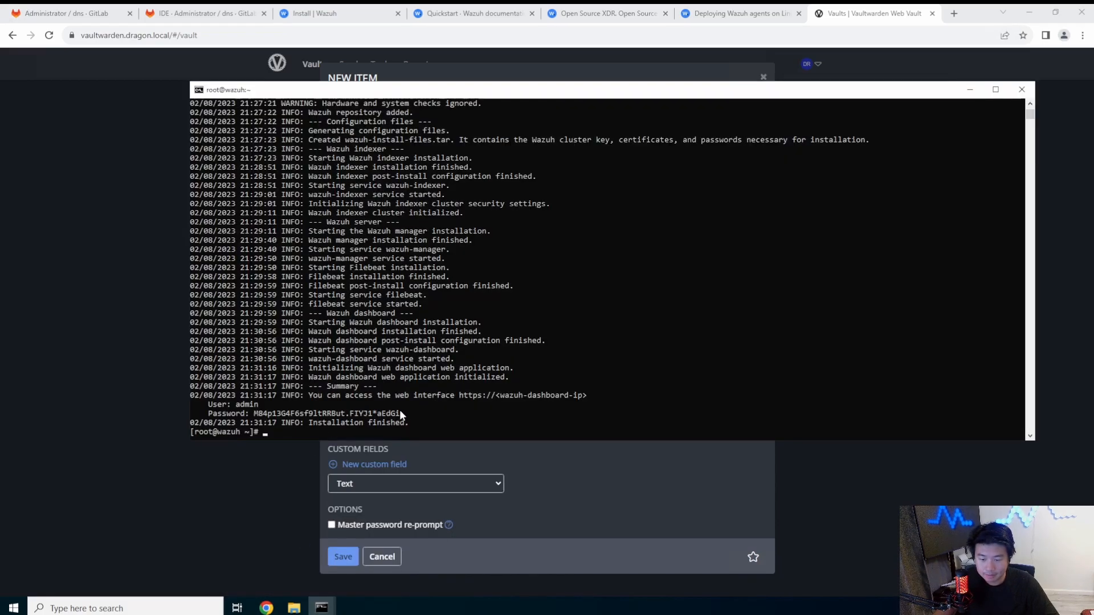
{"action": "mouse_move", "coordinate": [571, 485]}
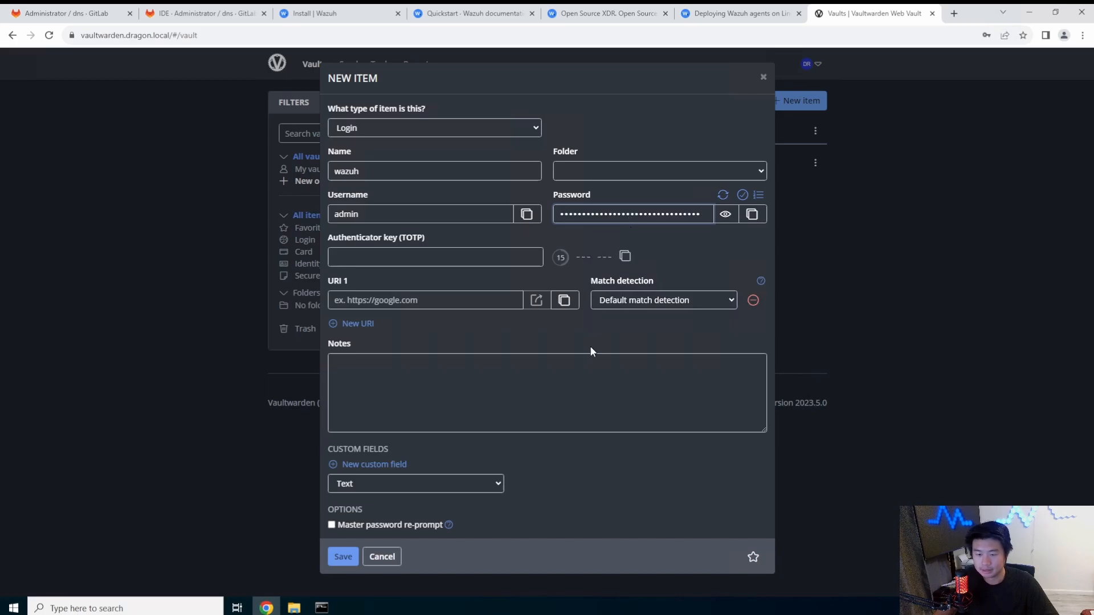
{"action": "left_click", "coordinate": [342, 556]}
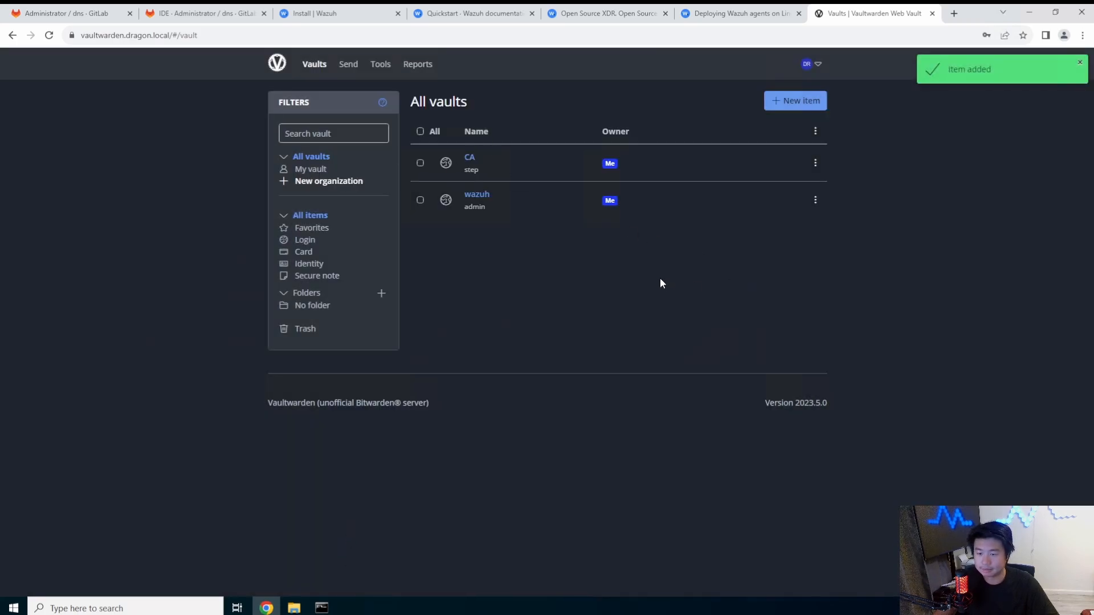
{"action": "left_click", "coordinate": [953, 13]}
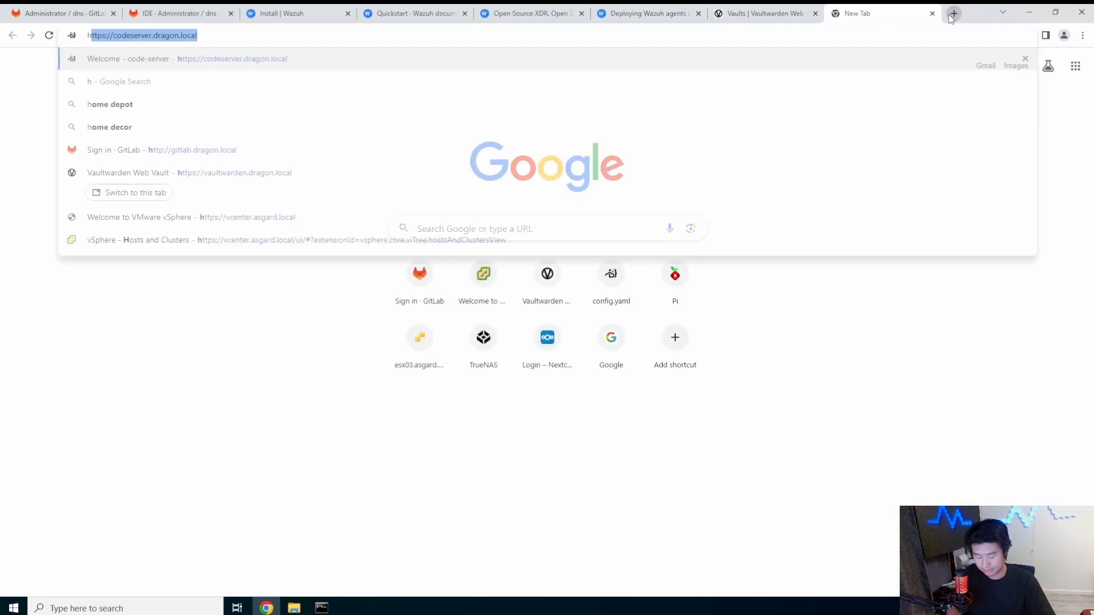
{"action": "type", "text": "https://waz"}
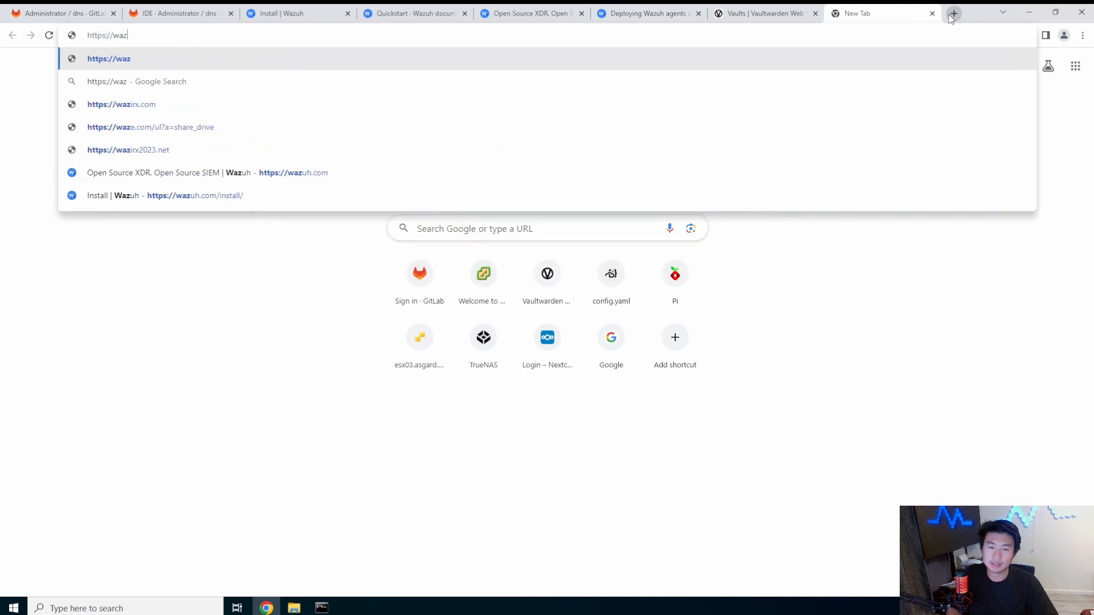
{"action": "type", "text": "uh.dragon.d"}
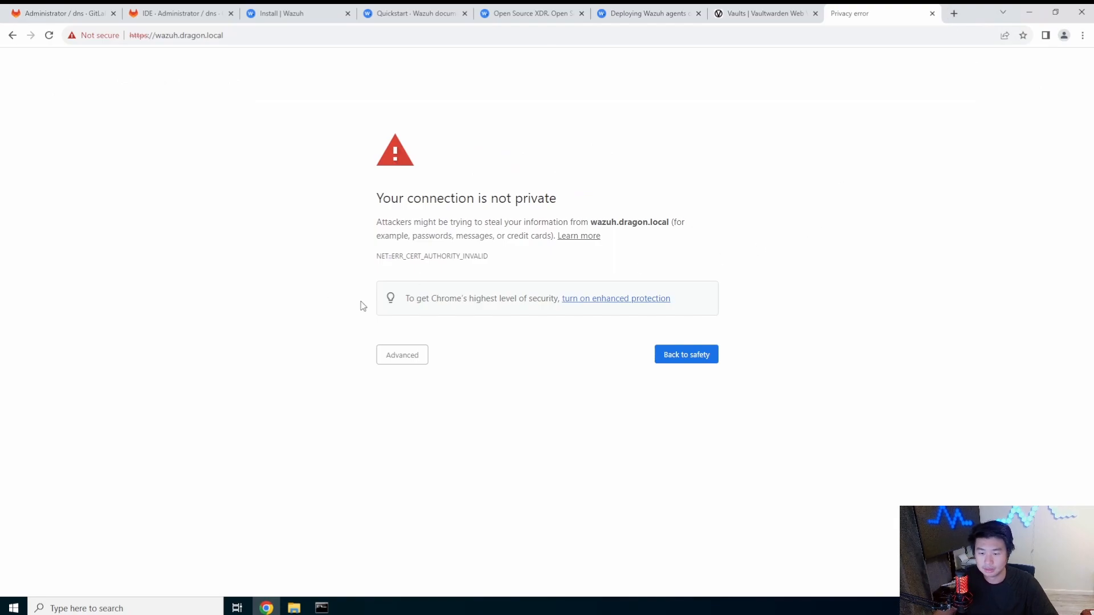
{"action": "left_click", "coordinate": [100, 35]}
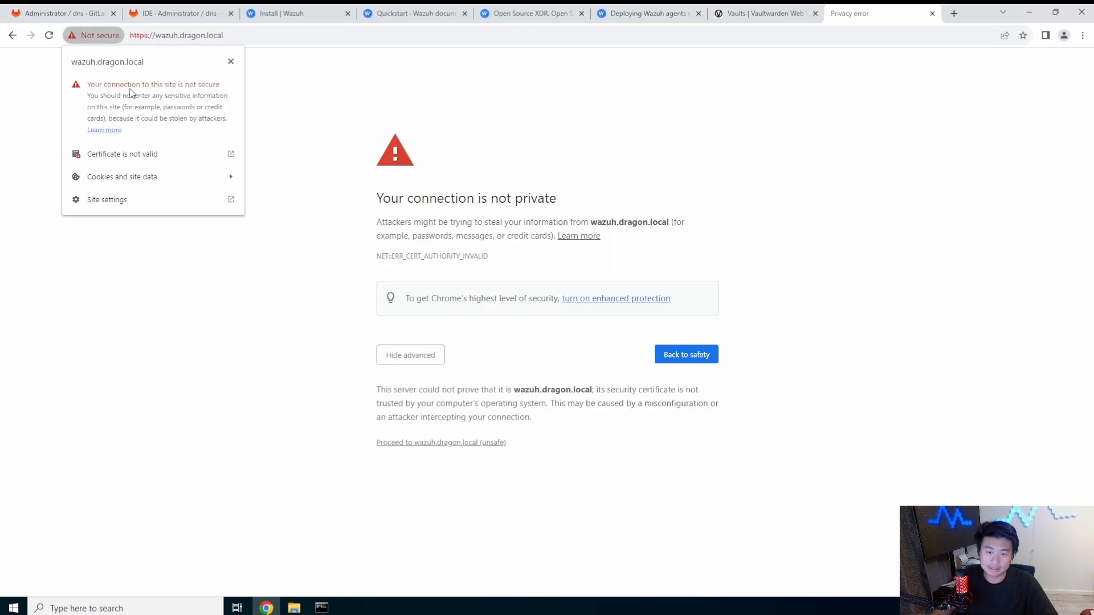
{"action": "left_click", "coordinate": [122, 154]}
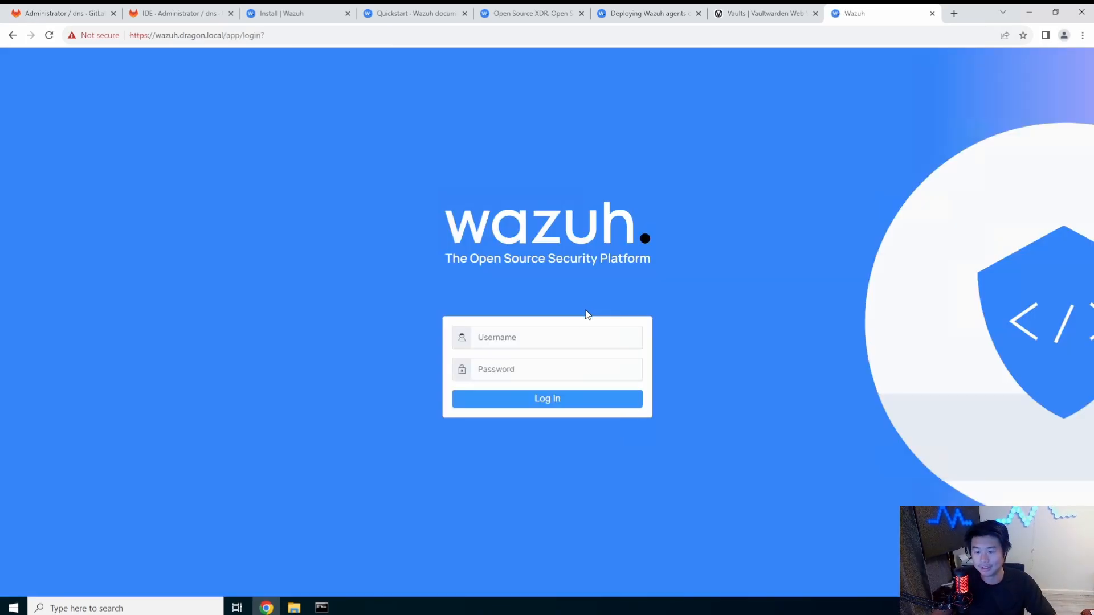
Enter username admin and fetch the wazuh entry's password from Vaultwarden.
{"action": "type", "text": "admin"}
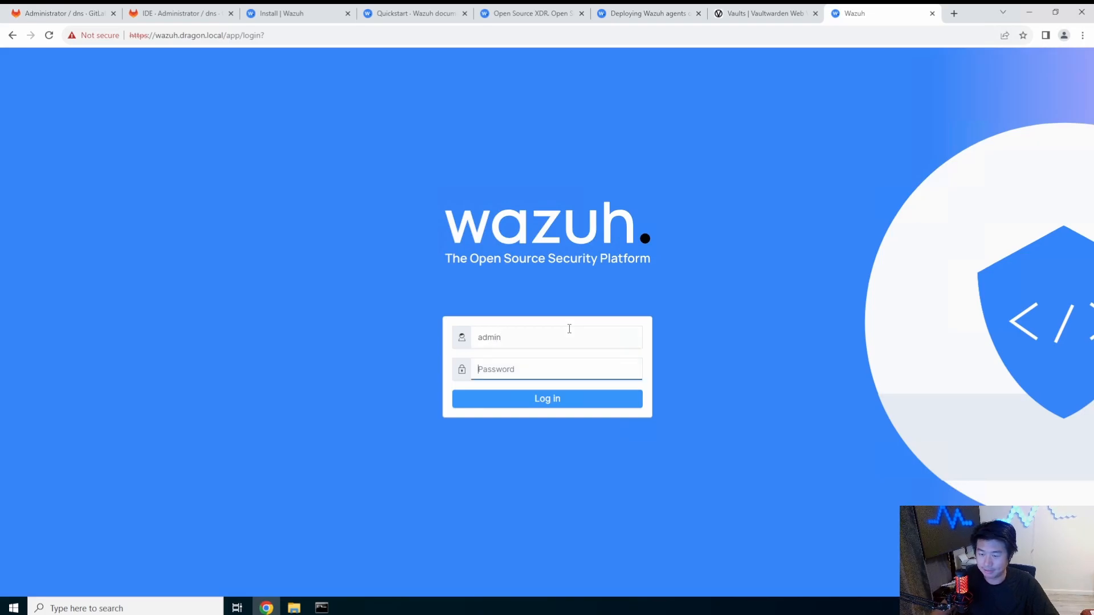
{"action": "left_click", "coordinate": [761, 14]}
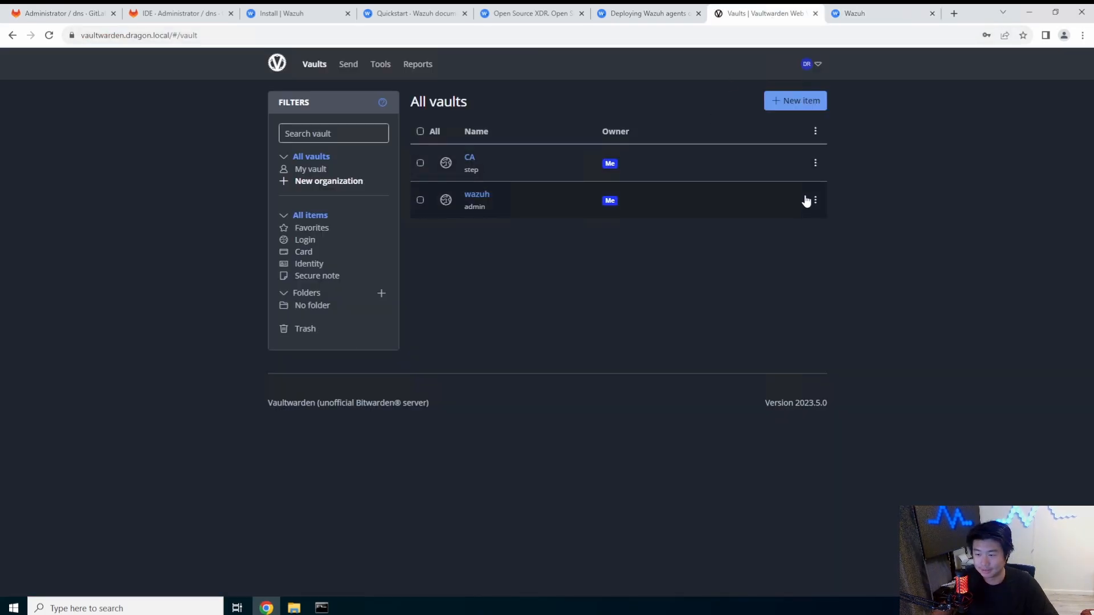
{"action": "left_click", "coordinate": [807, 200]}
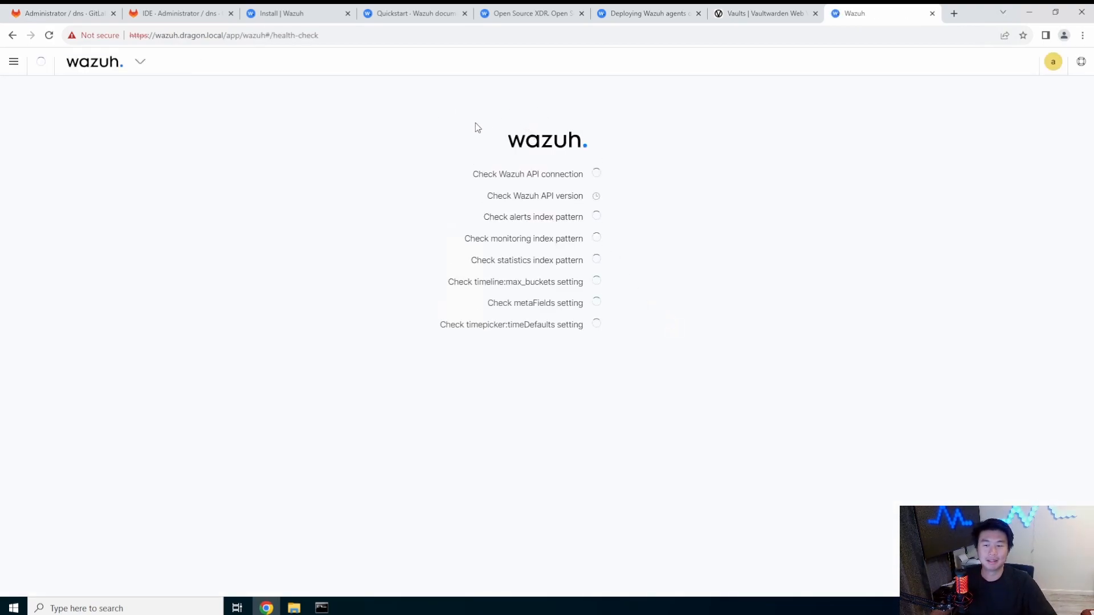
{"action": "mouse_move", "coordinate": [767, 165]}
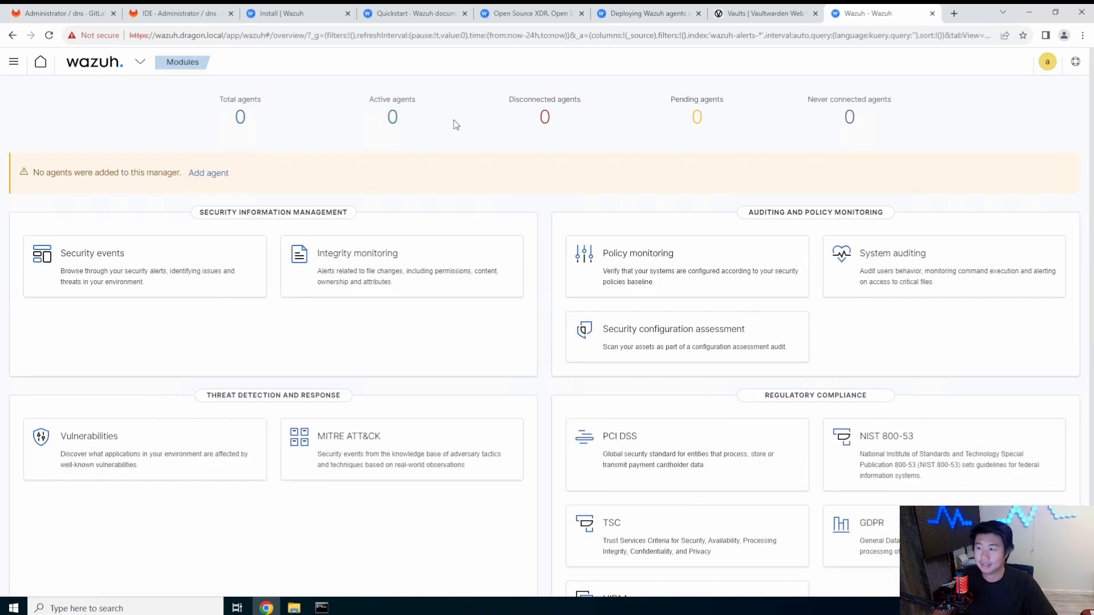
{"action": "left_click", "coordinate": [1047, 62]}
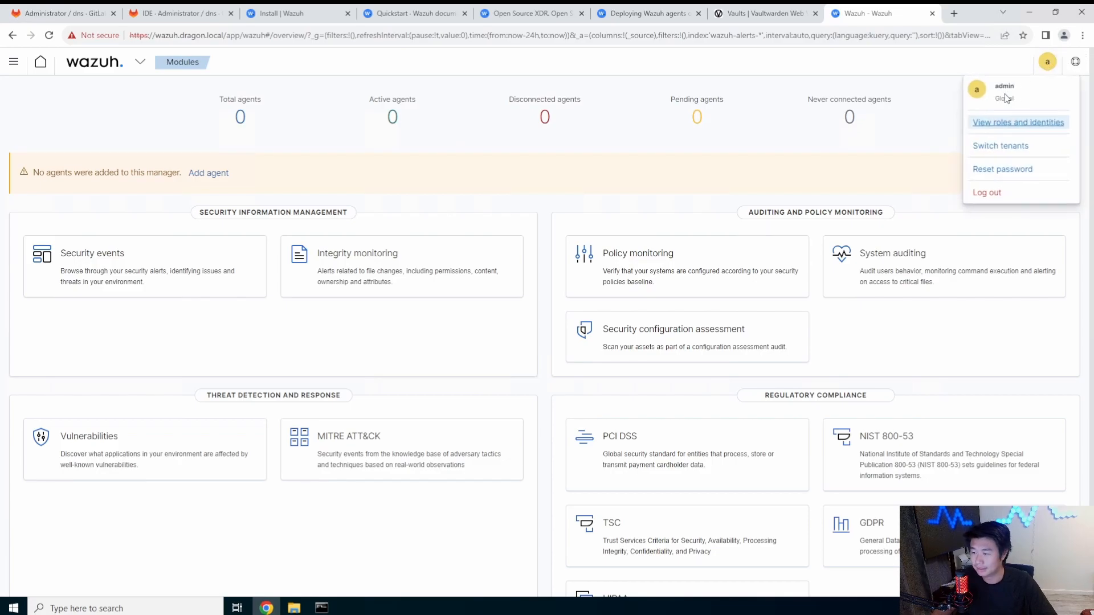
{"action": "mouse_move", "coordinate": [1017, 152]}
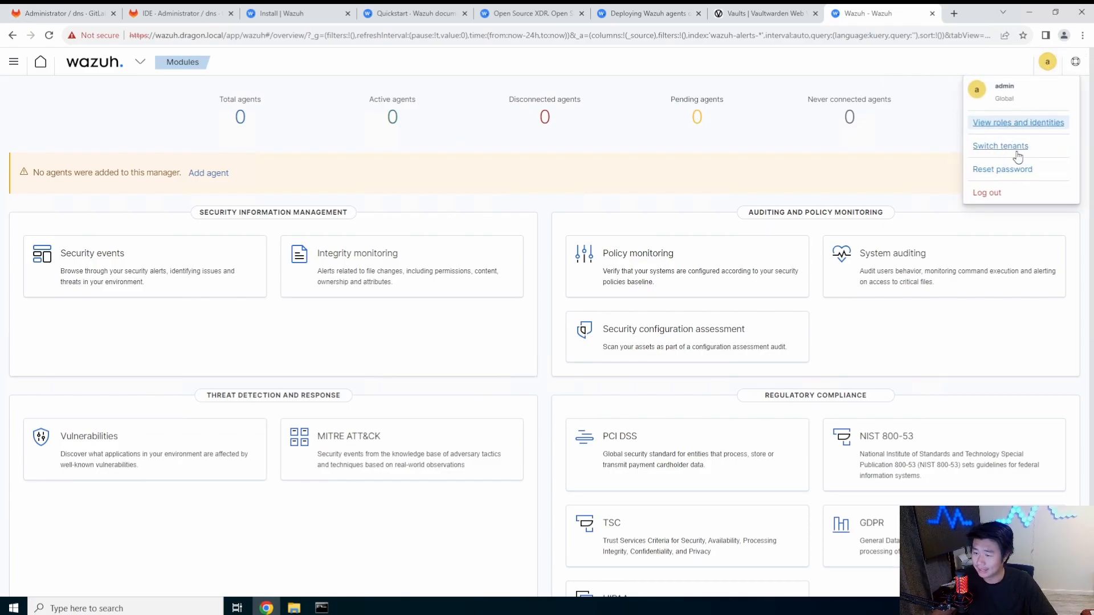
{"action": "mouse_move", "coordinate": [1046, 62]}
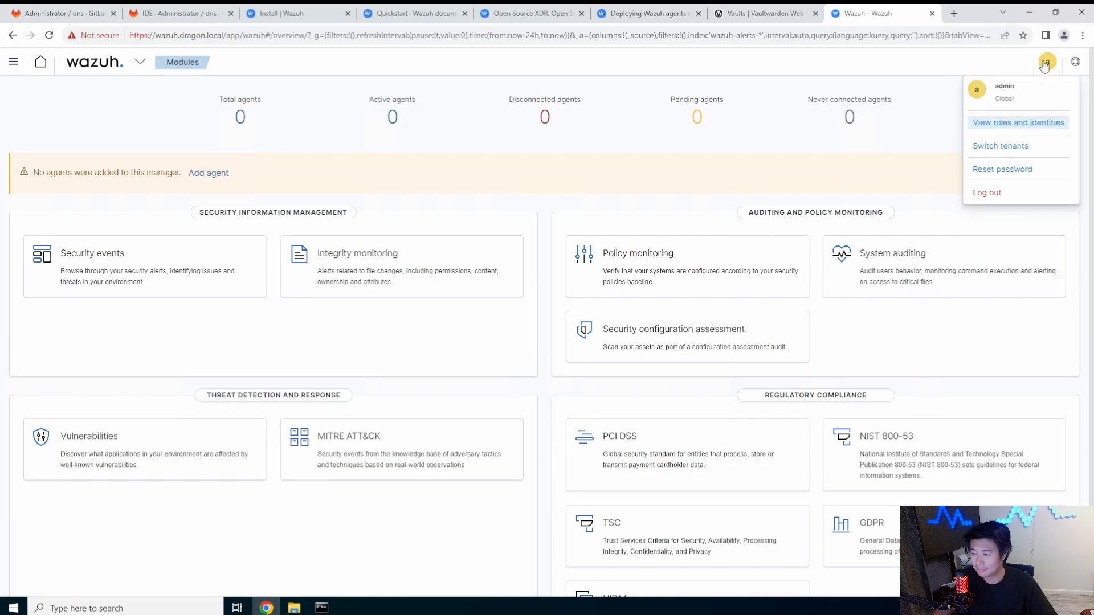
{"action": "left_click", "coordinate": [1018, 122]}
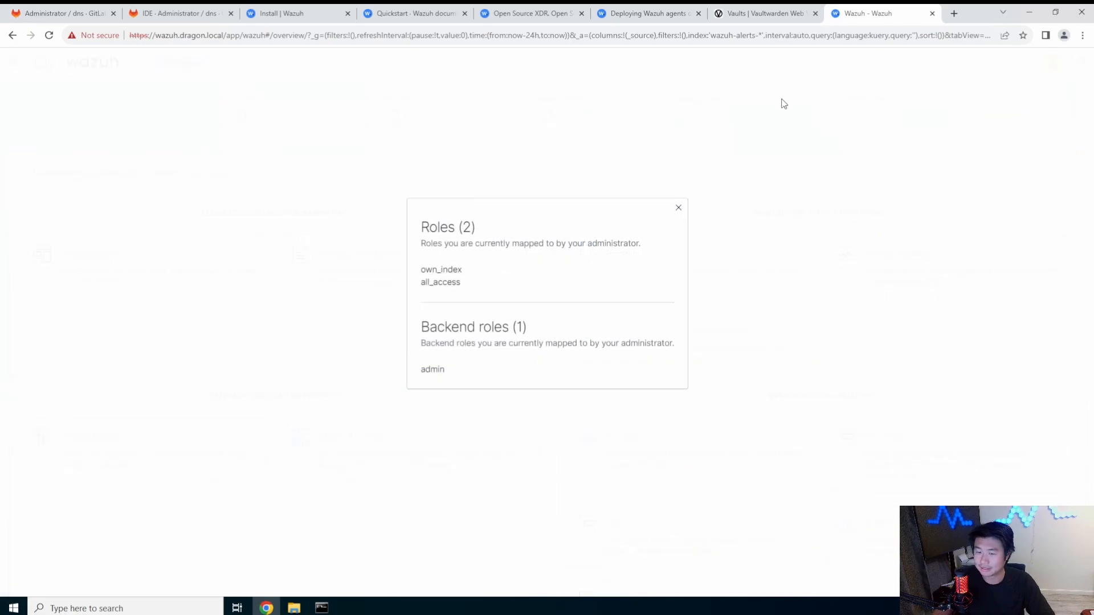
{"action": "left_click", "coordinate": [677, 208]}
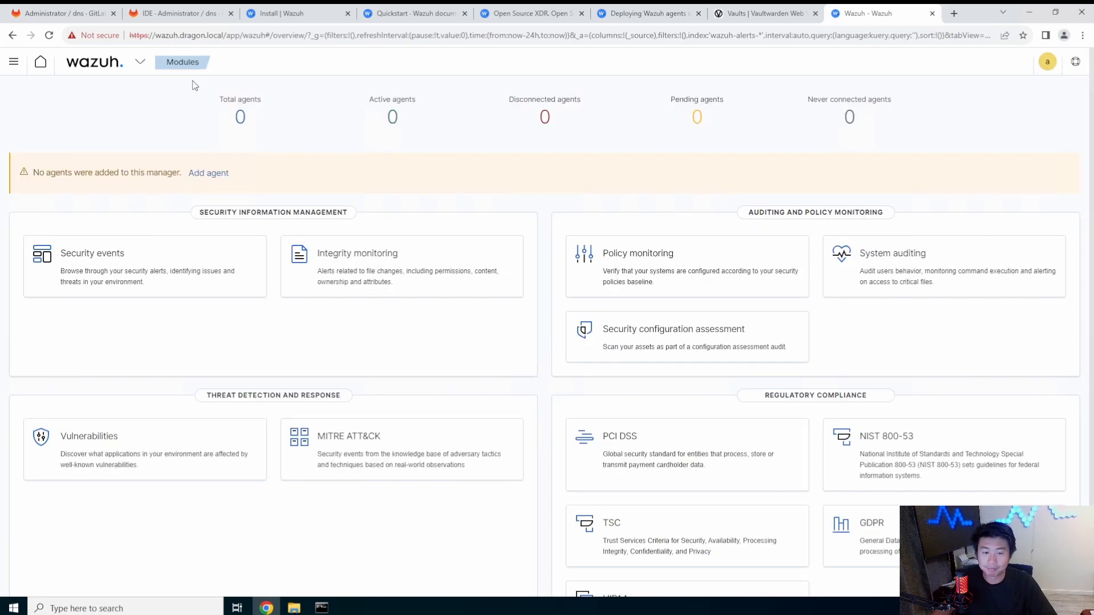
{"action": "left_click", "coordinate": [13, 62]}
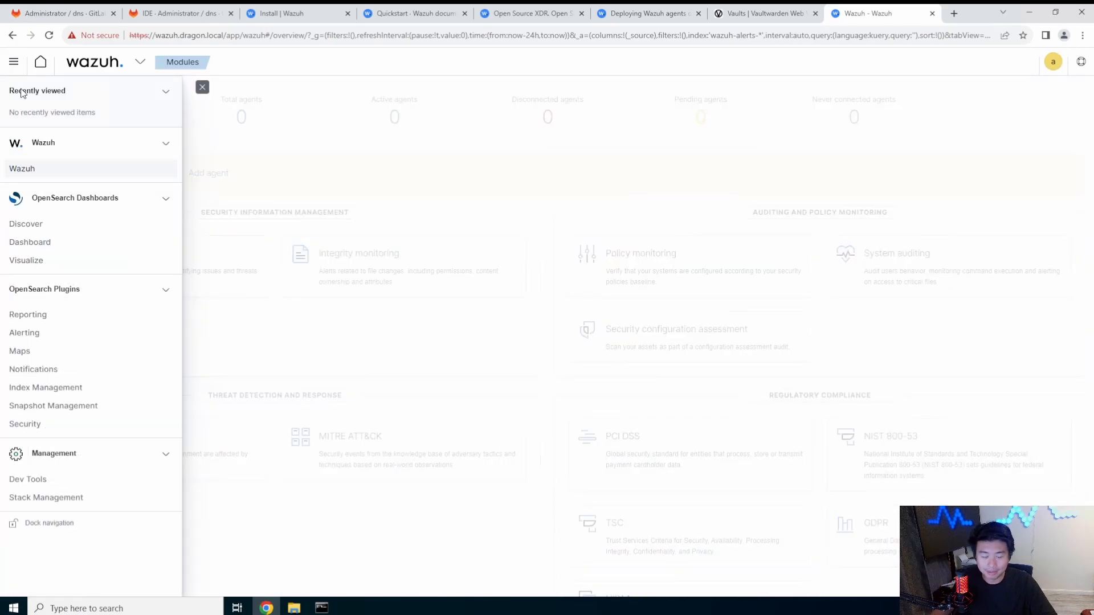
{"action": "mouse_move", "coordinate": [46, 497]}
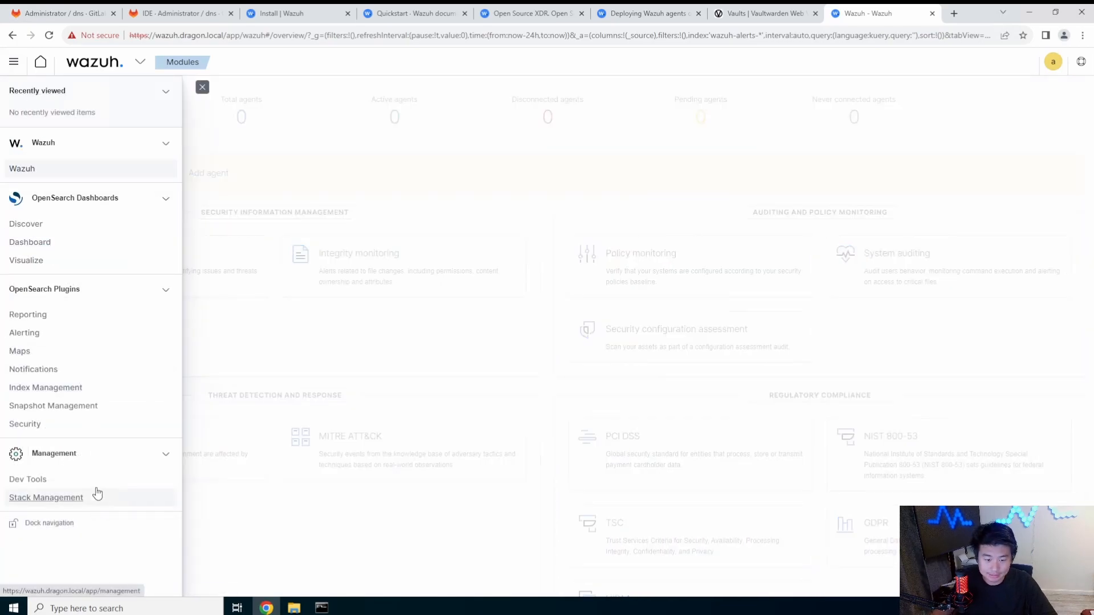
{"action": "mouse_move", "coordinate": [171, 147]}
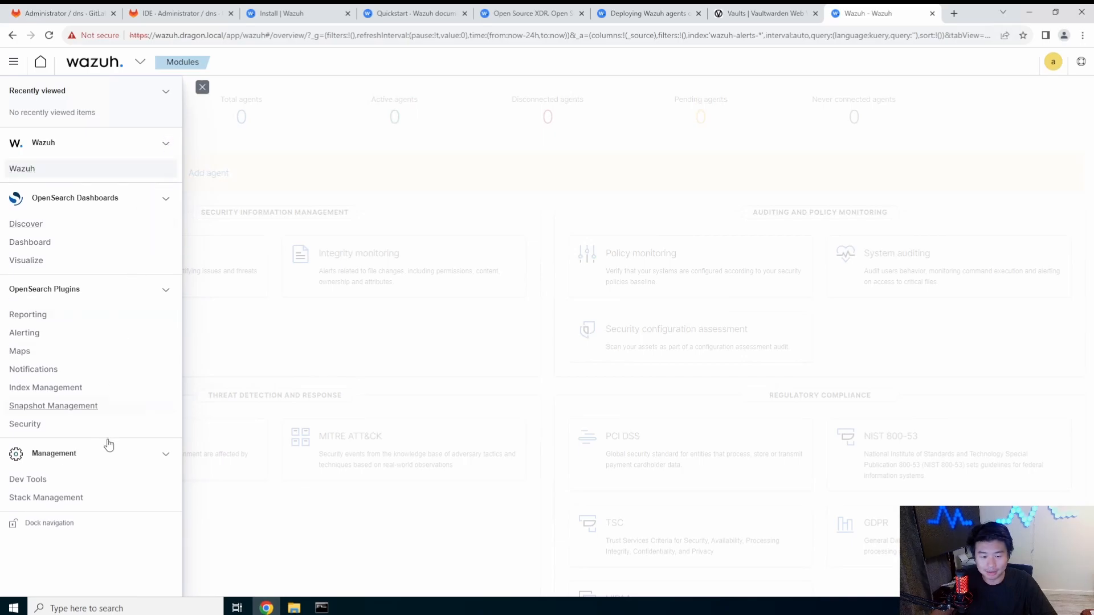
{"action": "left_click", "coordinate": [1079, 62]}
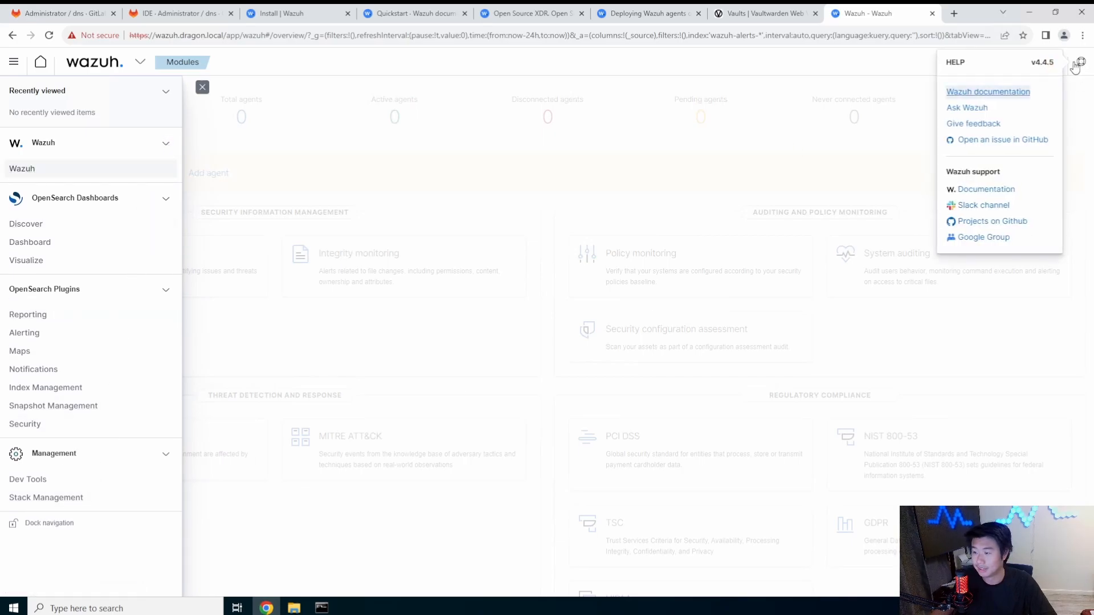
{"action": "mouse_move", "coordinate": [617, 149]}
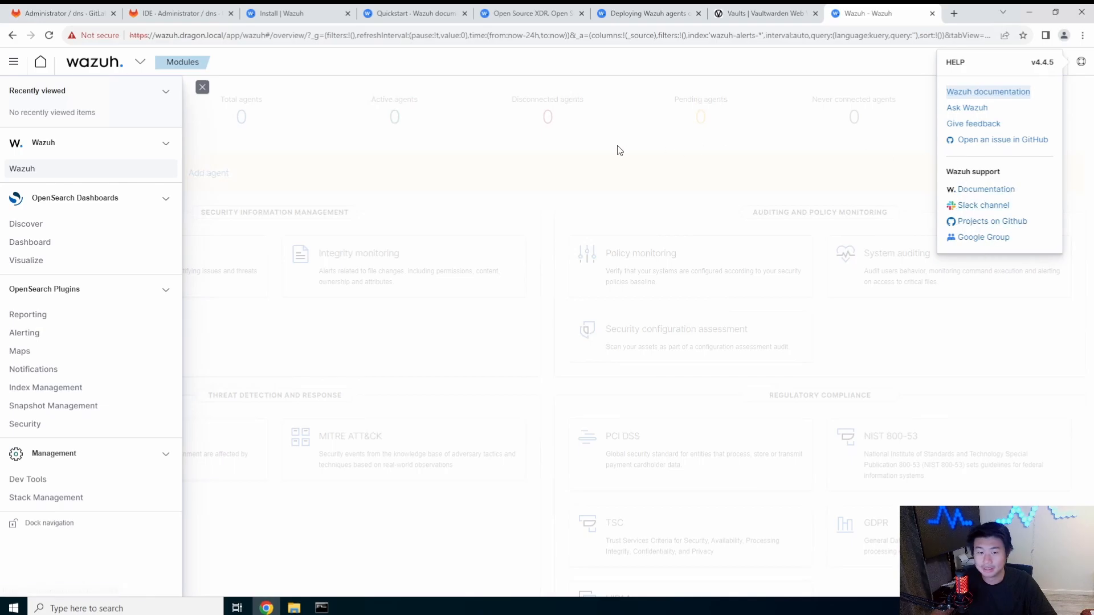
{"action": "left_click", "coordinate": [139, 62]}
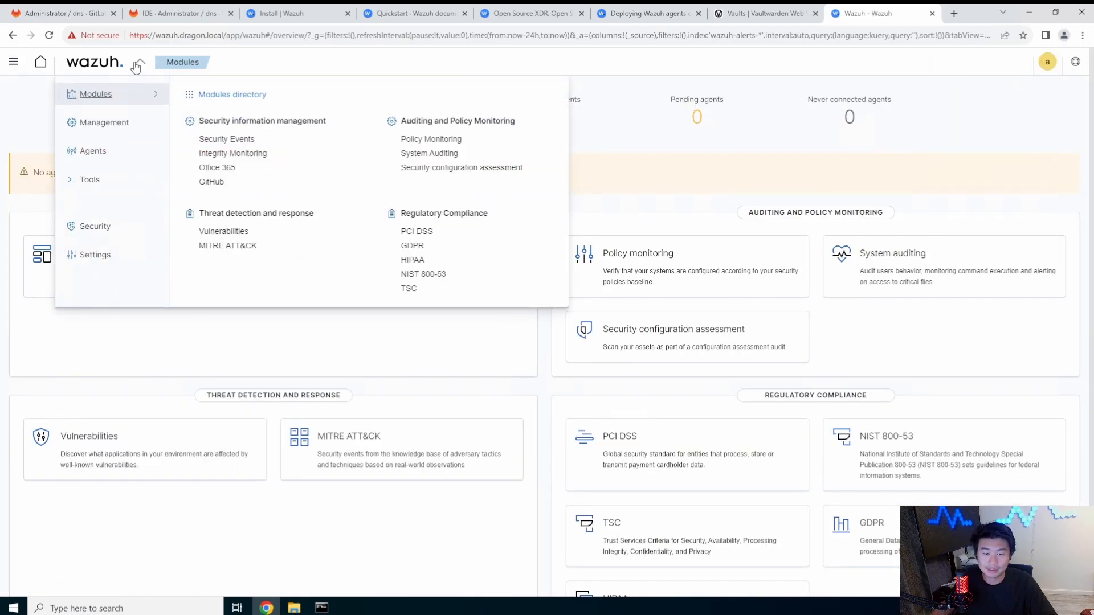
Browse the About, Logs and Modules settings pages, then open the API configuration.
{"action": "left_click", "coordinate": [96, 255]}
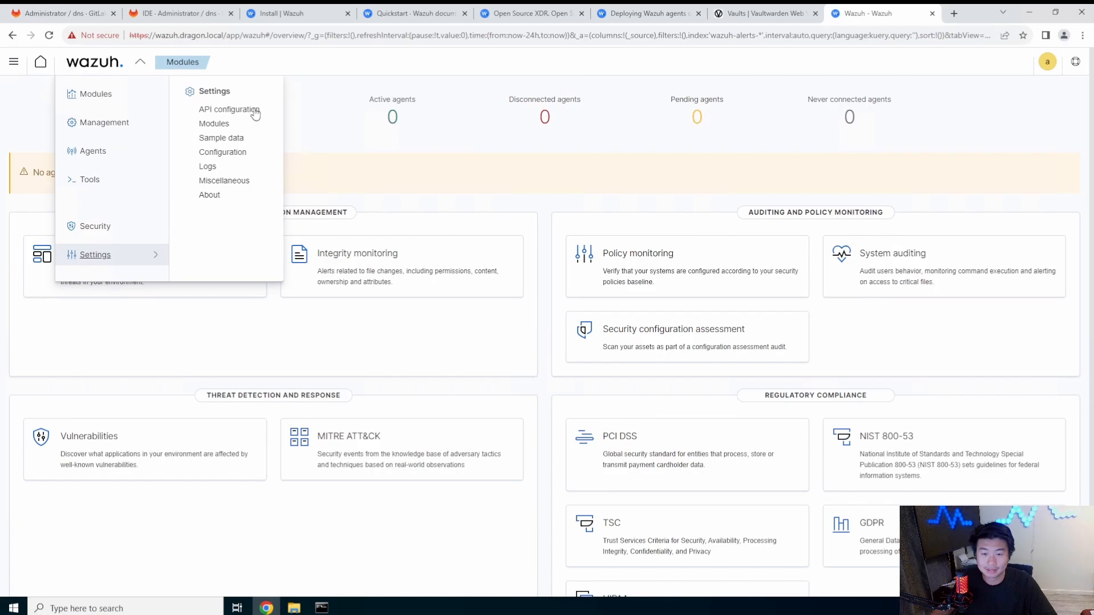
{"action": "left_click", "coordinate": [209, 194]}
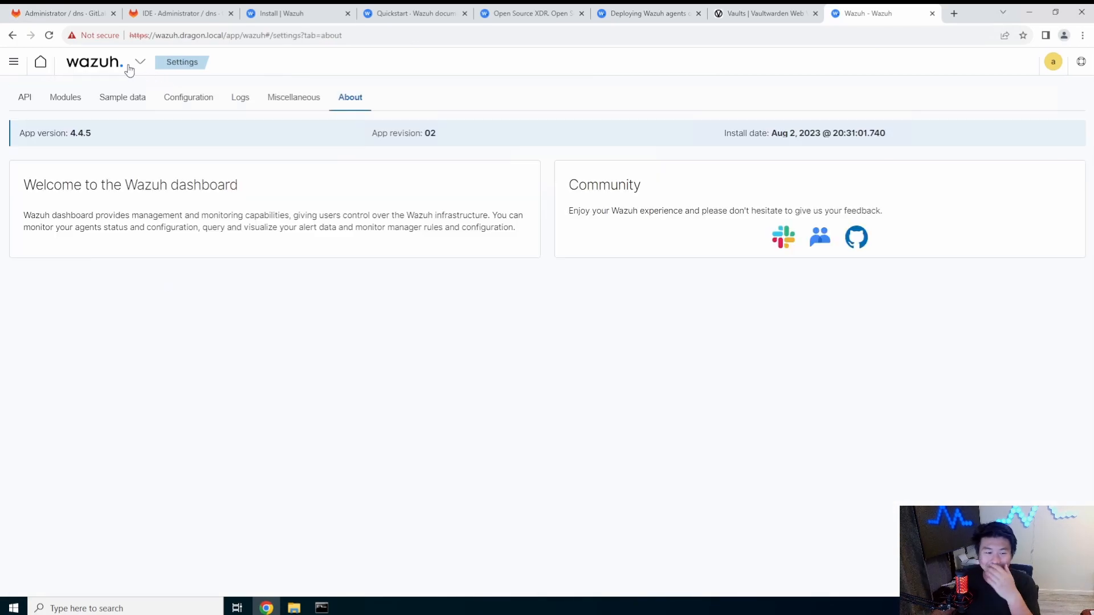
{"action": "mouse_move", "coordinate": [388, 91]}
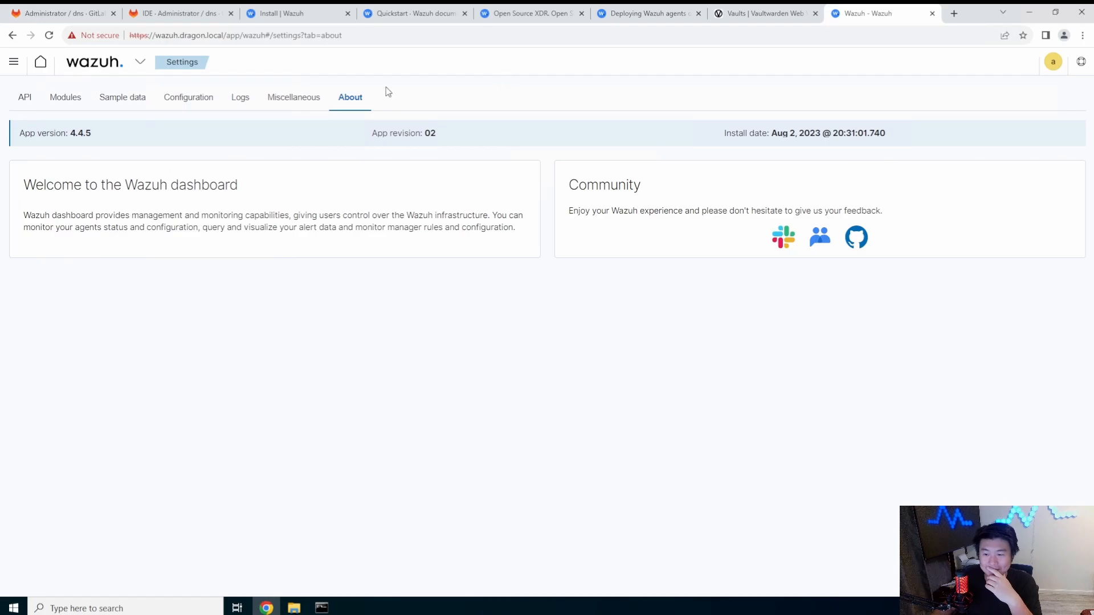
{"action": "left_click", "coordinate": [240, 97]}
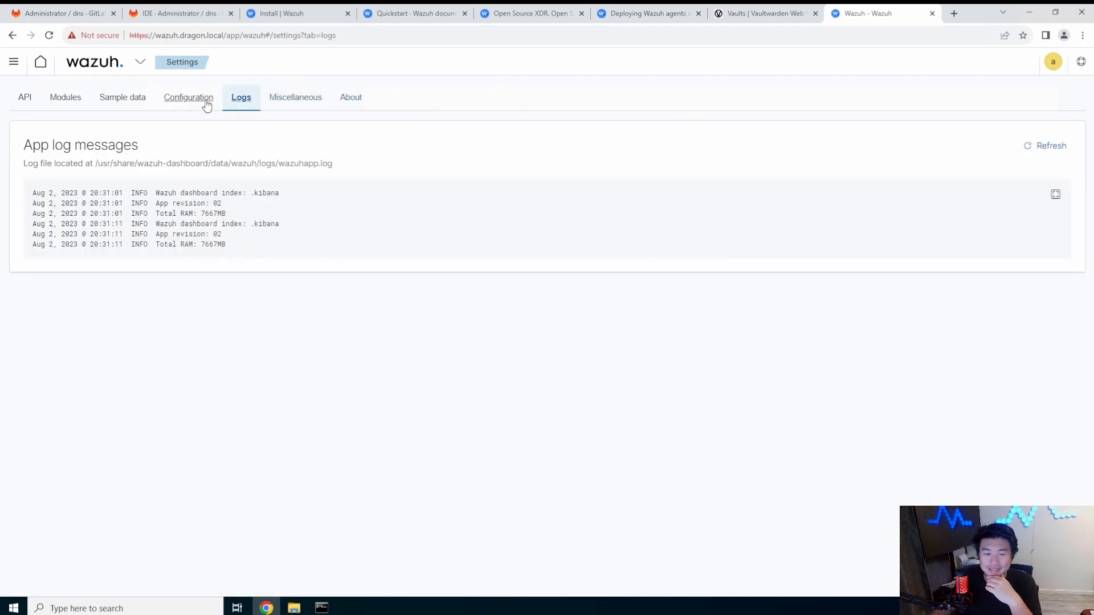
{"action": "left_click", "coordinate": [66, 97]}
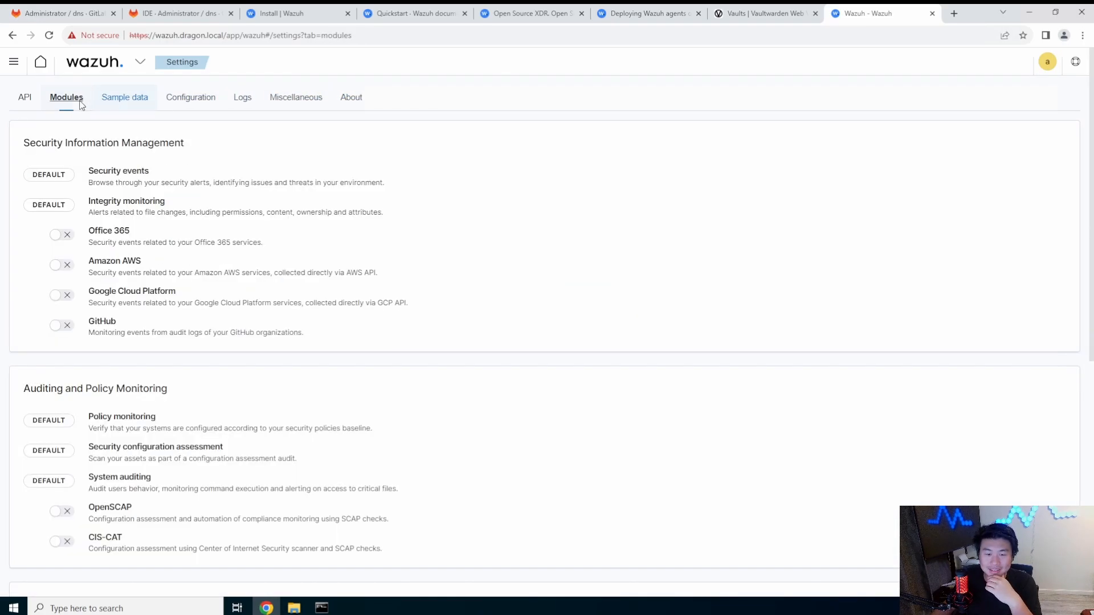
{"action": "left_click", "coordinate": [25, 97]}
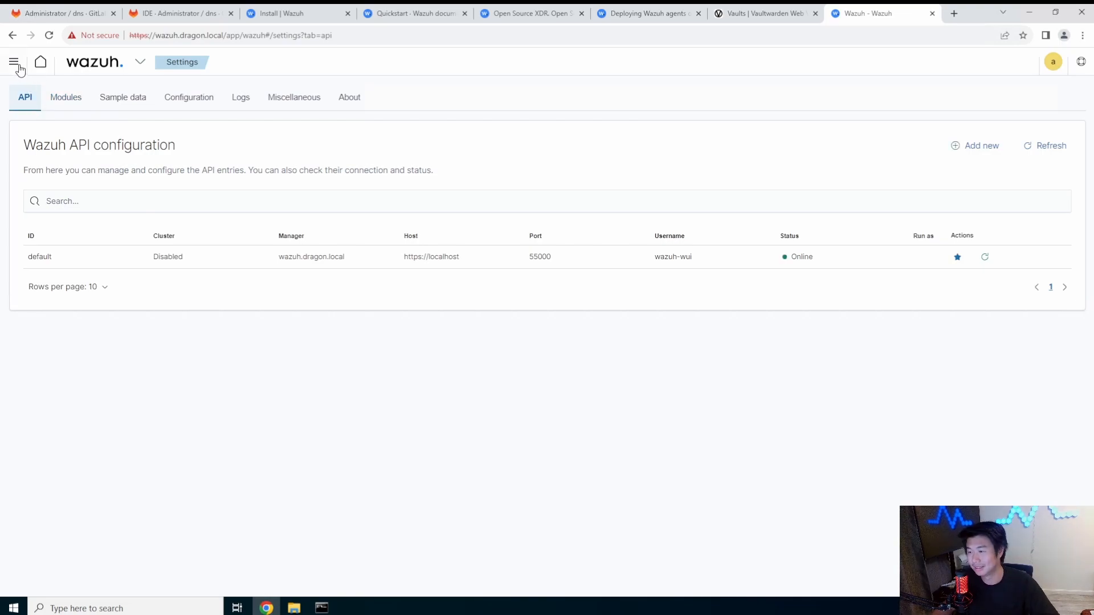
Open the main navigation panel and close the dashboard menu.
{"action": "left_click", "coordinate": [14, 62]}
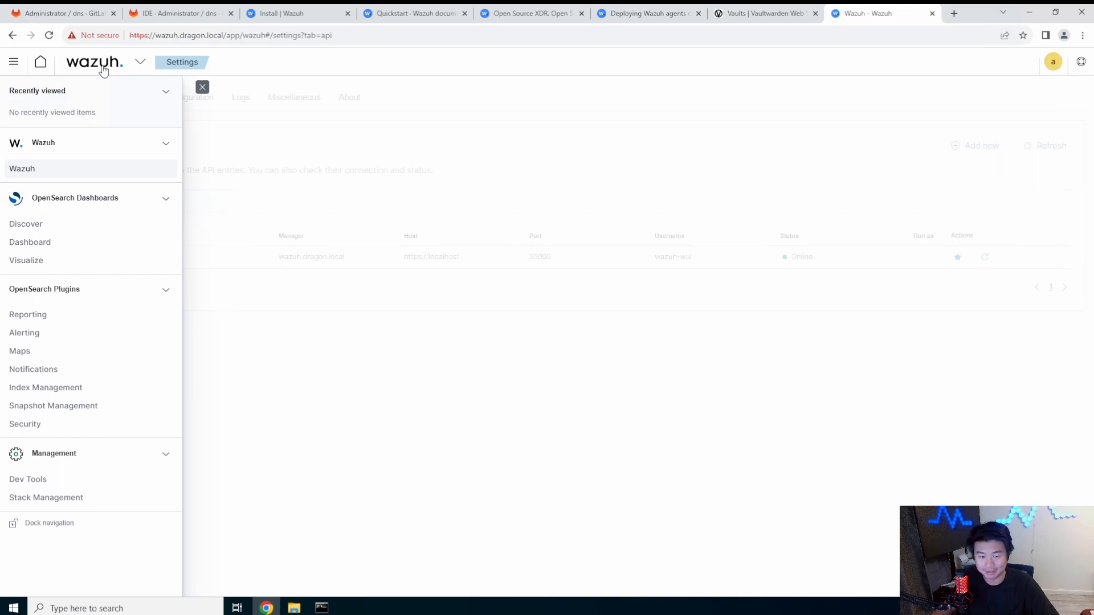
{"action": "mouse_move", "coordinate": [145, 72]}
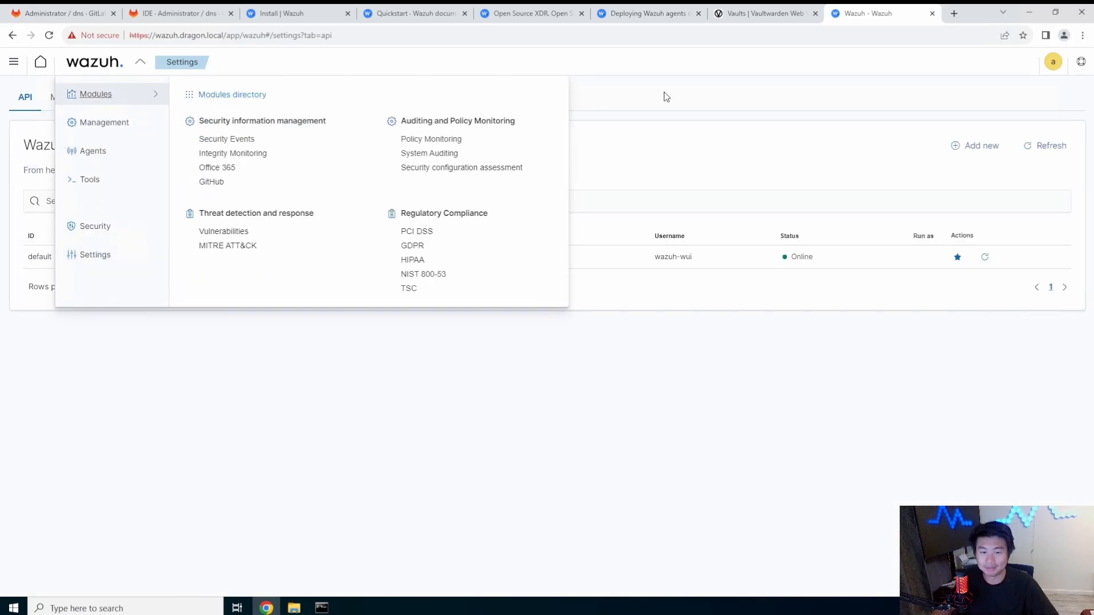
{"action": "left_click", "coordinate": [663, 97]}
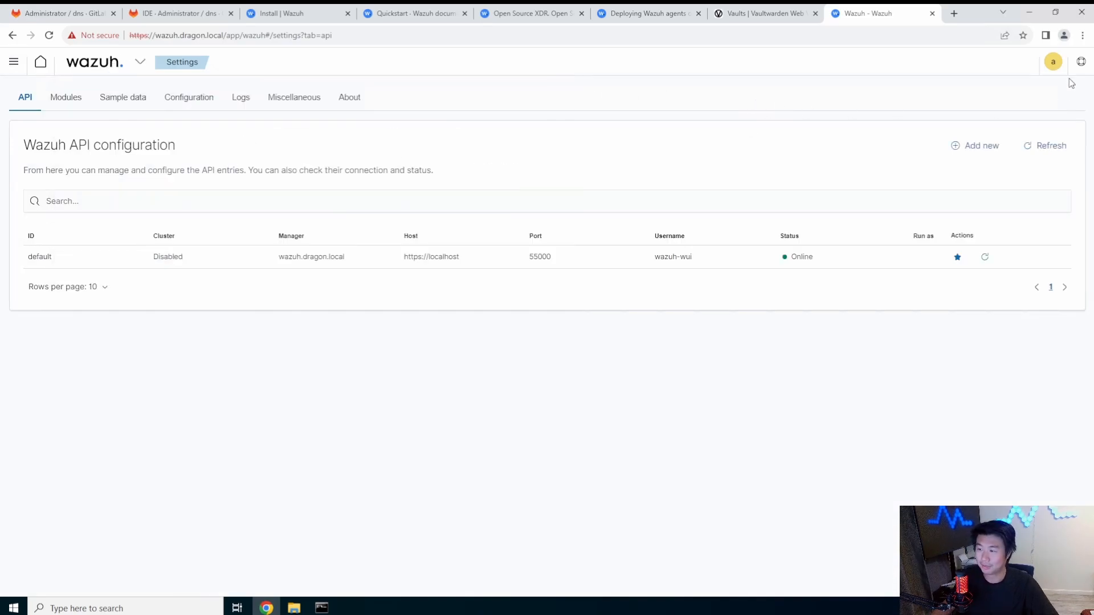
{"action": "left_click", "coordinate": [1053, 62]}
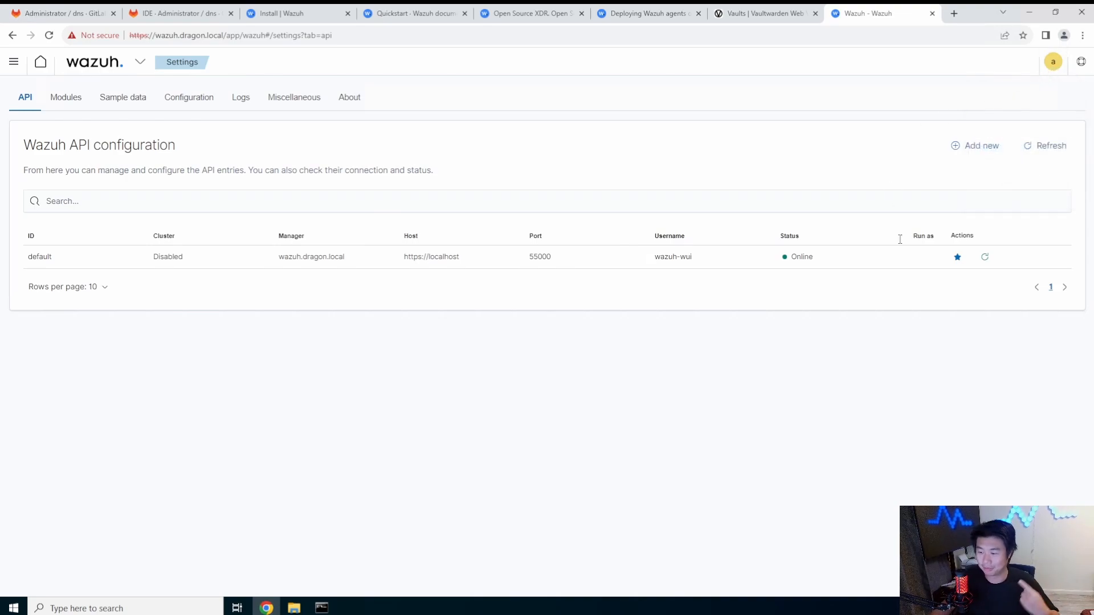
{"action": "mouse_move", "coordinate": [446, 482]}
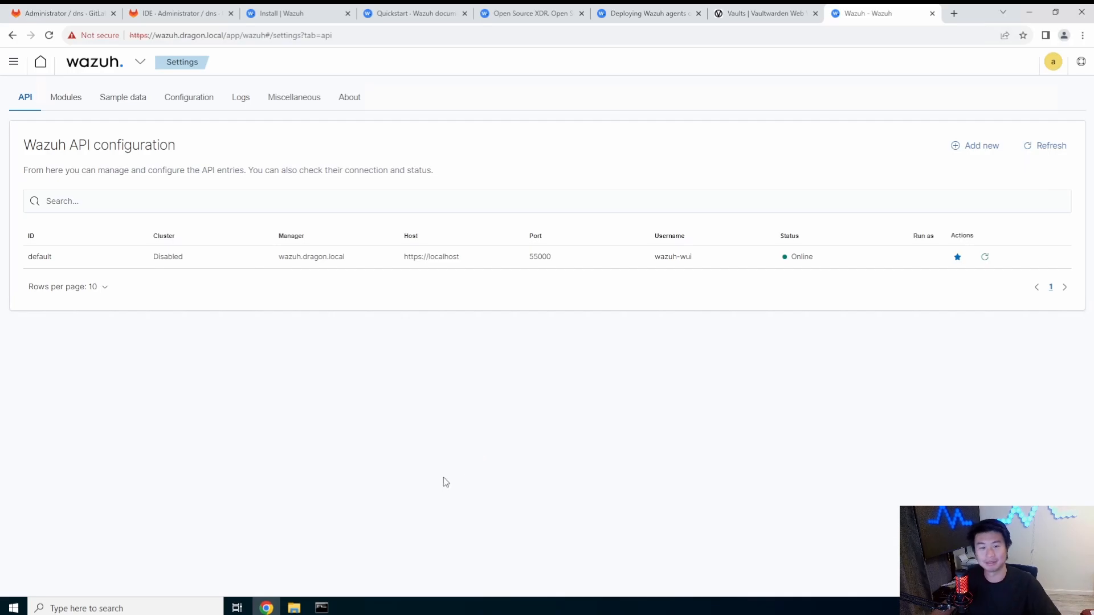
{"action": "mouse_move", "coordinate": [321, 608]}
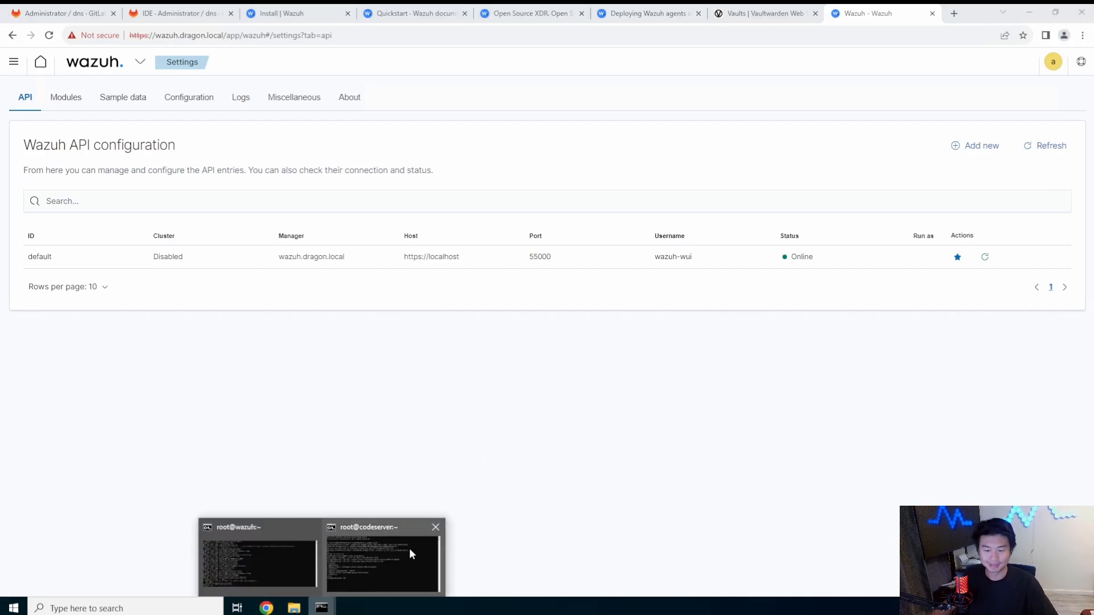
Bring the root@codeserver SSH session back to the front.
{"action": "left_click", "coordinate": [382, 558]}
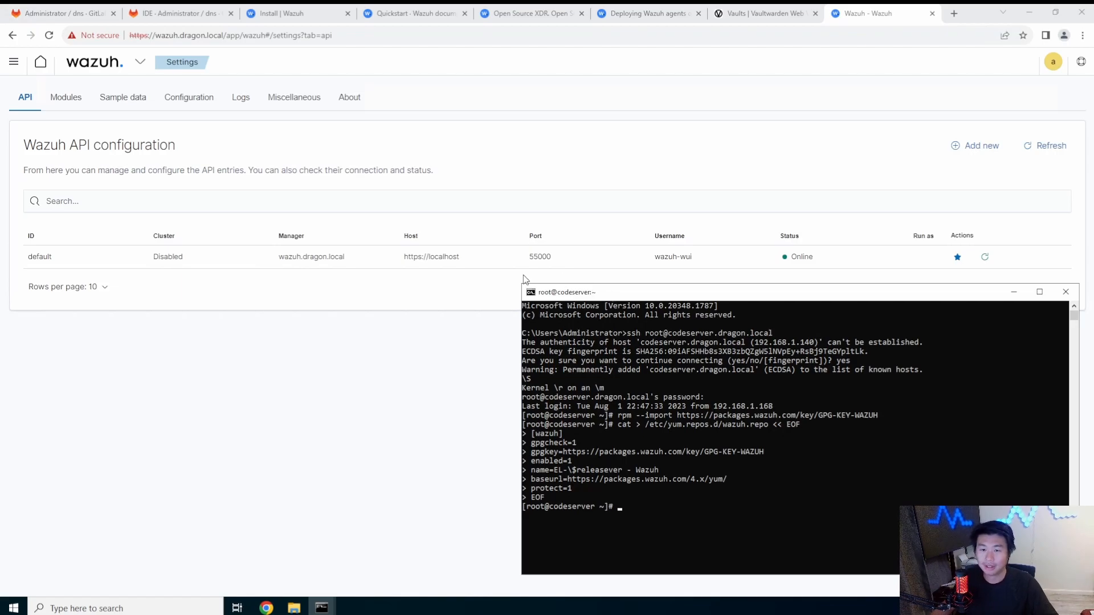
{"action": "mouse_move", "coordinate": [142, 63]}
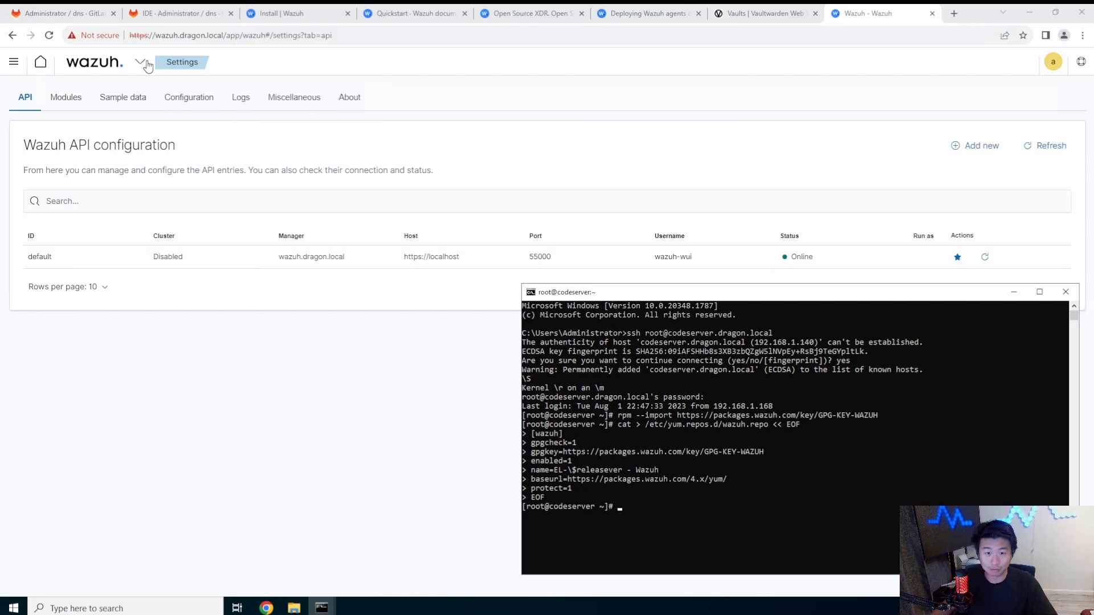
{"action": "mouse_move", "coordinate": [453, 13]}
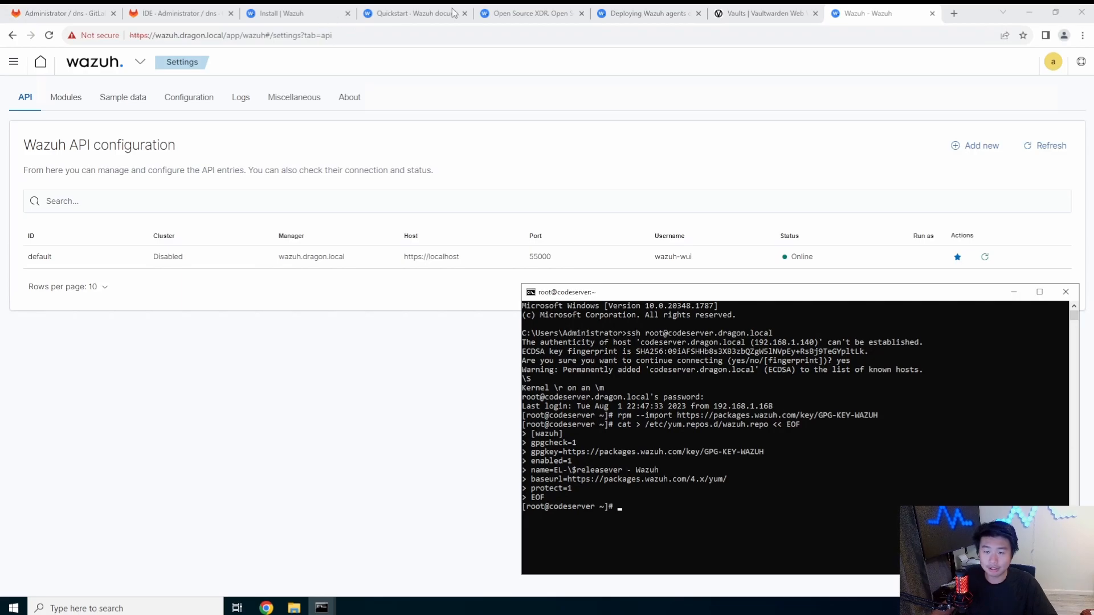
Scroll the Linux agents guide to the 'Deploy a Wazuh agent' yum install command.
{"action": "left_click", "coordinate": [412, 13]}
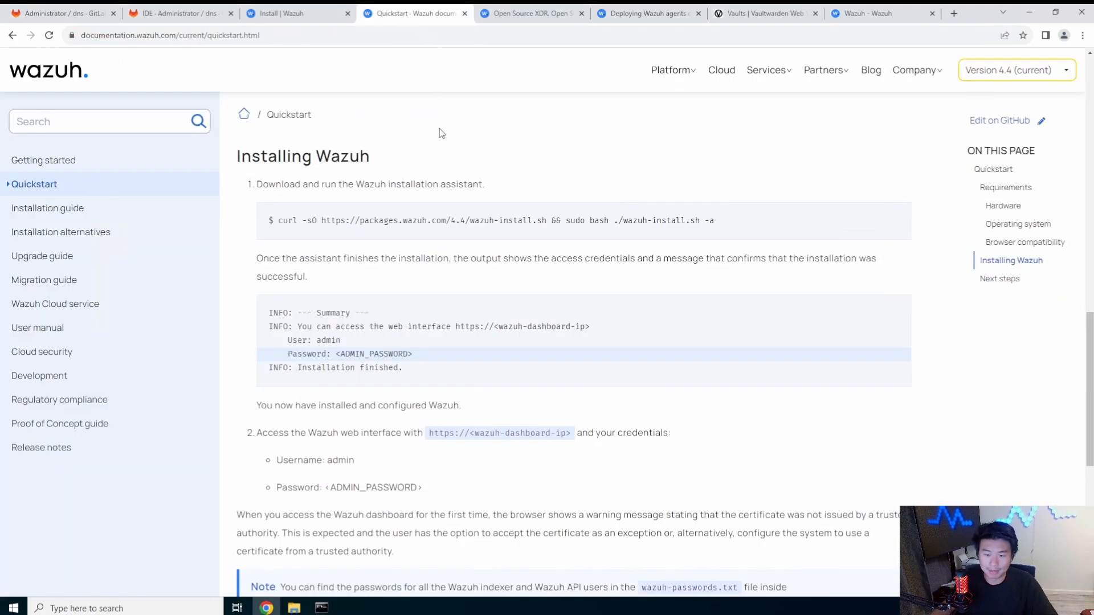
{"action": "scroll", "scroll_direction": "down", "scroll_amount": 3}
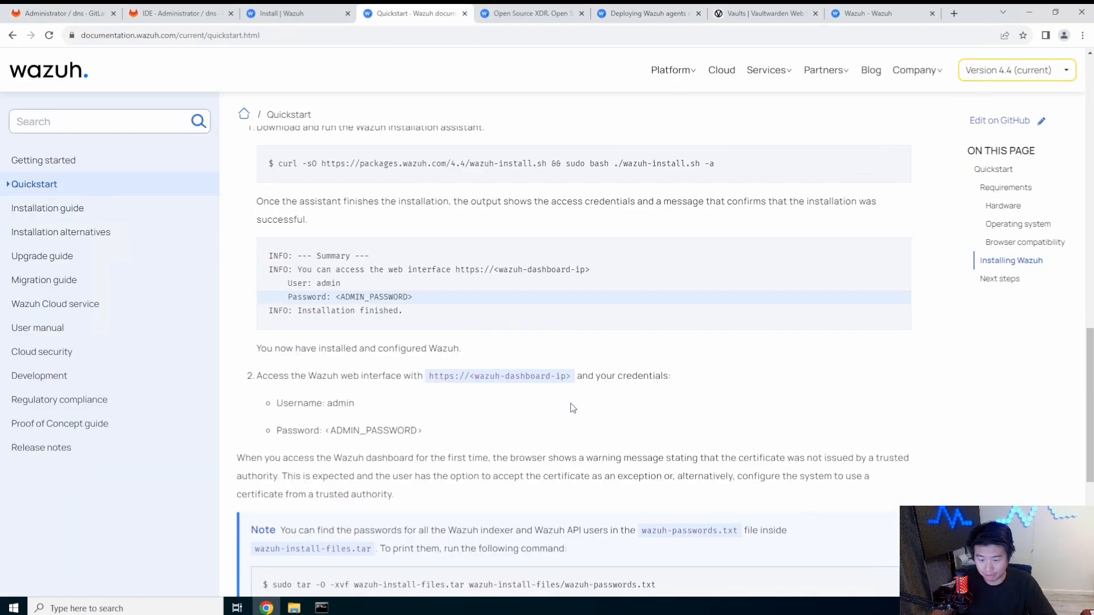
{"action": "left_click", "coordinate": [530, 13]}
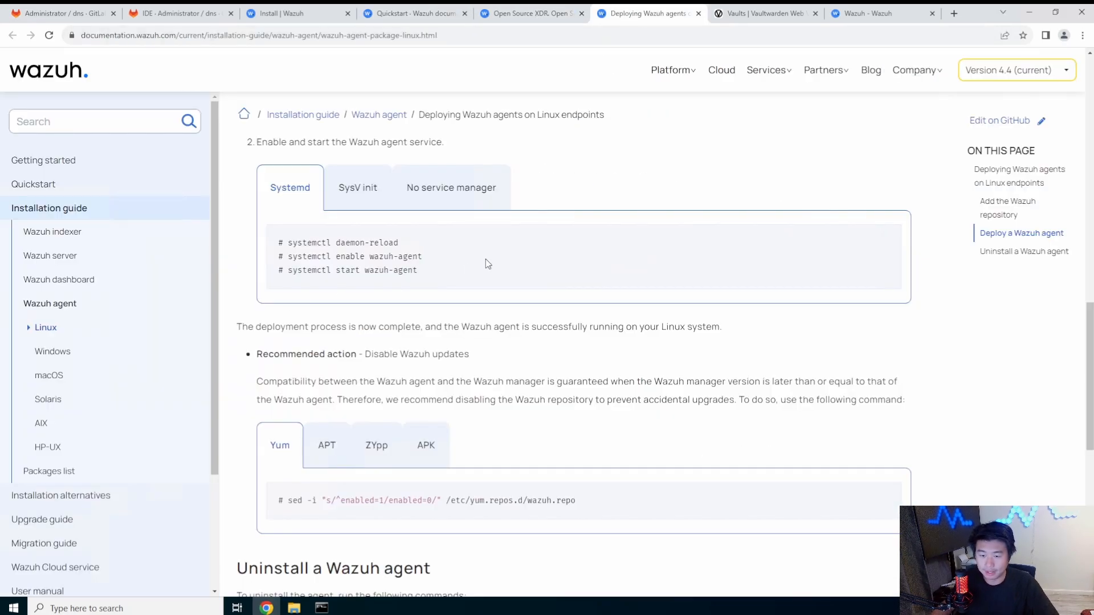
{"action": "scroll", "scroll_direction": "up", "scroll_amount": 3}
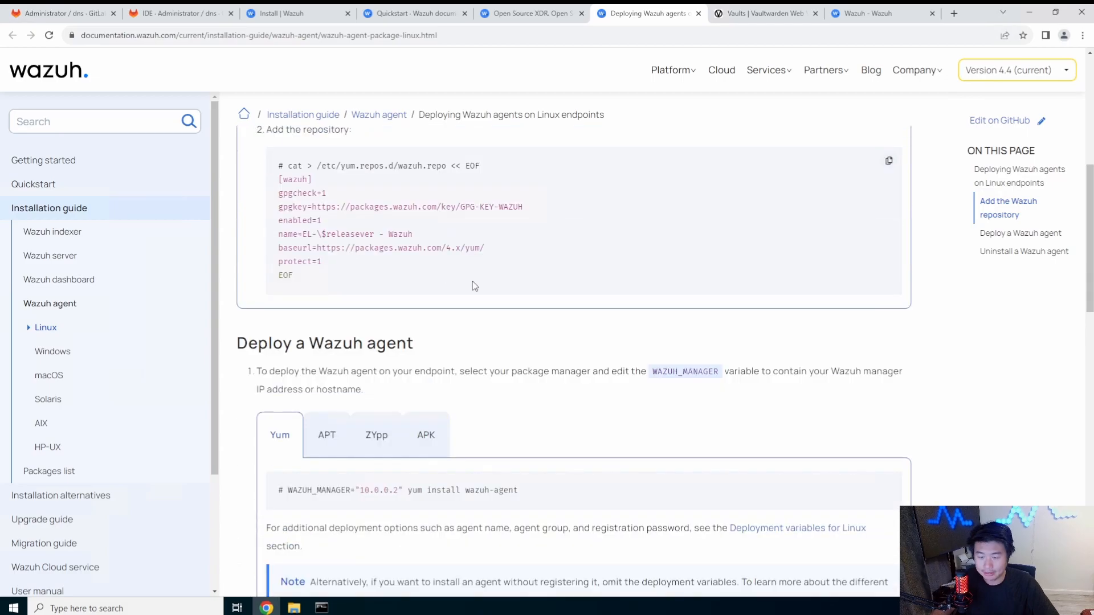
{"action": "scroll", "scroll_direction": "down", "scroll_amount": 3}
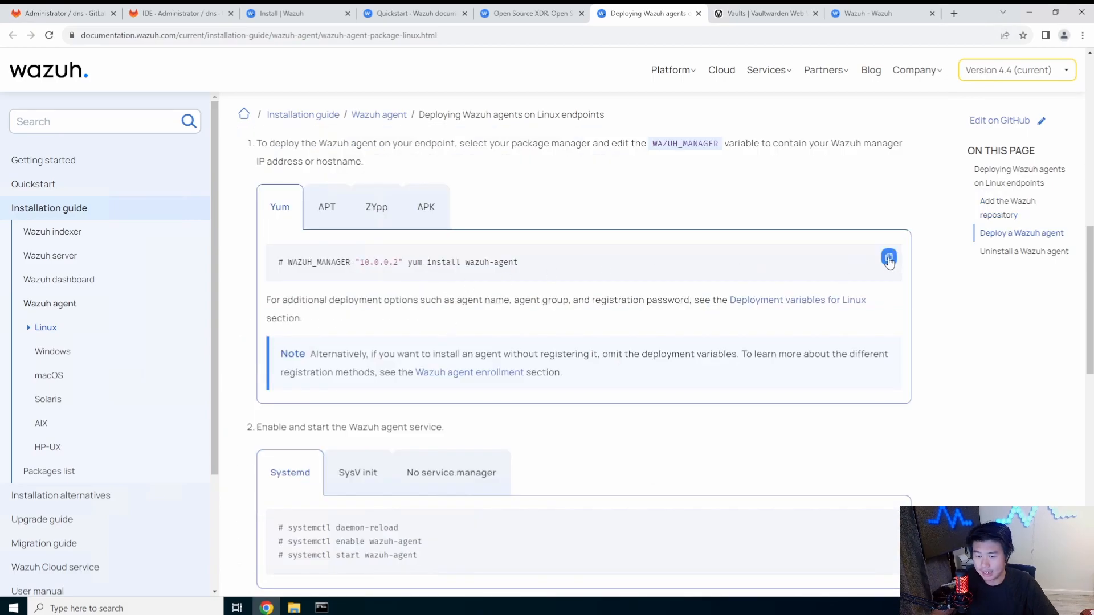
{"action": "mouse_move", "coordinate": [321, 608]}
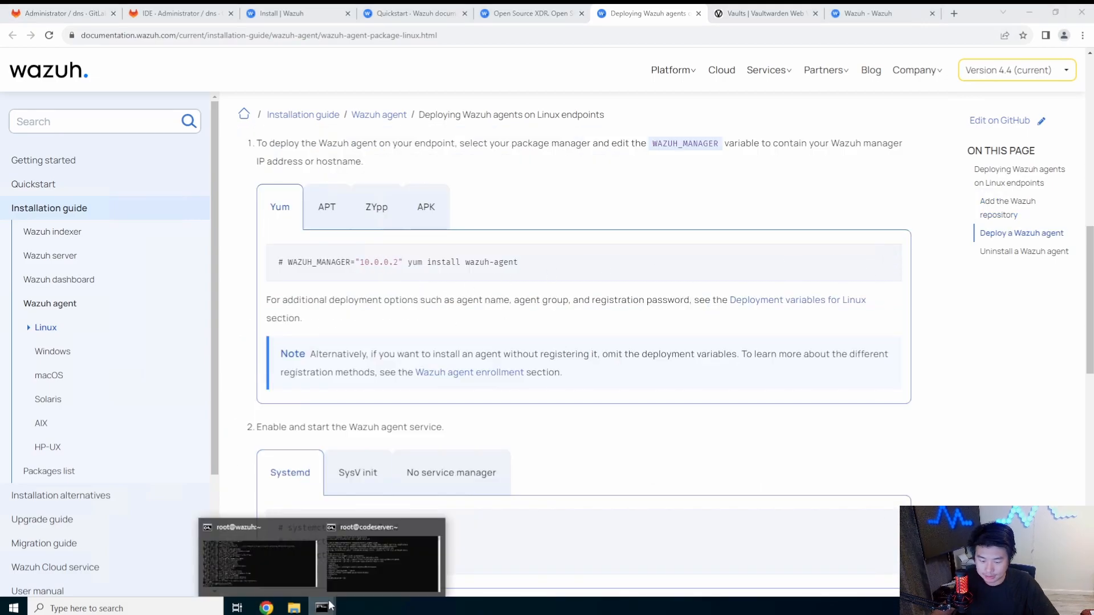
Run WAZUH_MANAGER="192.168.1.141" yum -y install wazuh-agent in the codeserver SSH session.
{"action": "left_click", "coordinate": [387, 558]}
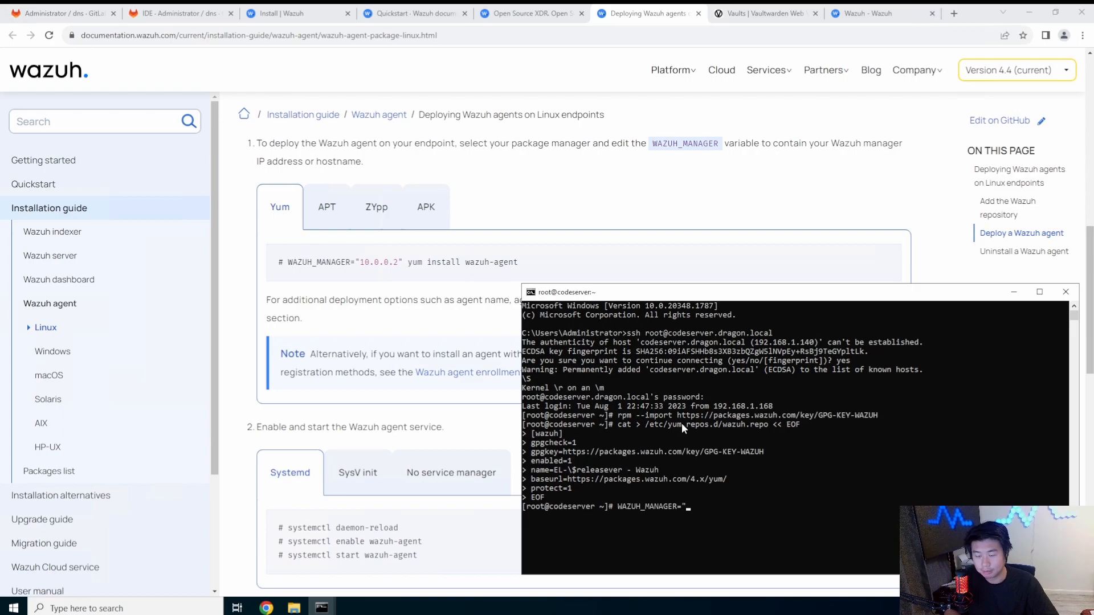
{"action": "type", "text": "192.168.1.141\""}
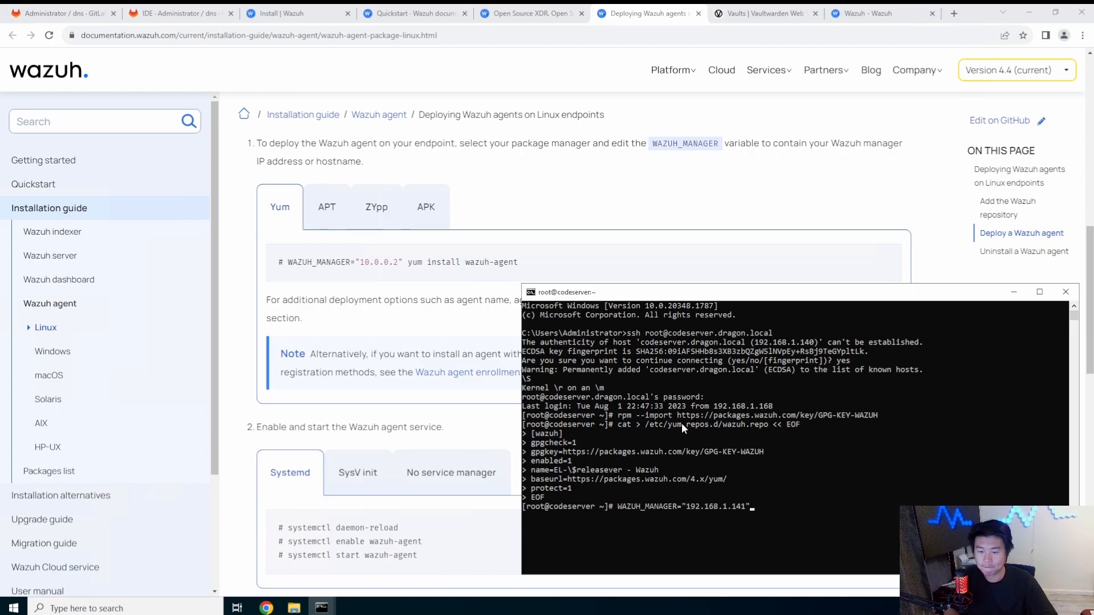
{"action": "type", "text": "yum -y install wazuh-agent"}
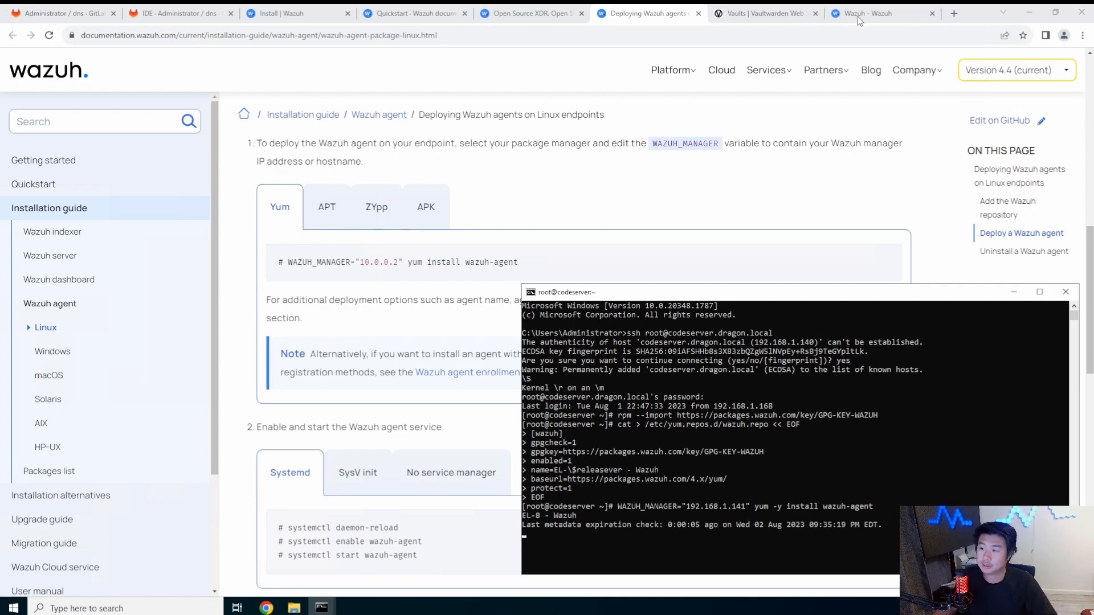
Go through the wazuh menu's Management > Agents to reach Deploy a new agent.
{"action": "left_click", "coordinate": [873, 12]}
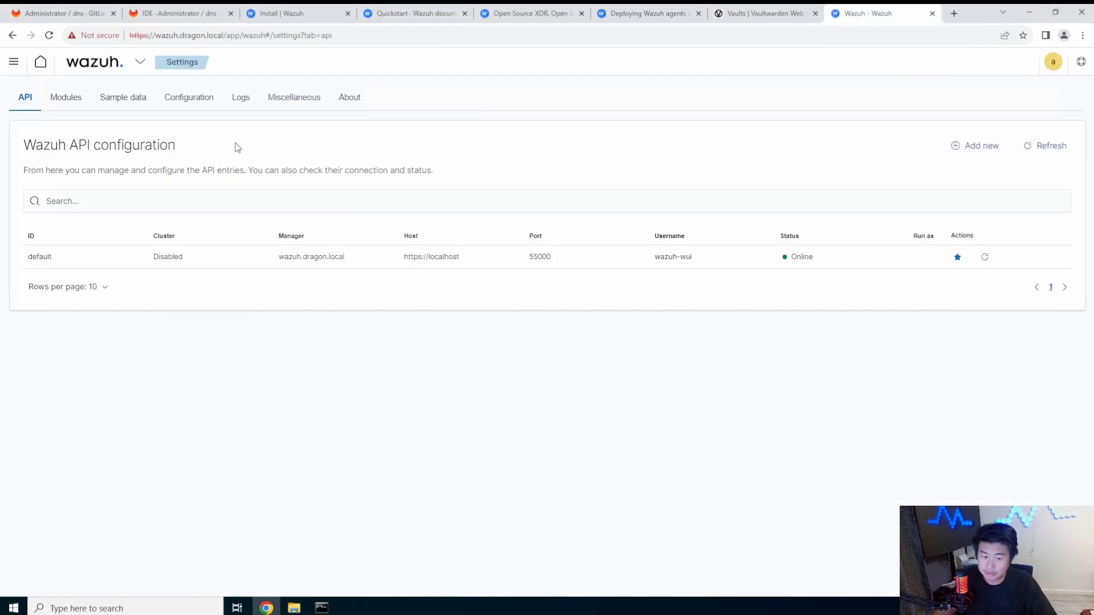
{"action": "left_click", "coordinate": [65, 97]}
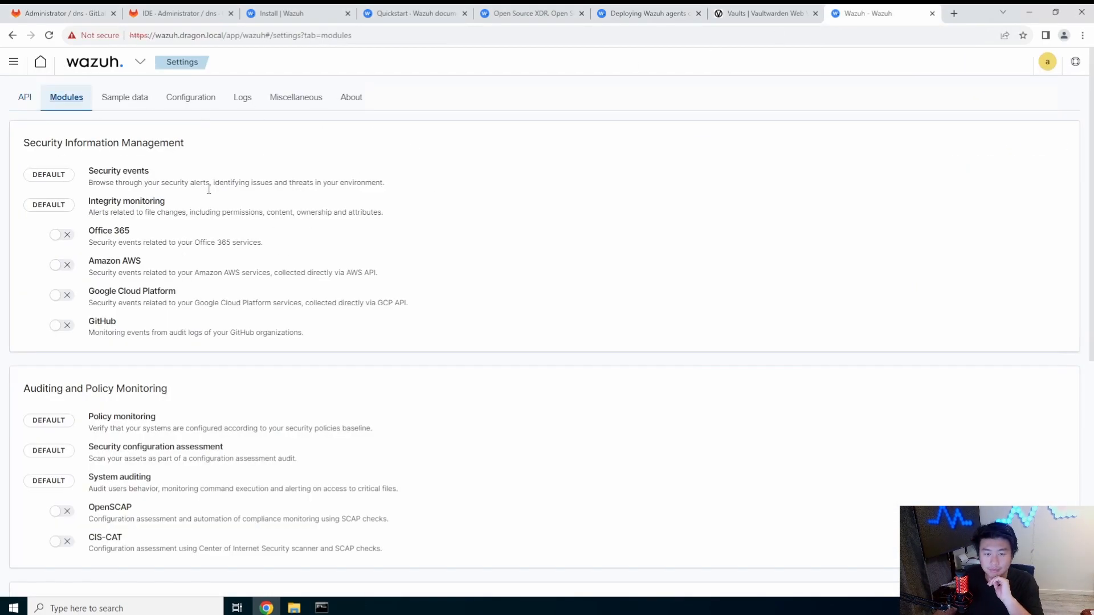
{"action": "left_click", "coordinate": [140, 63]}
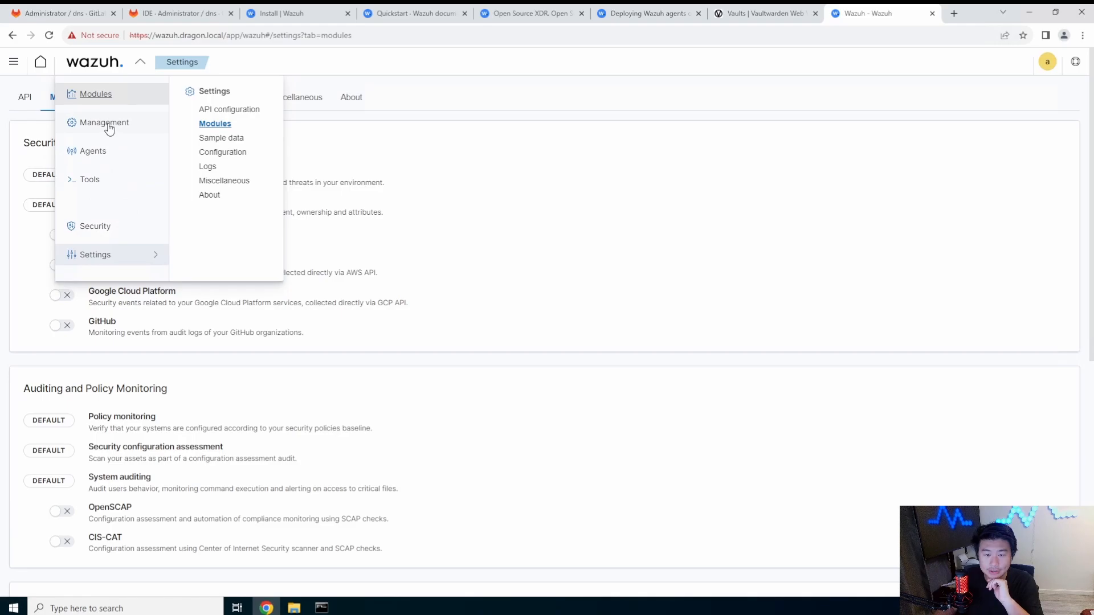
{"action": "left_click", "coordinate": [103, 122]}
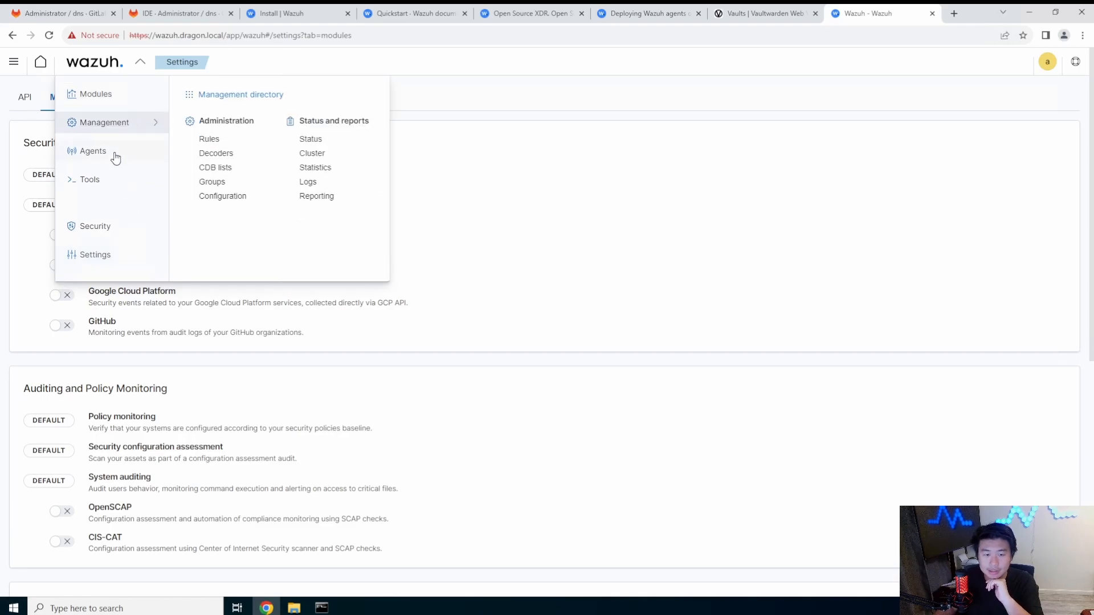
{"action": "left_click", "coordinate": [93, 150]}
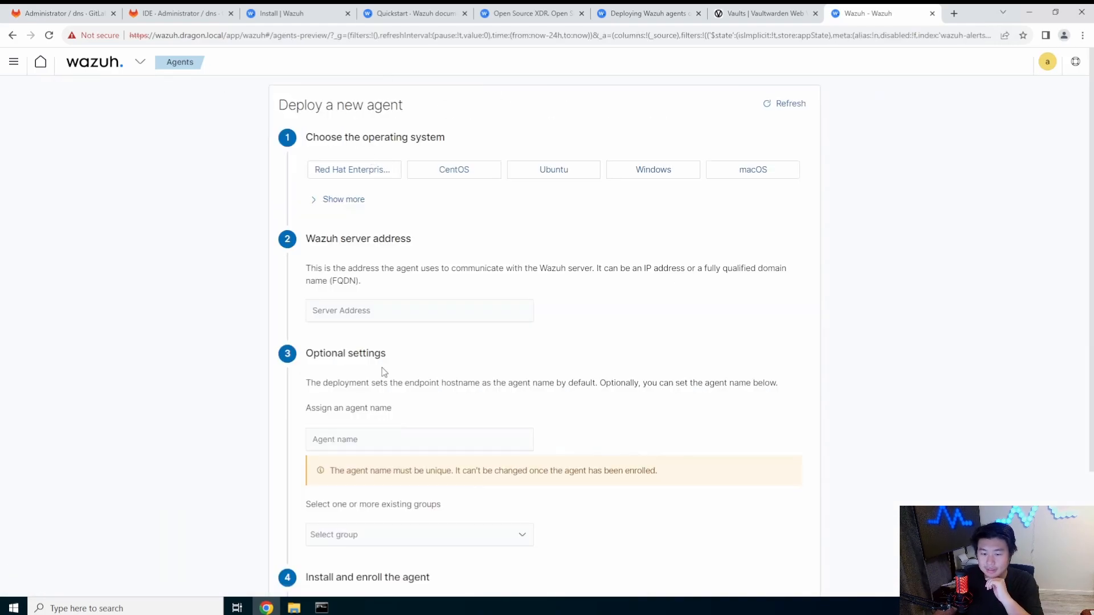
{"action": "scroll", "scroll_direction": "down", "scroll_amount": 3}
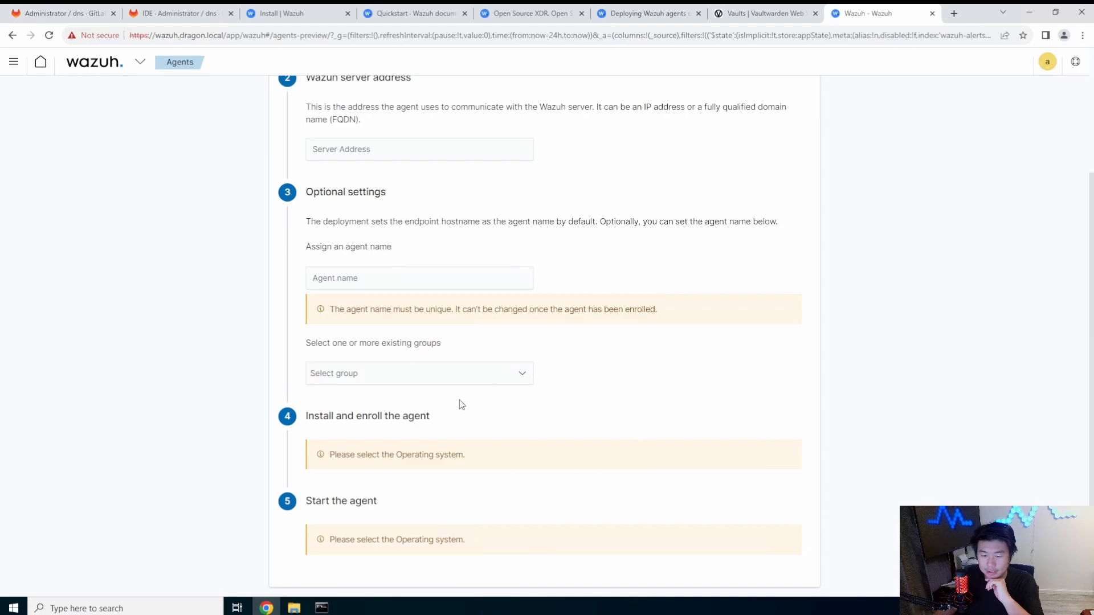
{"action": "scroll", "scroll_direction": "up", "scroll_amount": 3}
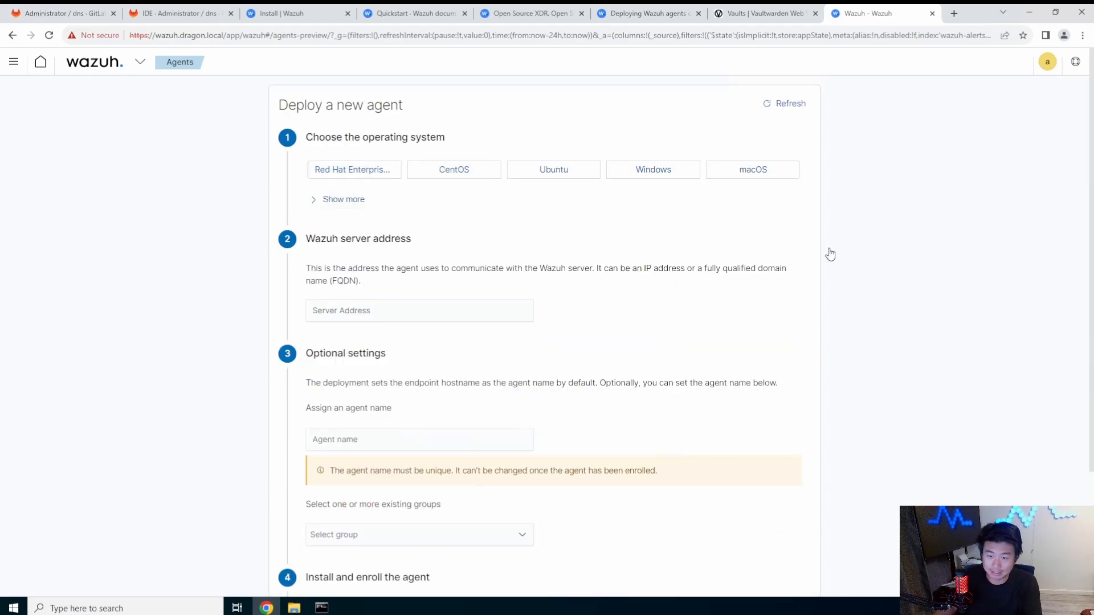
{"action": "mouse_move", "coordinate": [768, 97]}
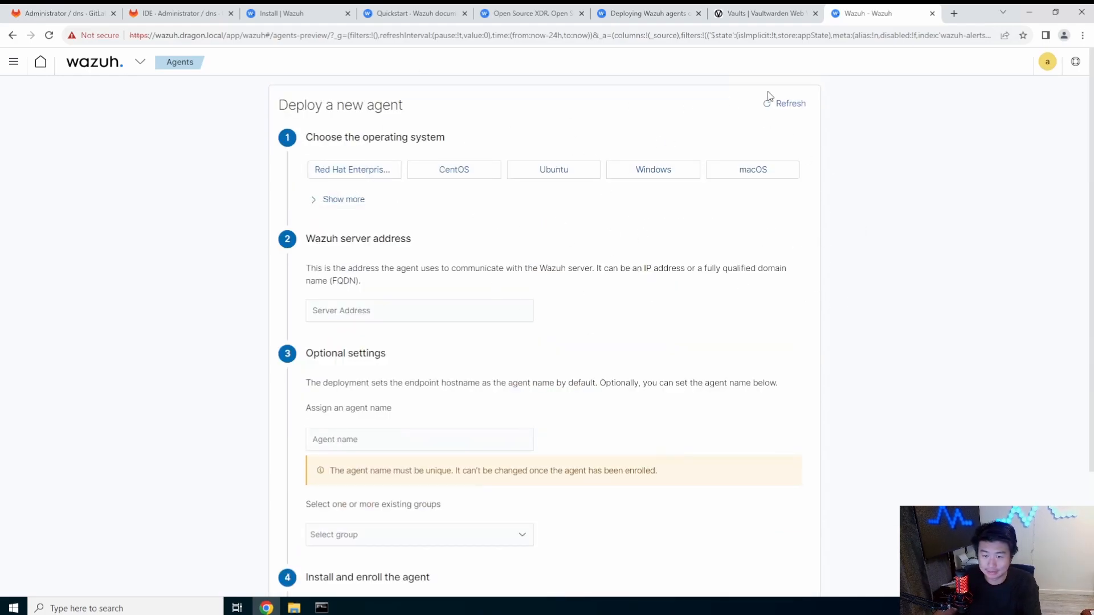
{"action": "mouse_move", "coordinate": [674, 122]}
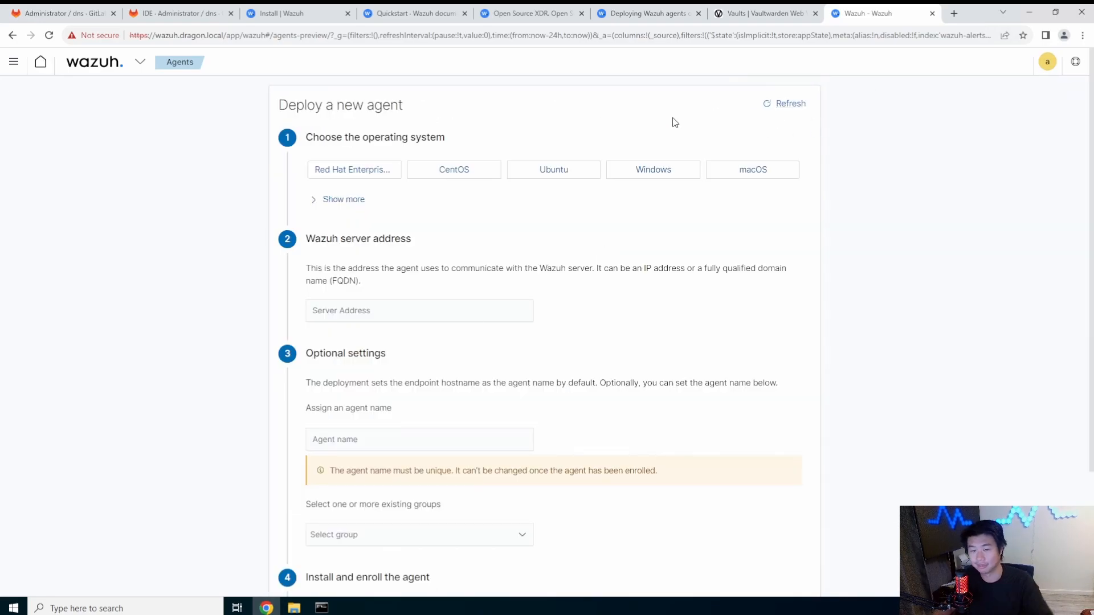
Run systemctl daemon-reload, then enable and start wazuh-agent on codeserver.
{"action": "left_click", "coordinate": [322, 608]}
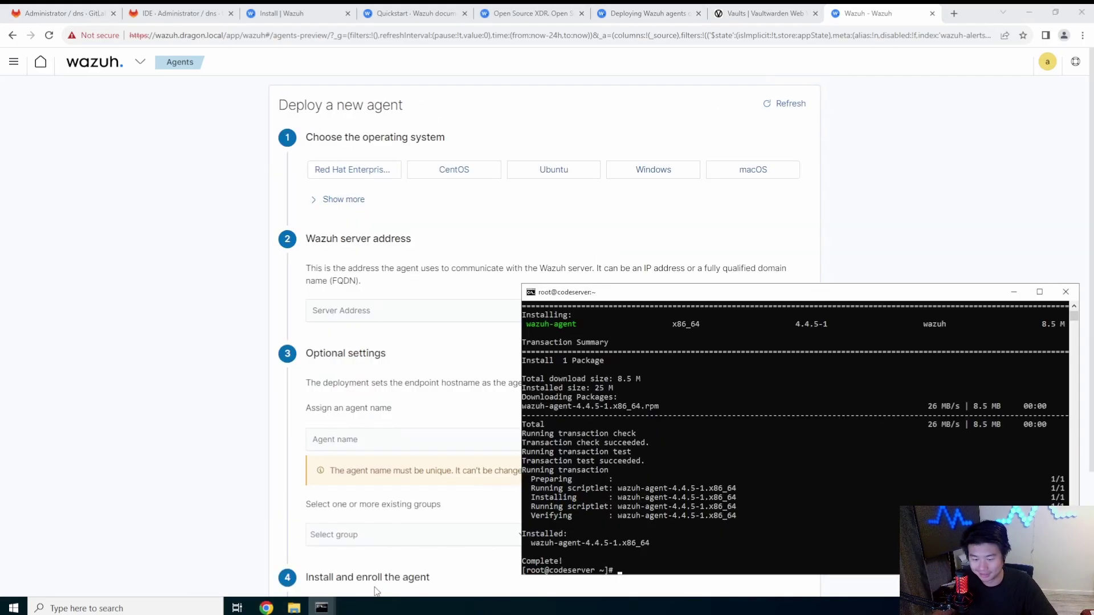
{"action": "left_click", "coordinate": [702, 451]}
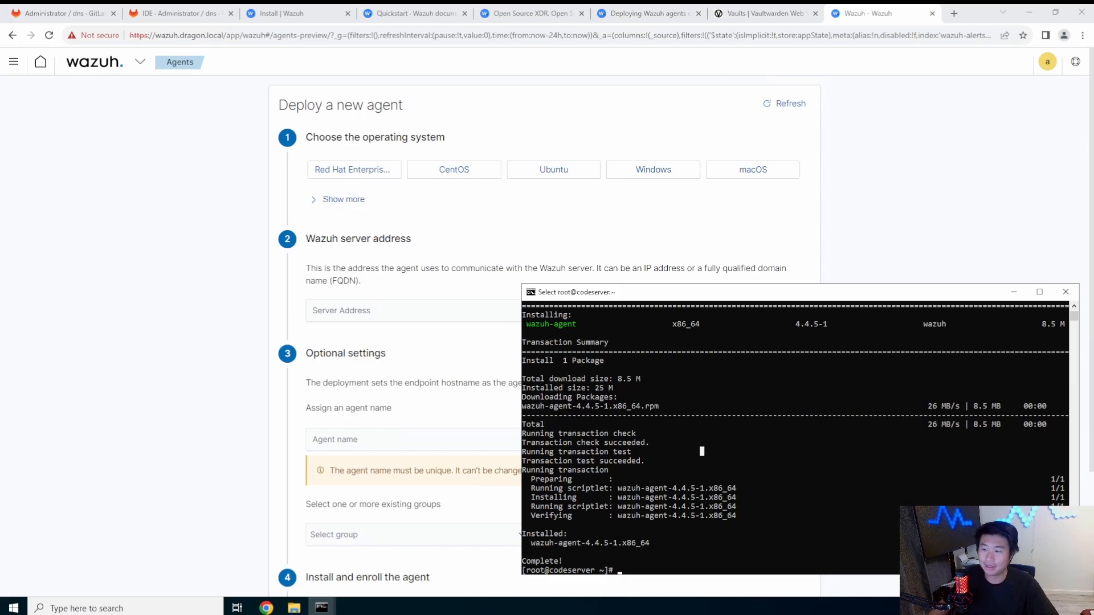
{"action": "left_click", "coordinate": [645, 13]}
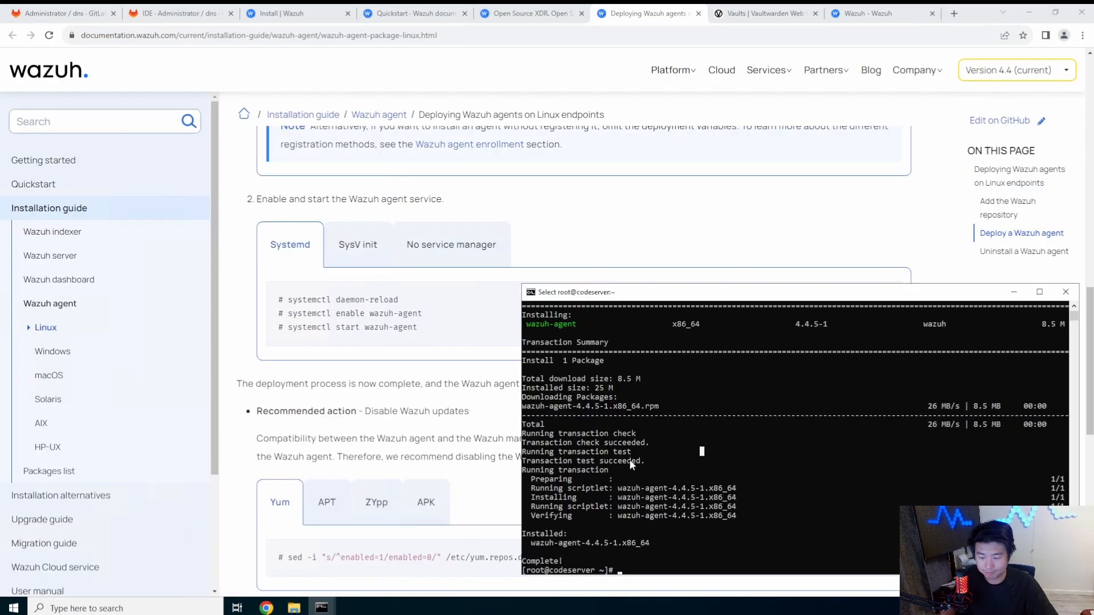
{"action": "type", "text": "systemctl daemon-reload"}
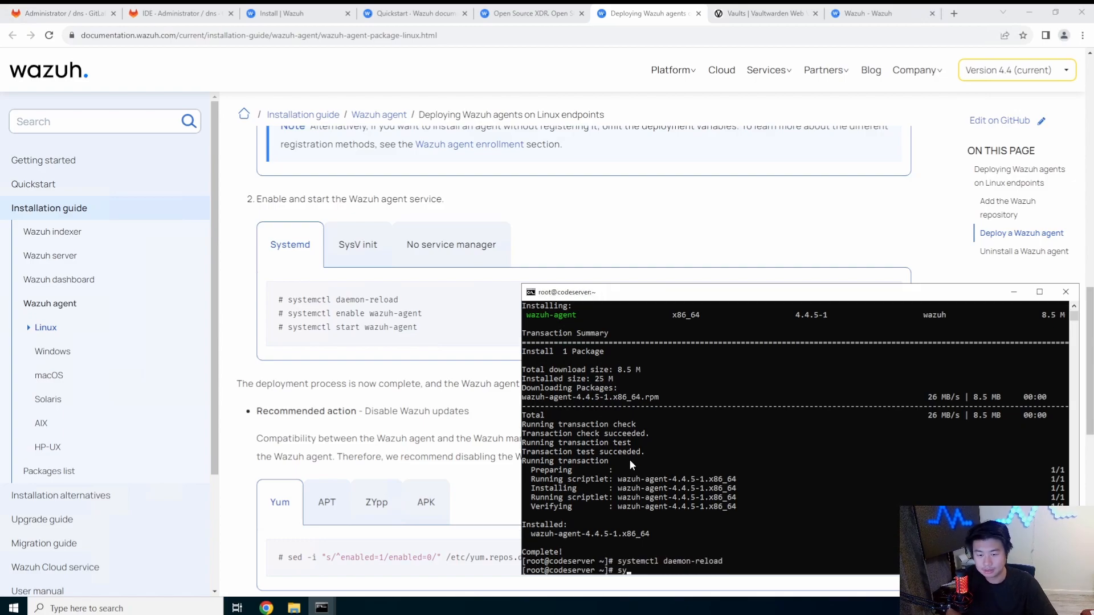
{"action": "type", "text": "systemctl enable wazuh-agent"}
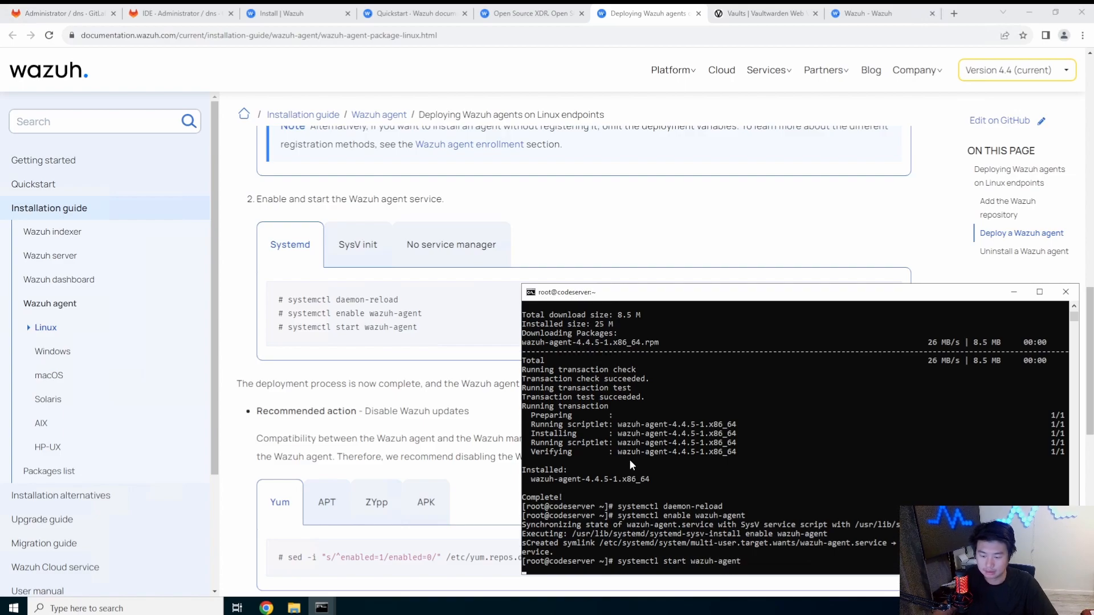
{"action": "mouse_move", "coordinate": [513, 473]}
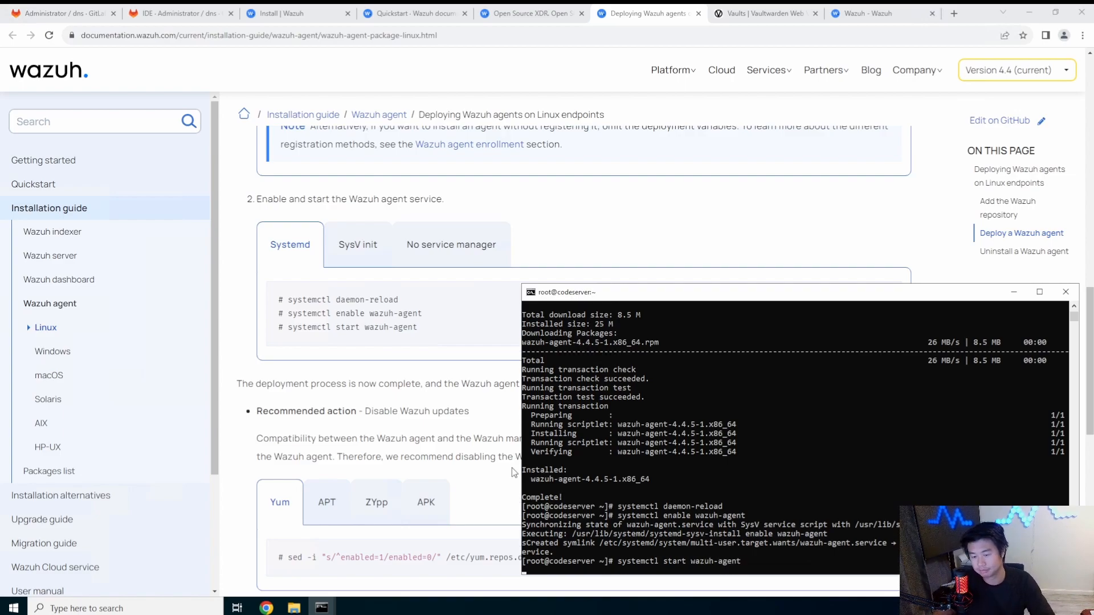
{"action": "mouse_move", "coordinate": [473, 436]}
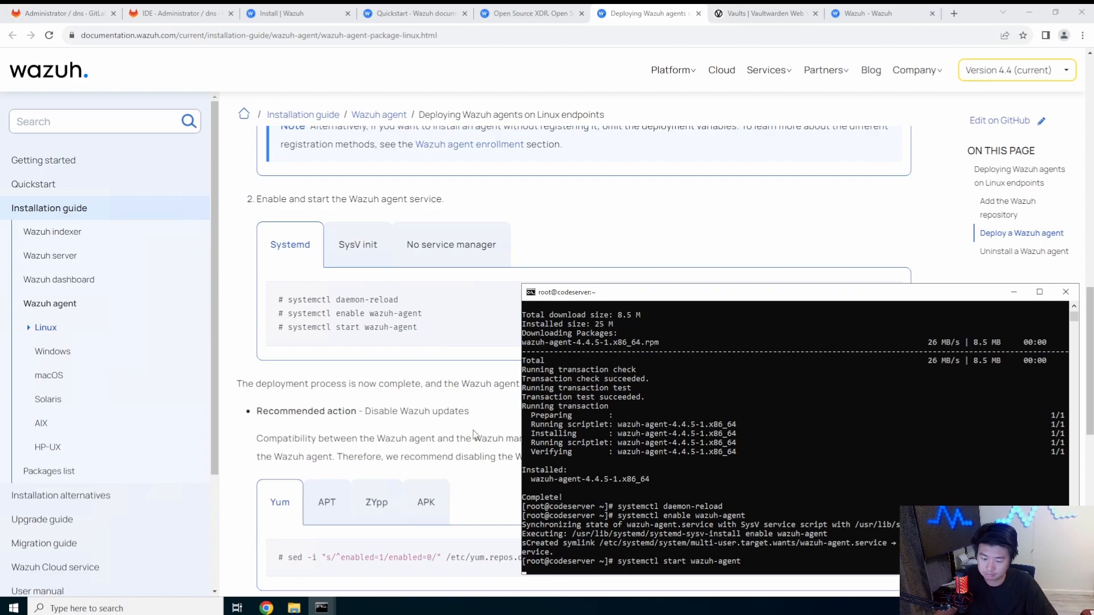
Open the repo file under /etc/yum.repos.d/ in vi to disable Wazuh updates.
{"action": "scroll", "scroll_direction": "down", "scroll_amount": 3}
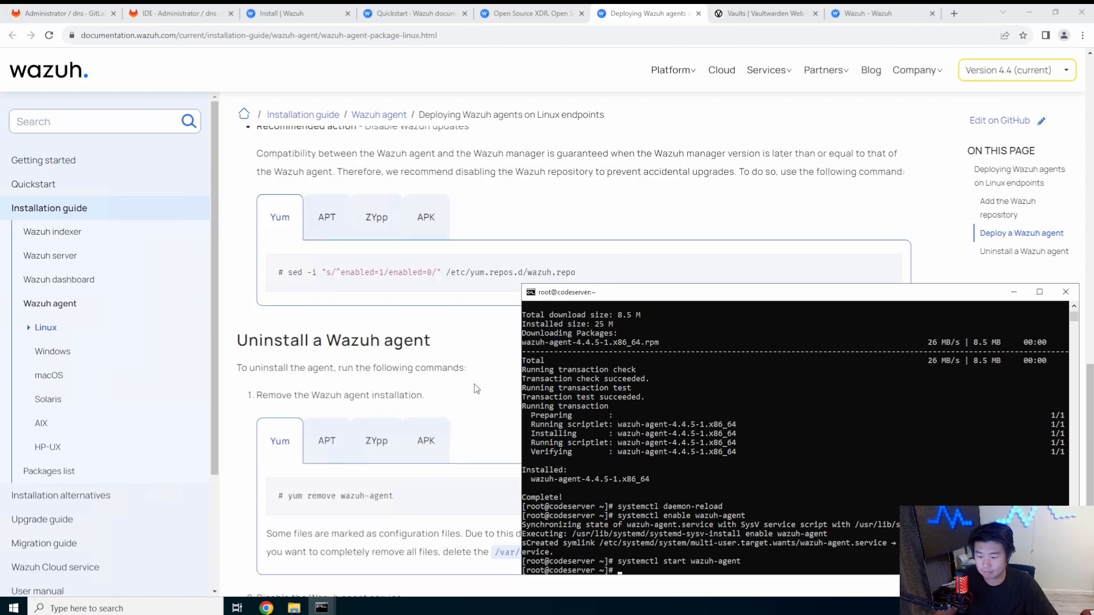
{"action": "mouse_move", "coordinate": [347, 284]}
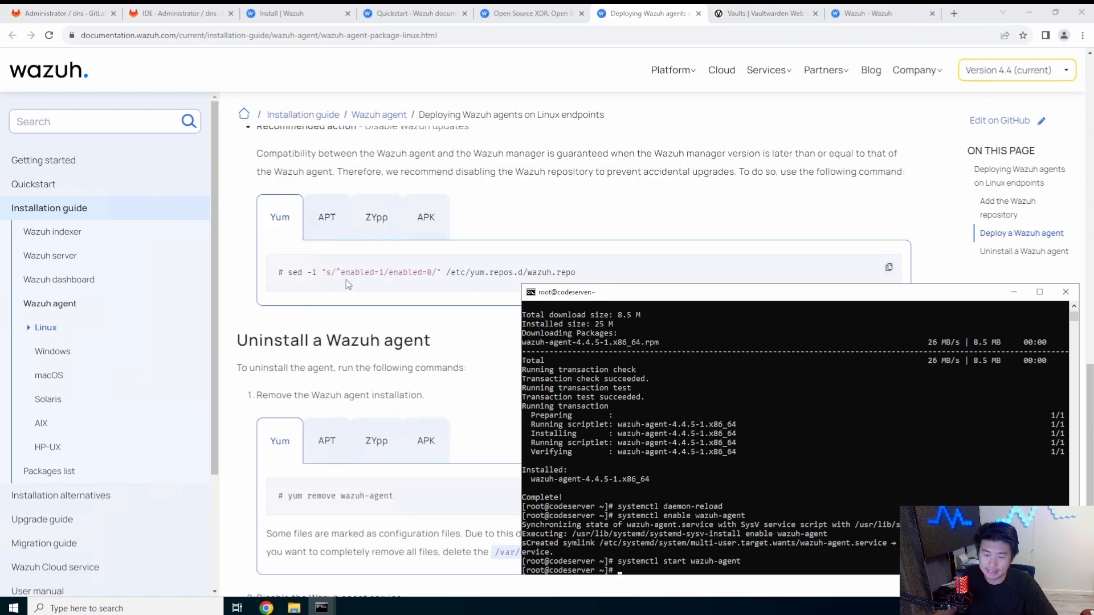
{"action": "mouse_move", "coordinate": [385, 272]}
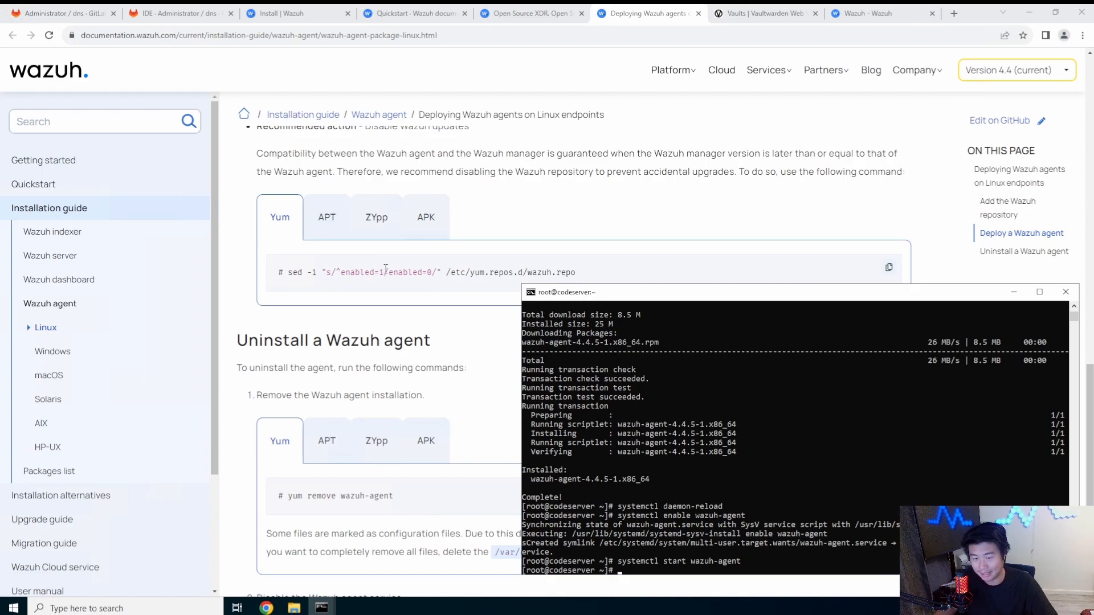
{"action": "type", "text": "vi"}
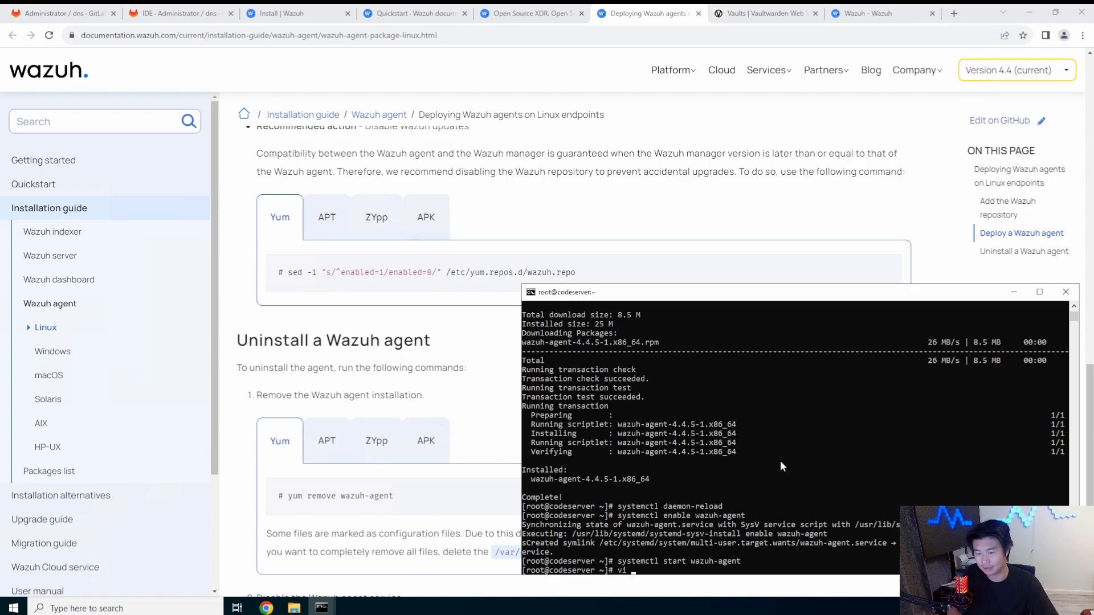
{"action": "type", "text": "/etc/yum.repos.d/"}
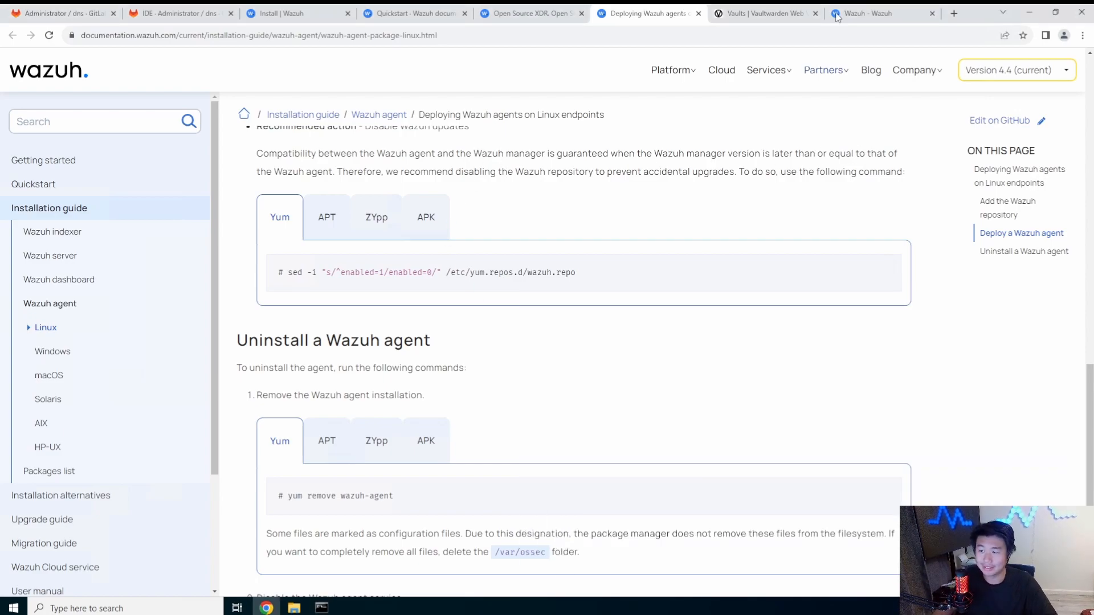
Refresh the agents page so codeserver.dragon.local shows as active agent 001.
{"action": "left_click", "coordinate": [876, 12]}
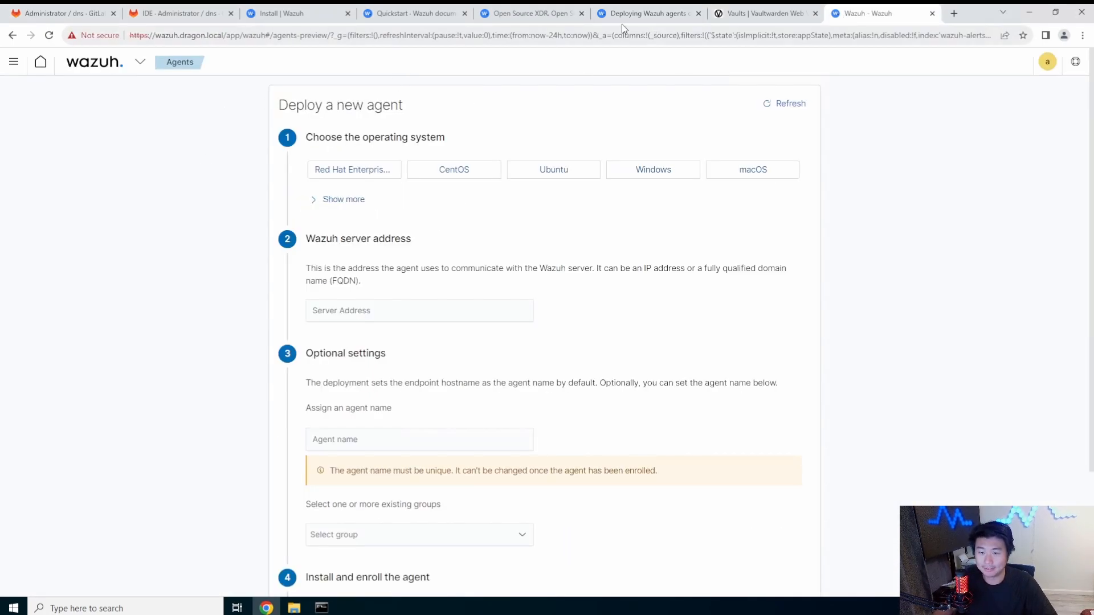
{"action": "mouse_move", "coordinate": [790, 103]}
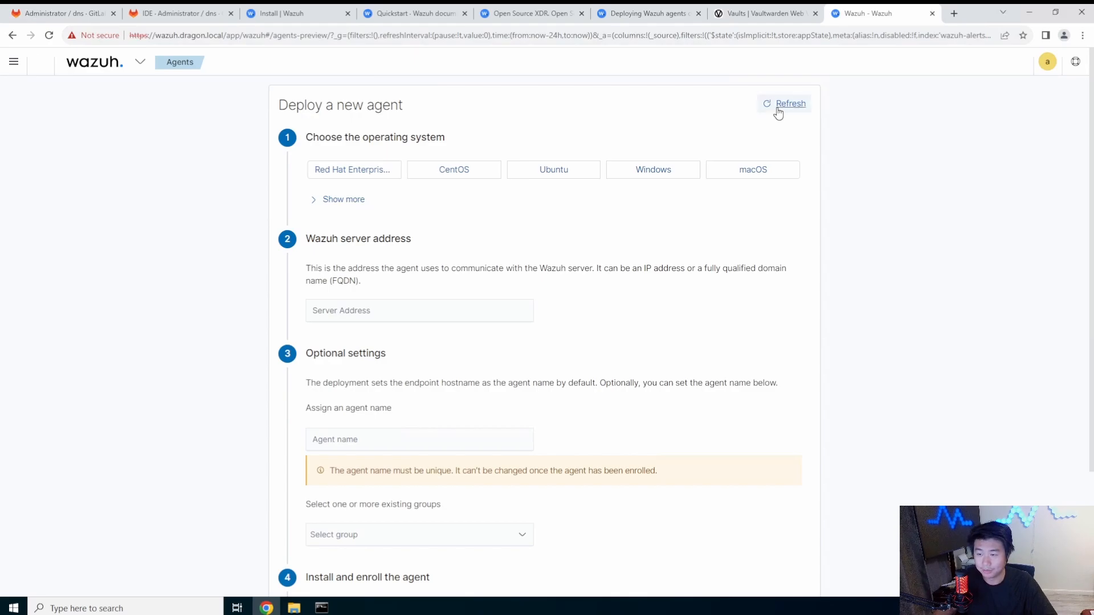
{"action": "left_click", "coordinate": [790, 103]}
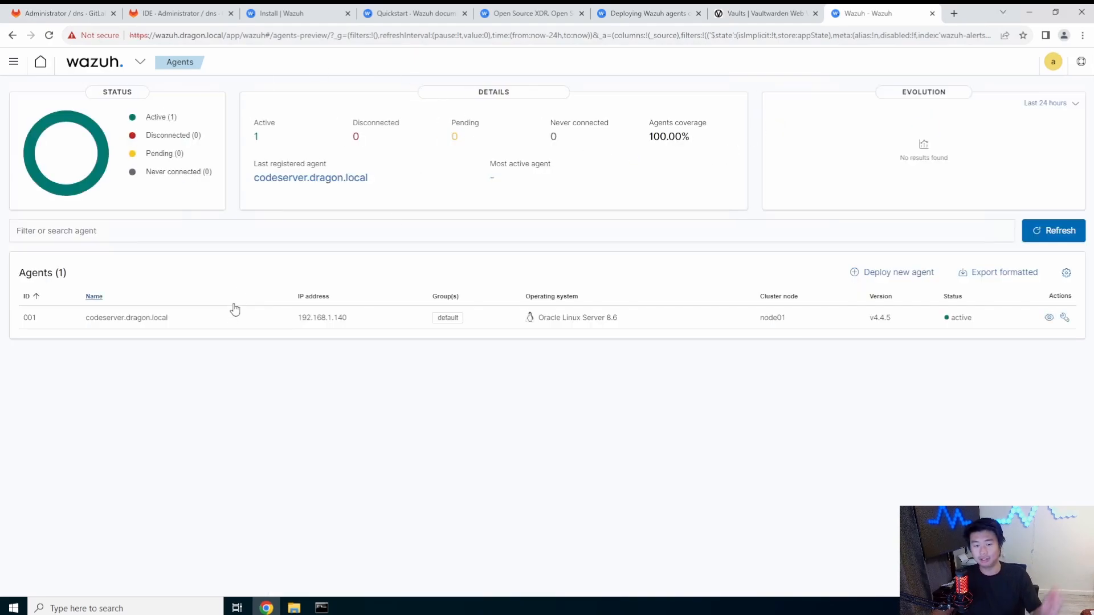
{"action": "mouse_move", "coordinate": [209, 323]}
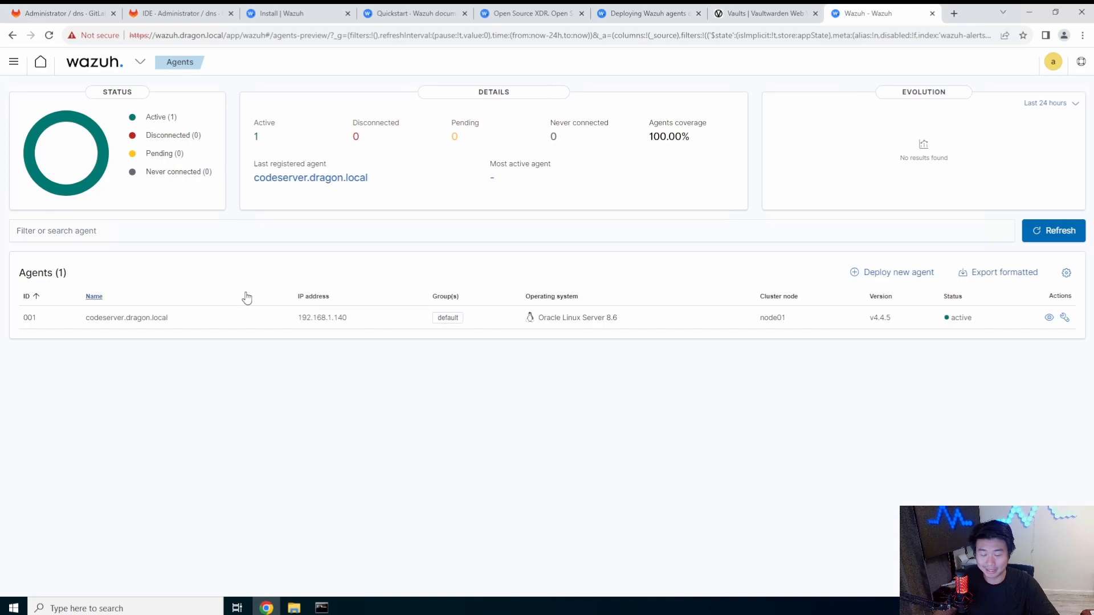
{"action": "left_click", "coordinate": [126, 318]}
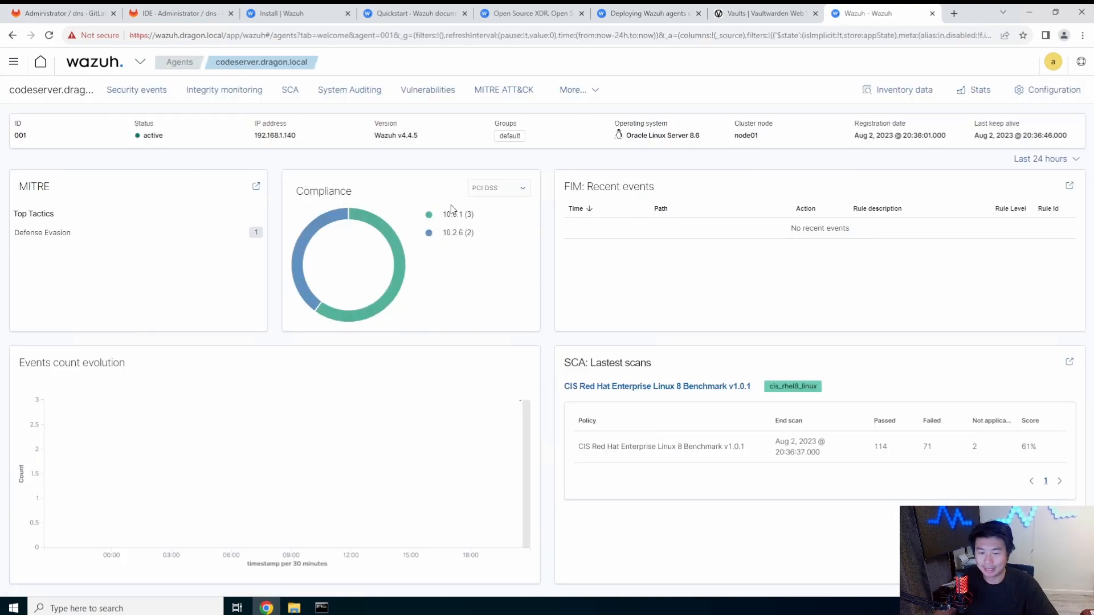
{"action": "mouse_move", "coordinate": [645, 411]}
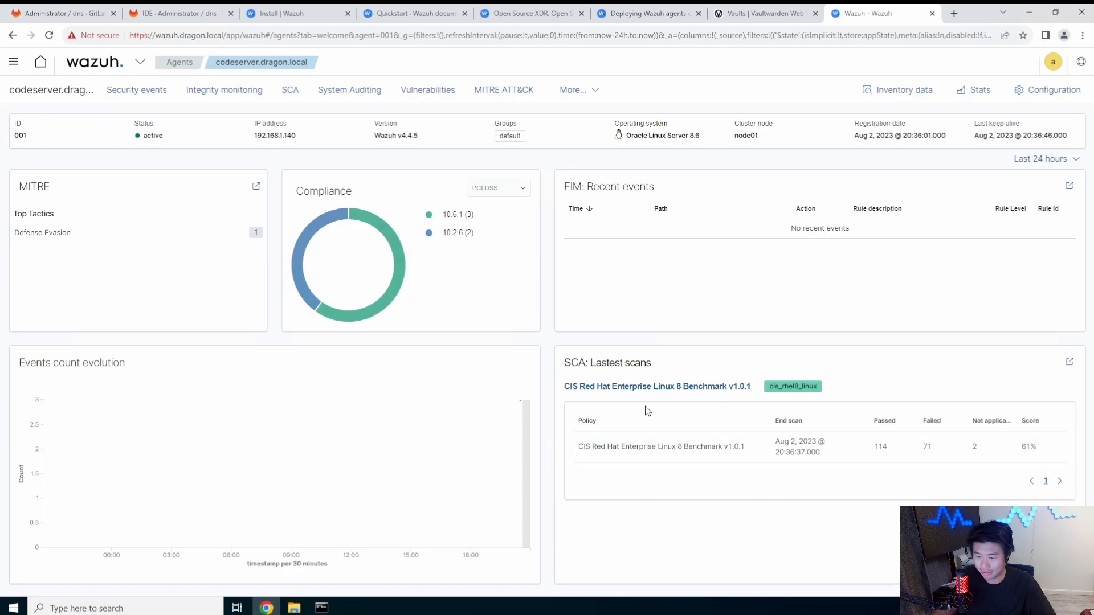
{"action": "mouse_move", "coordinate": [976, 450]}
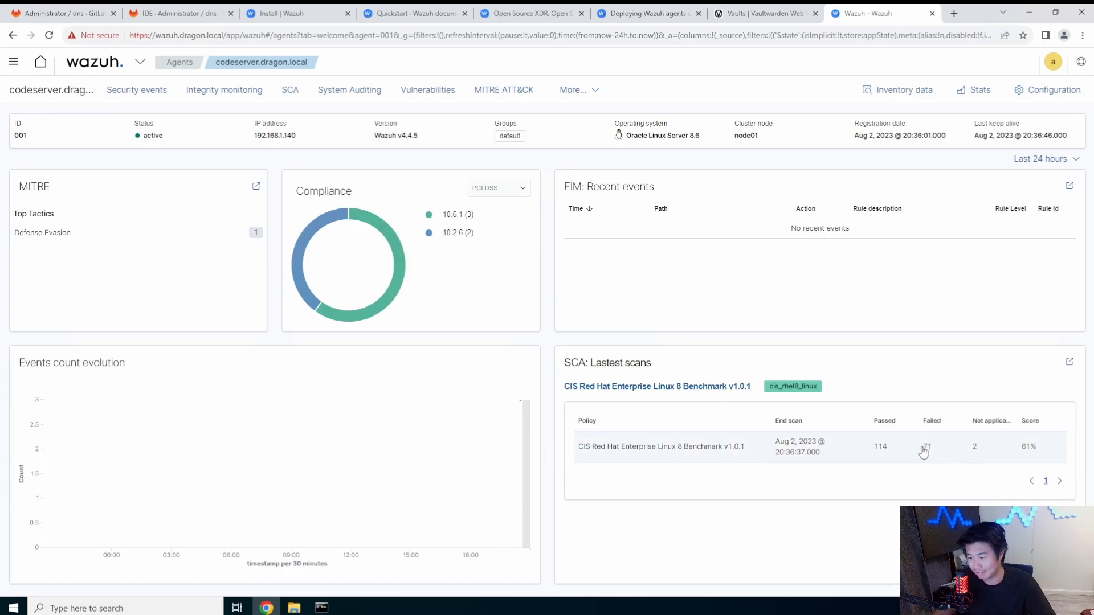
{"action": "mouse_move", "coordinate": [665, 459]}
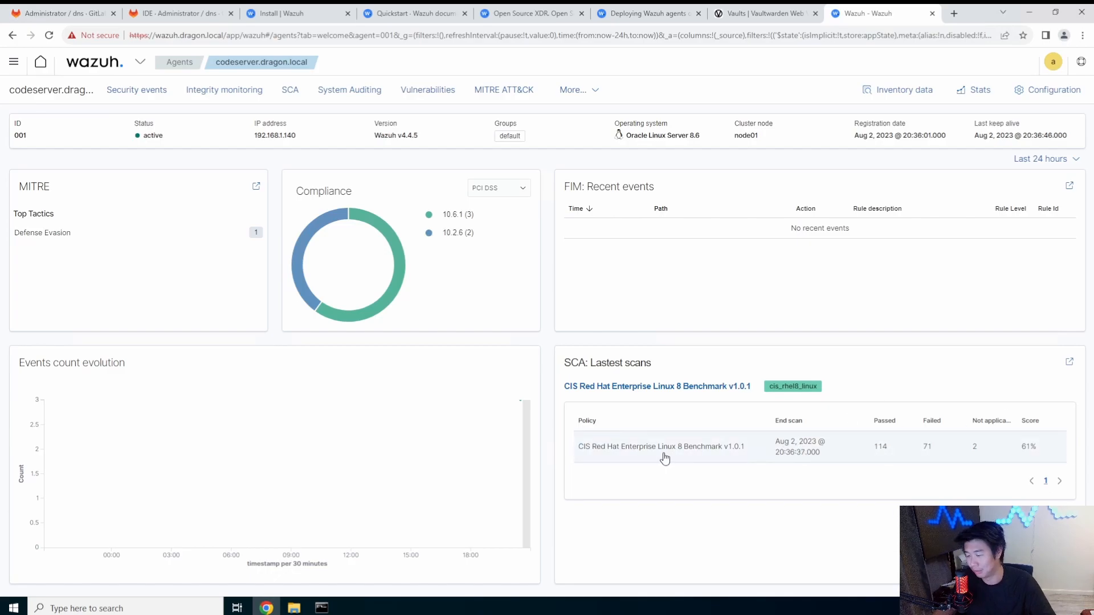
{"action": "mouse_move", "coordinate": [636, 449]}
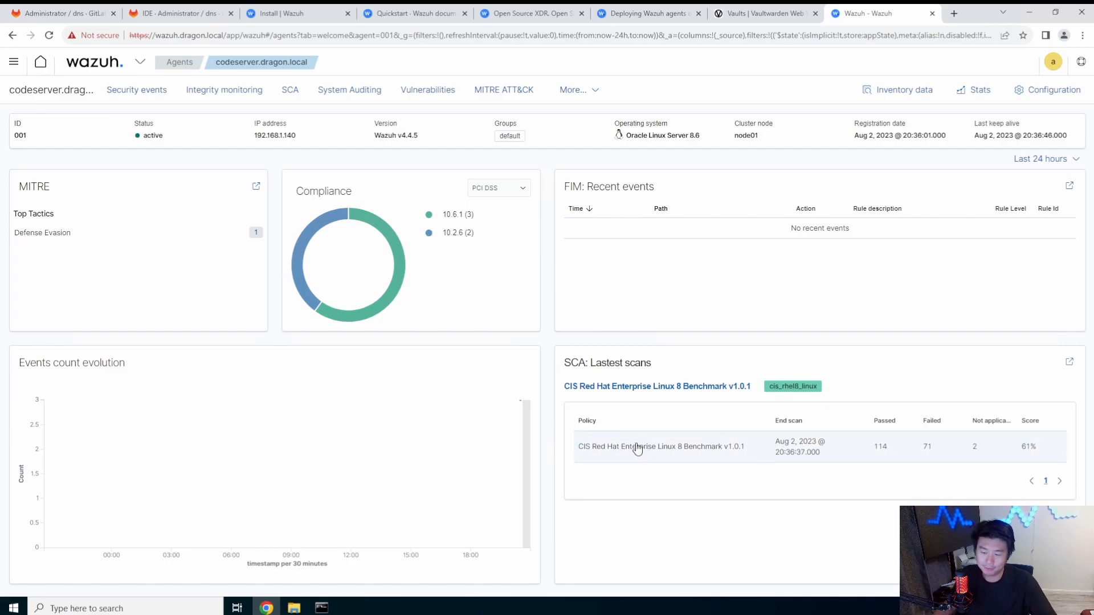
Open the CIS RHEL 8 Benchmark checks and toggle the /tmp and /var partition check details.
{"action": "left_click", "coordinate": [660, 446]}
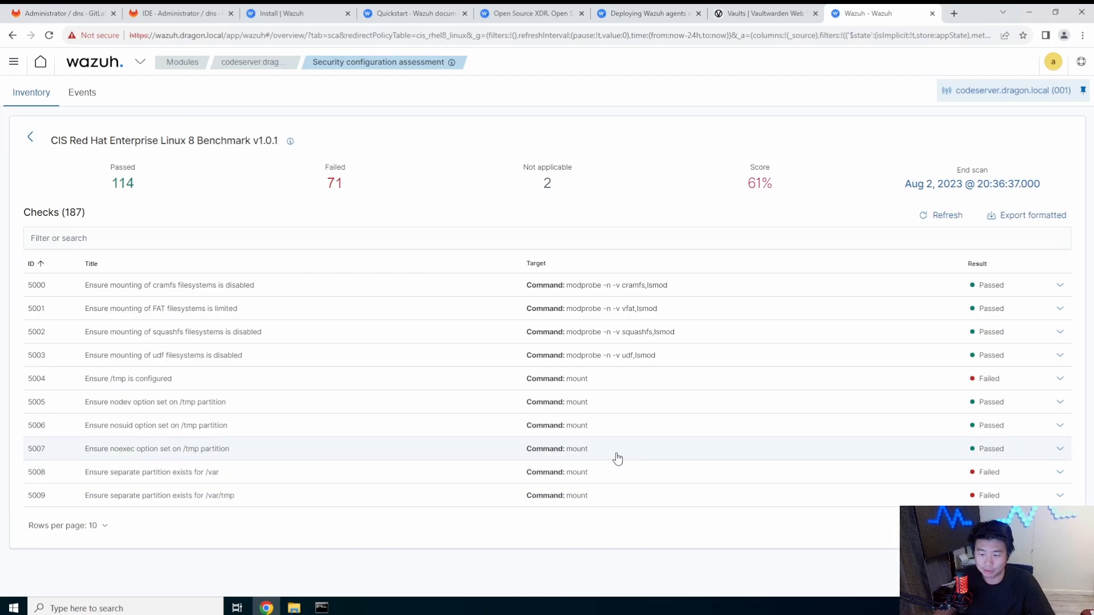
{"action": "mouse_move", "coordinate": [180, 383]}
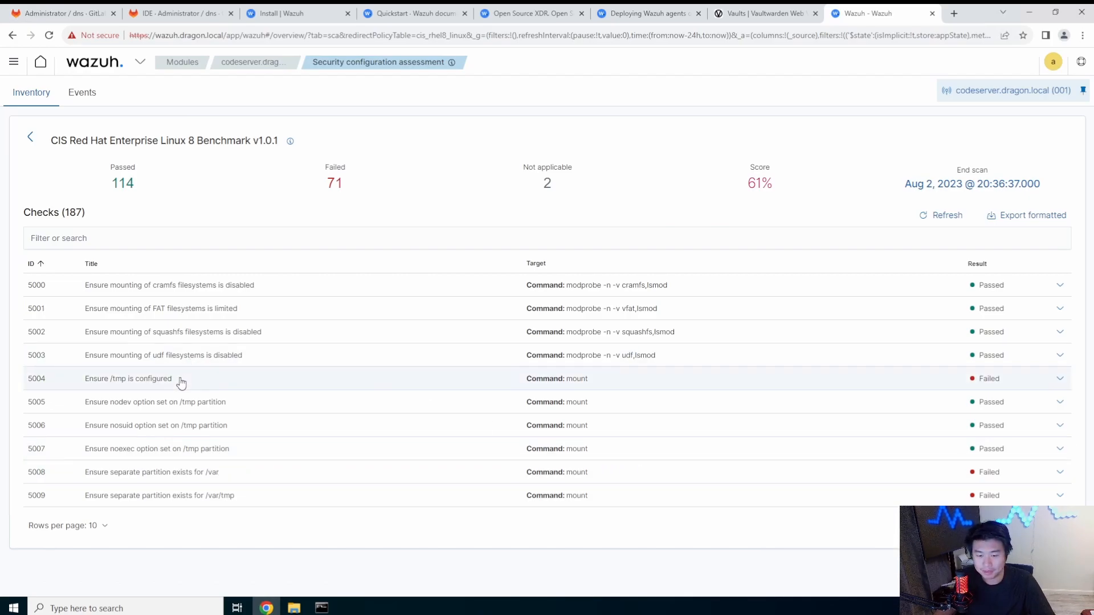
{"action": "mouse_move", "coordinate": [268, 392]}
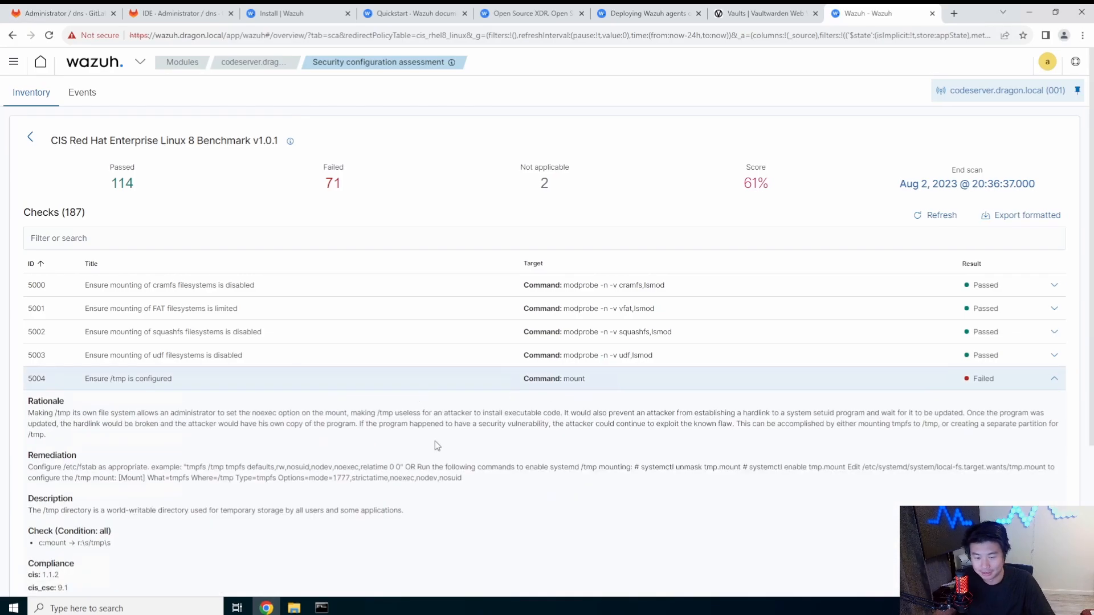
{"action": "mouse_move", "coordinate": [450, 469]}
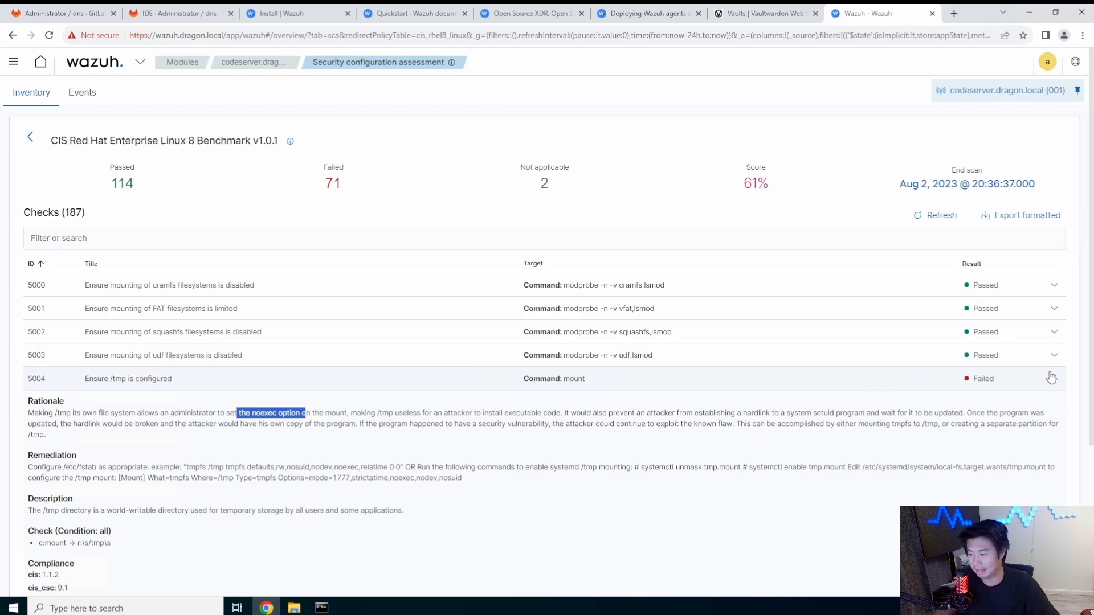
{"action": "left_click", "coordinate": [1054, 379]}
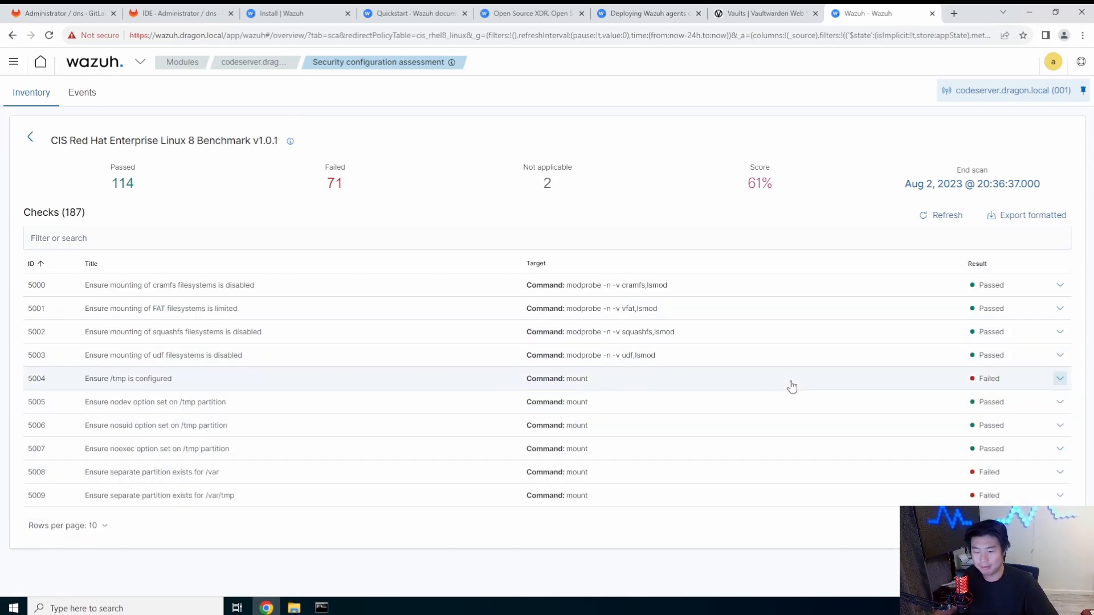
{"action": "mouse_move", "coordinate": [1044, 456]}
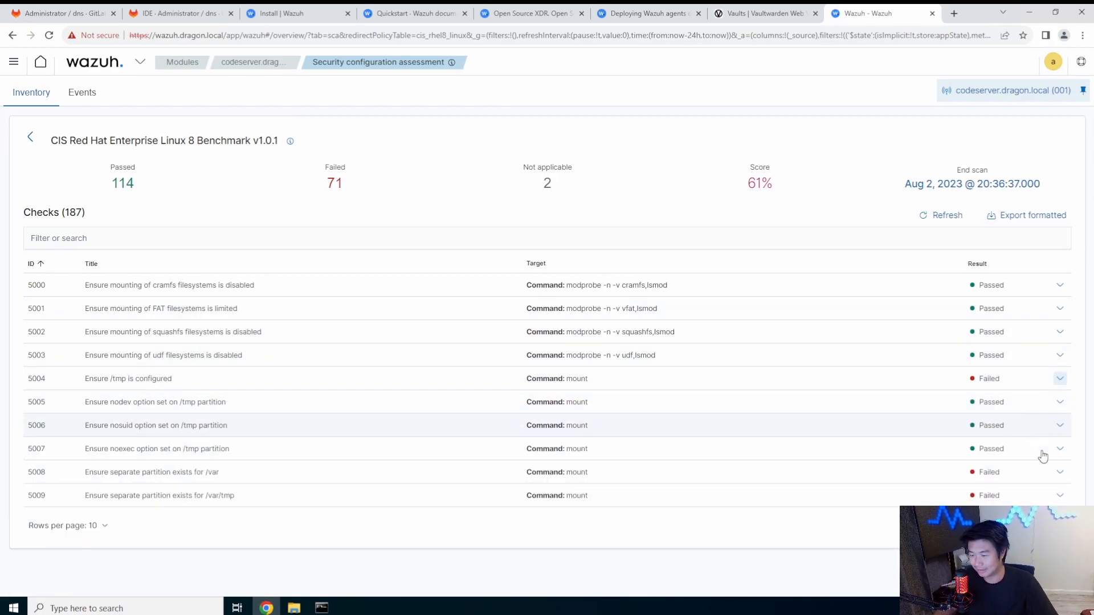
{"action": "left_click", "coordinate": [1054, 472]}
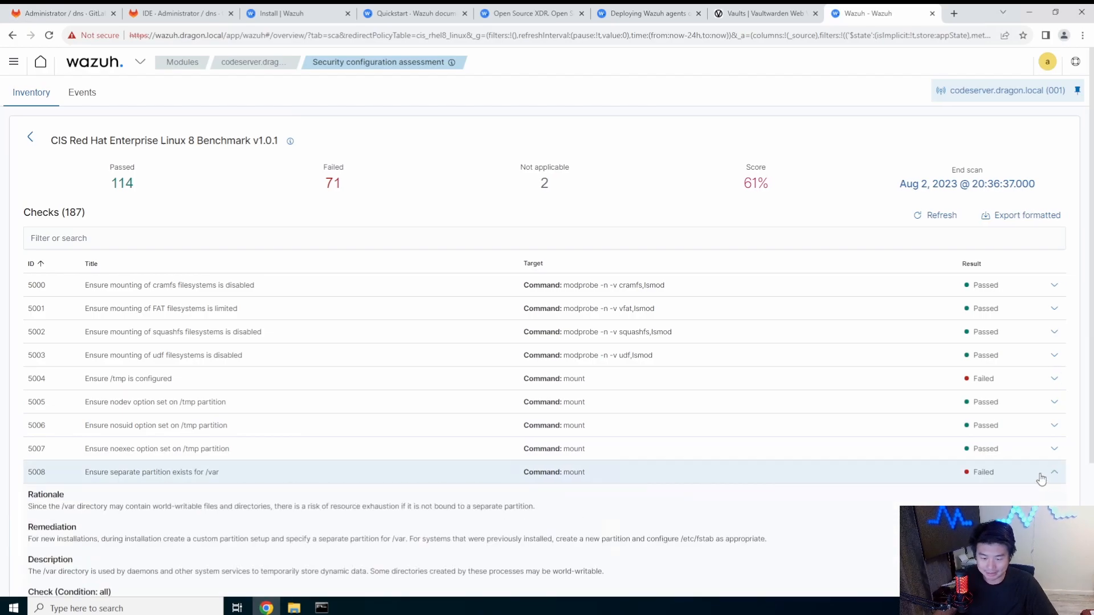
{"action": "left_click", "coordinate": [1055, 472]}
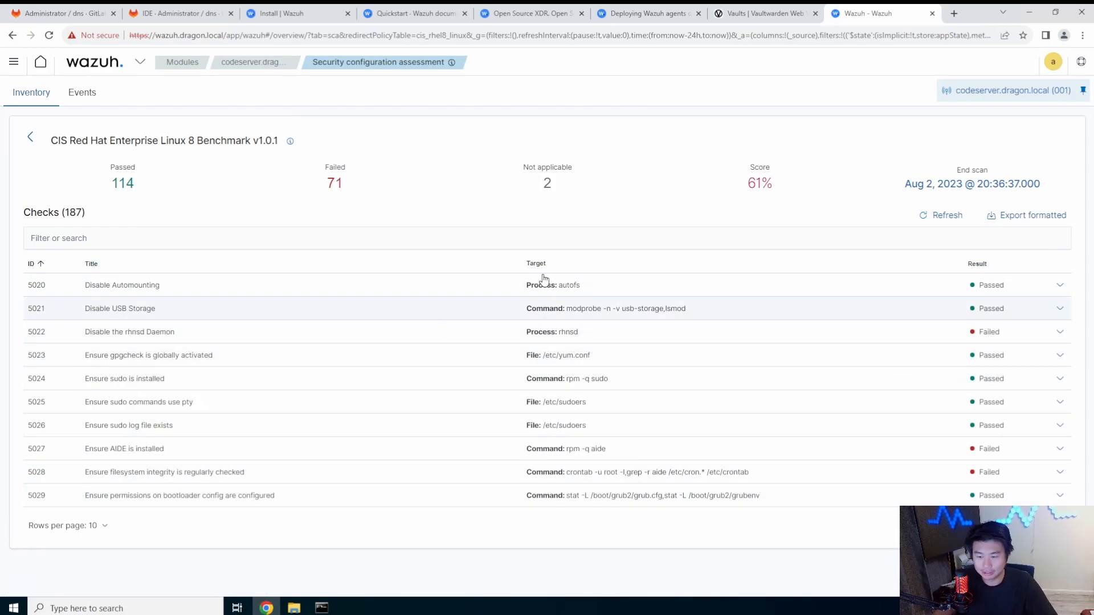
Open codeserver's Security events dashboard showing 192 alerts and scroll through it.
{"action": "left_click", "coordinate": [82, 93]}
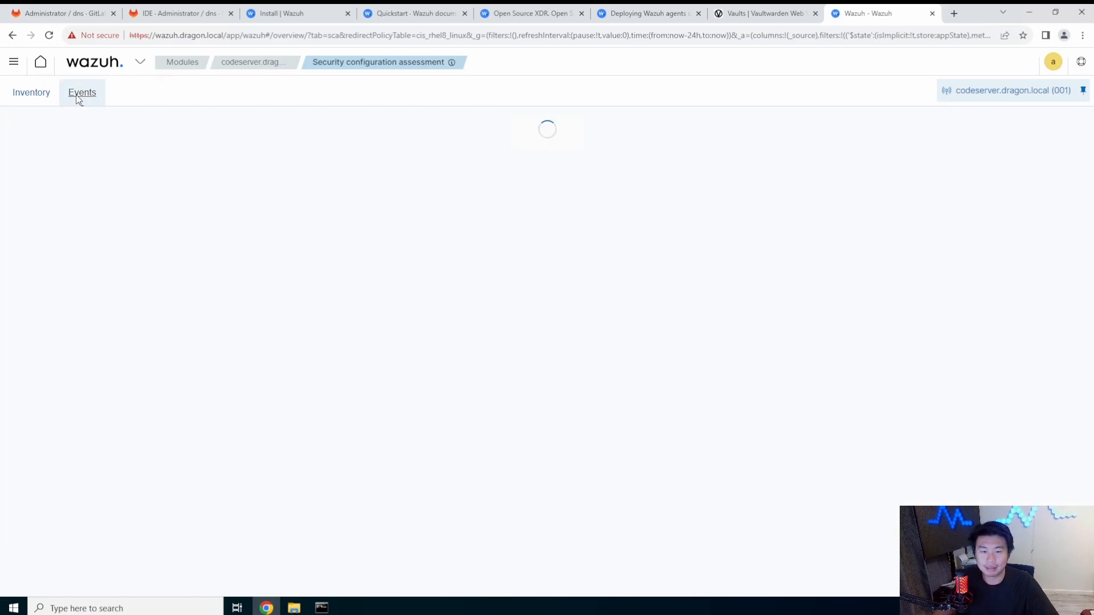
{"action": "left_click", "coordinate": [81, 92]}
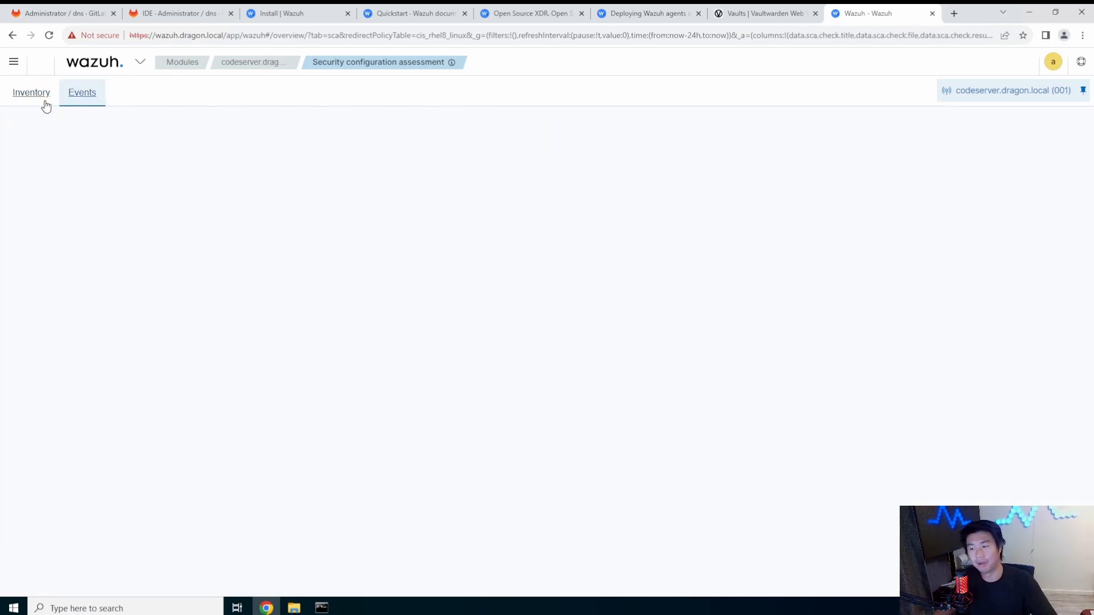
{"action": "left_click", "coordinate": [81, 92]}
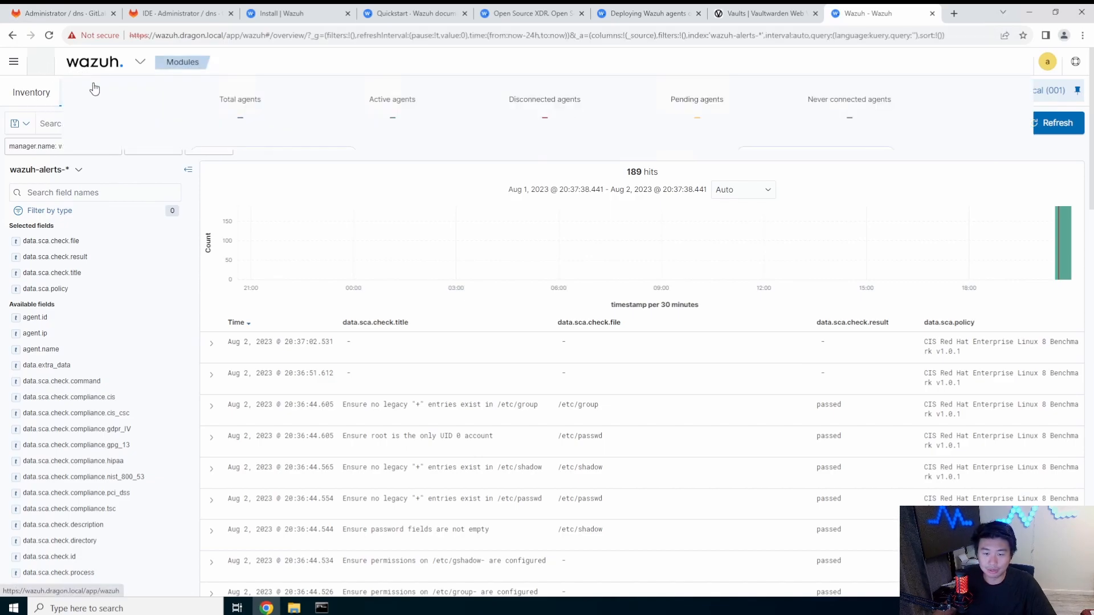
{"action": "left_click", "coordinate": [40, 61]}
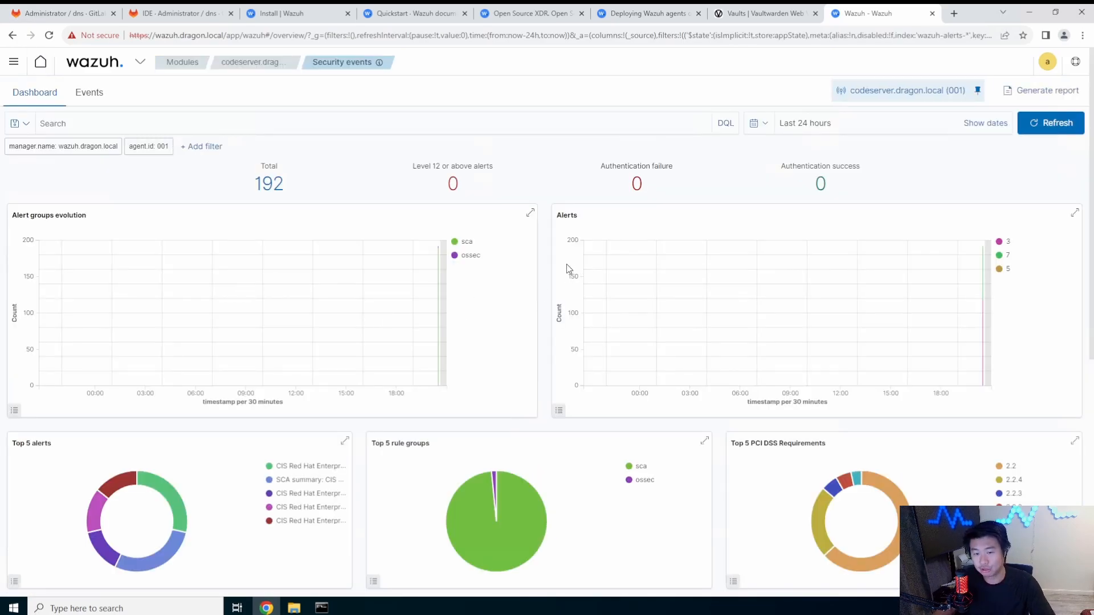
{"action": "mouse_move", "coordinate": [563, 205]}
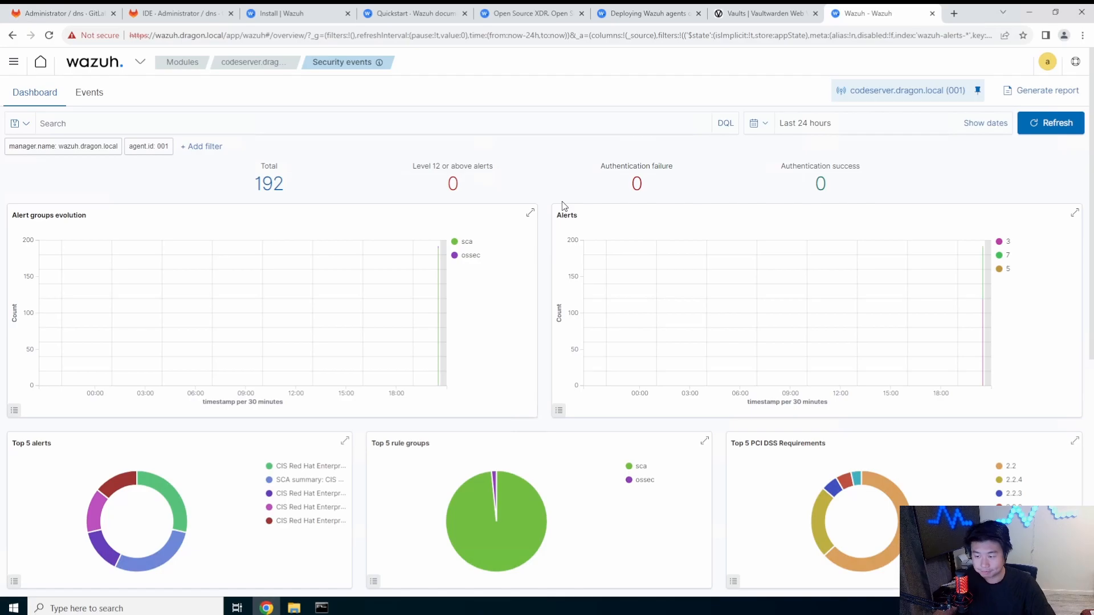
{"action": "scroll", "scroll_direction": "down", "scroll_amount": 3}
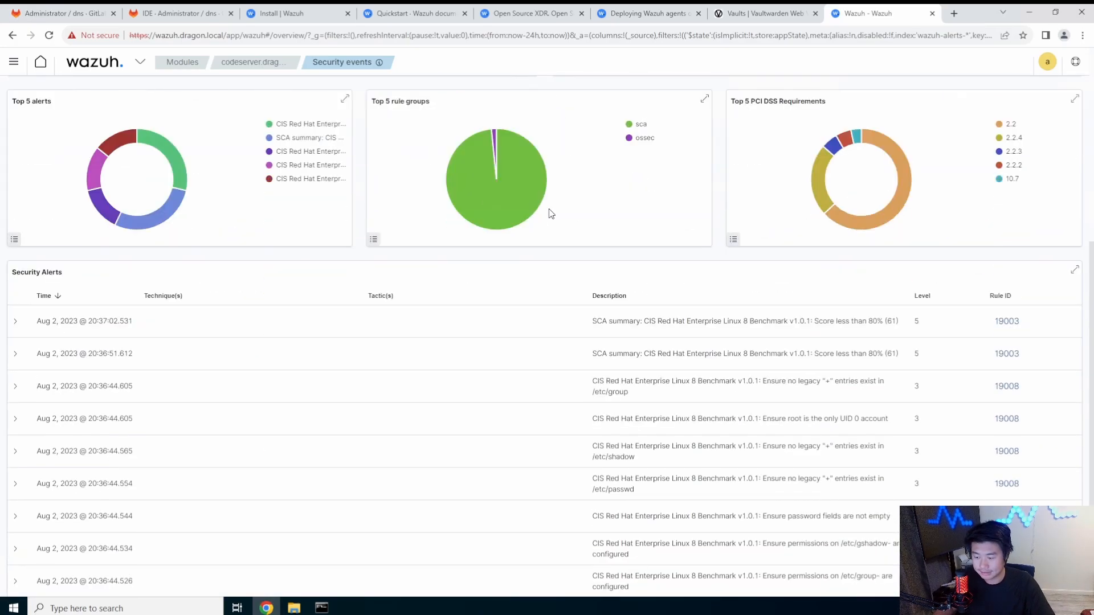
{"action": "scroll", "scroll_direction": "up", "scroll_amount": 3}
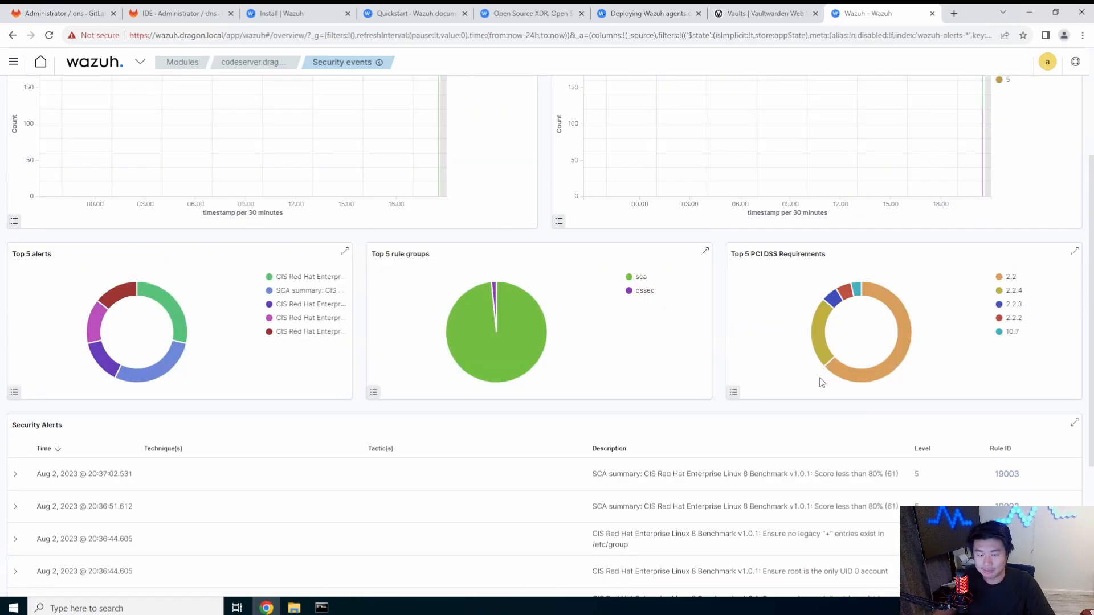
{"action": "scroll", "scroll_direction": "up", "scroll_amount": 3}
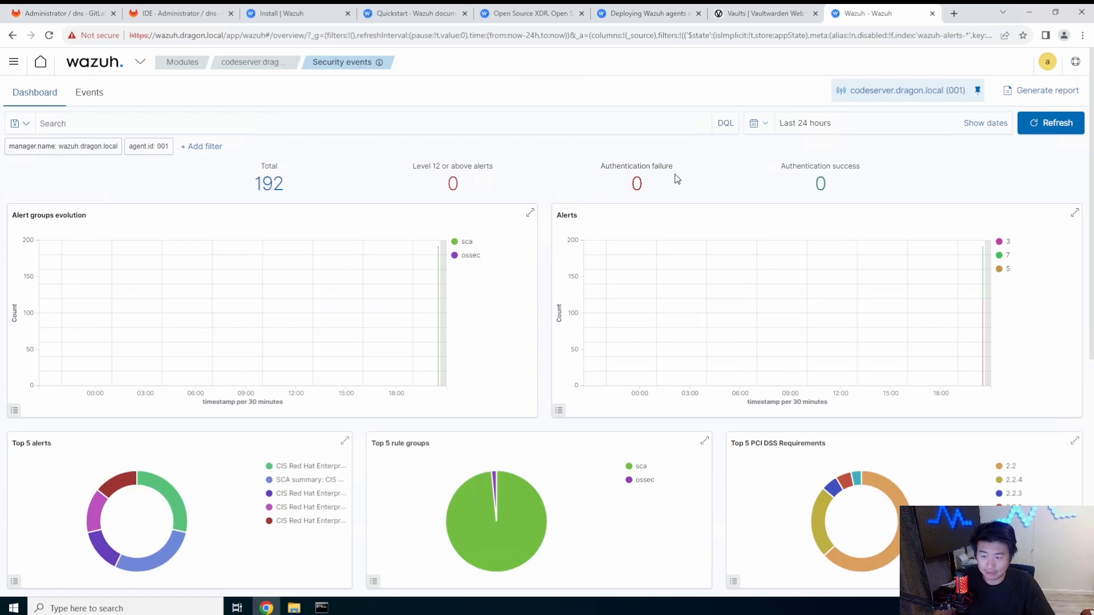
{"action": "mouse_move", "coordinate": [793, 230]}
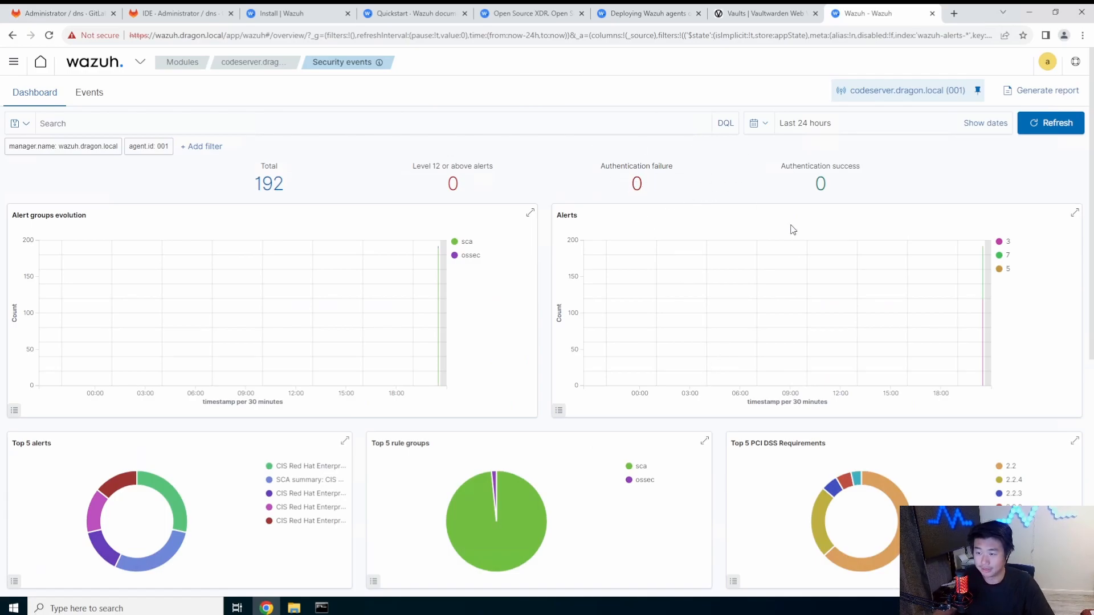
{"action": "mouse_move", "coordinate": [321, 608]}
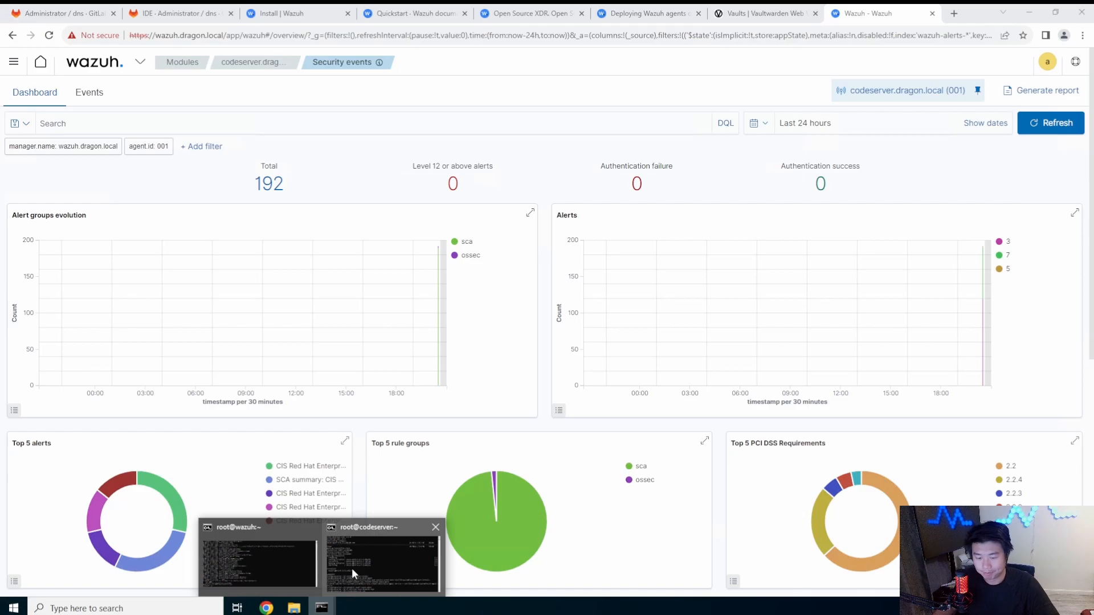
Fail SSH logins to codeserver and view the three resulting authentication-failure alerts.
{"action": "left_click", "coordinate": [382, 558]}
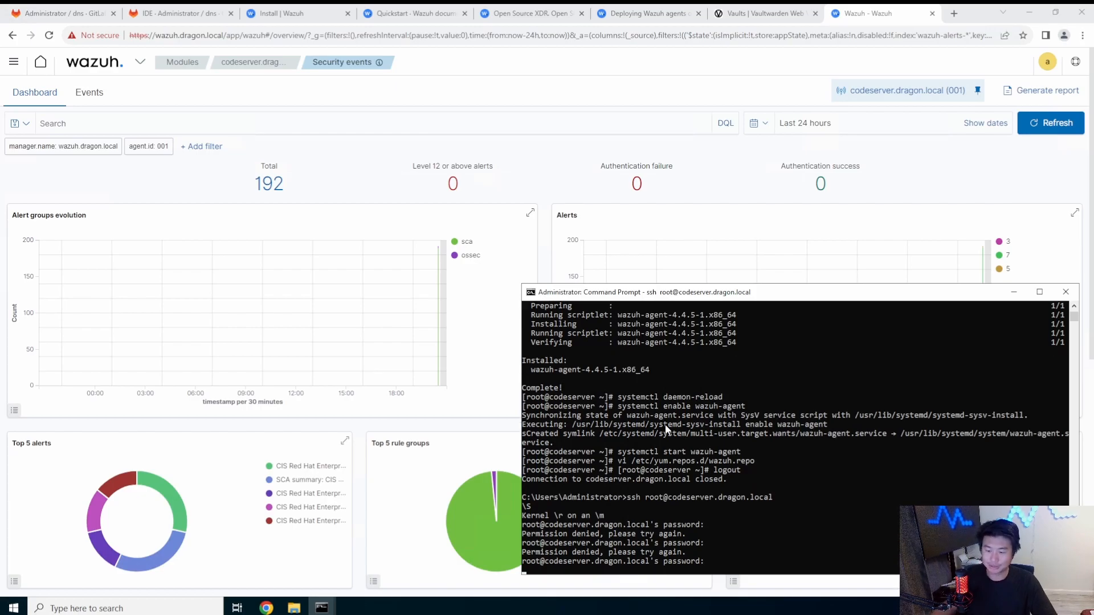
{"action": "mouse_move", "coordinate": [714, 202]}
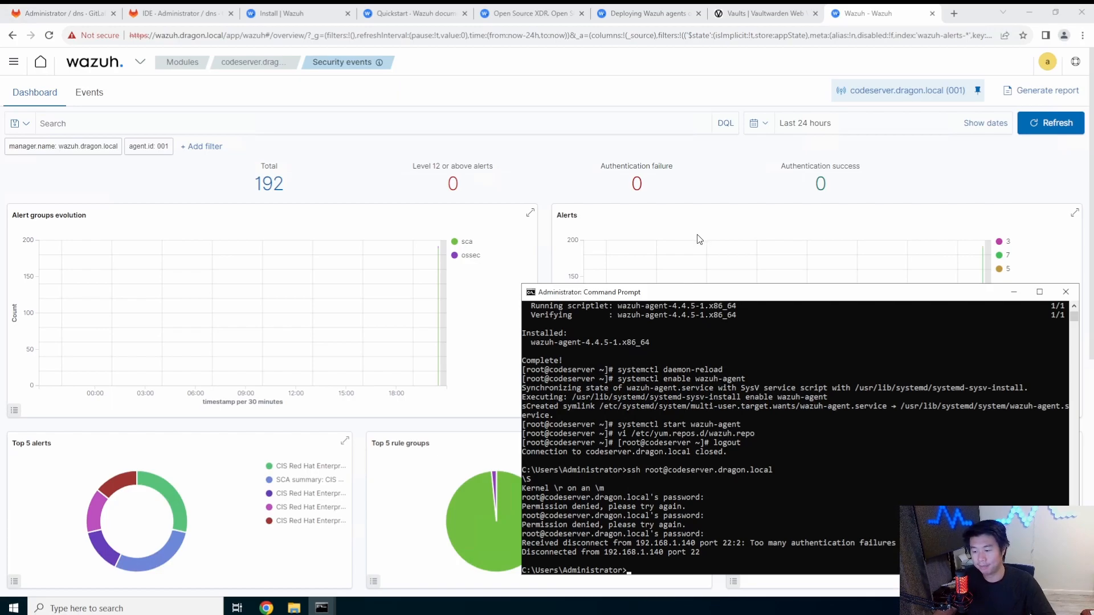
{"action": "mouse_move", "coordinate": [719, 127]}
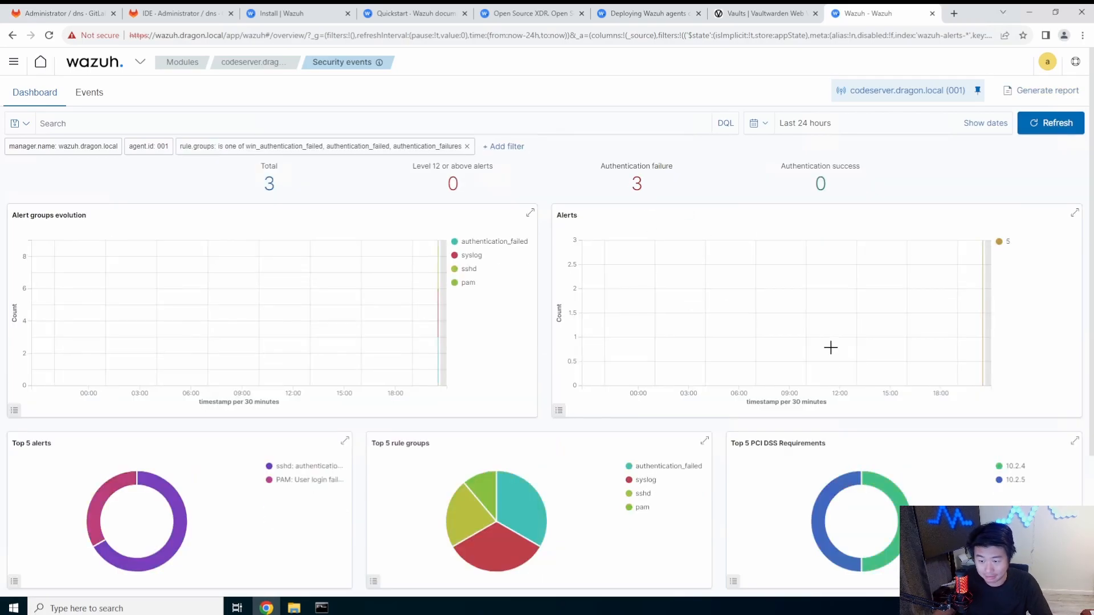
{"action": "scroll", "scroll_direction": "down", "scroll_amount": 3}
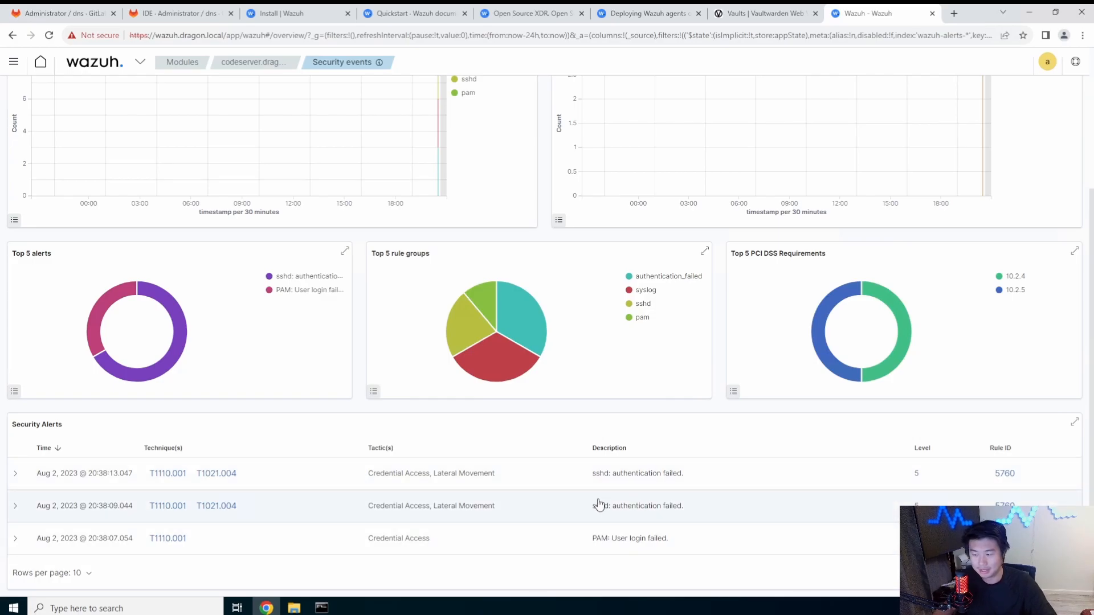
{"action": "mouse_move", "coordinate": [392, 515]}
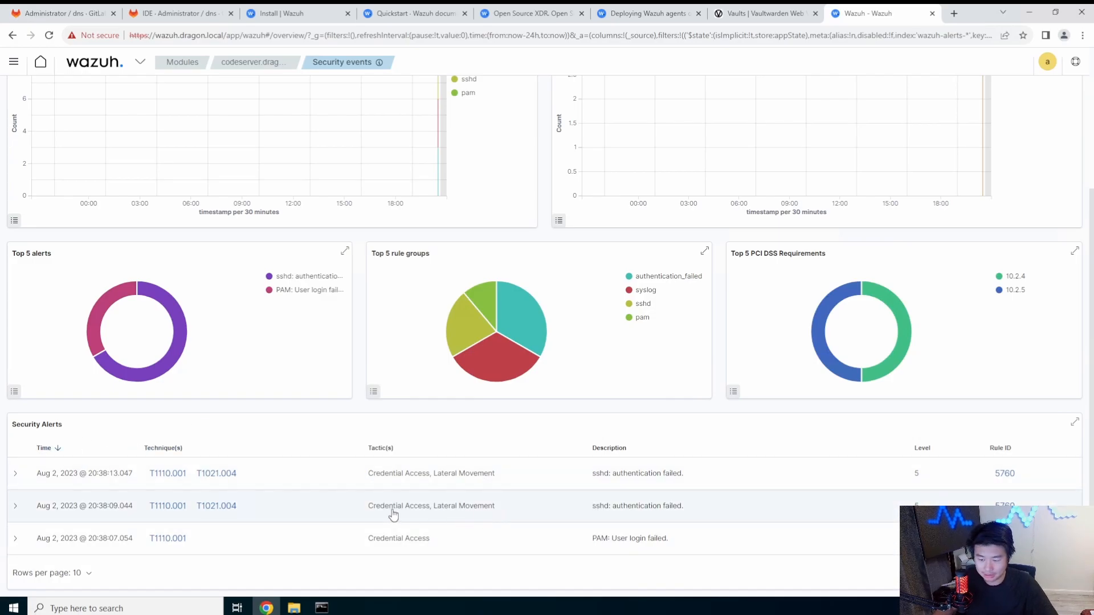
Expand the PAM login-failure alert, check source IP 192.168.1.168 and rule 5503, then collapse it.
{"action": "left_click", "coordinate": [15, 538]}
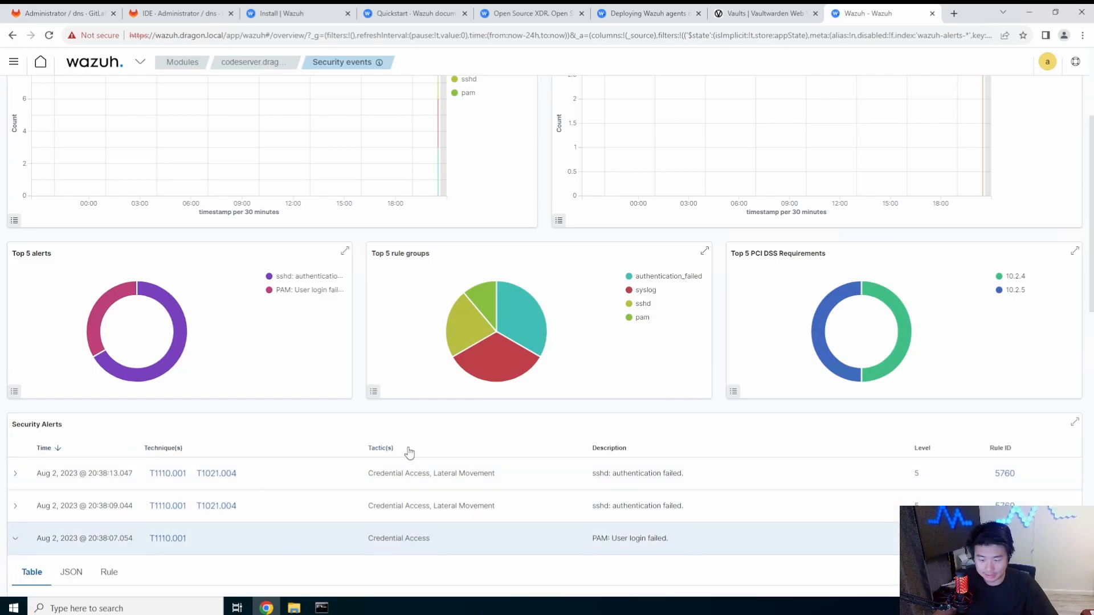
{"action": "left_click", "coordinate": [14, 538]}
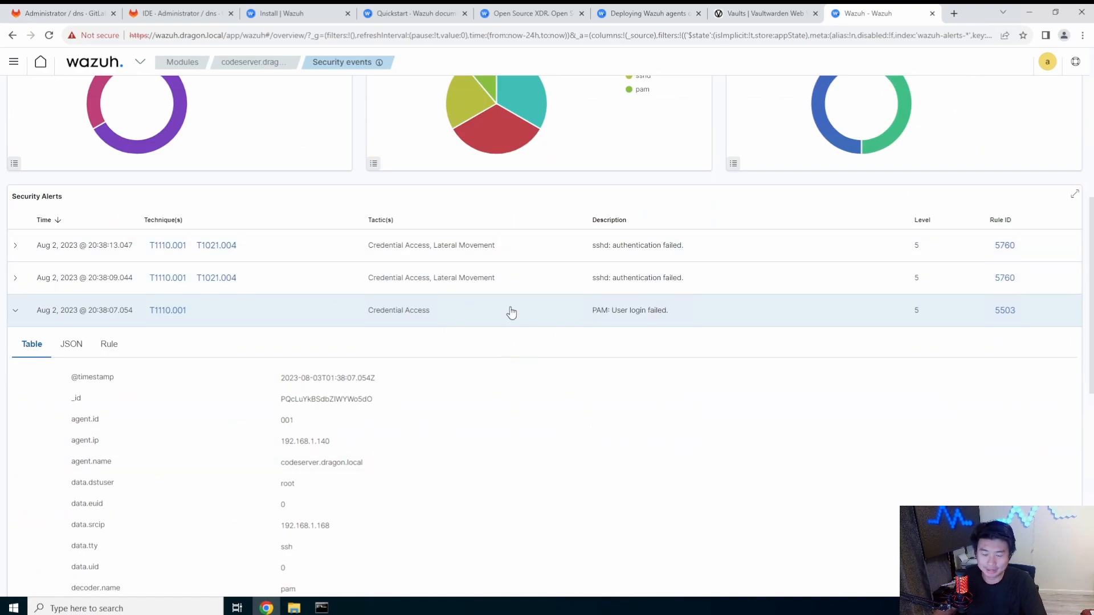
{"action": "mouse_move", "coordinate": [336, 441]}
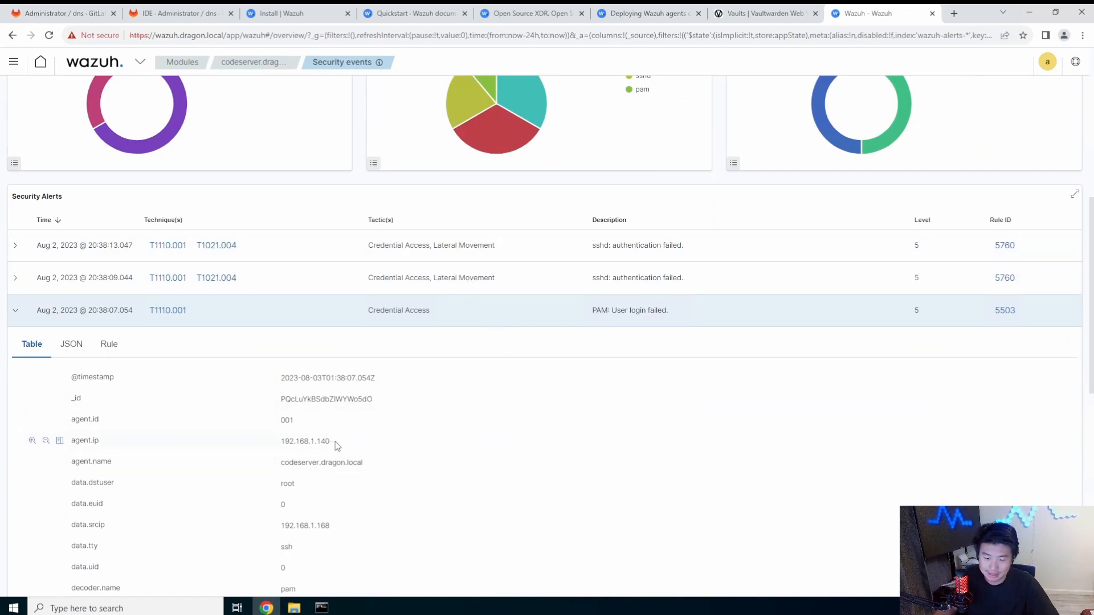
{"action": "double_click", "coordinate": [305, 441]}
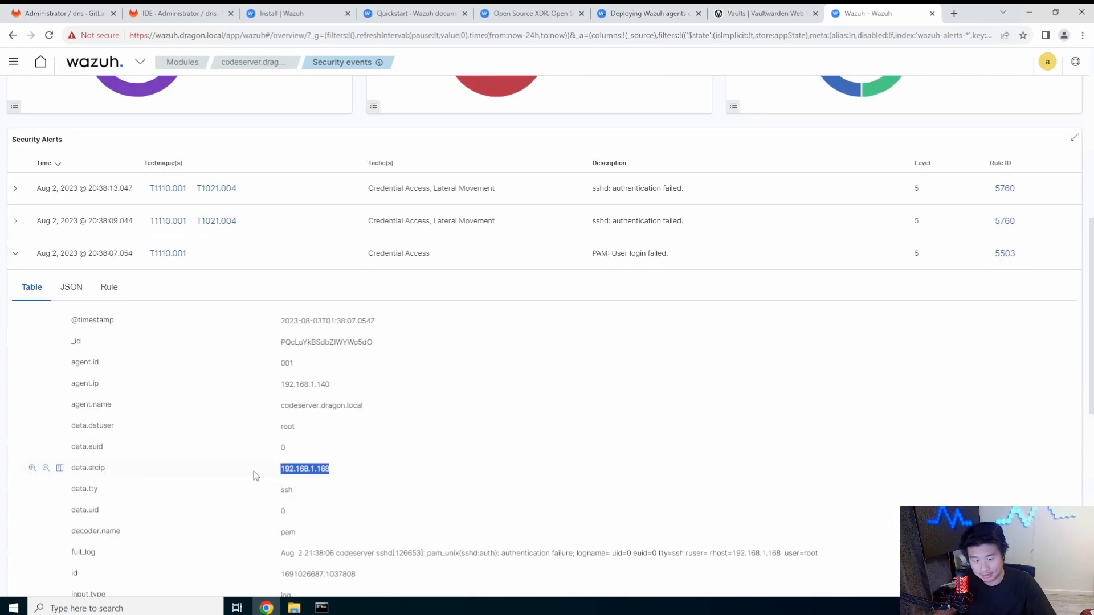
{"action": "mouse_move", "coordinate": [795, 562]}
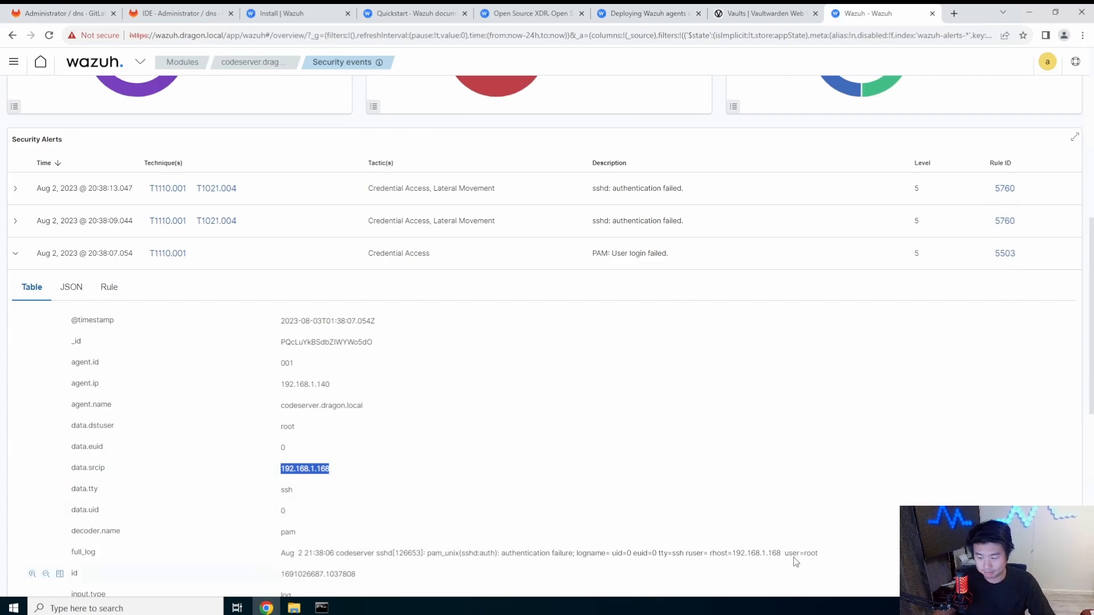
{"action": "scroll", "scroll_direction": "down", "scroll_amount": 3}
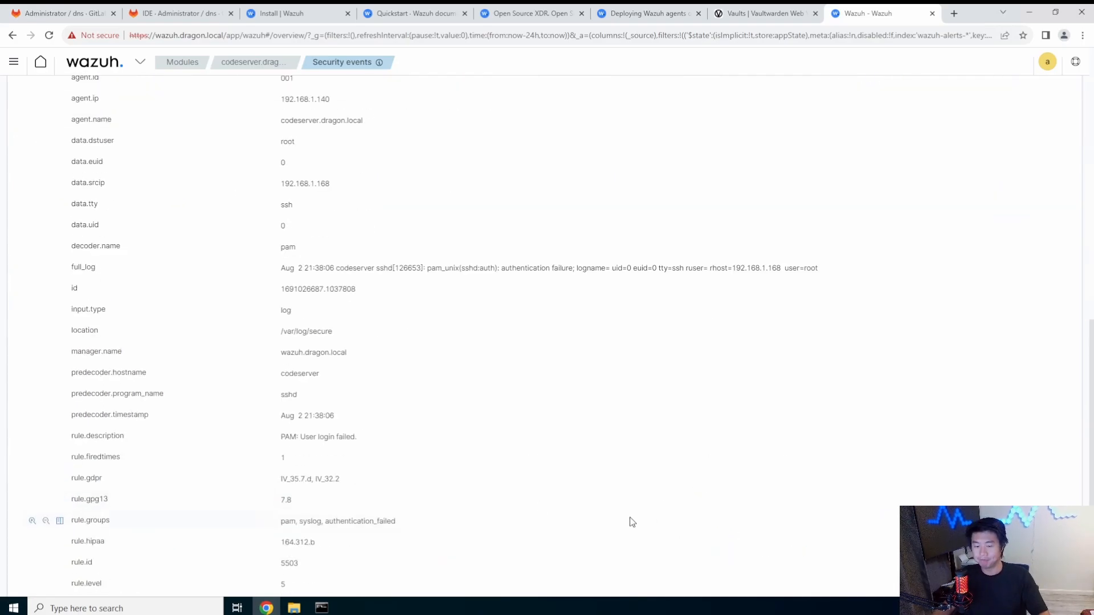
{"action": "scroll", "scroll_direction": "up", "scroll_amount": 3}
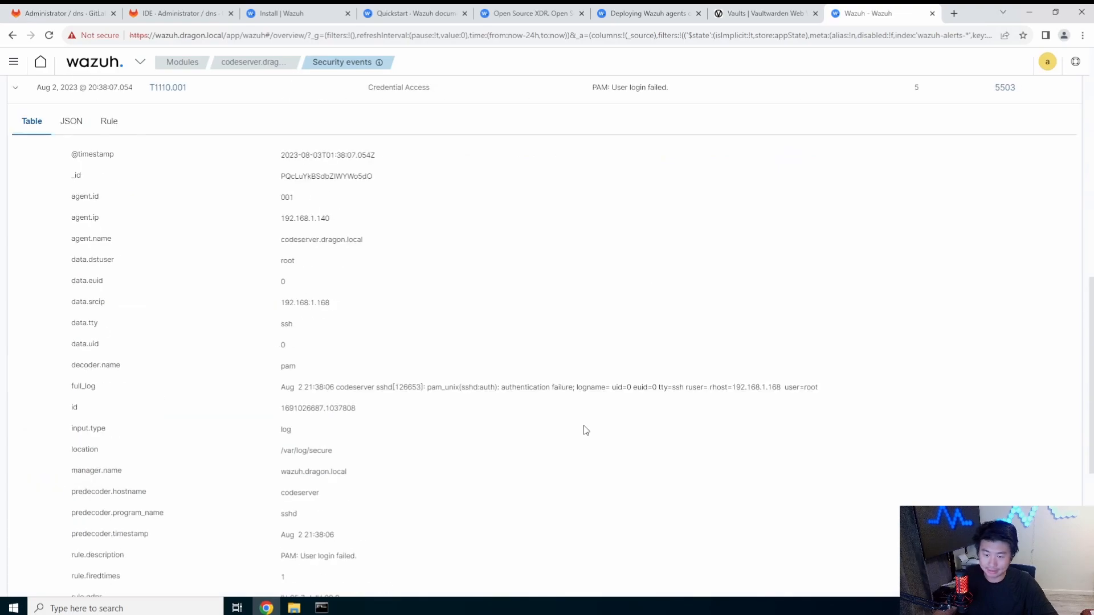
{"action": "left_click", "coordinate": [15, 538]}
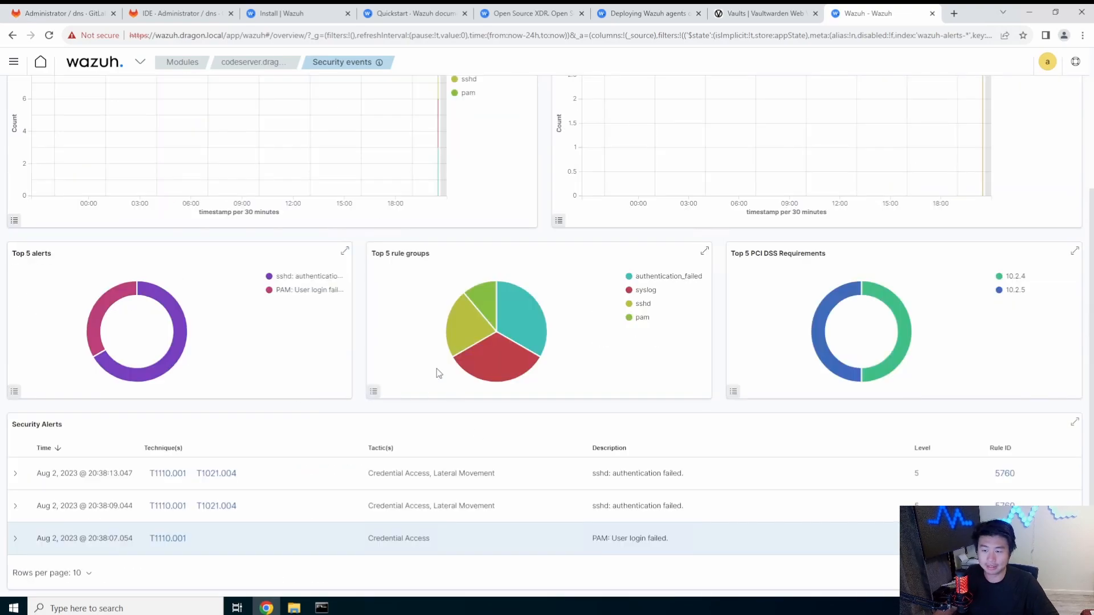
Scroll back to the top of the codeserver Security events dashboard.
{"action": "scroll", "scroll_direction": "up", "scroll_amount": 3}
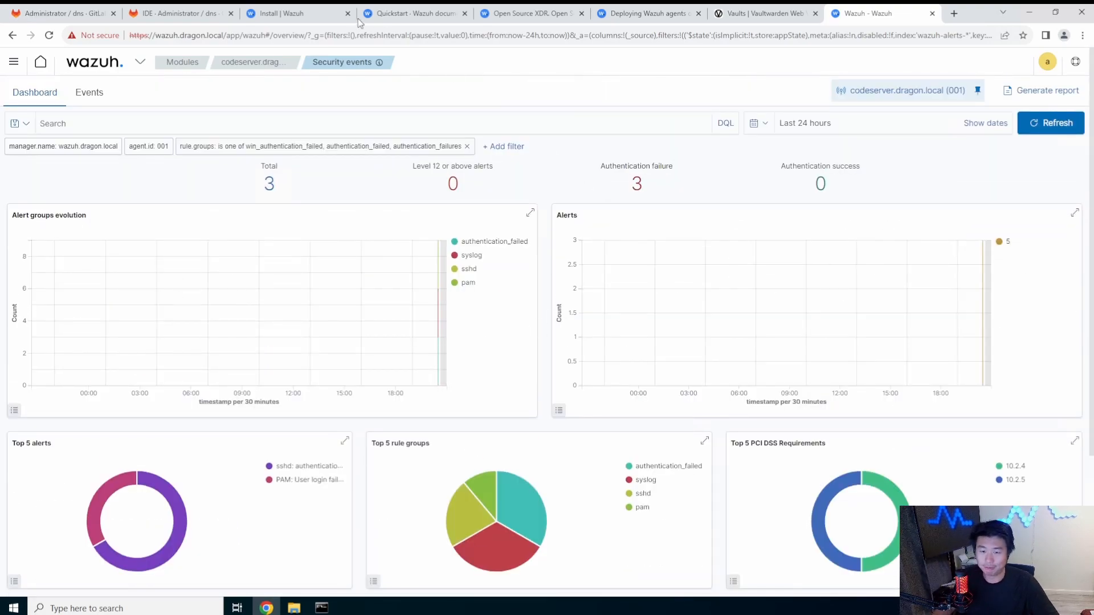
{"action": "mouse_move", "coordinate": [290, 106]}
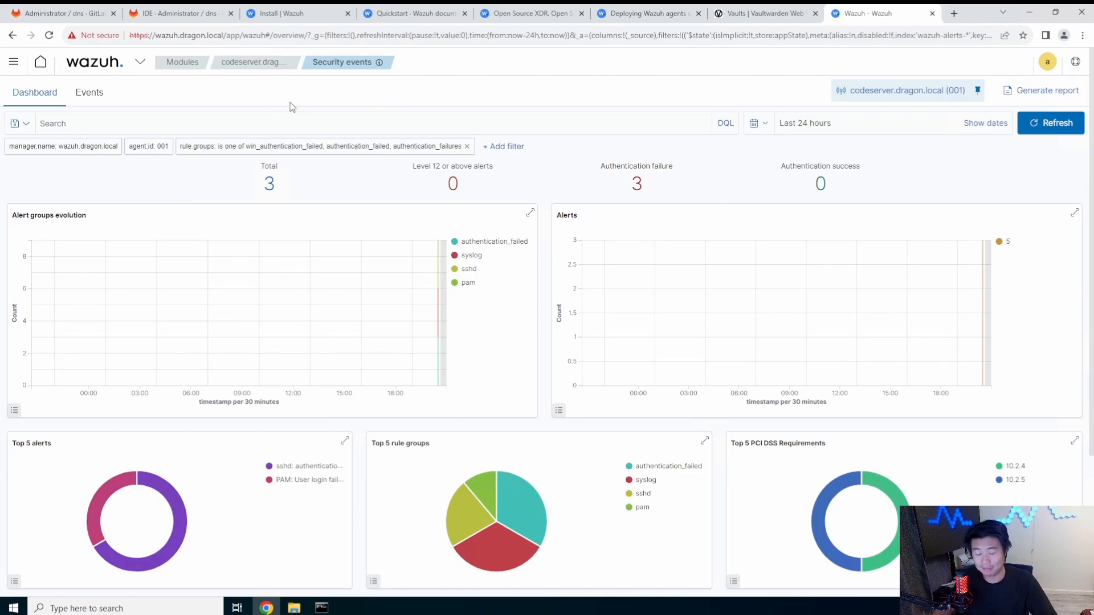
{"action": "mouse_move", "coordinate": [402, 211]}
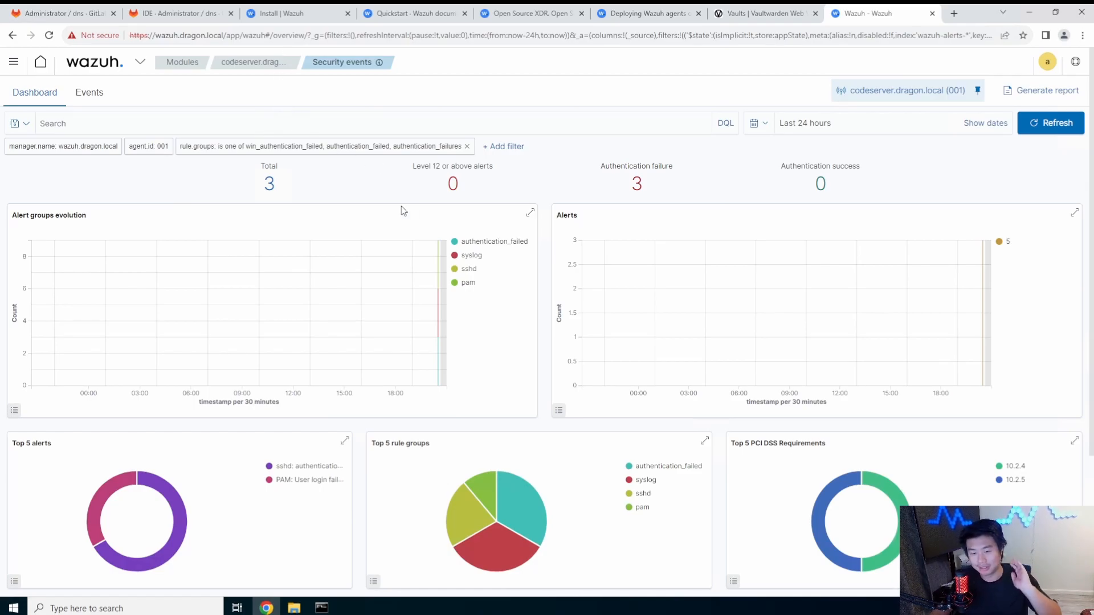
{"action": "mouse_move", "coordinate": [428, 214]}
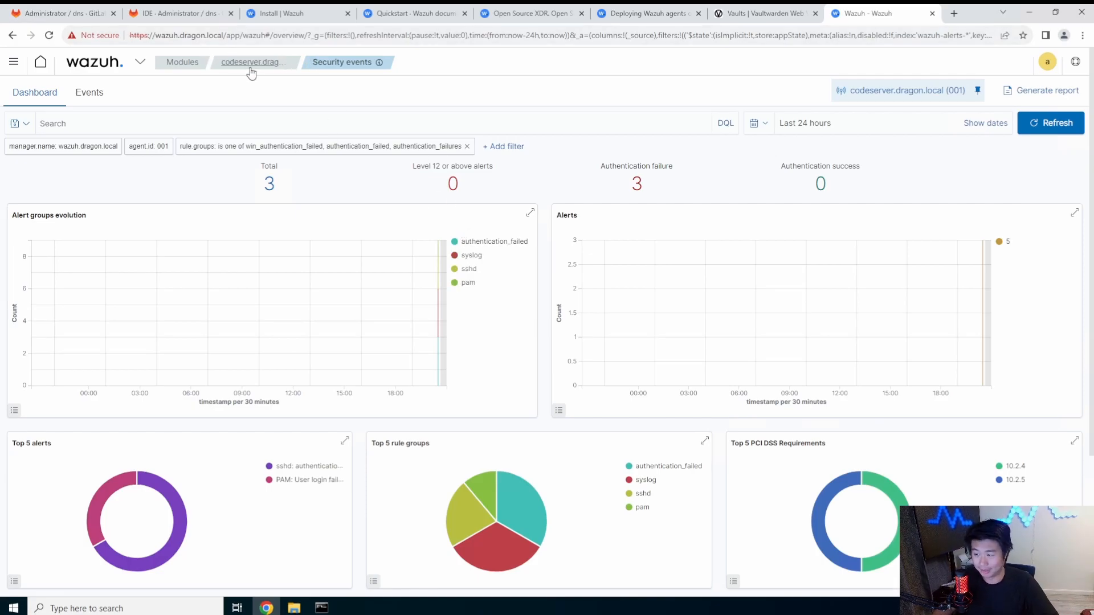
{"action": "mouse_move", "coordinate": [593, 73]}
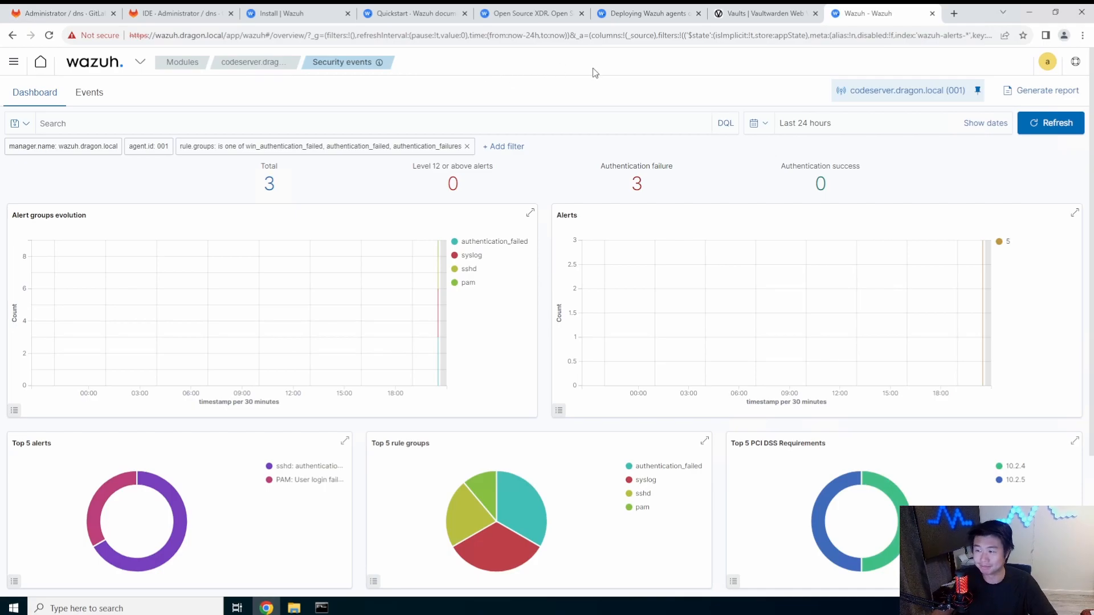
{"action": "mouse_move", "coordinate": [40, 62]}
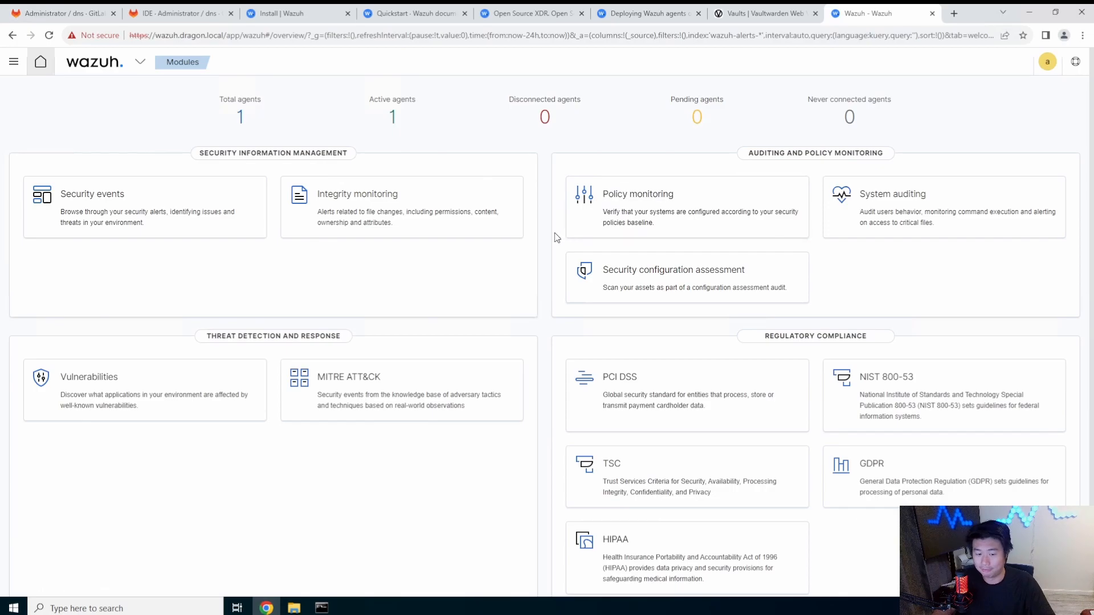
{"action": "mouse_move", "coordinate": [489, 261]}
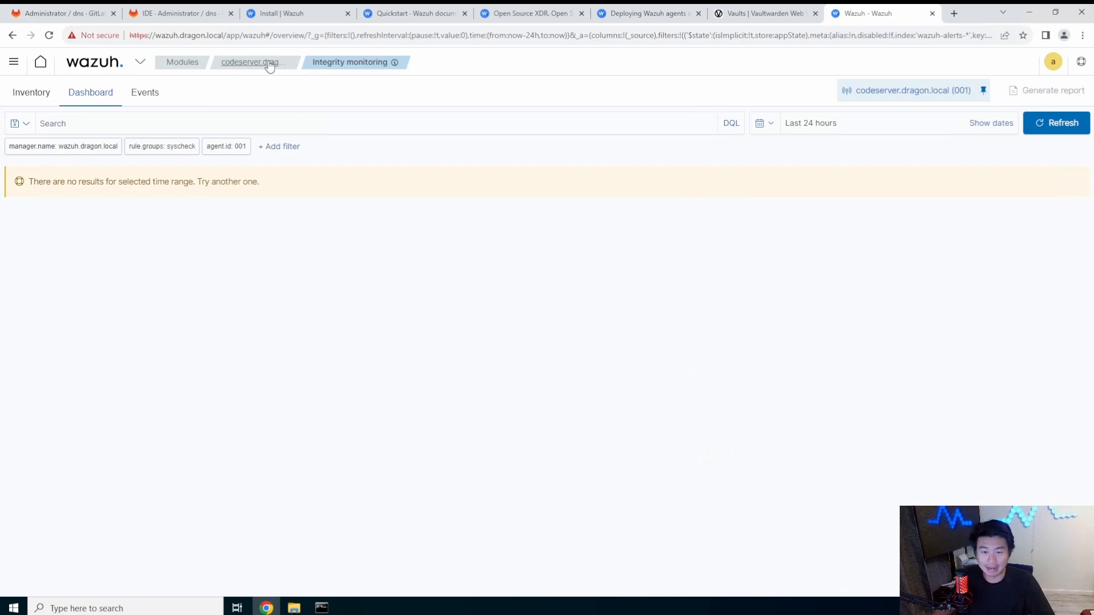
{"action": "mouse_move", "coordinate": [399, 243]}
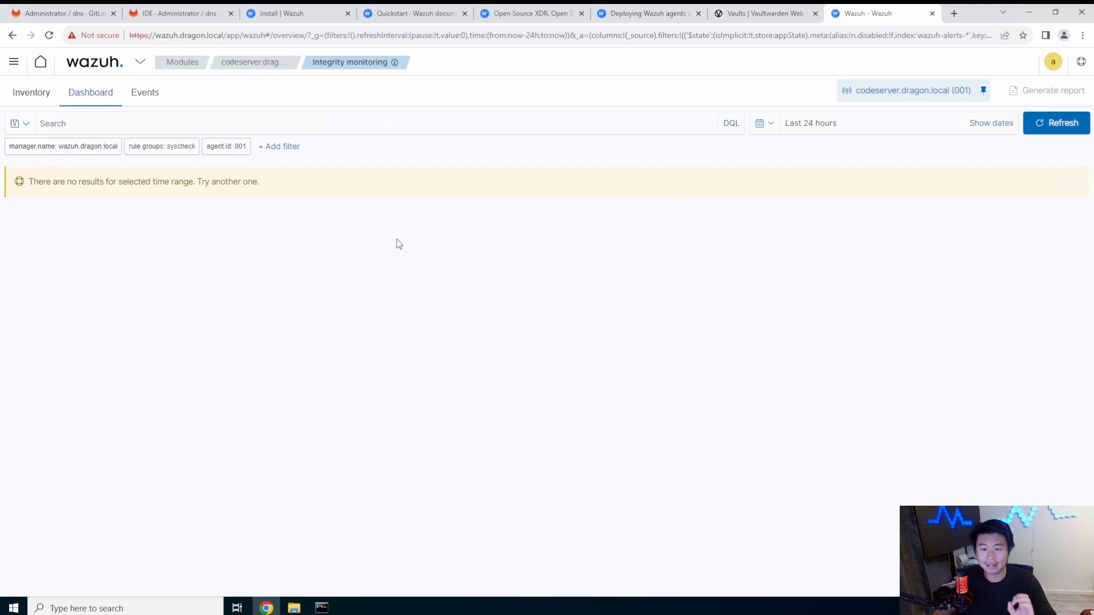
{"action": "mouse_move", "coordinate": [313, 150]}
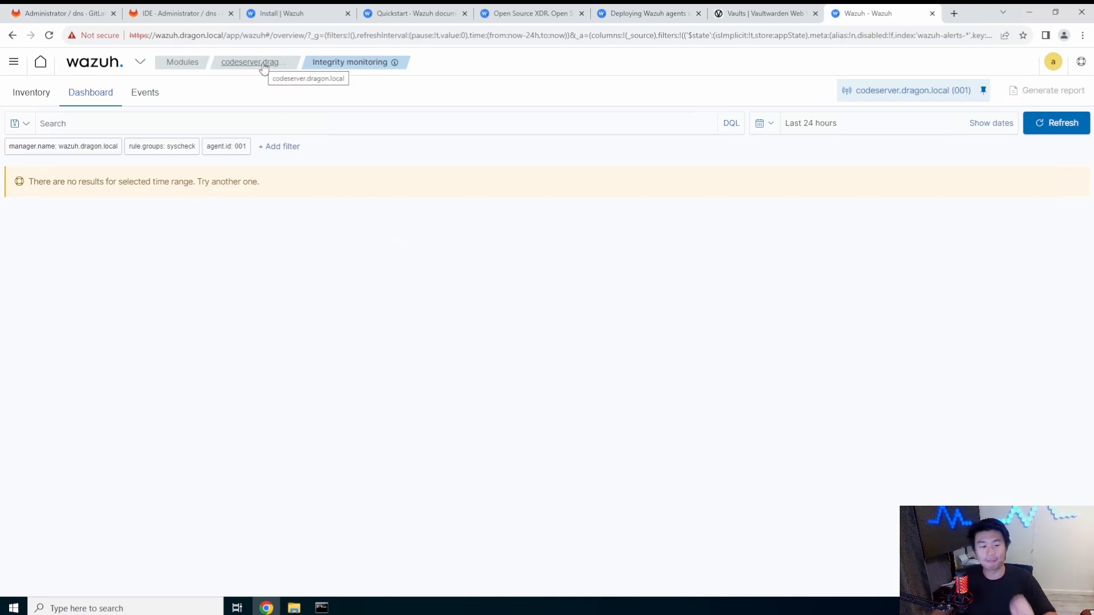
Return to the codeserver.dragon.local agent overview after Integrity monitoring shows no results.
{"action": "left_click", "coordinate": [249, 62]}
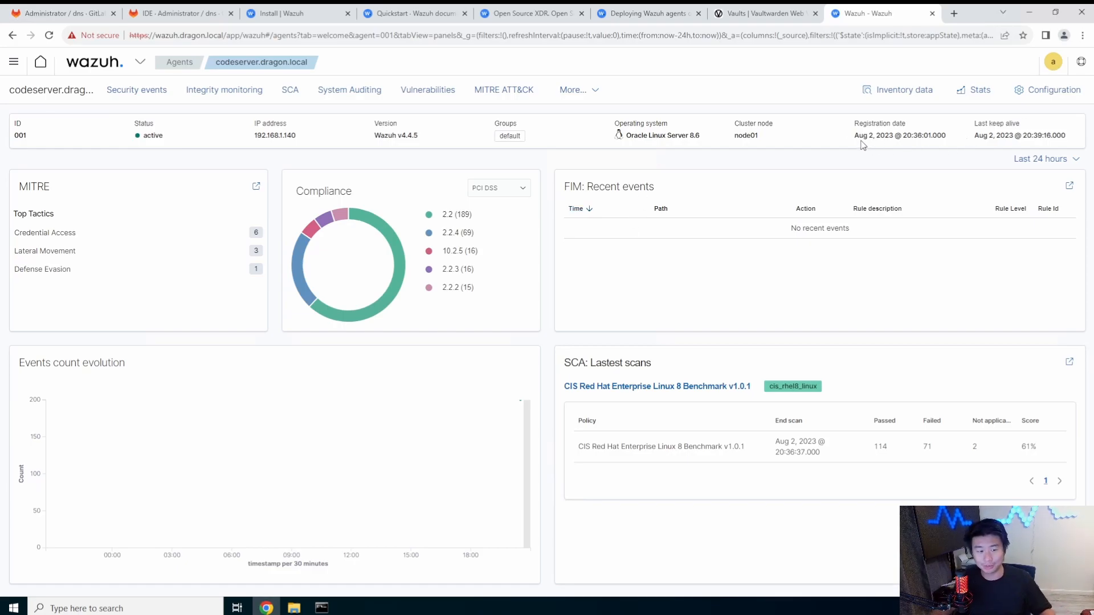
{"action": "mouse_move", "coordinate": [876, 208]}
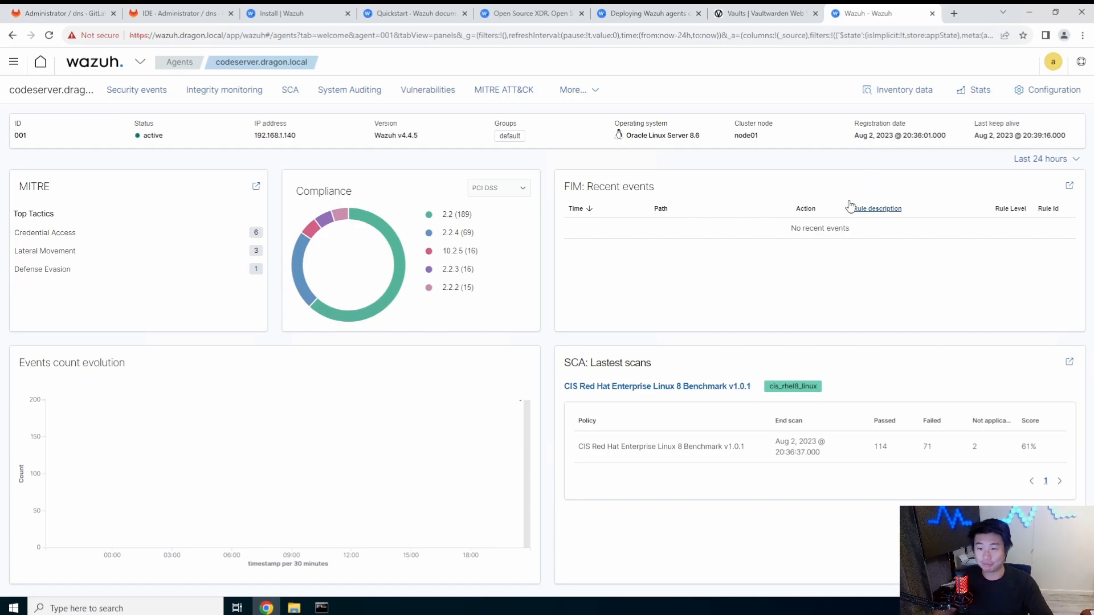
{"action": "mouse_move", "coordinate": [800, 227]}
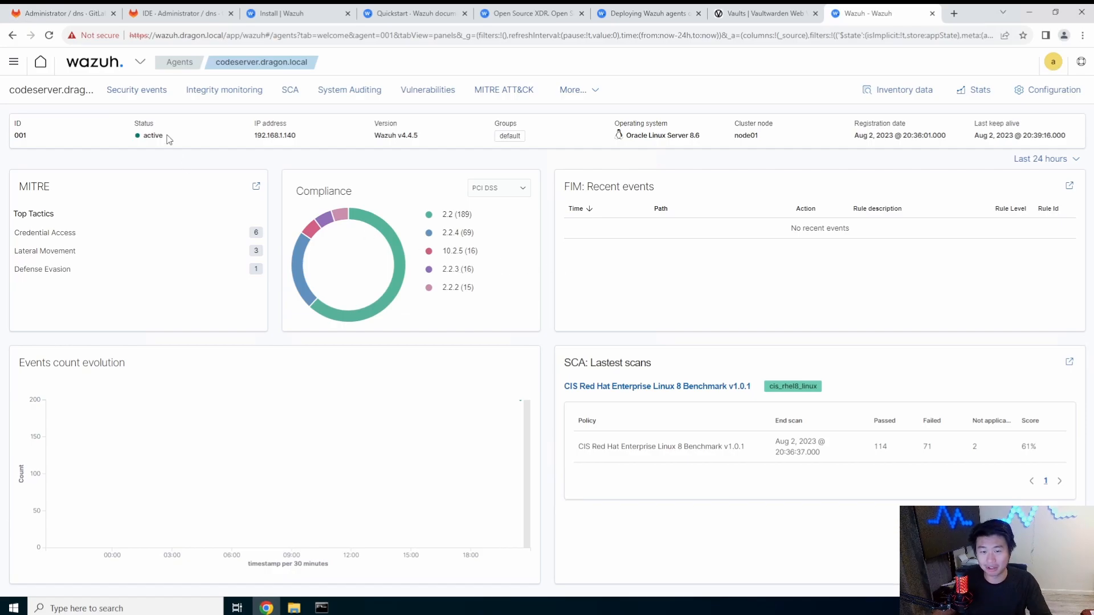
{"action": "mouse_move", "coordinate": [290, 89]}
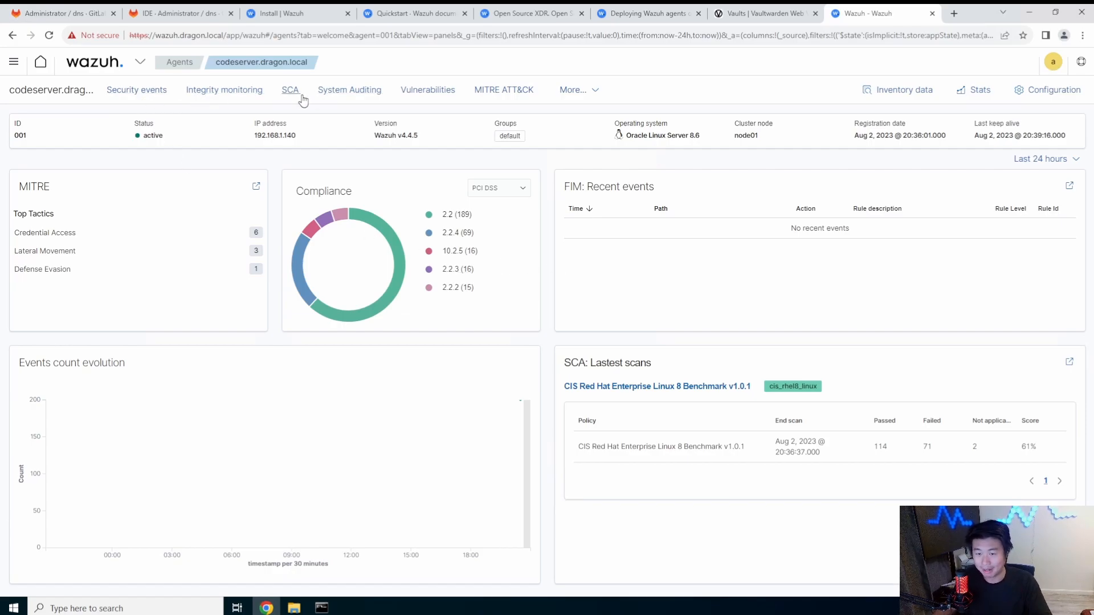
{"action": "mouse_move", "coordinate": [575, 105]}
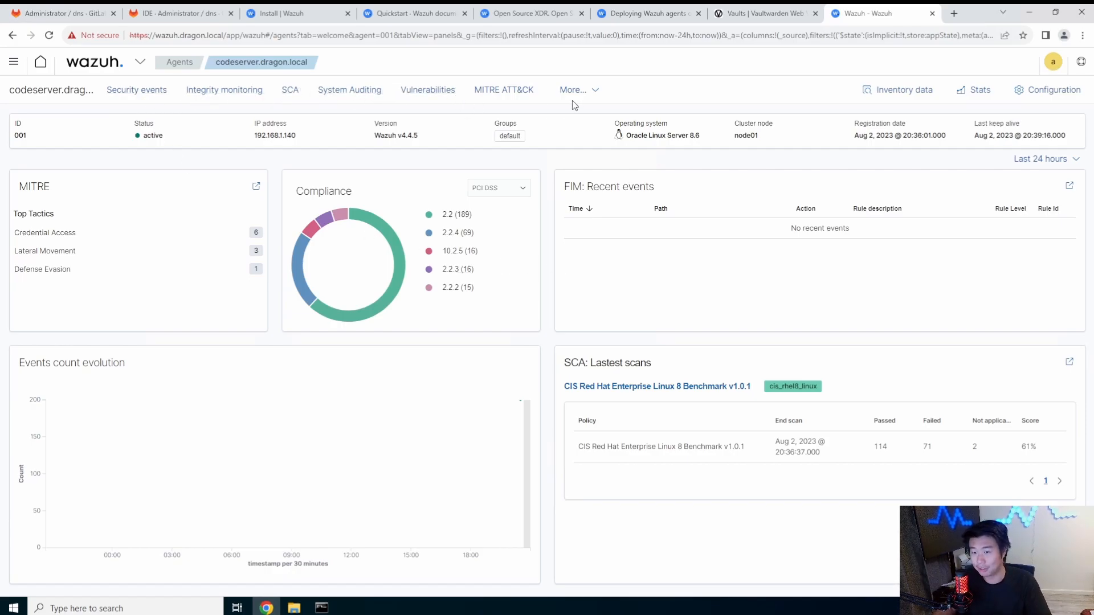
Expand the codeserver agent's More modules menu listing PCI DSS, GDPR and other compliance modules.
{"action": "left_click", "coordinate": [573, 89]}
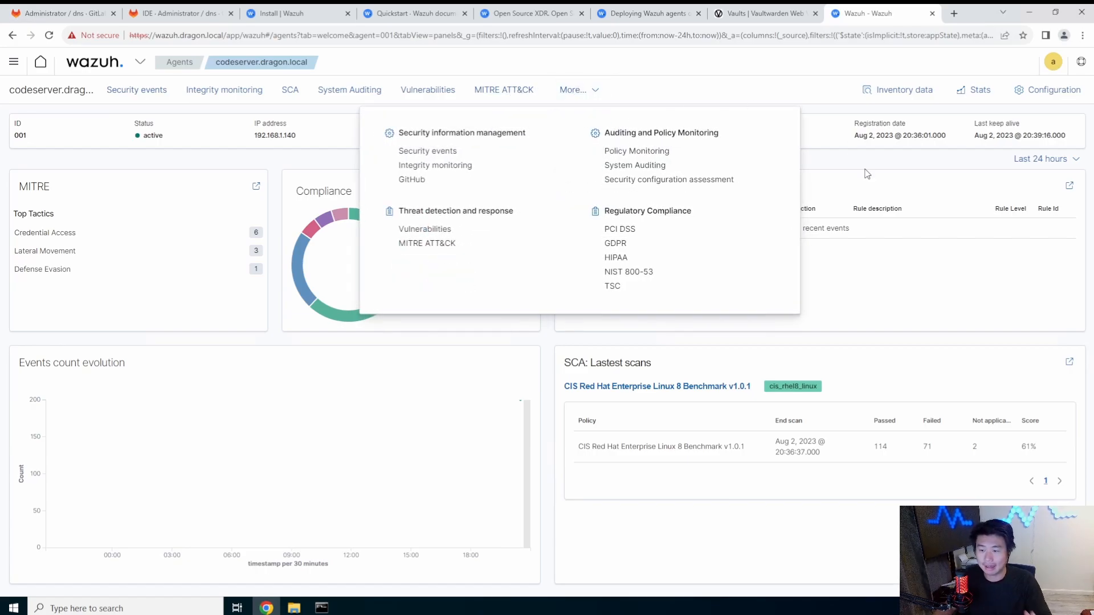
{"action": "mouse_move", "coordinate": [524, 246]}
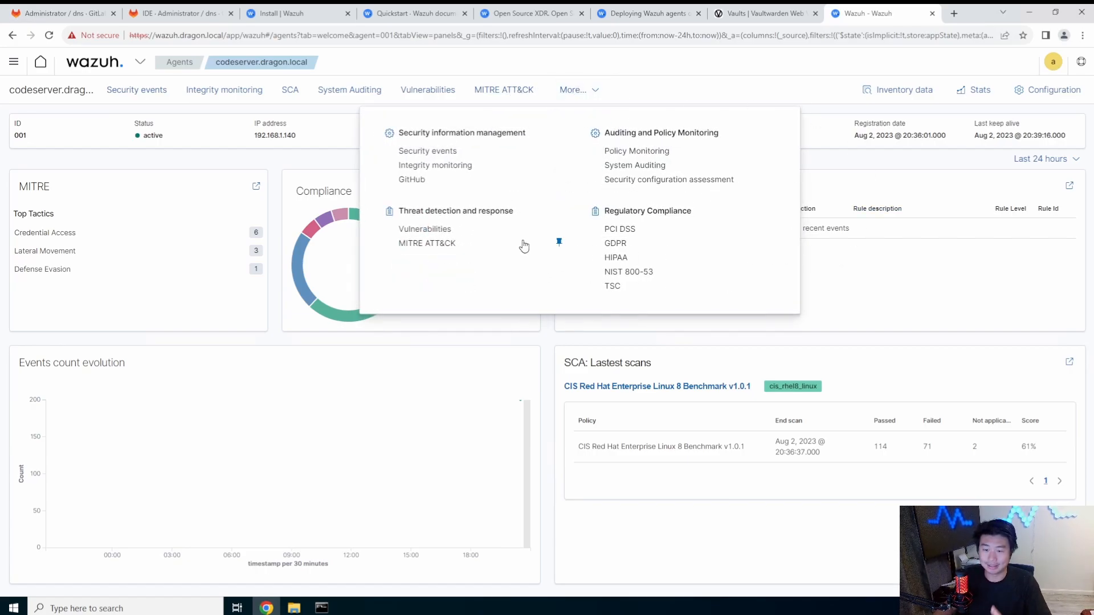
{"action": "mouse_move", "coordinate": [666, 281]}
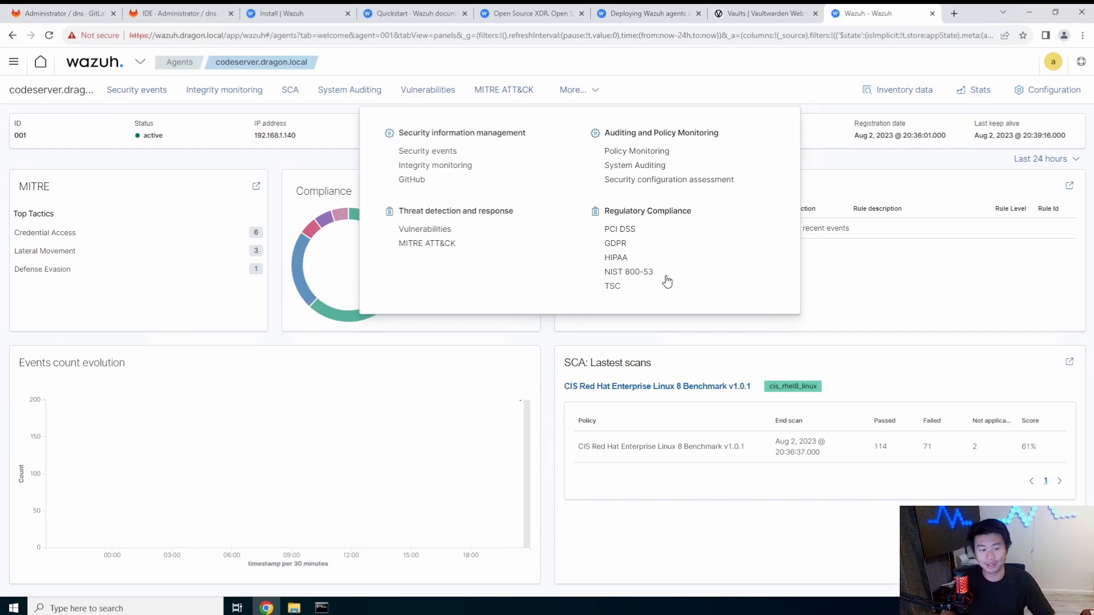
{"action": "mouse_move", "coordinate": [719, 80]}
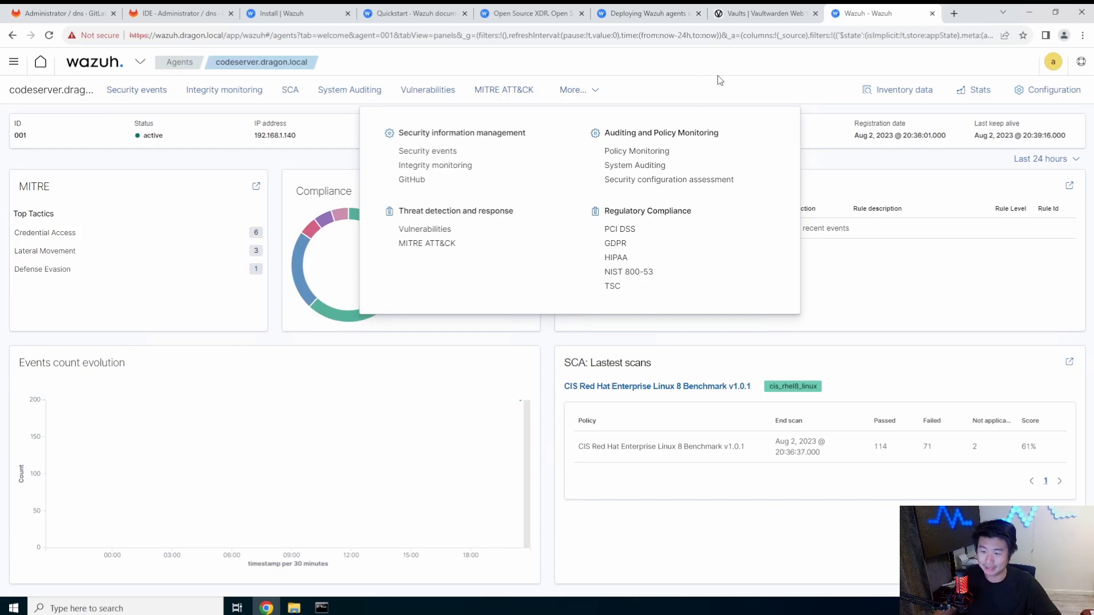
{"action": "mouse_move", "coordinate": [602, 90]}
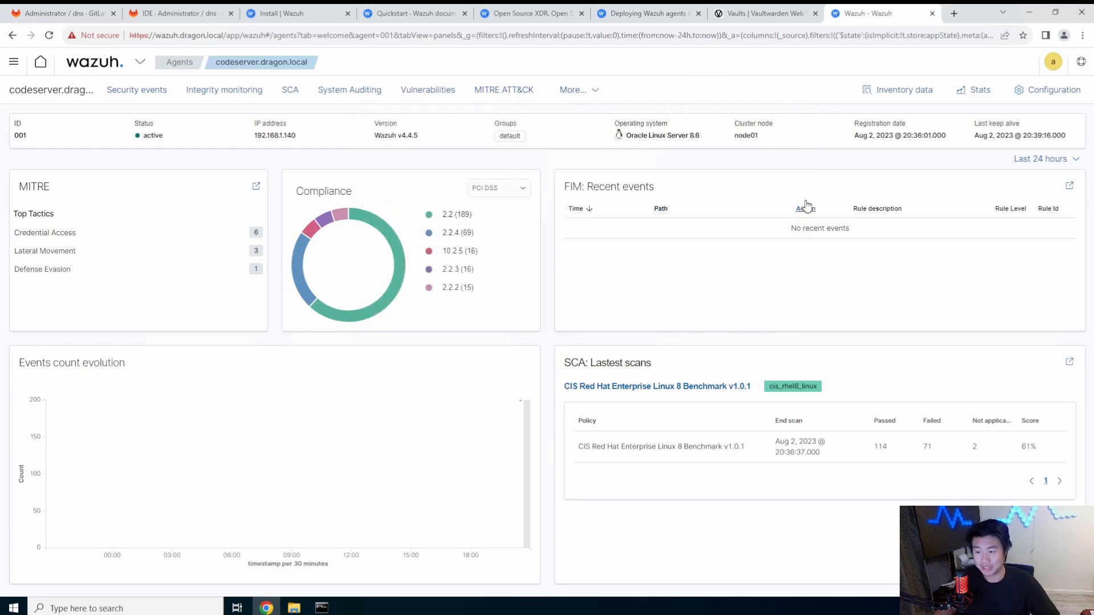
{"action": "mouse_move", "coordinate": [669, 240]}
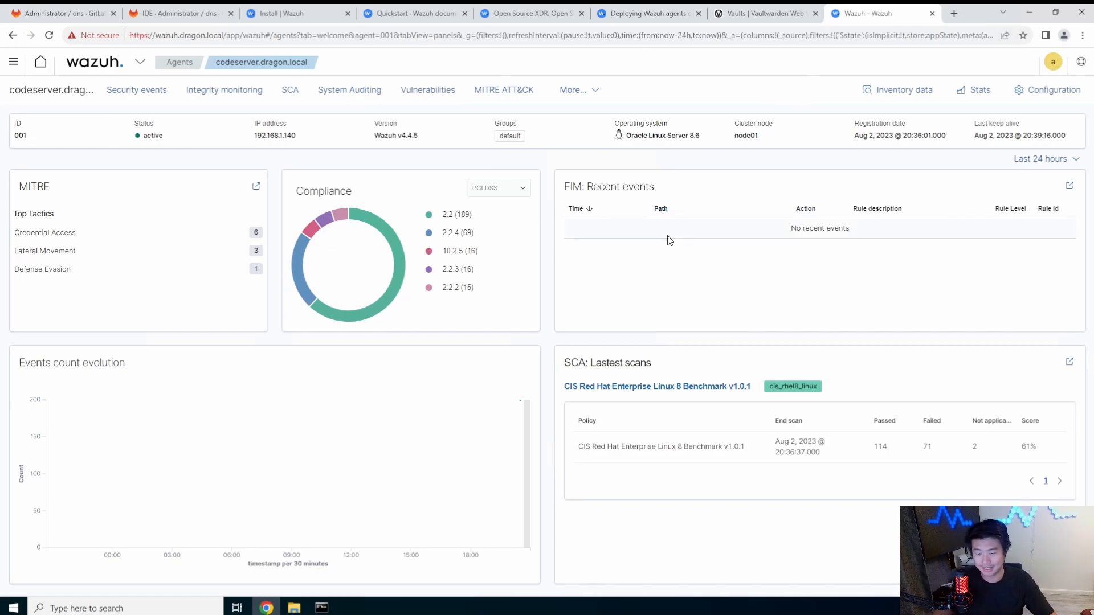
{"action": "mouse_move", "coordinate": [655, 244]}
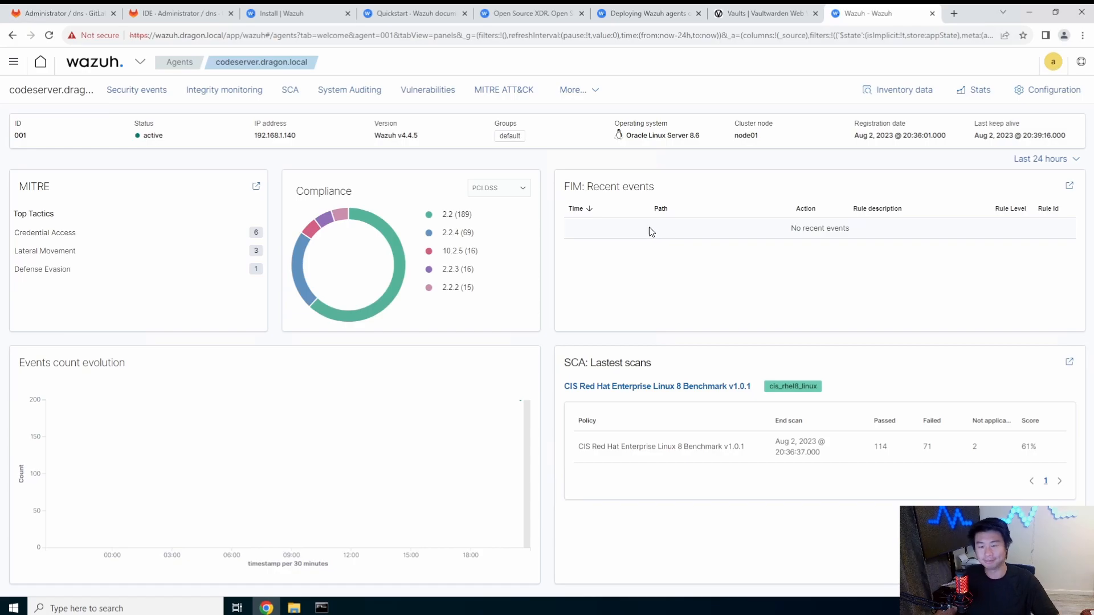
{"action": "mouse_move", "coordinate": [756, 282]}
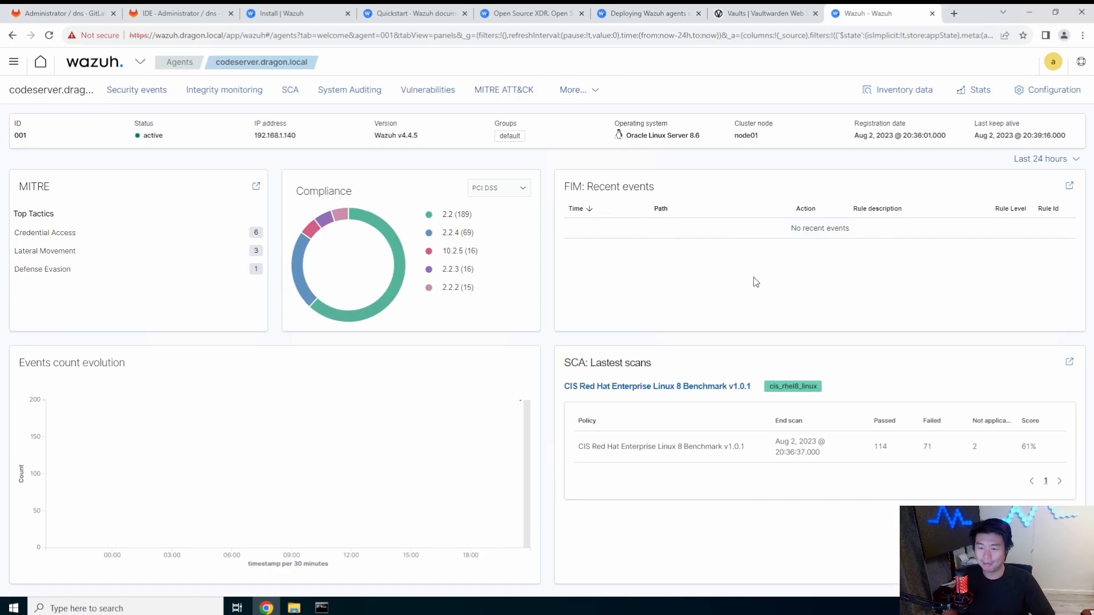
{"action": "mouse_move", "coordinate": [764, 315]}
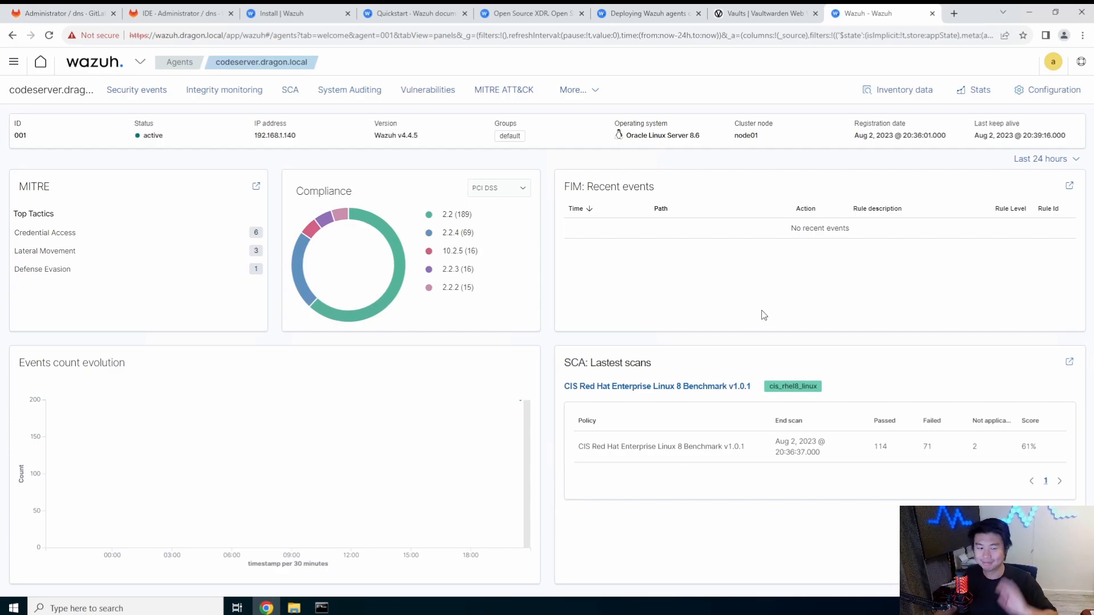